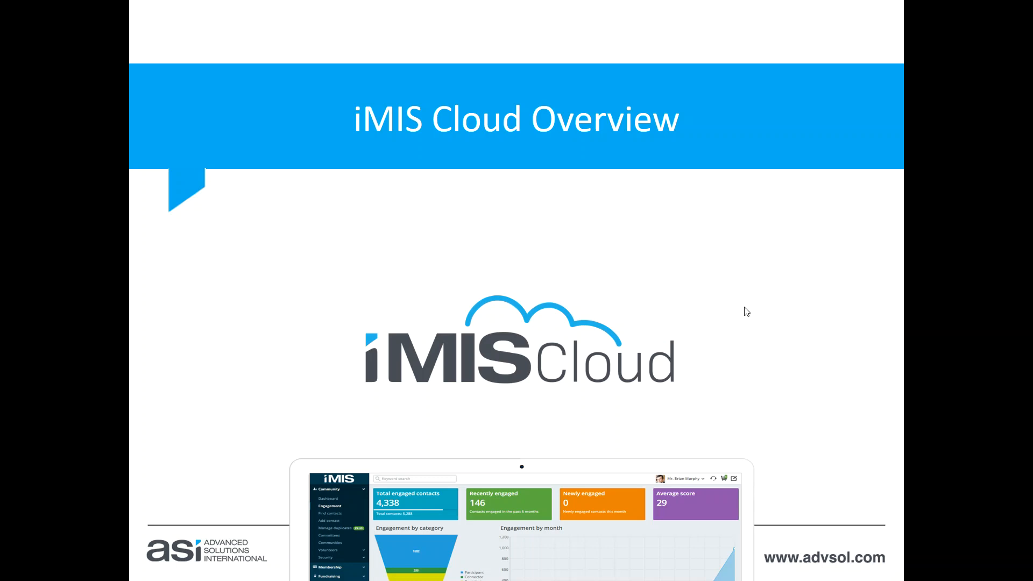
Step: Leave the iMIS Cloud Overview slide show by bringing up the Alt+Tab window switcher
key(alt+tab)
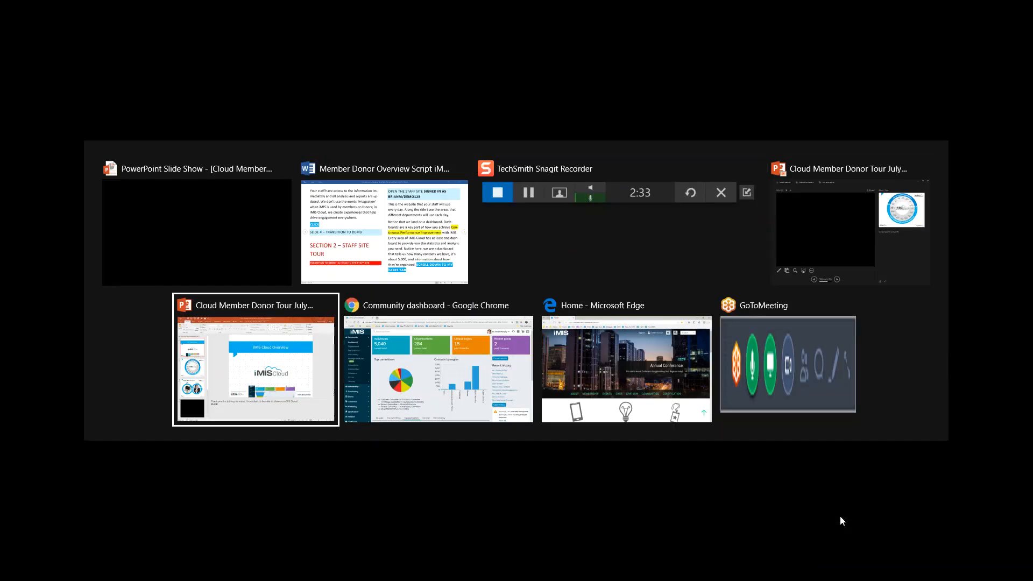
Step: Switch to the Chrome Community dashboard and scroll to the Top participants table
click(435, 367)
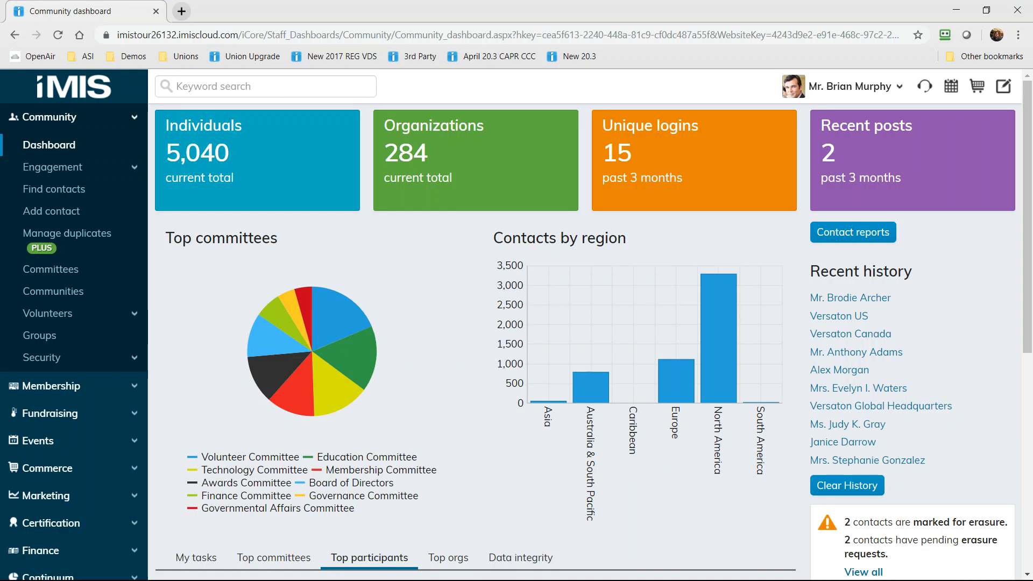
mouse_move(1023, 387)
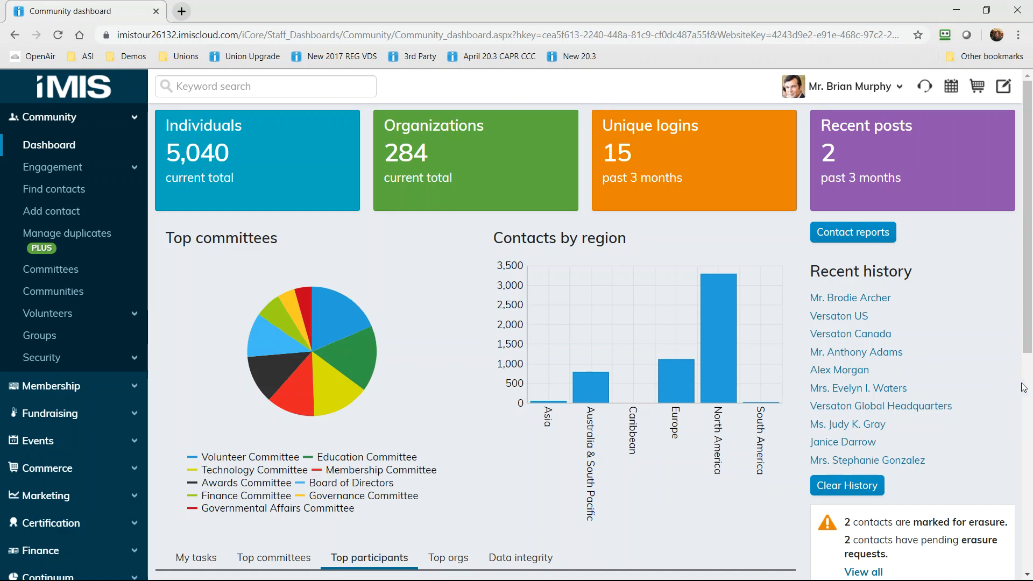
mouse_move(987, 357)
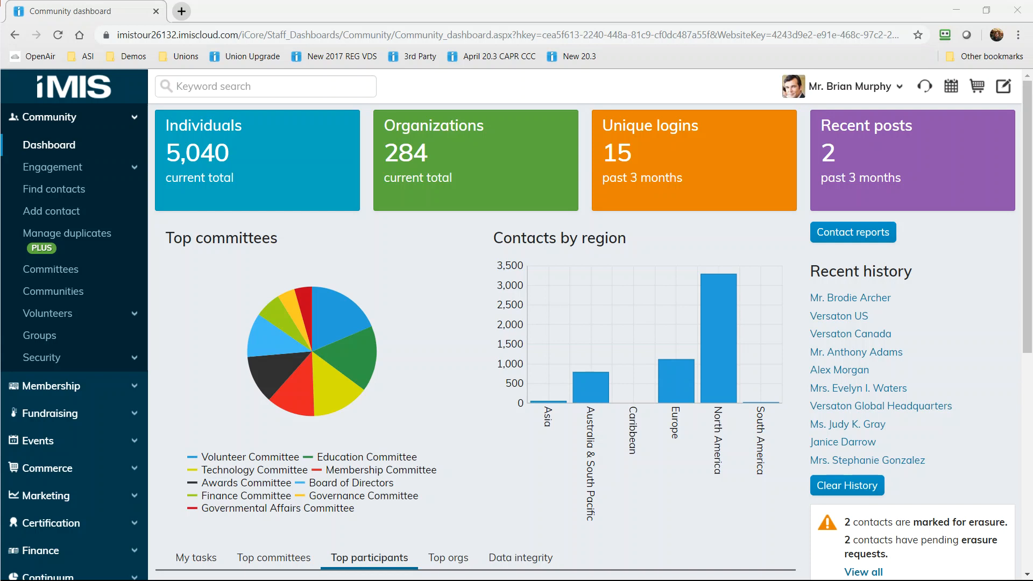
mouse_move(367, 64)
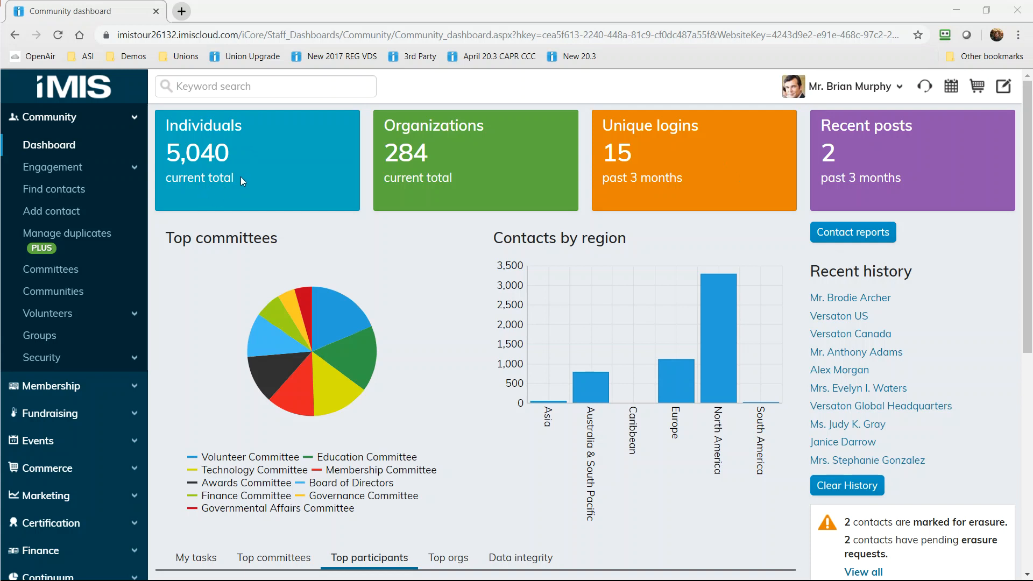
mouse_move(444, 163)
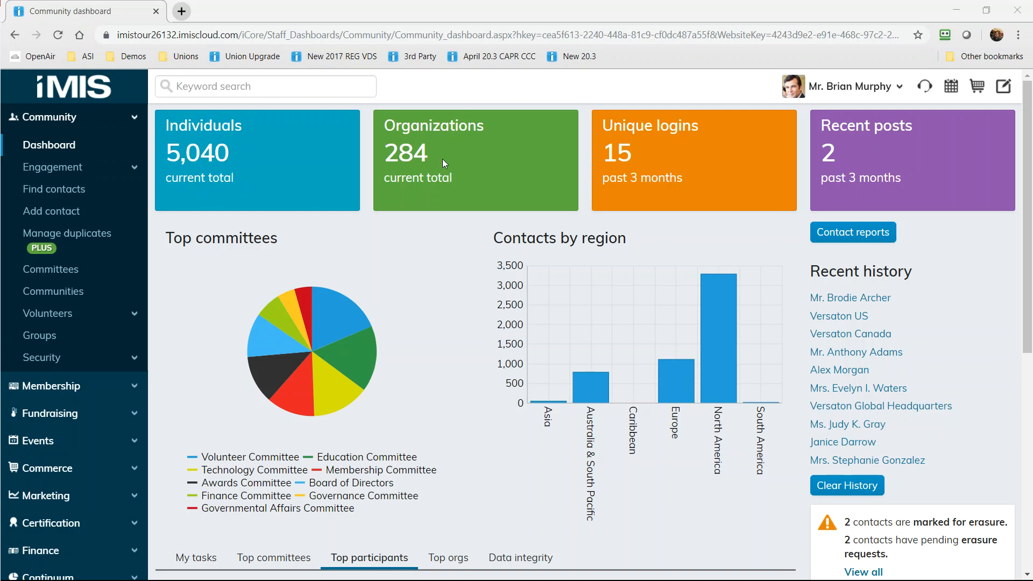
scroll(down, 3)
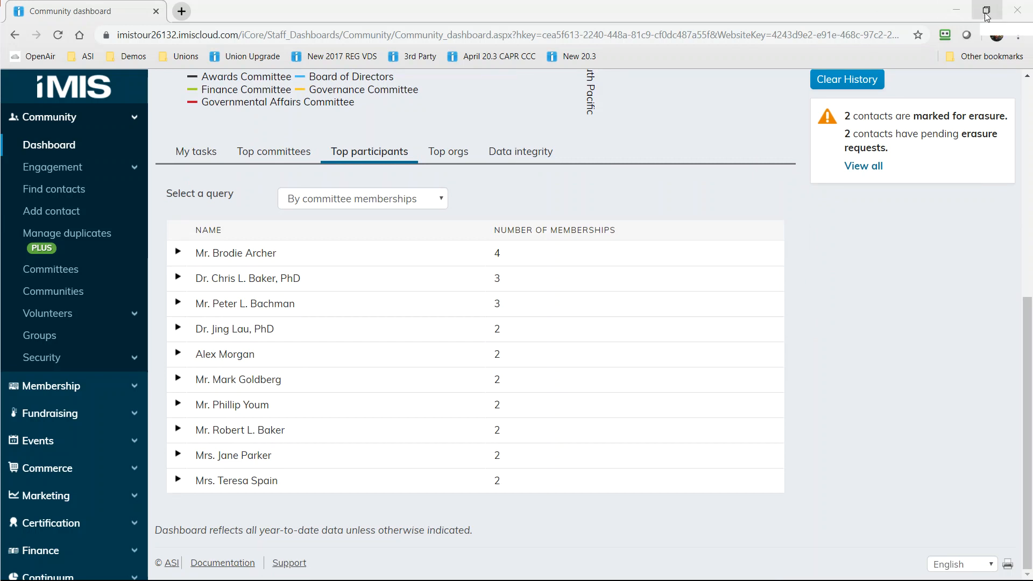
click(986, 10)
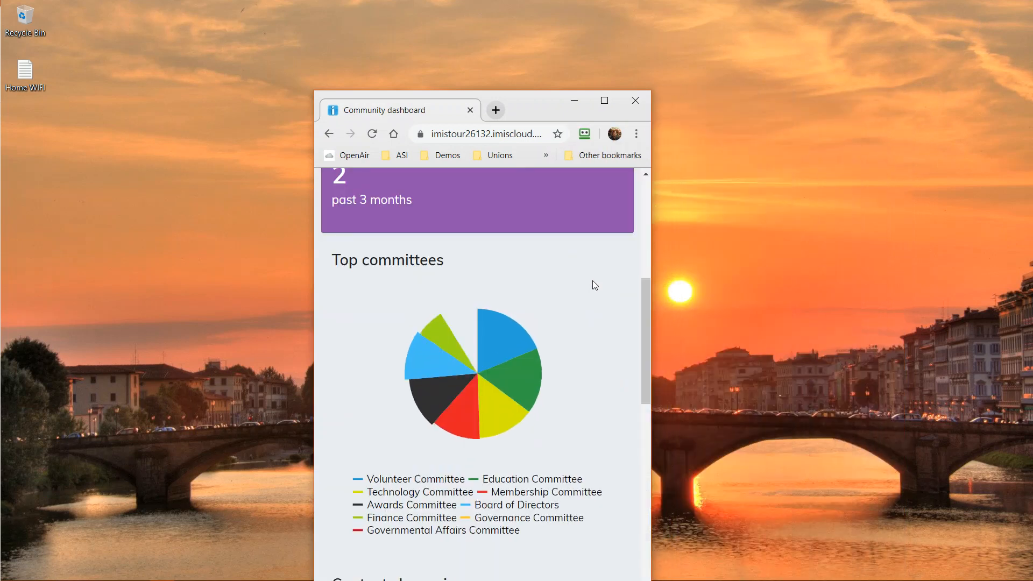
scroll(up, 3)
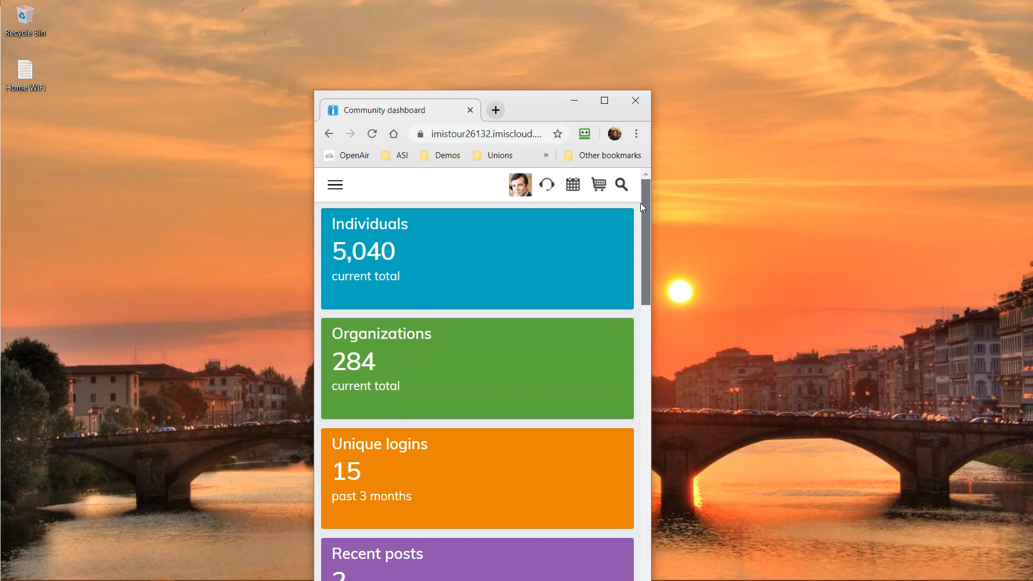
scroll(down, 3)
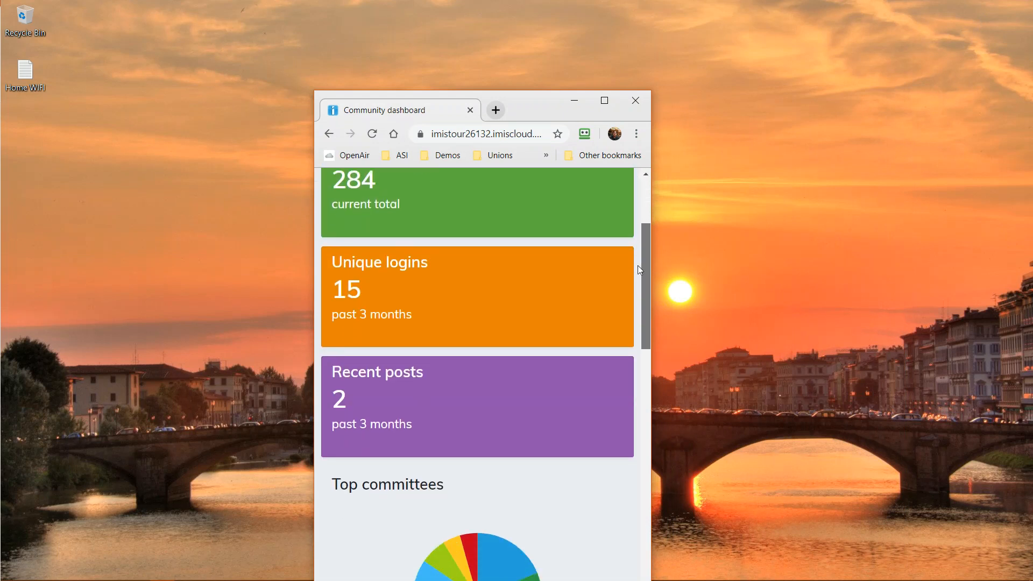
scroll(down, 3)
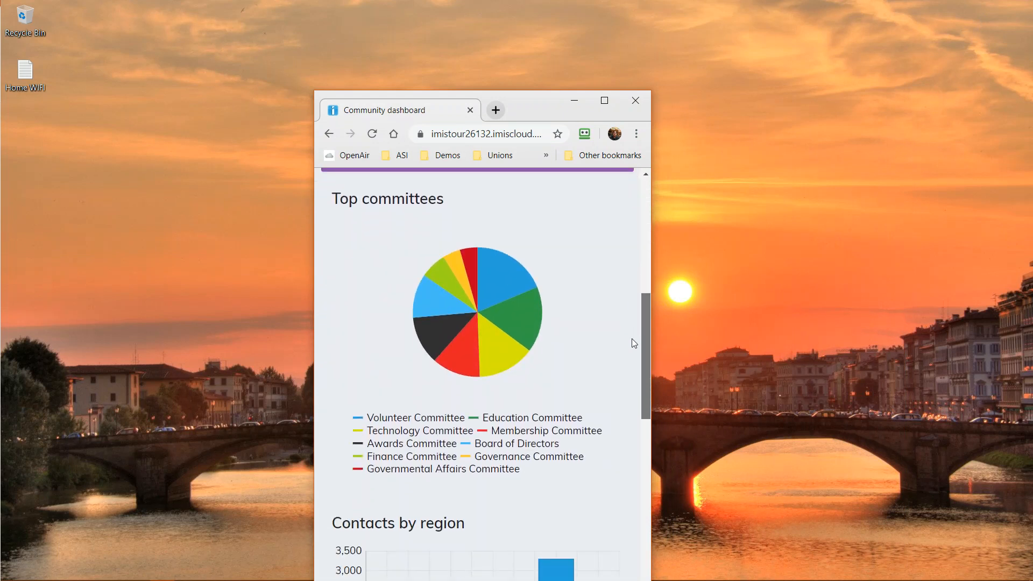
scroll(down, 3)
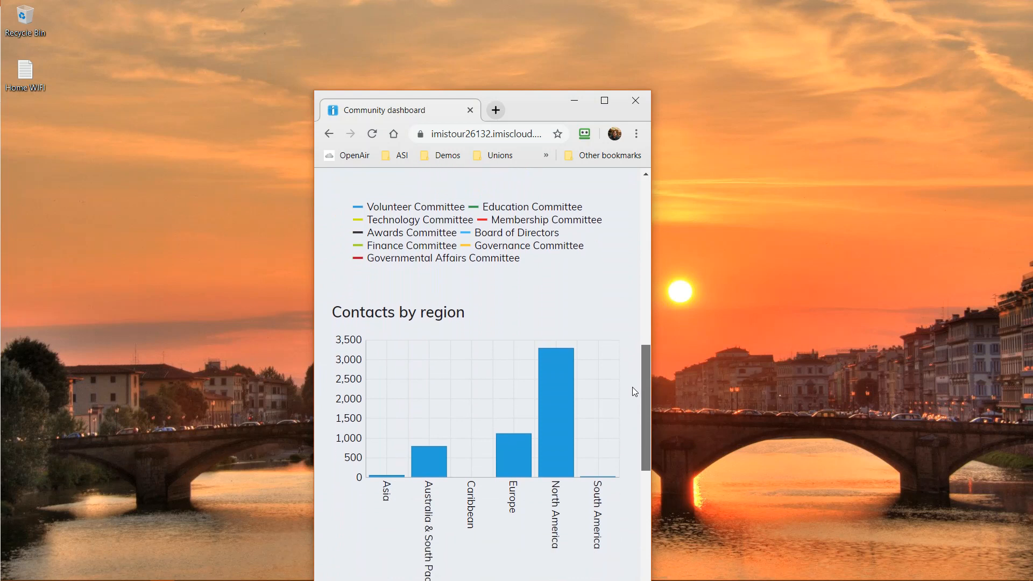
scroll(down, 3)
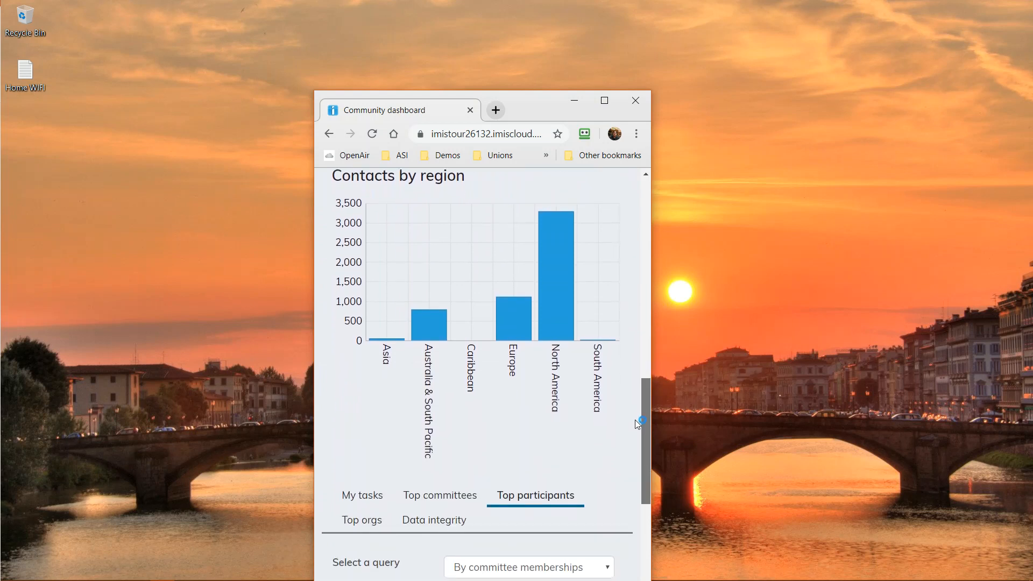
scroll(down, 3)
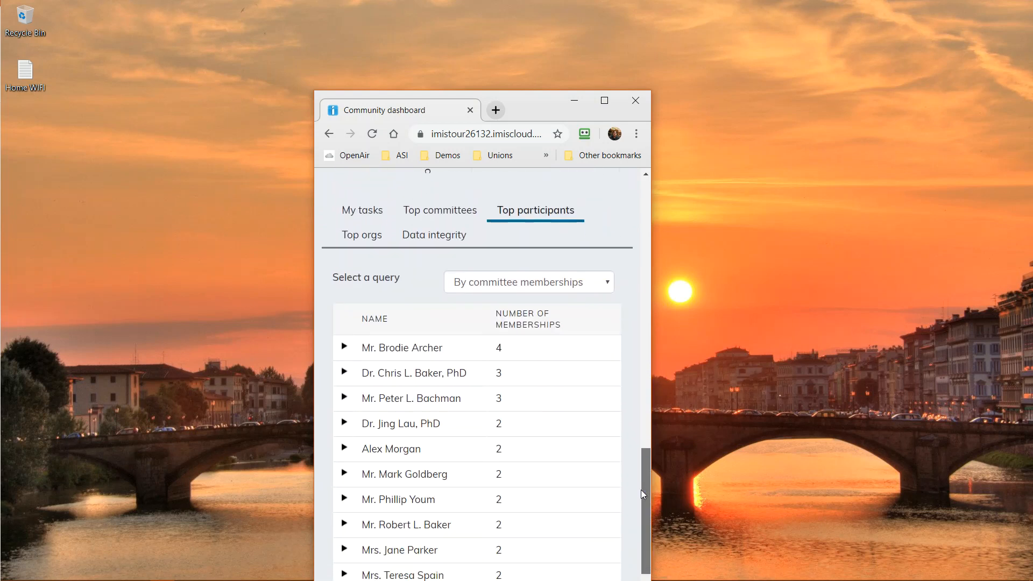
click(602, 100)
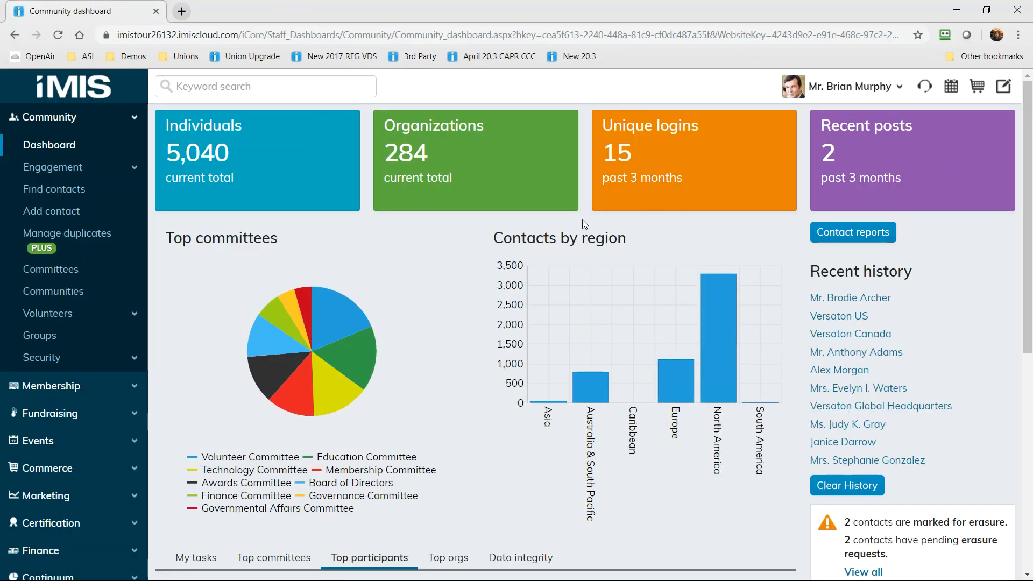
Step: Open Community > Engagement > Overall and scroll to the By member type breakdown
click(52, 167)
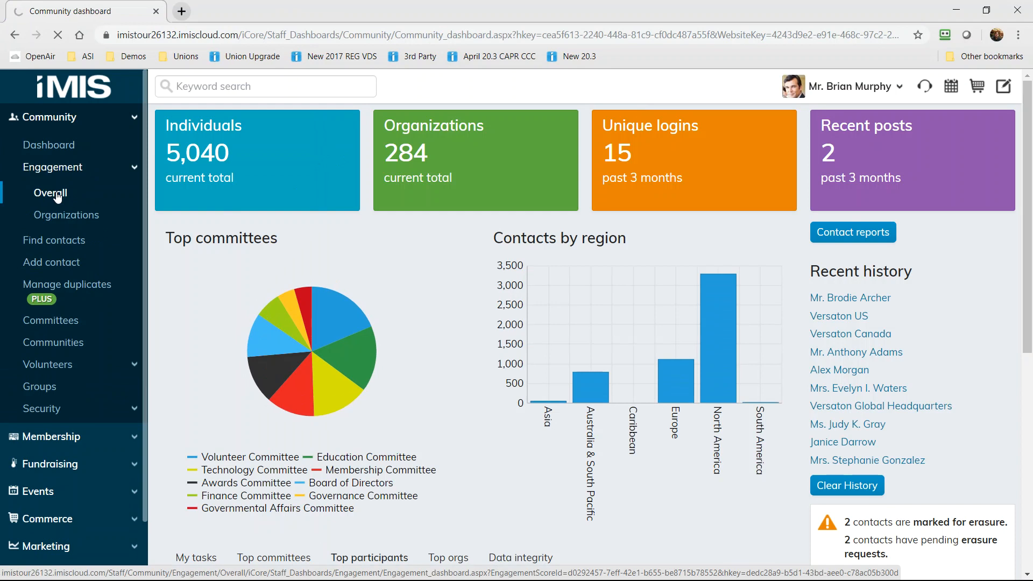
click(49, 192)
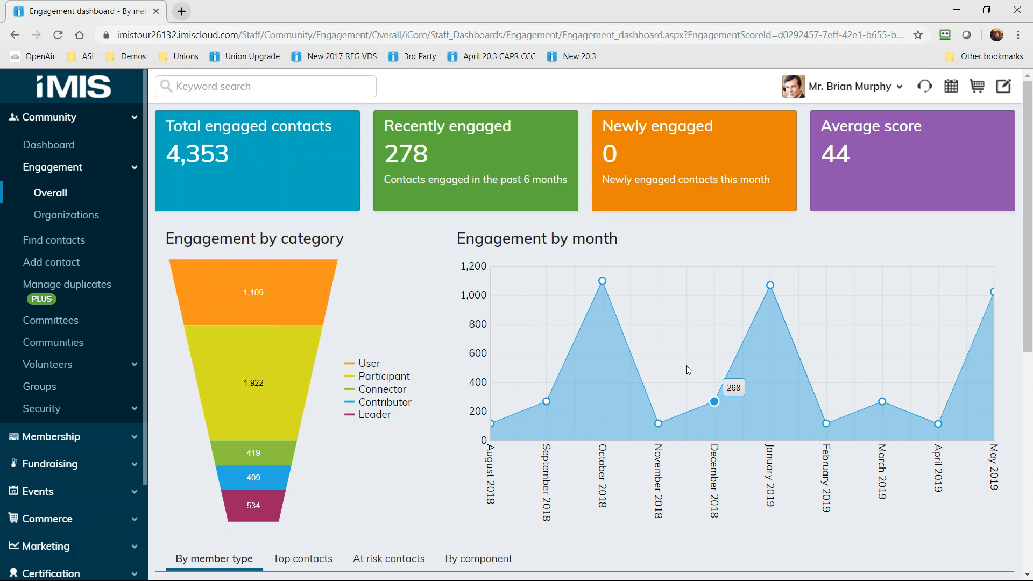
mouse_move(546, 401)
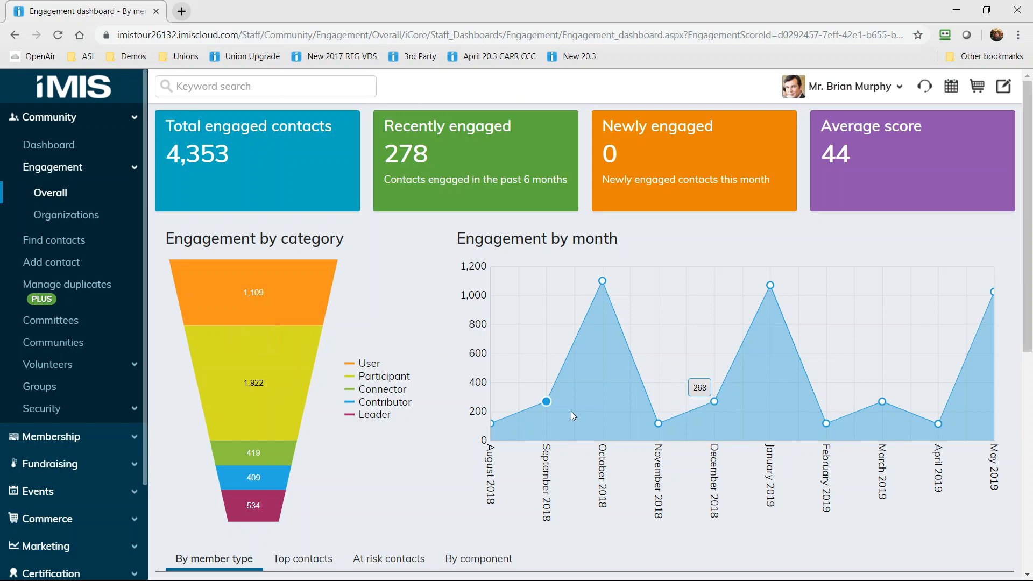
scroll(down, 3)
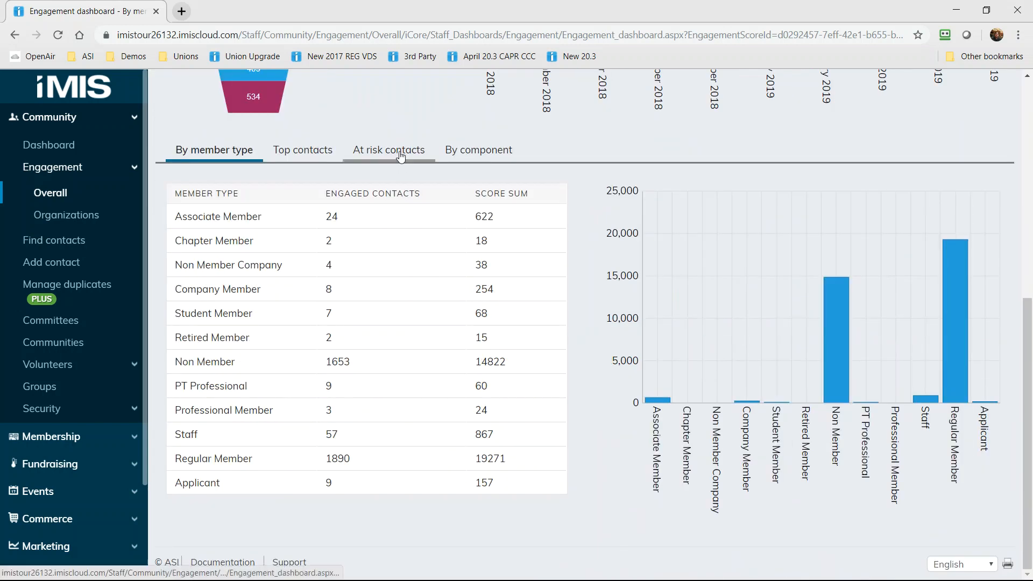
Step: Show the At risk contacts tab and scroll through its 500-item list
click(388, 150)
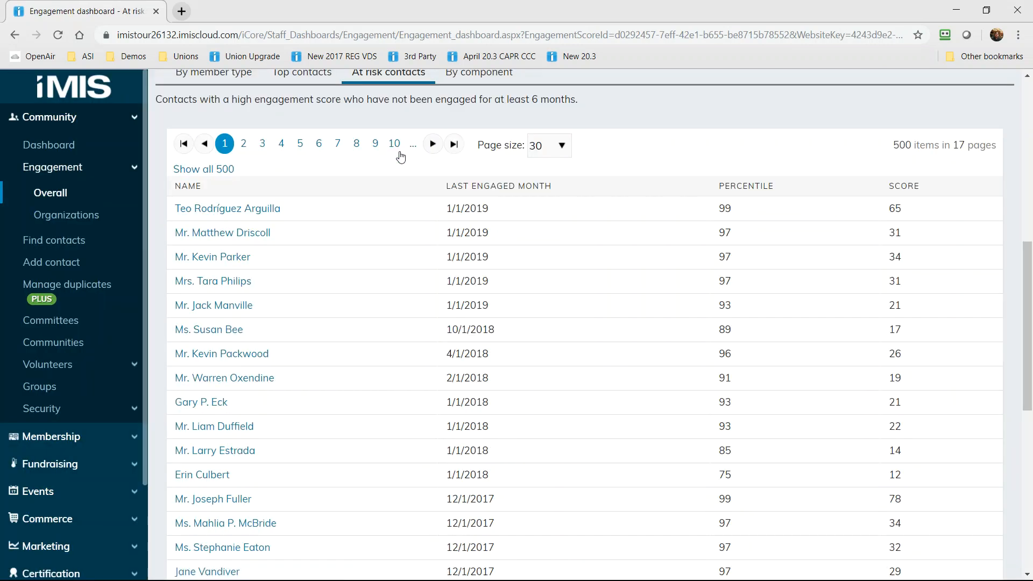
mouse_move(823, 451)
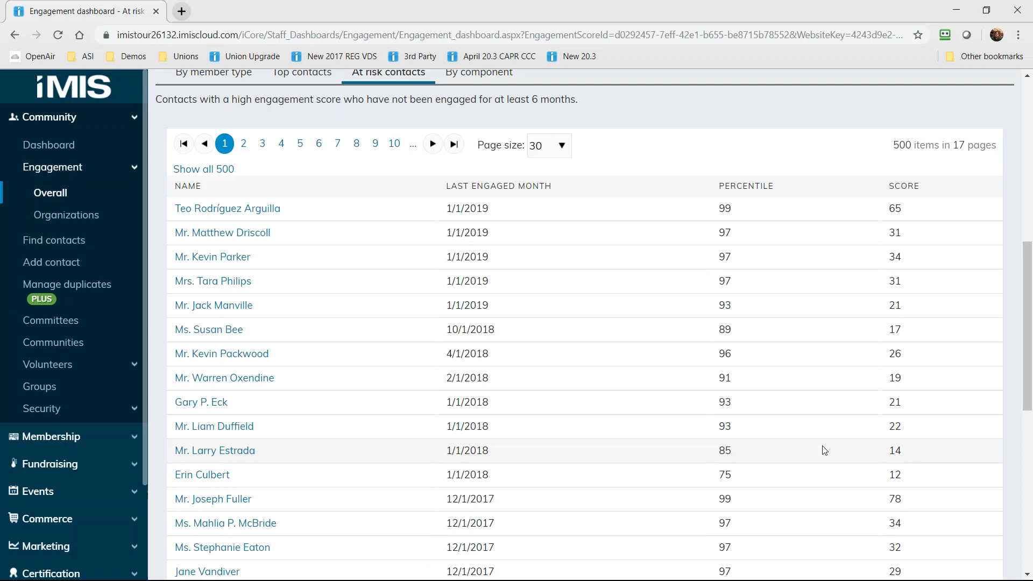
scroll(down, 3)
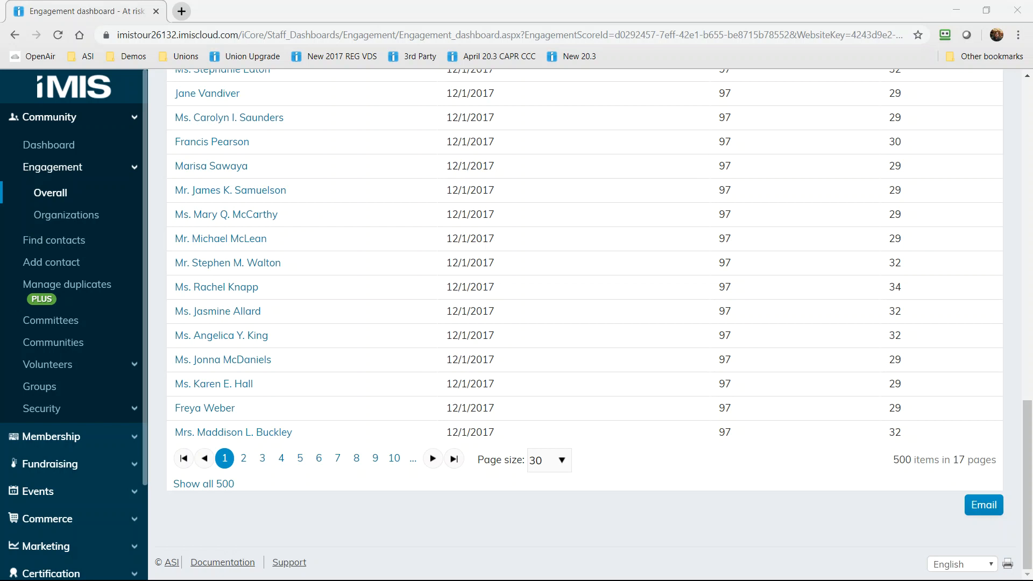
mouse_move(983, 505)
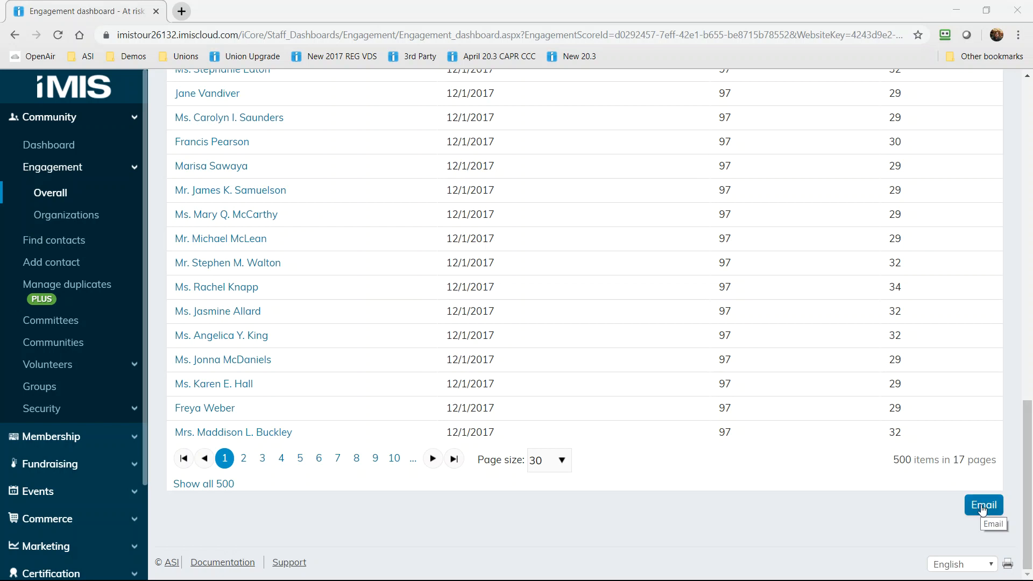
Step: Start an email to at-risk contacts from brian, subject 'We'd like to see you come back!'
click(982, 505)
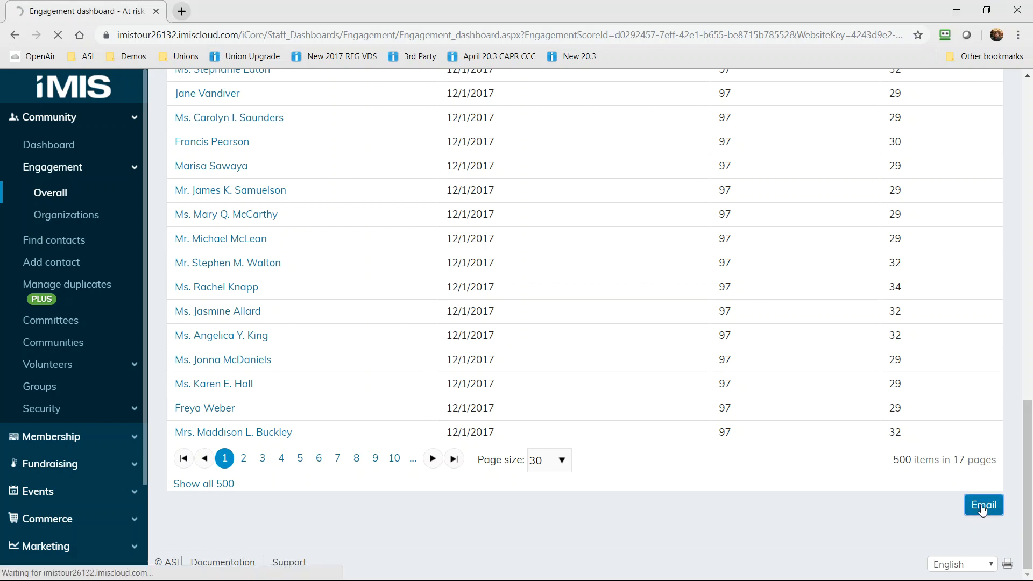
click(983, 505)
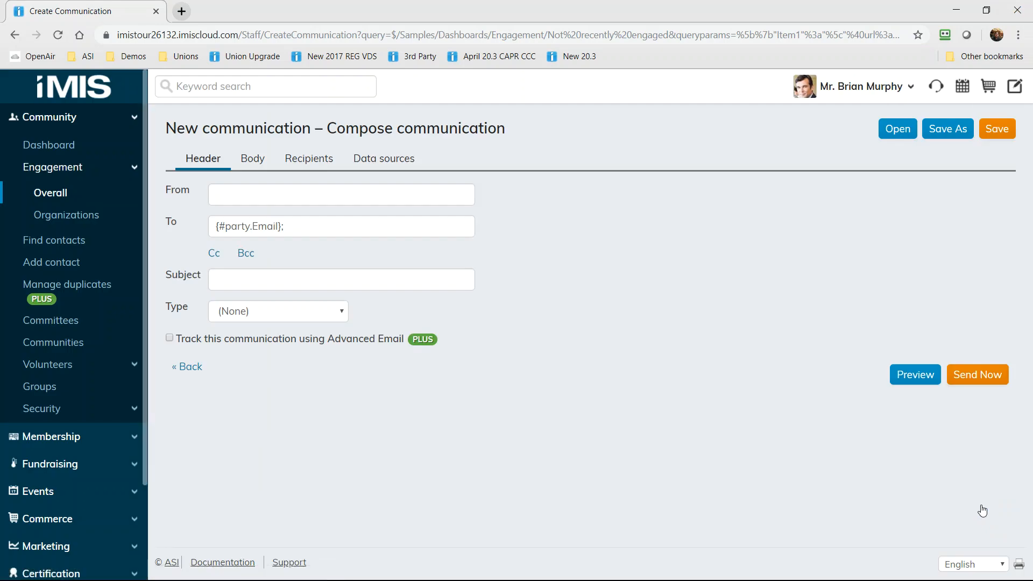
mouse_move(522, 526)
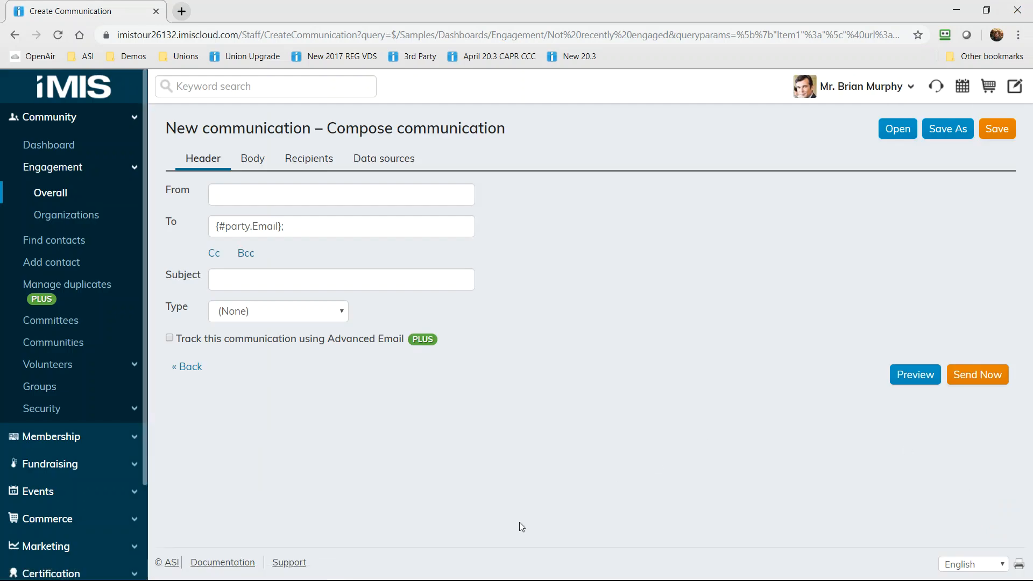
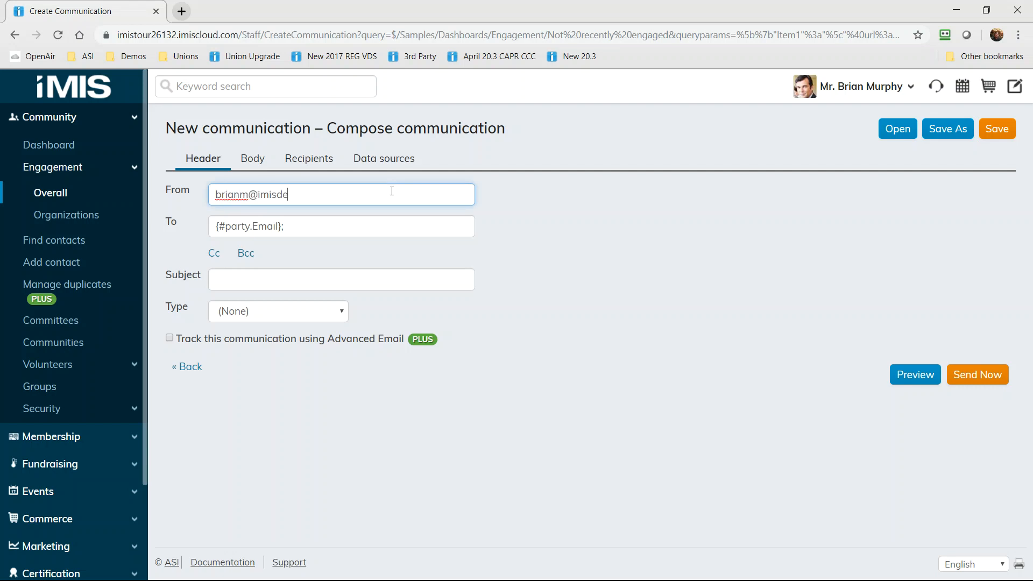
click(341, 279)
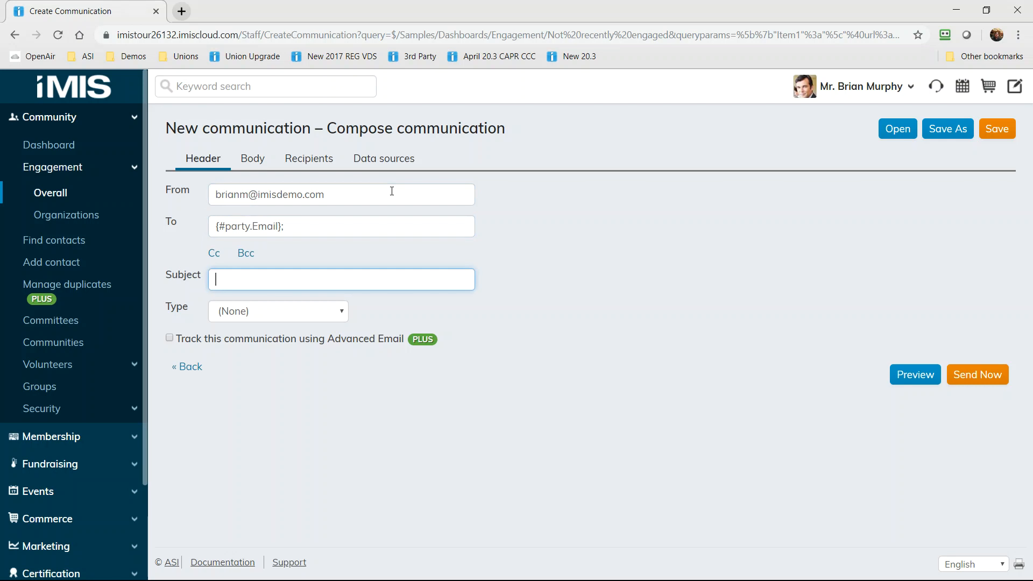
text(We'd l)
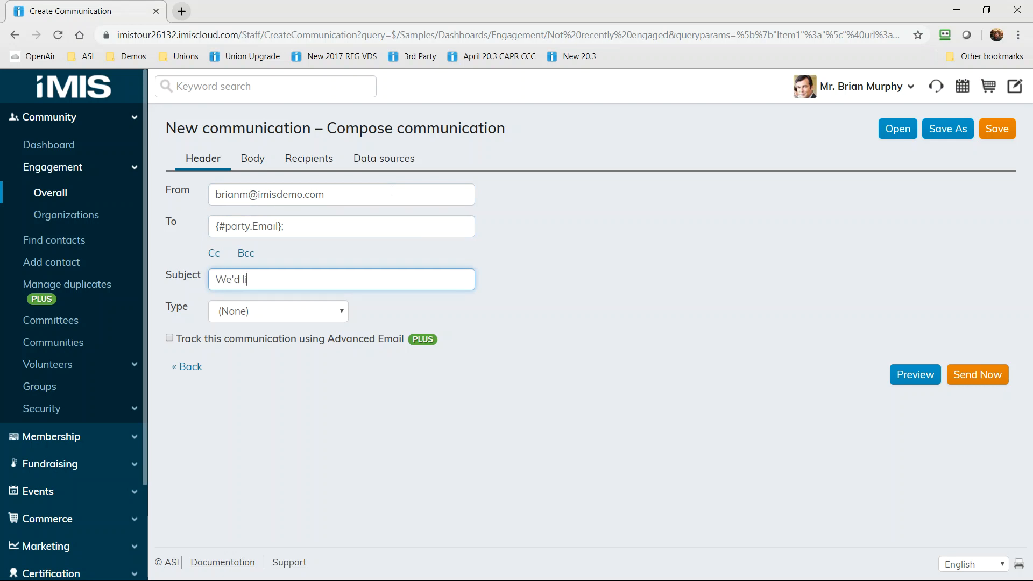
text(ike to see y)
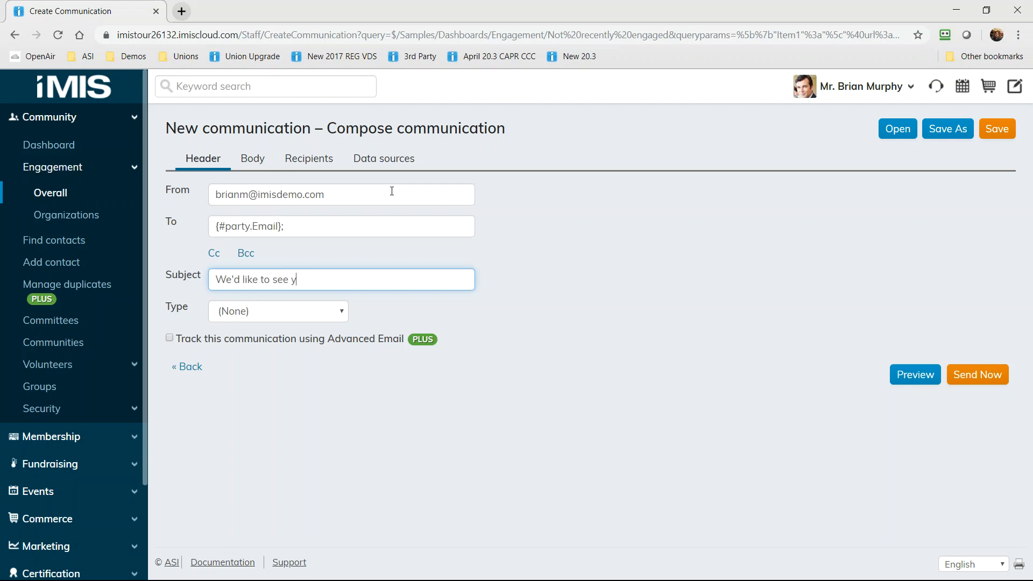
text(ou come back!)
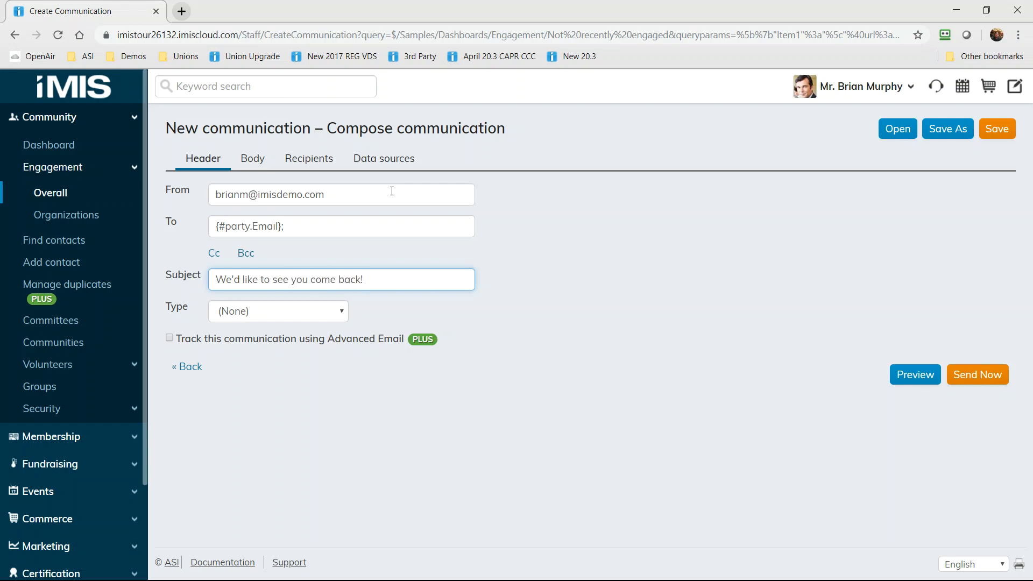
mouse_move(590, 243)
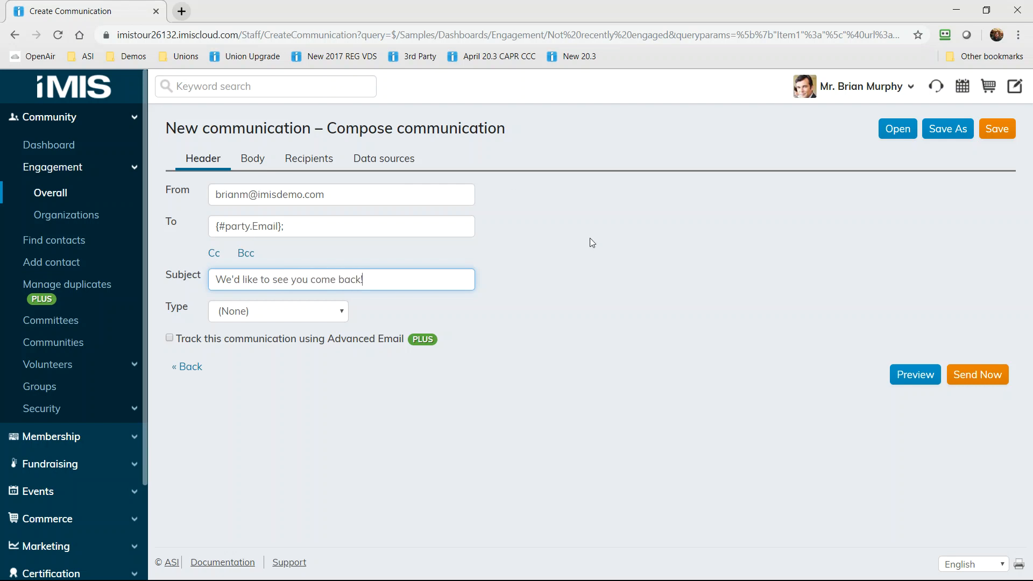
Step: Open the Type dropdown listing Billing, Marketing and Newsletter options
click(277, 311)
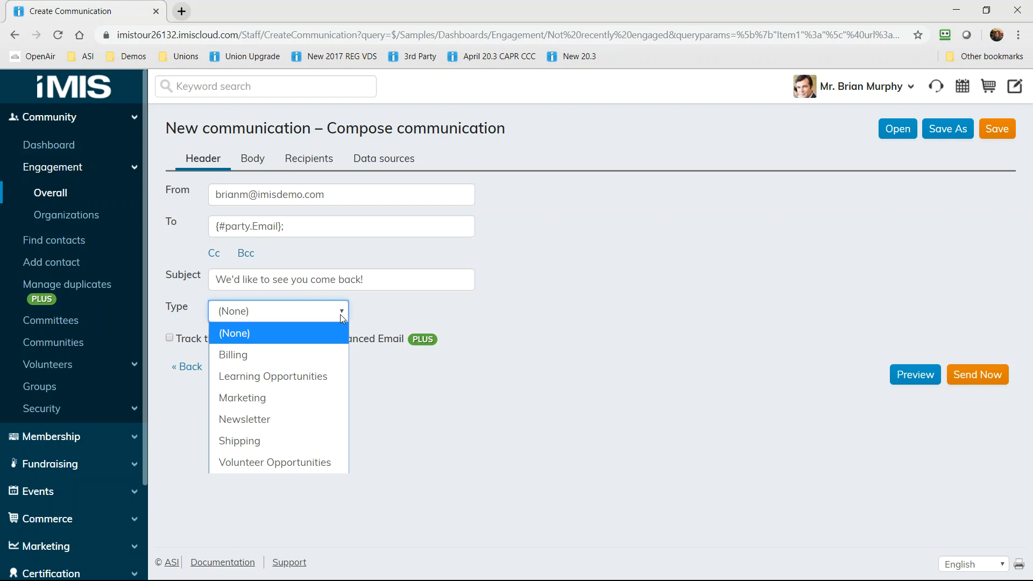
mouse_move(548, 296)
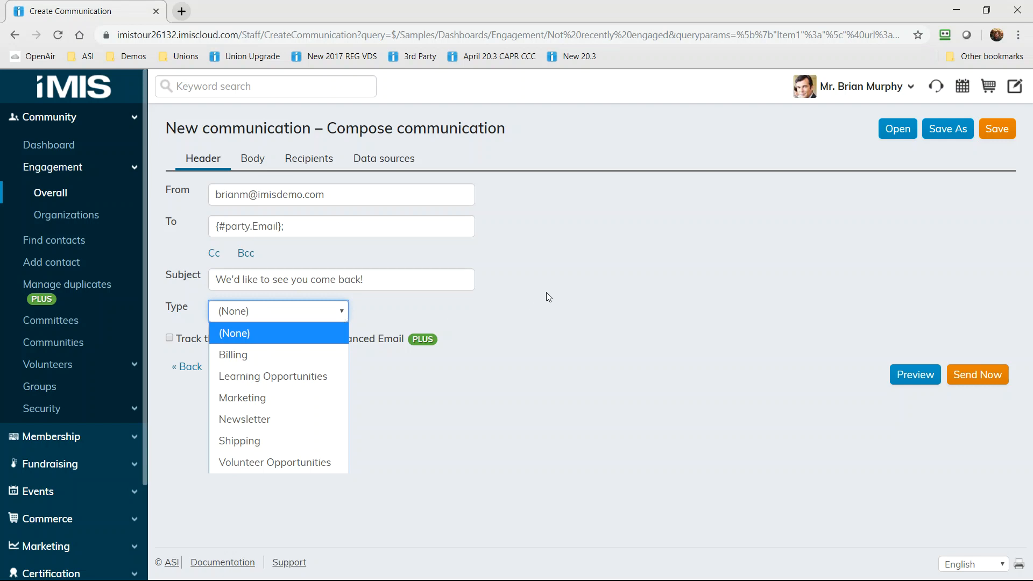
mouse_move(232, 354)
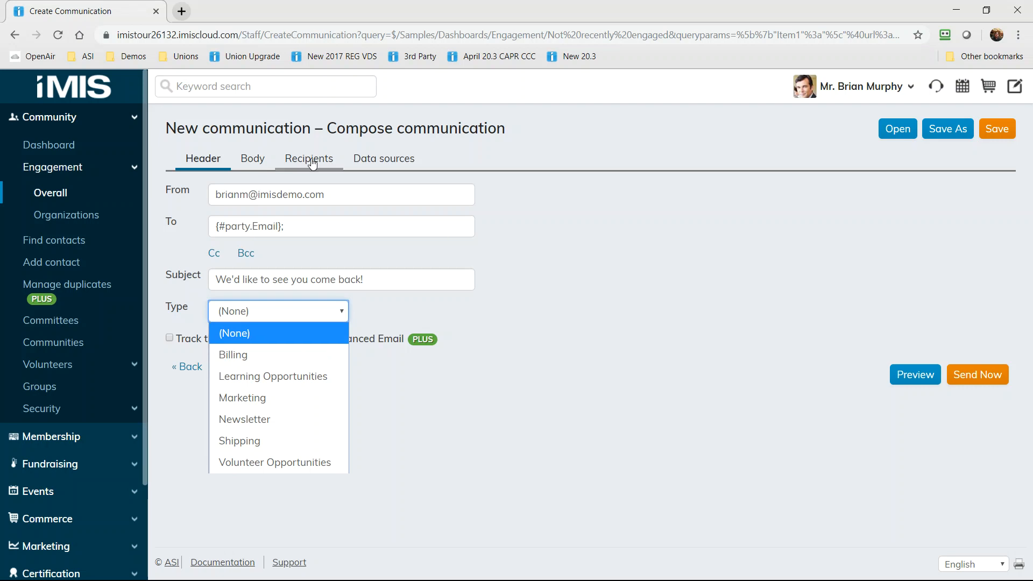
Step: Open the Body tab, showing the 'Dear {#party.FirstName},' greeting
click(251, 158)
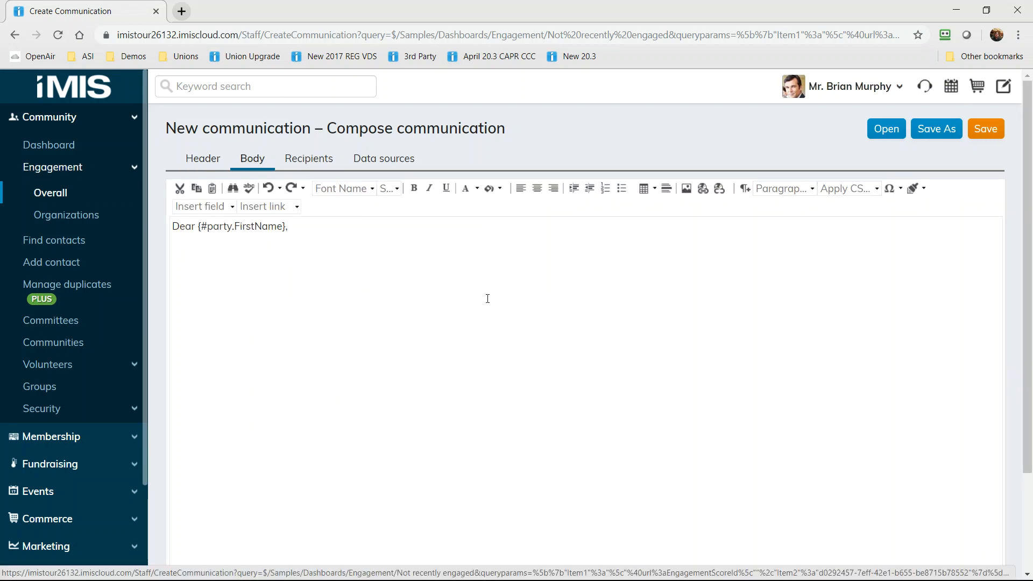
mouse_move(716, 293)
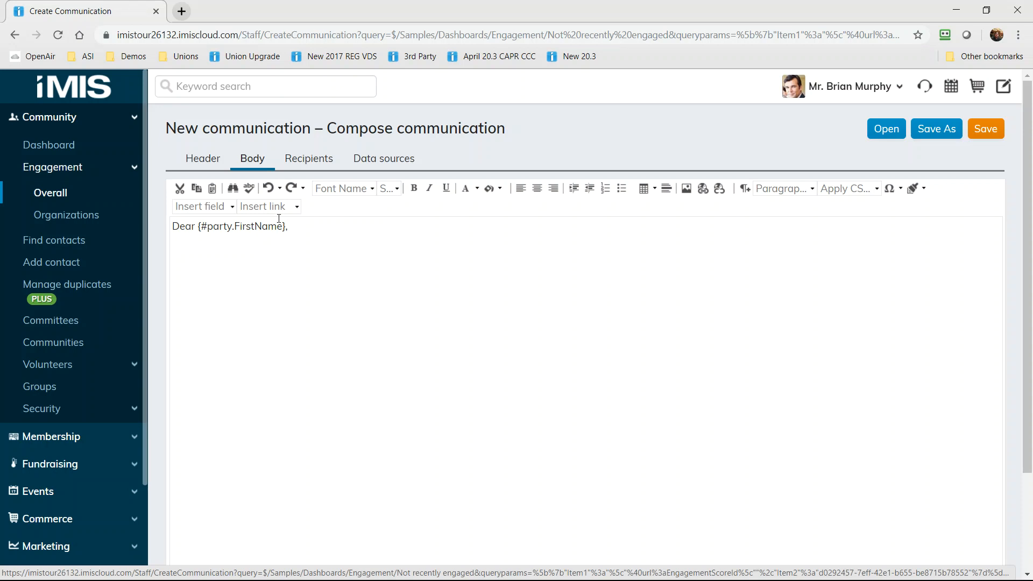
Step: Type 'You last engaged with us on' and insert the recipient.Last_Engaged_Month field
click(289, 225)
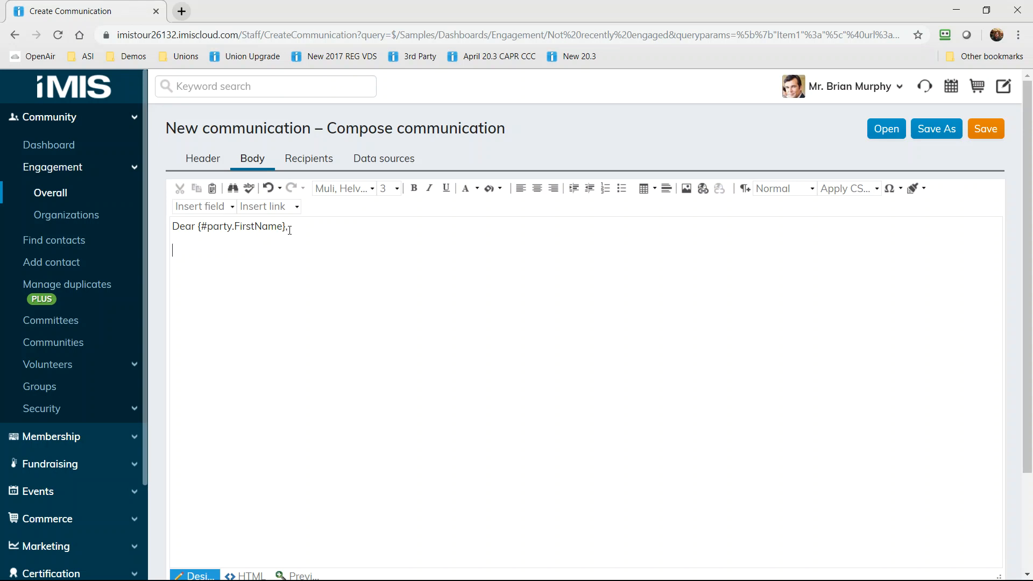
text(You)
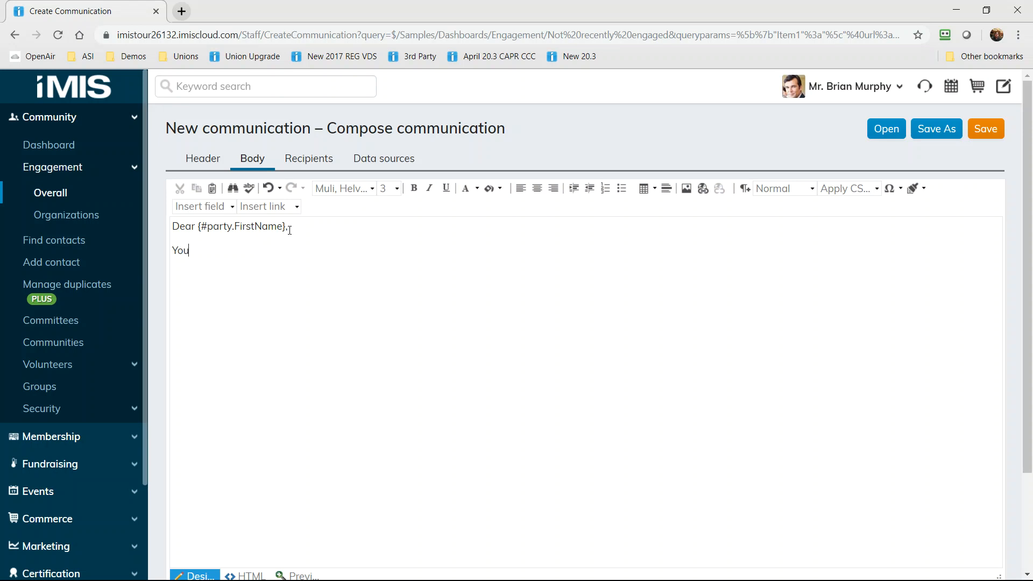
text(last engaged w)
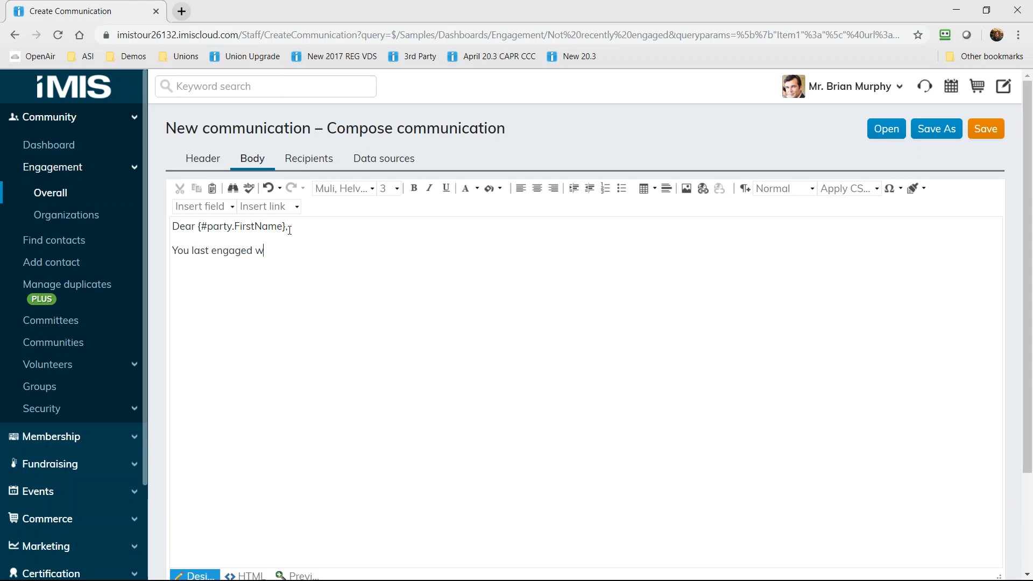
text(ith us on)
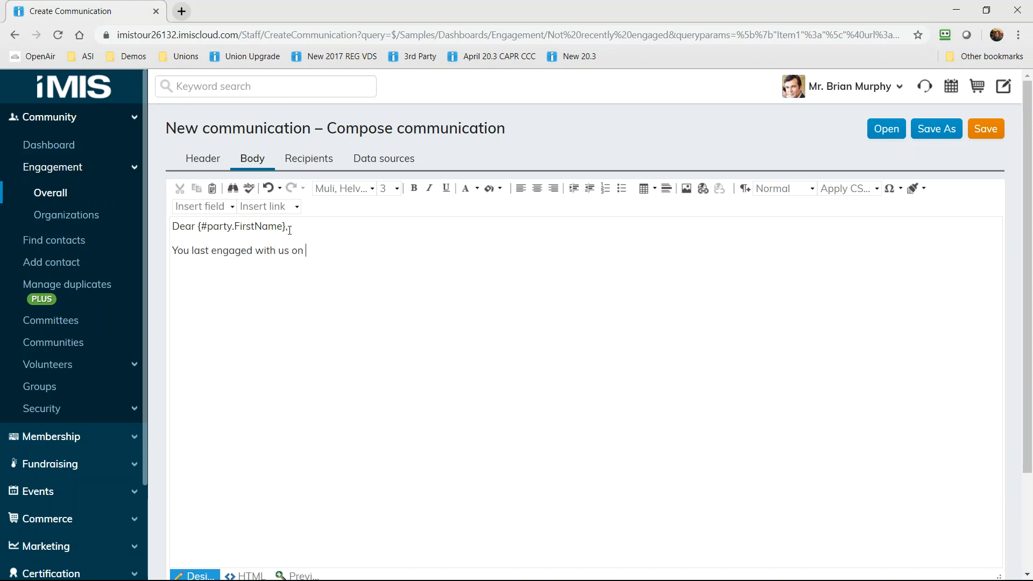
click(203, 206)
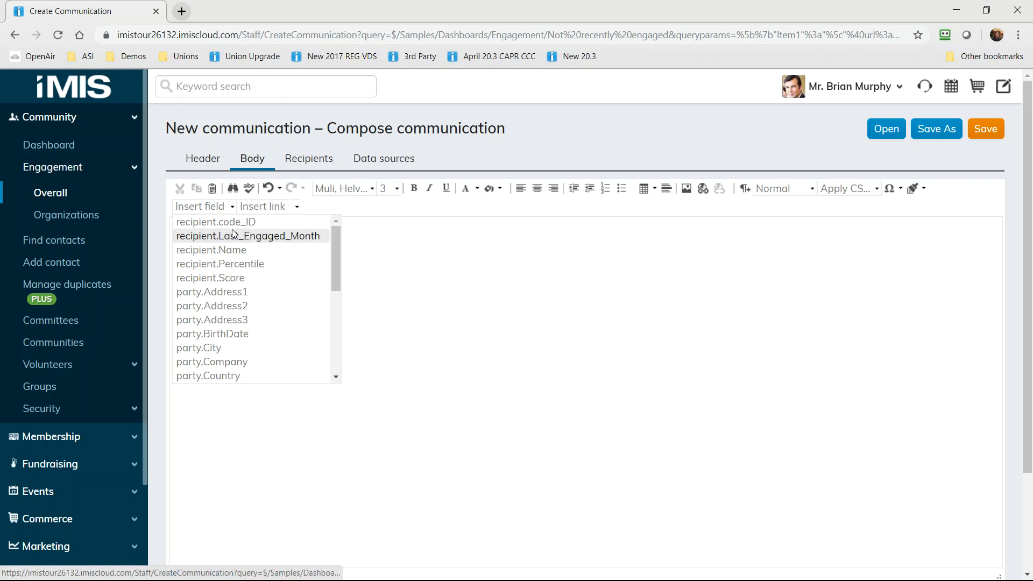
click(248, 235)
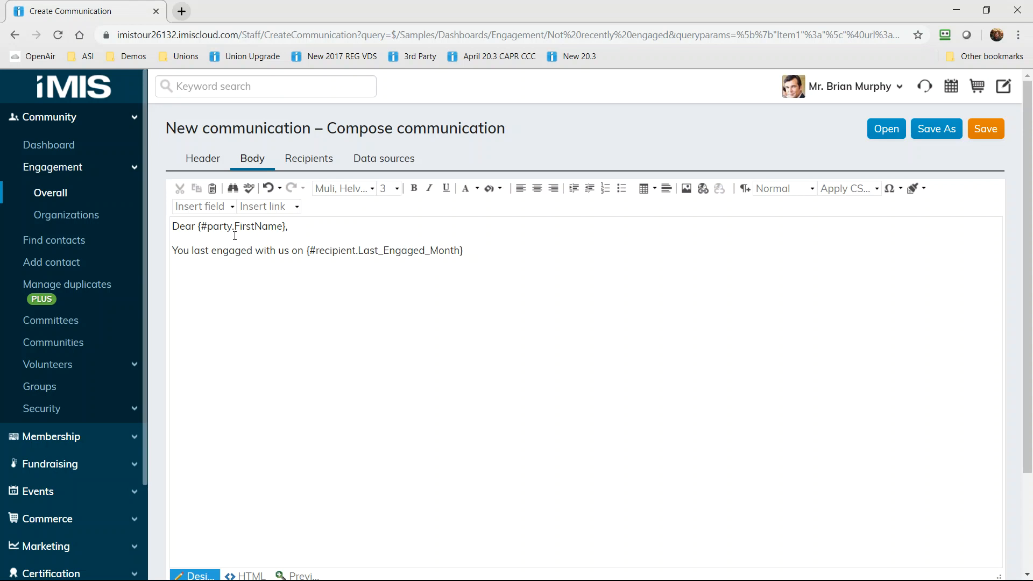
Step: Continue the body with 'The next event is:'
click(463, 250)
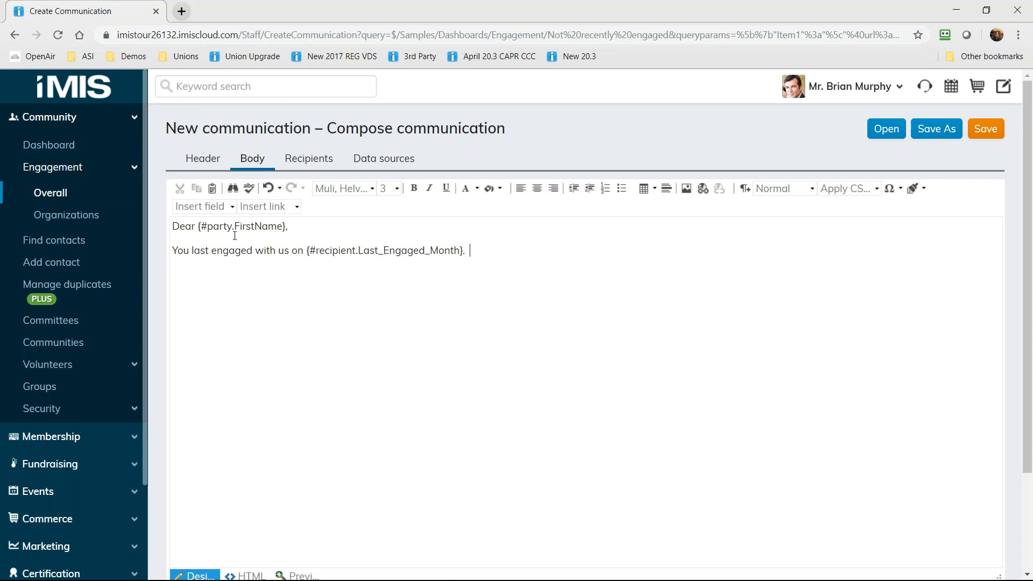
text(The next e)
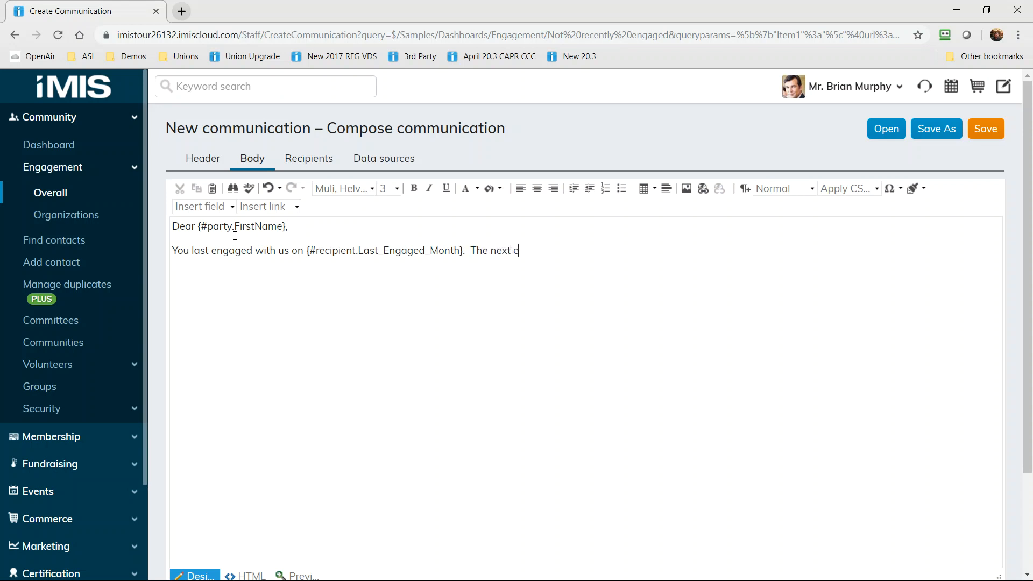
text(vent is:)
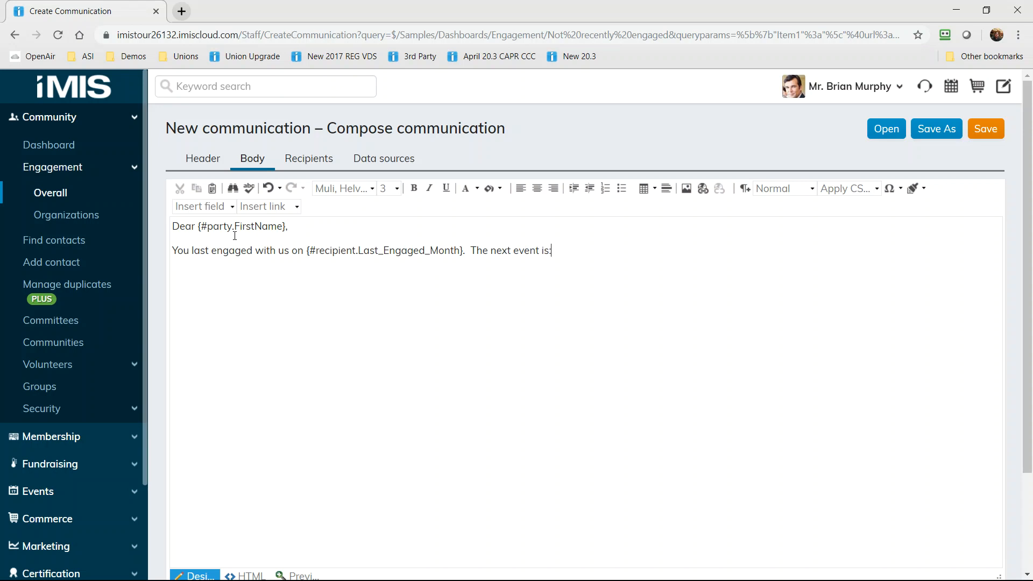
click(266, 206)
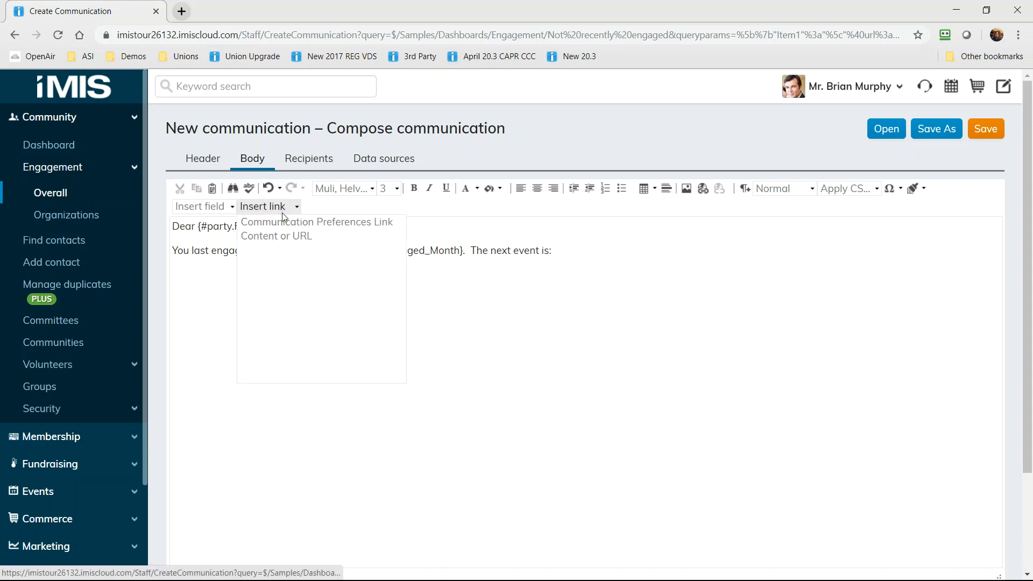
Step: Target a content link at Quick Start Sites > AnnualConference > Registration
click(275, 236)
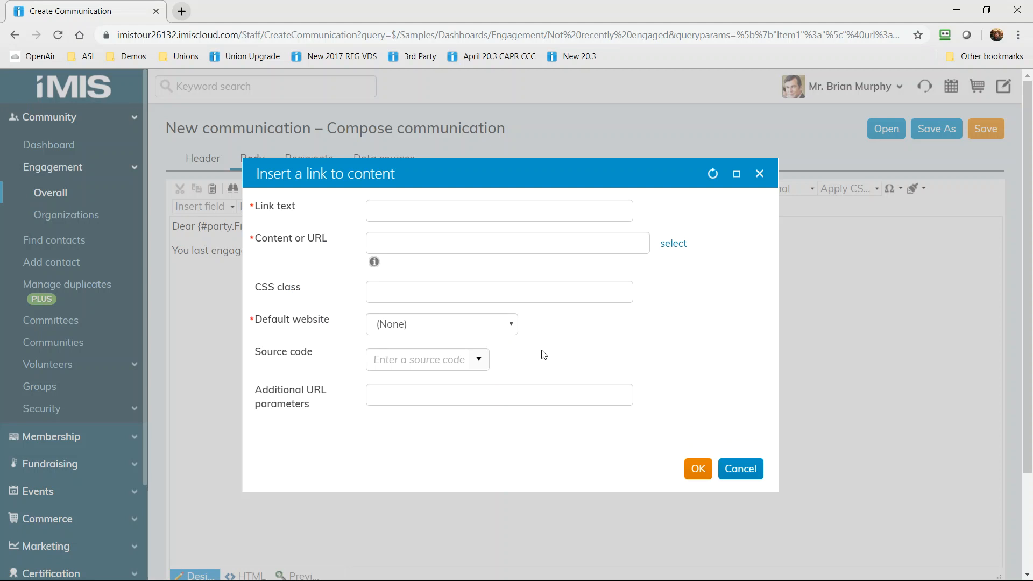
mouse_move(723, 256)
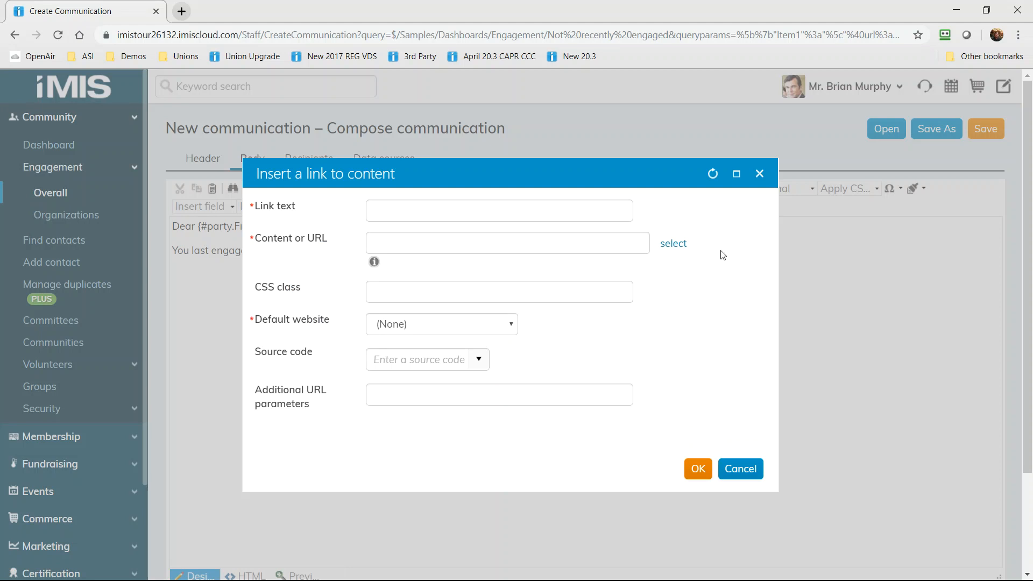
click(673, 243)
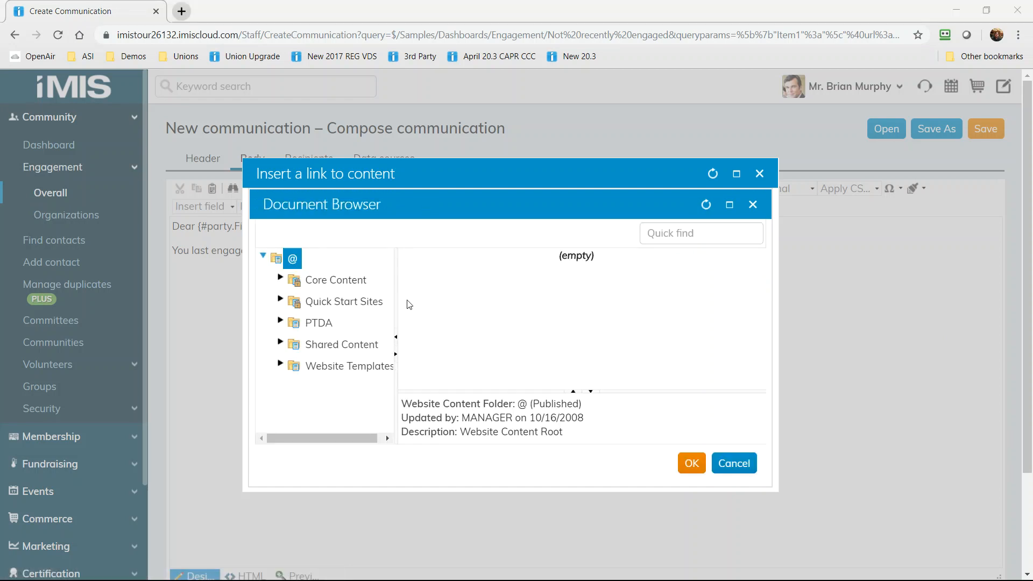
mouse_move(306, 306)
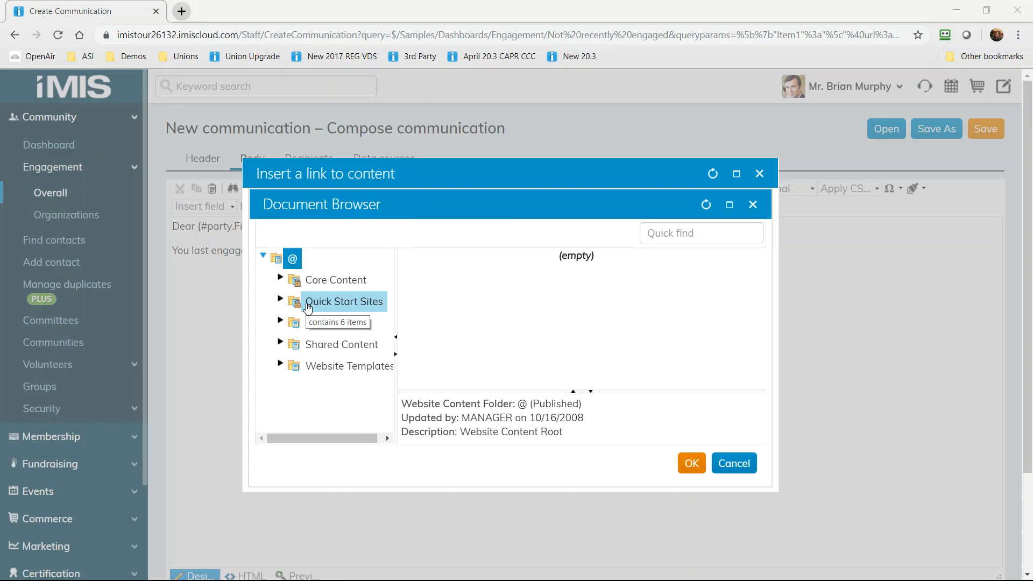
click(279, 301)
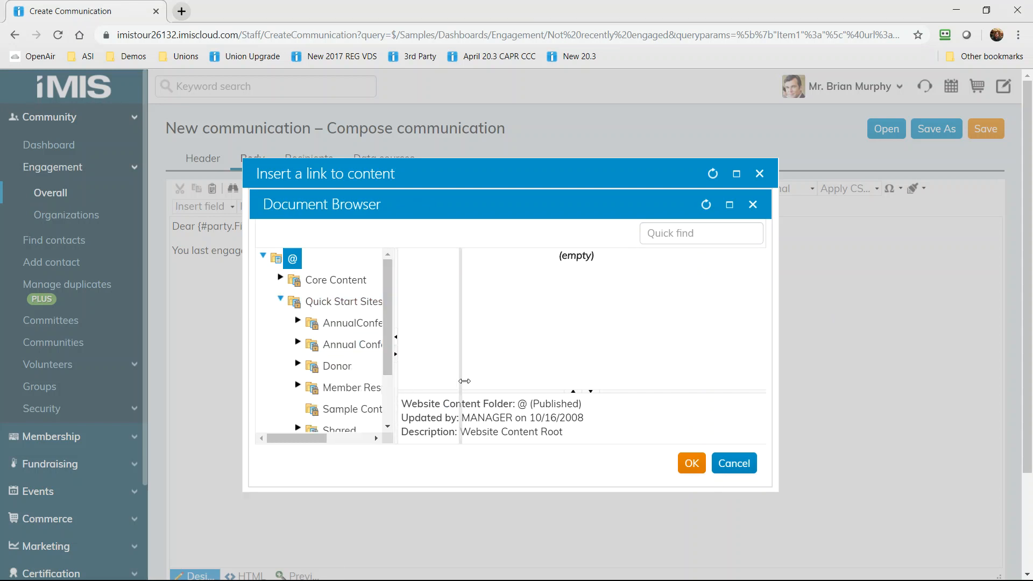
click(350, 323)
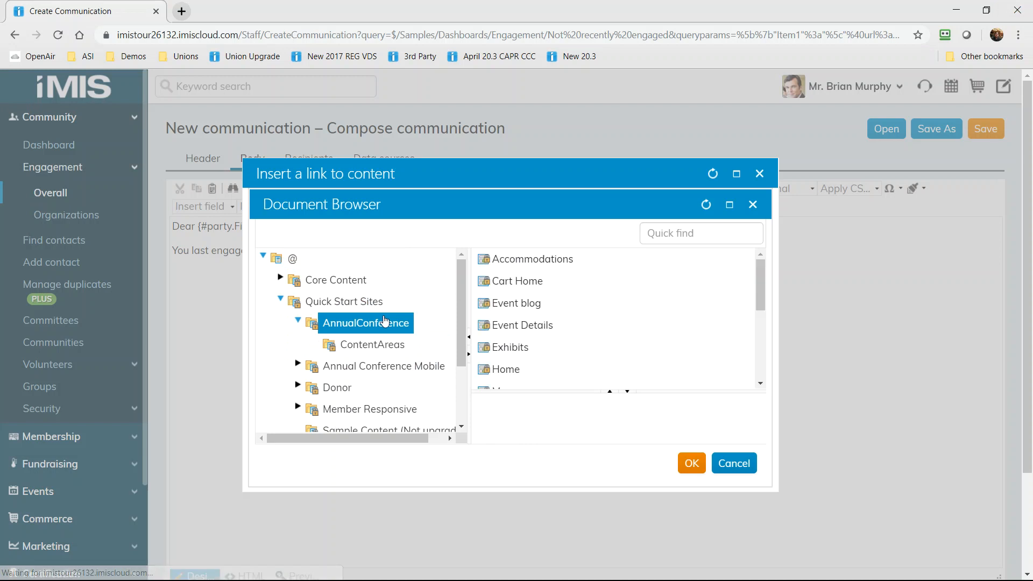
scroll(down, 3)
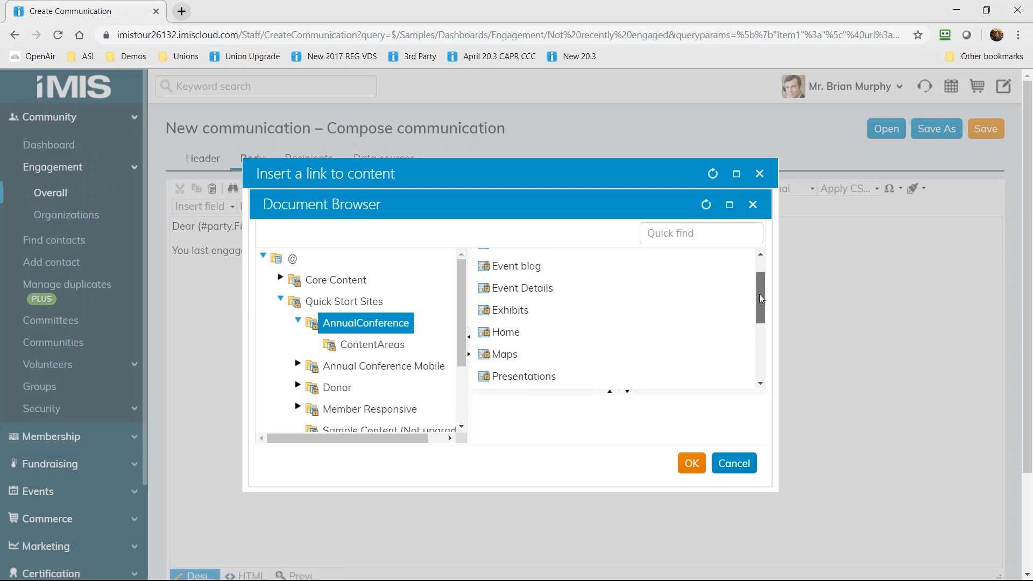
scroll(down, 3)
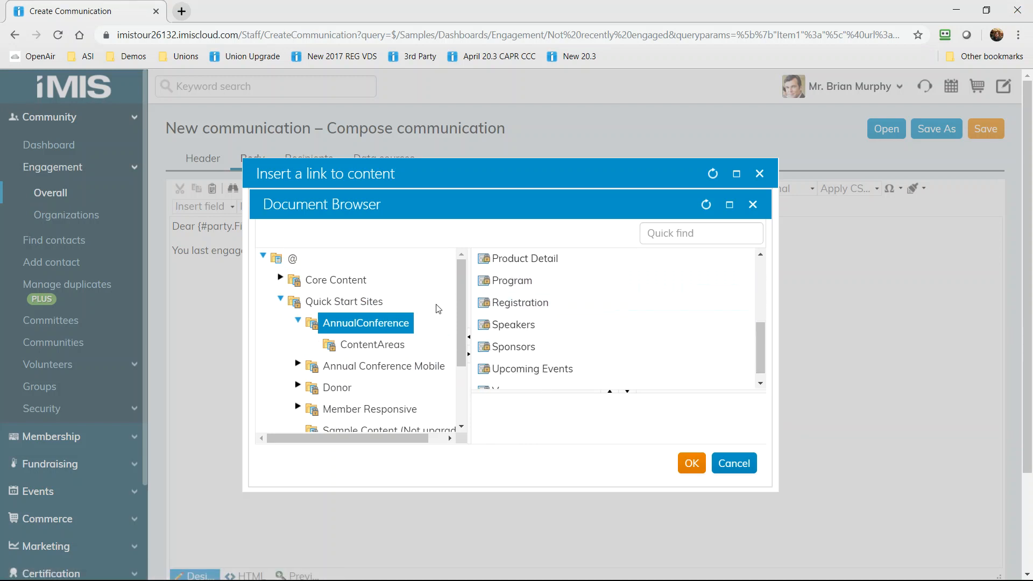
click(520, 302)
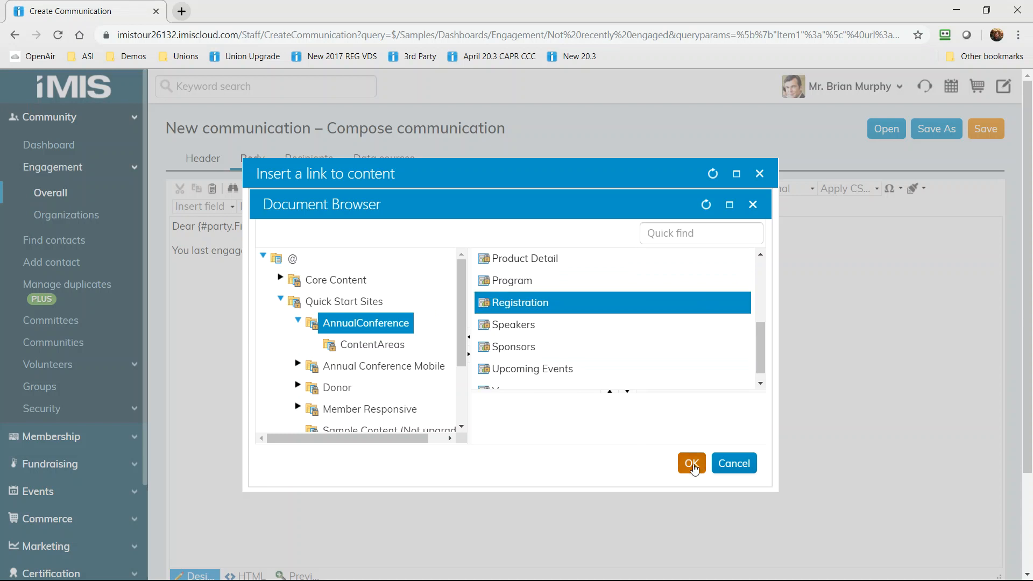
click(690, 463)
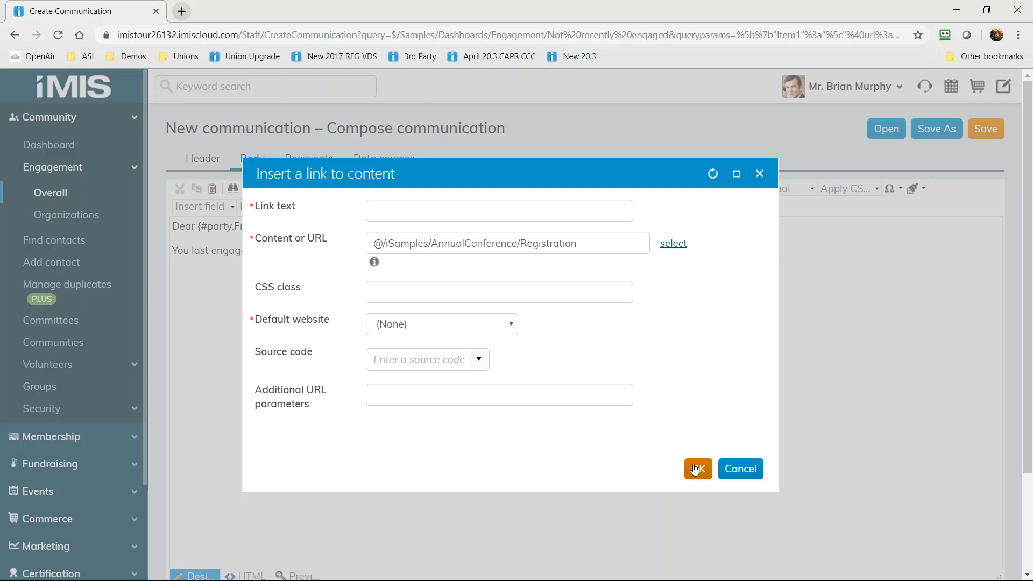
Step: Set link text 'Register here' and default website Annual Conference, then insert the link
click(697, 469)
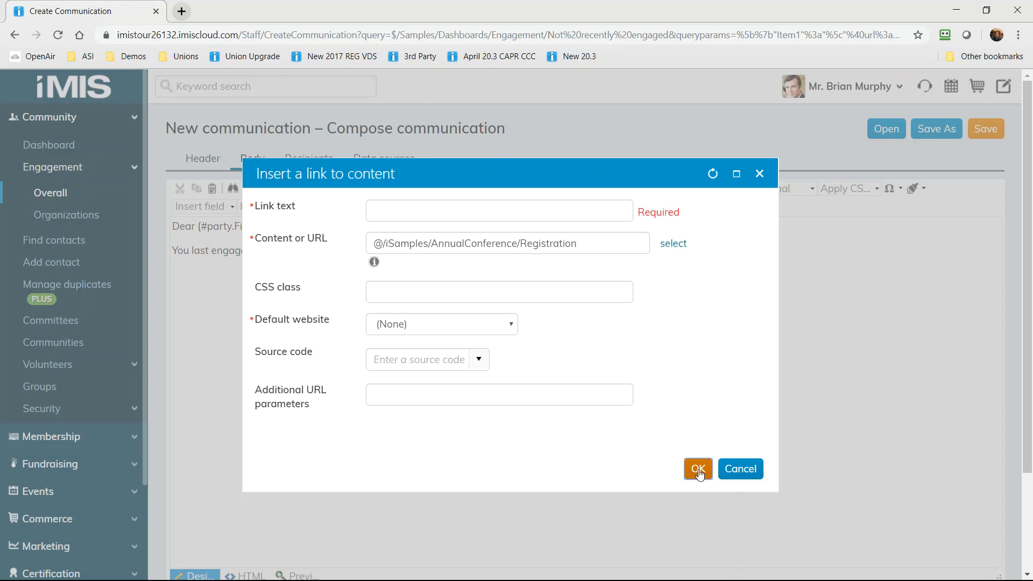
text(R)
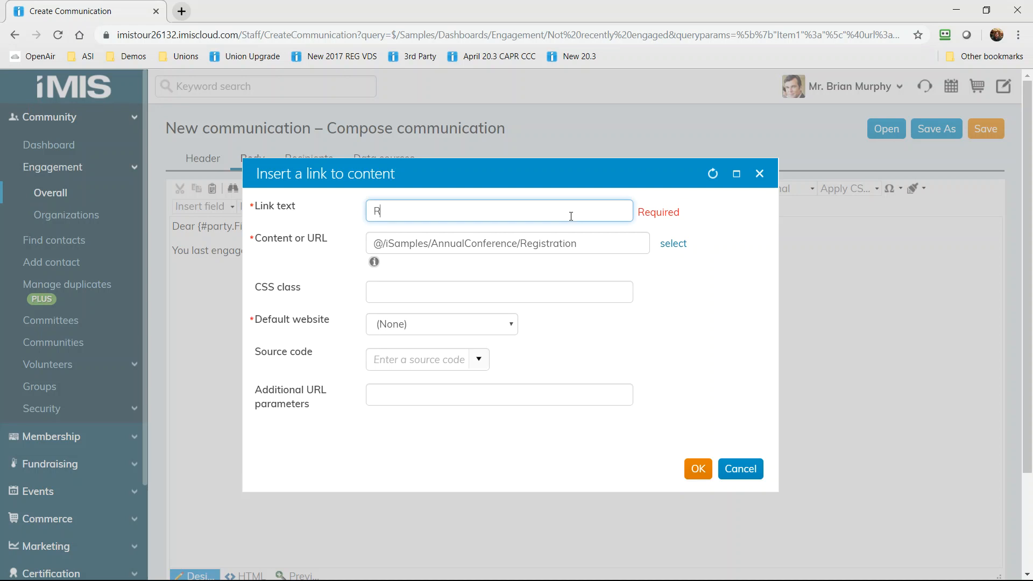
text(egister here)
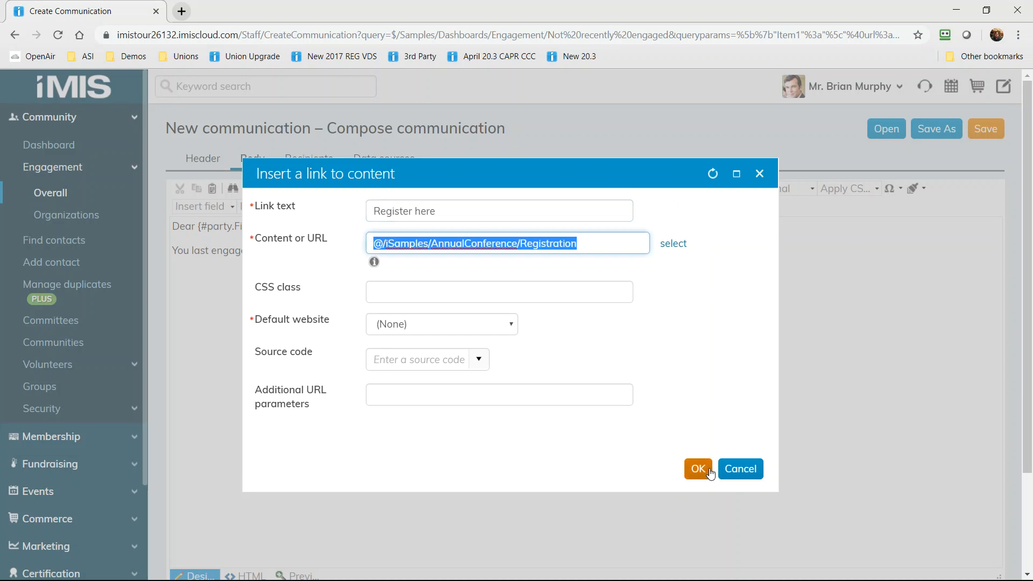
click(698, 469)
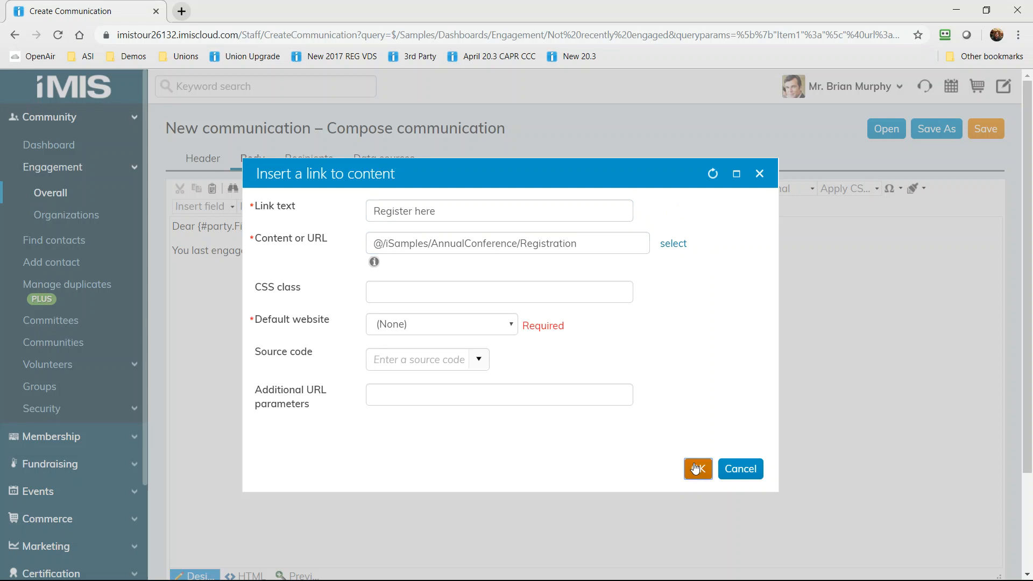
mouse_move(525, 301)
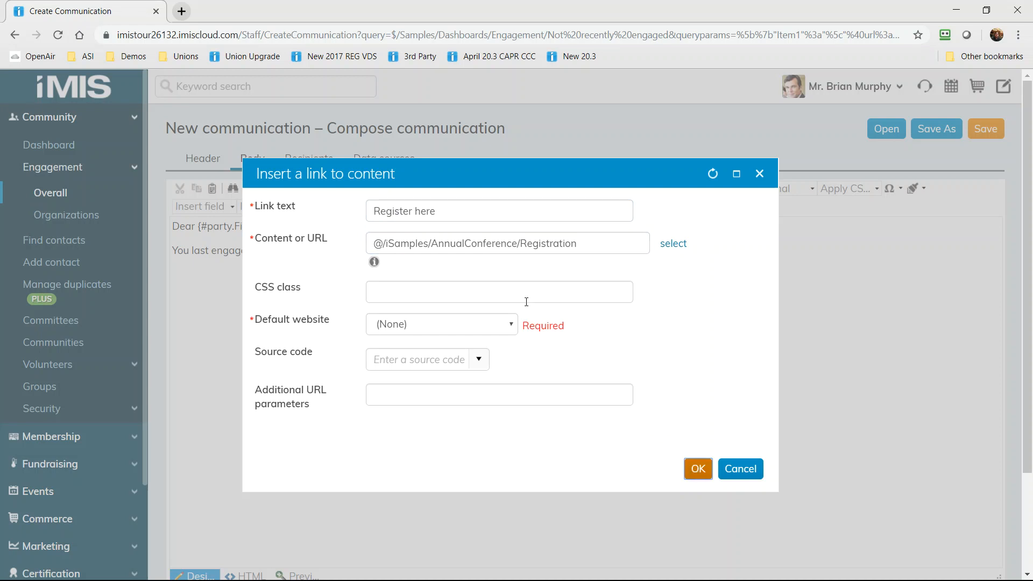
click(440, 323)
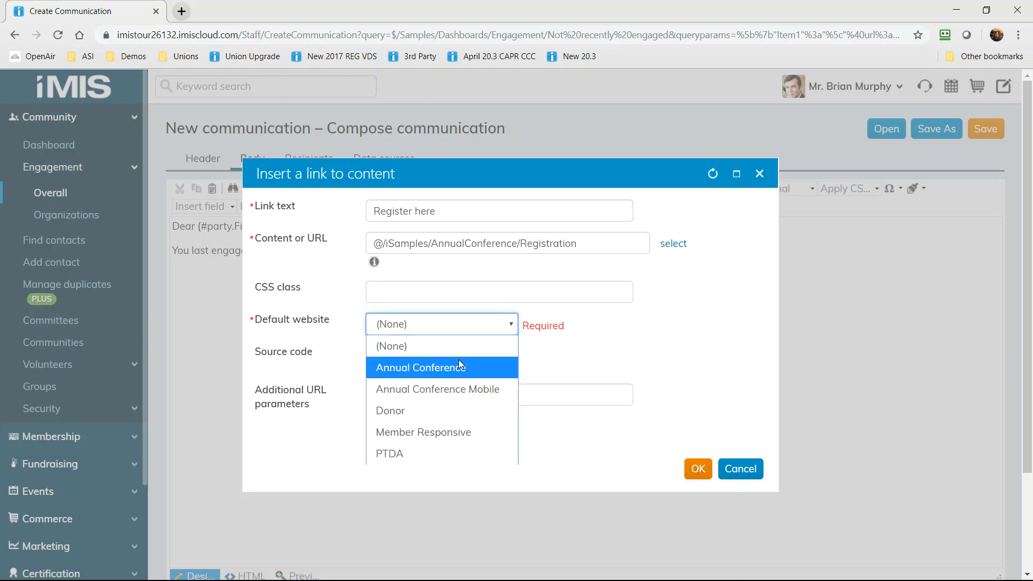
click(697, 468)
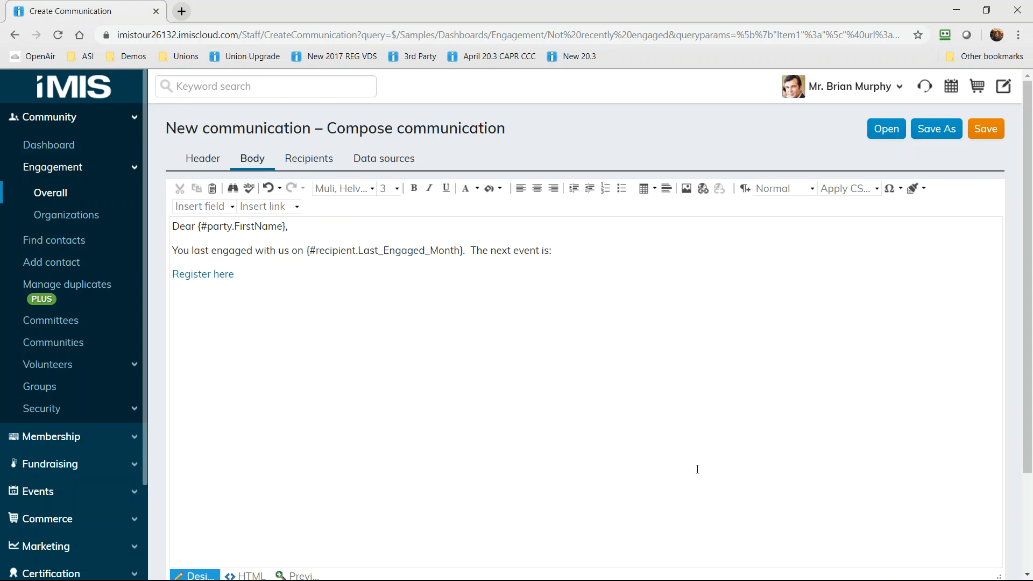
mouse_move(271, 432)
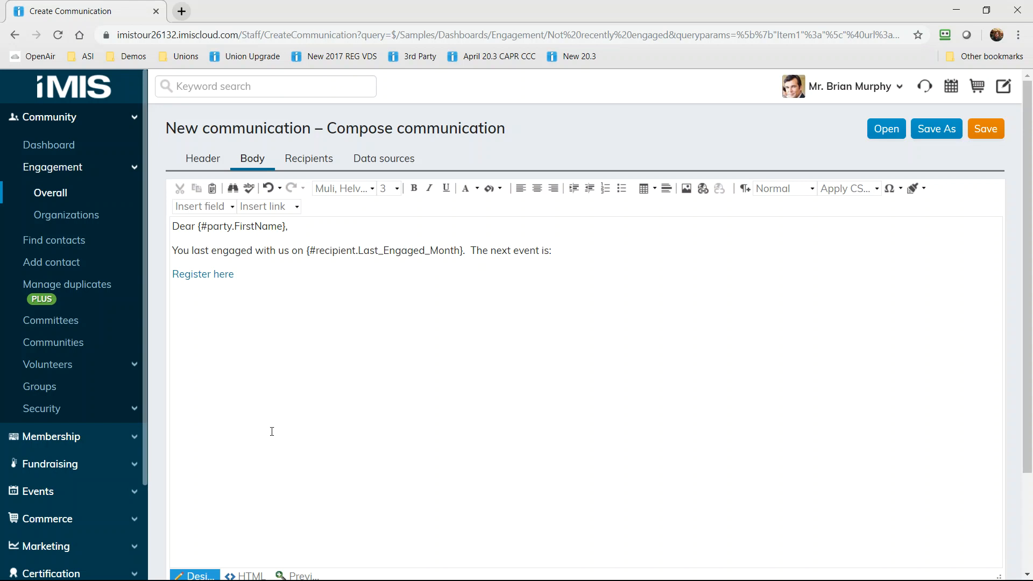
Step: Expand Membership and open its Dashboard of member totals and charts by type and region
click(50, 144)
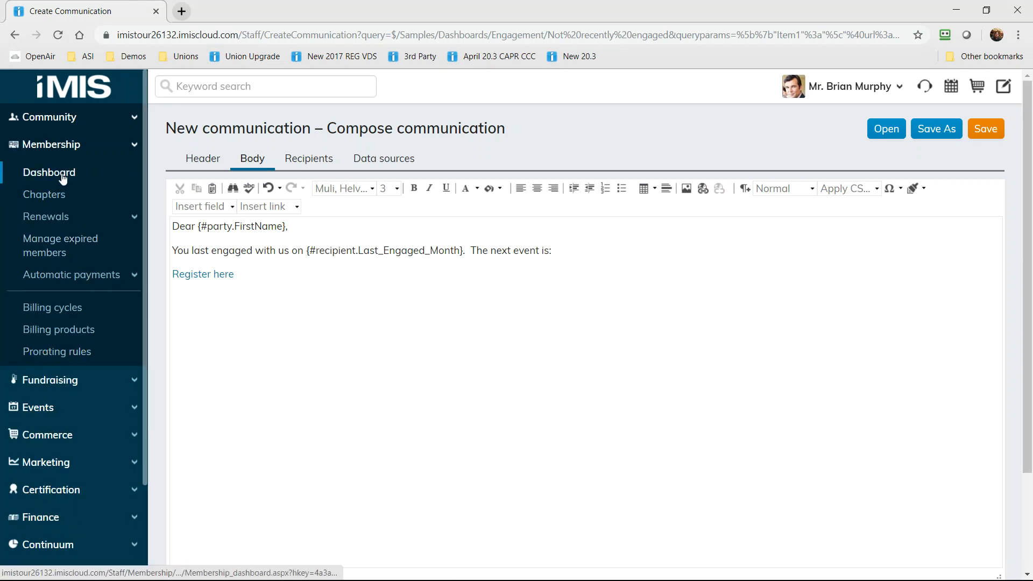
click(50, 172)
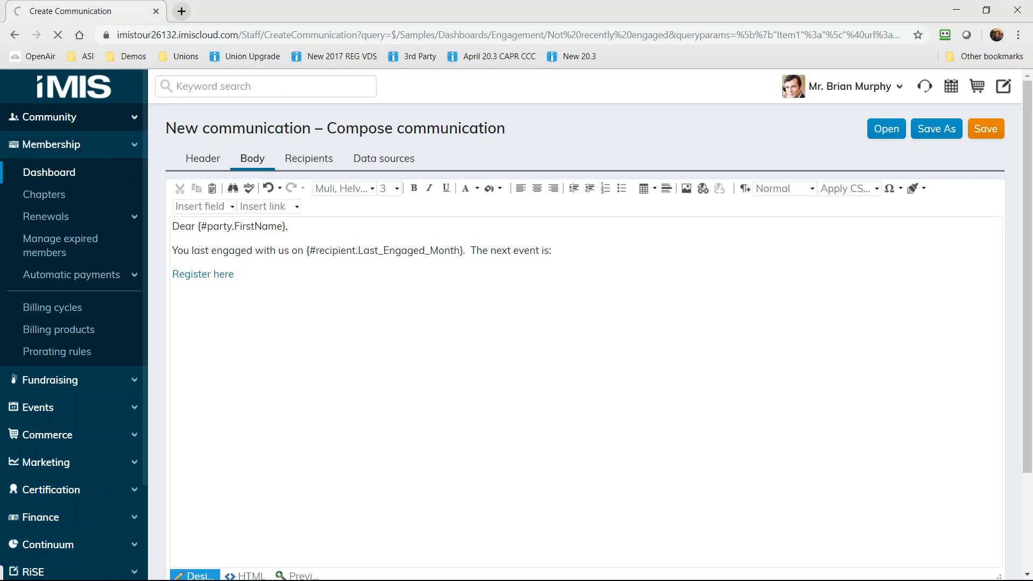
click(49, 173)
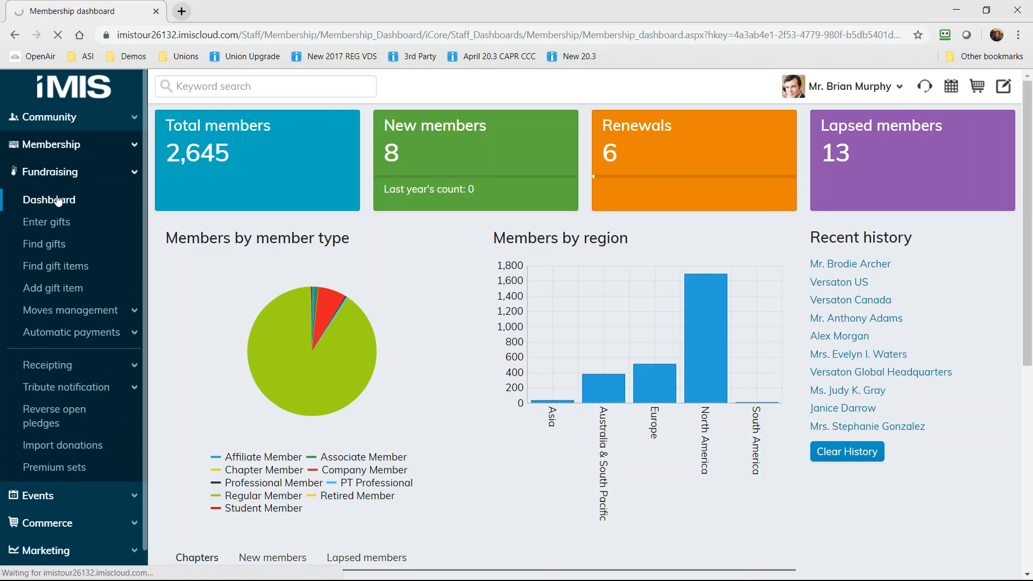
Step: View the Fundraising dashboard, then the Moves management dashboard of major donors and cultivation stages
click(50, 199)
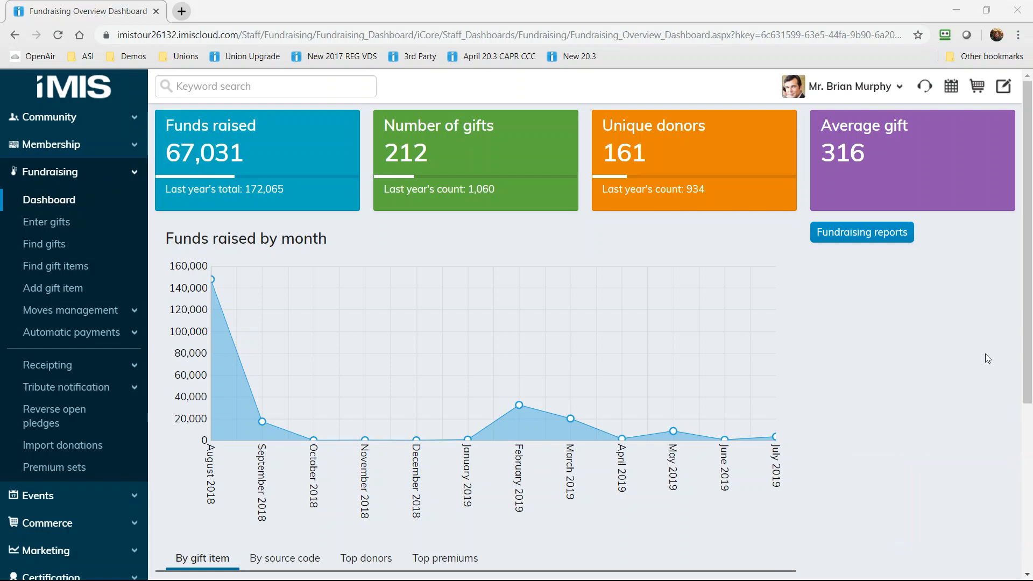
click(71, 310)
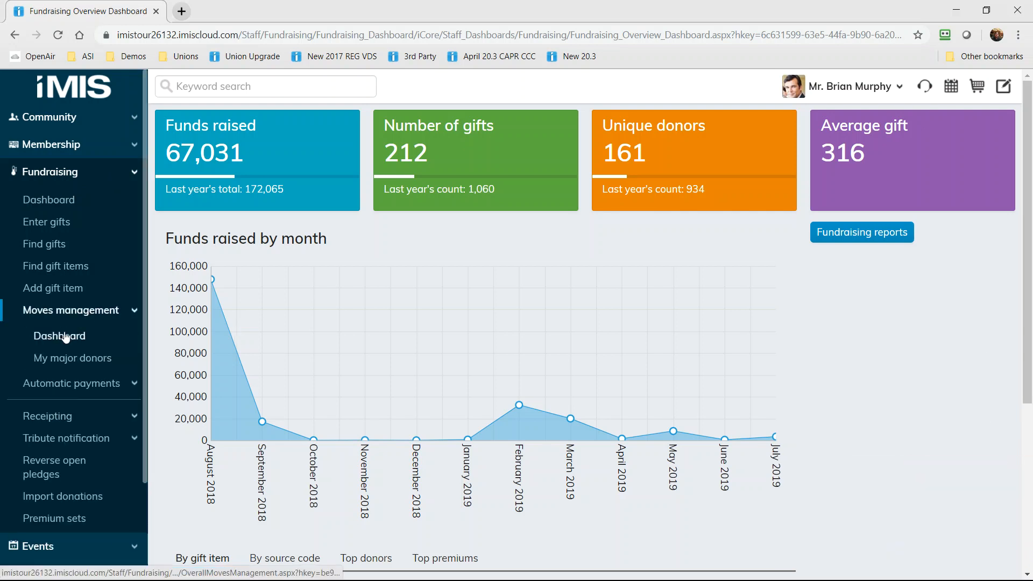
click(59, 335)
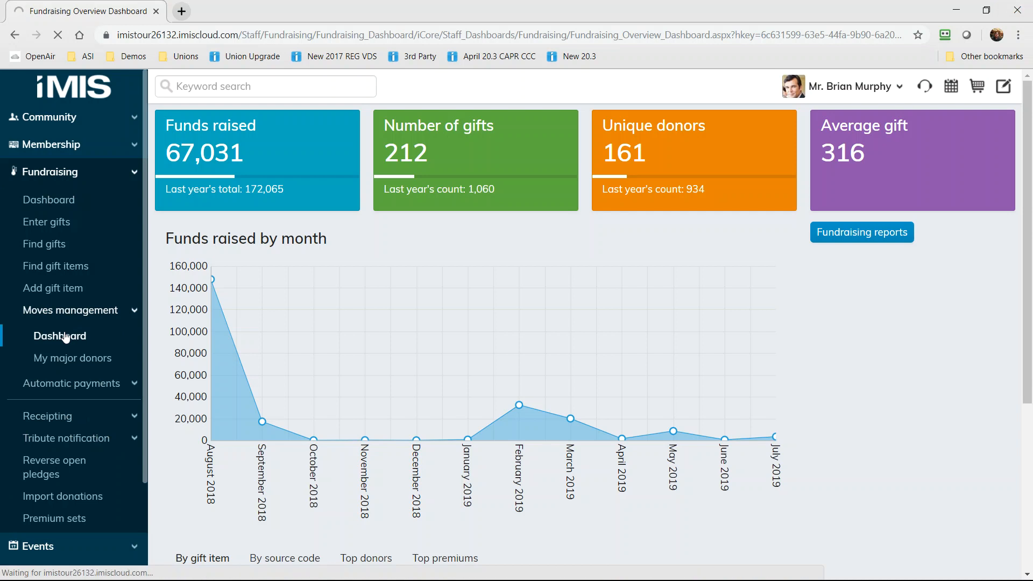
click(59, 335)
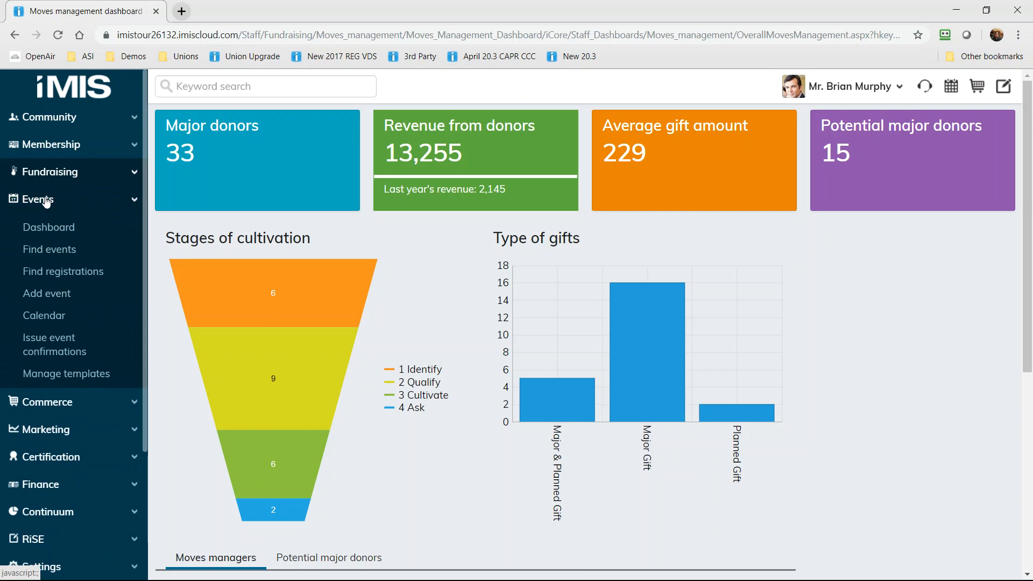
Step: Open the Events dashboard and scroll down to the Recent and upcoming events table
click(48, 226)
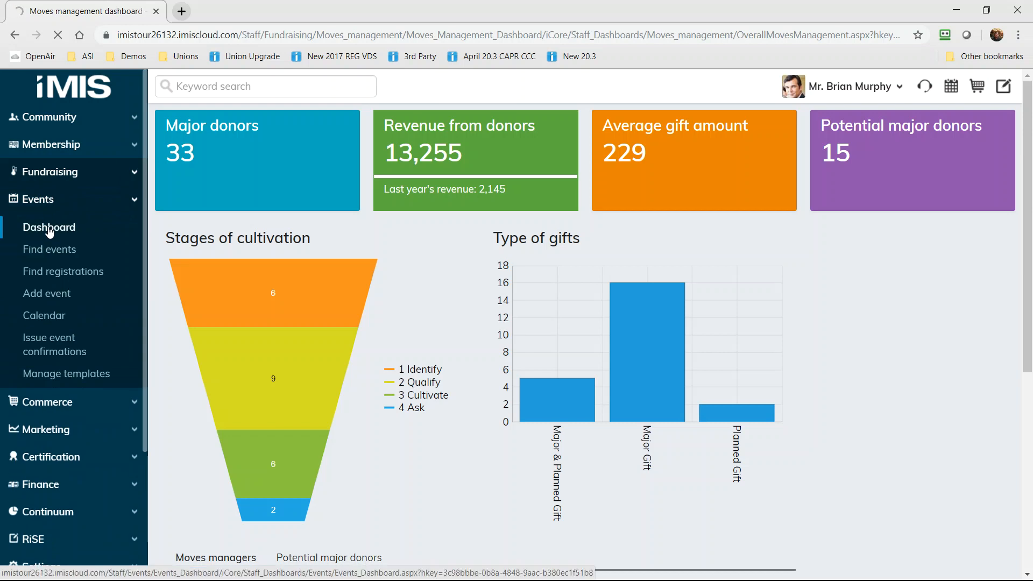
click(49, 226)
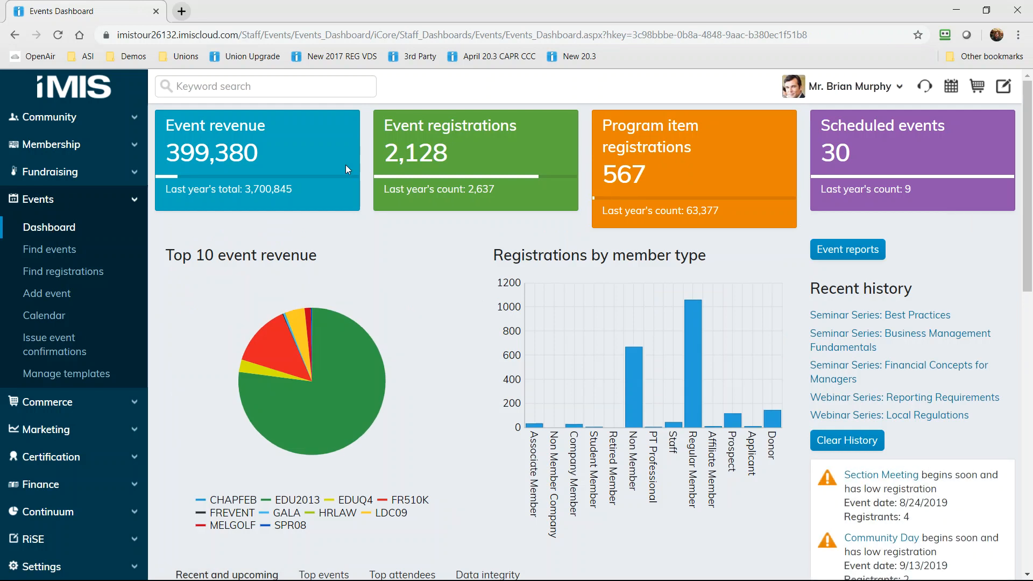
mouse_move(663, 167)
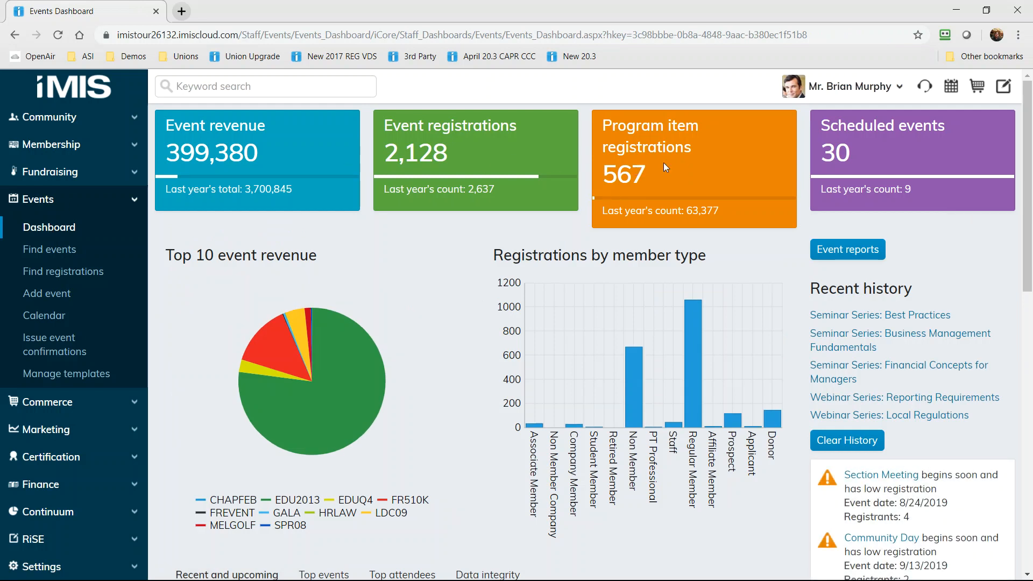
mouse_move(864, 178)
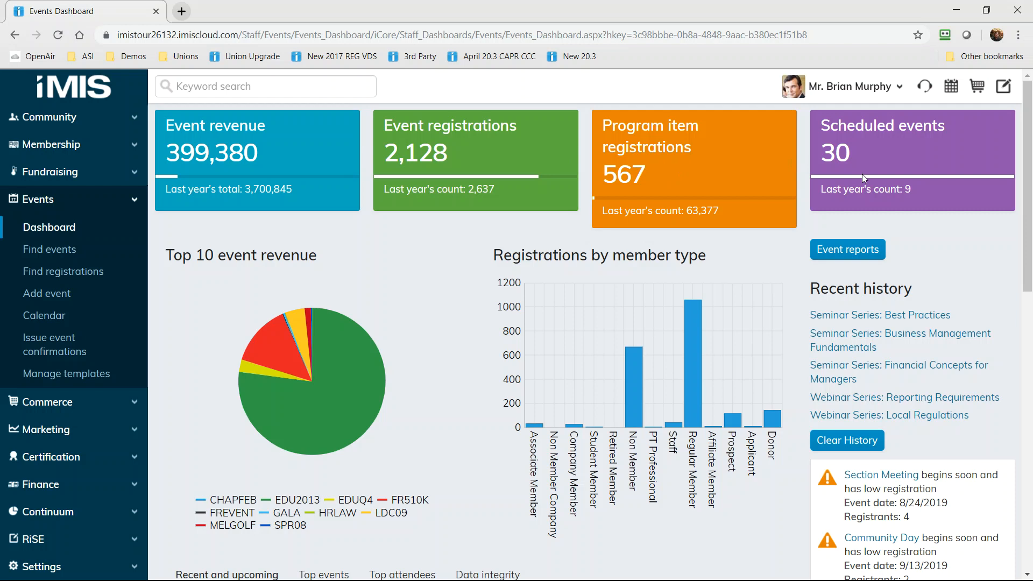
mouse_move(403, 298)
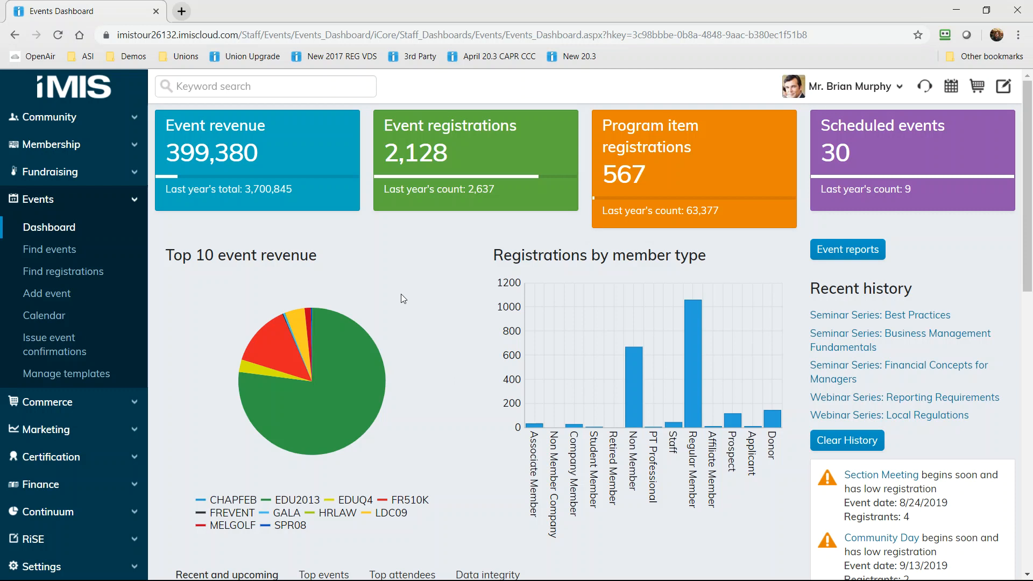
mouse_move(598, 342)
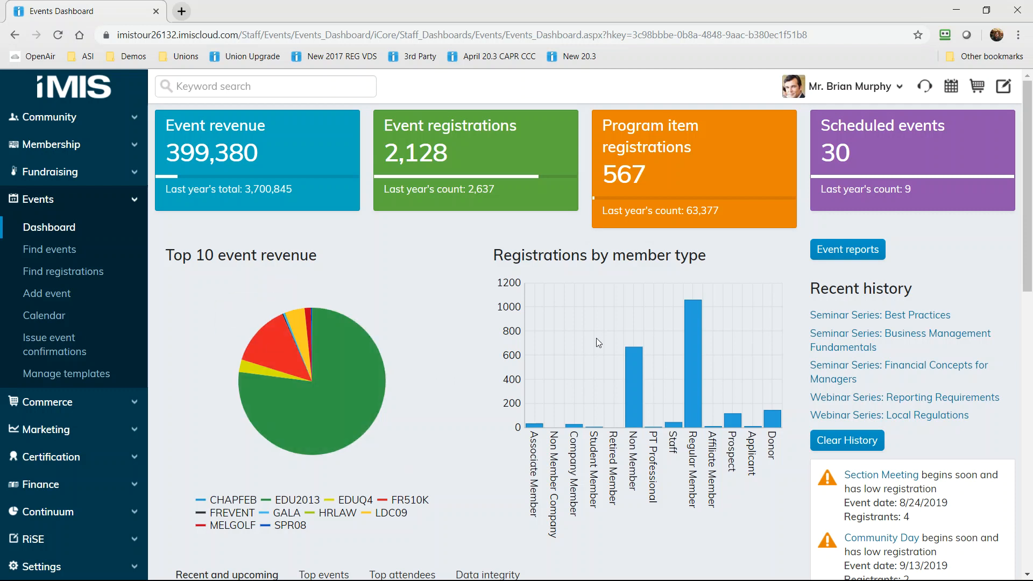
mouse_move(633, 369)
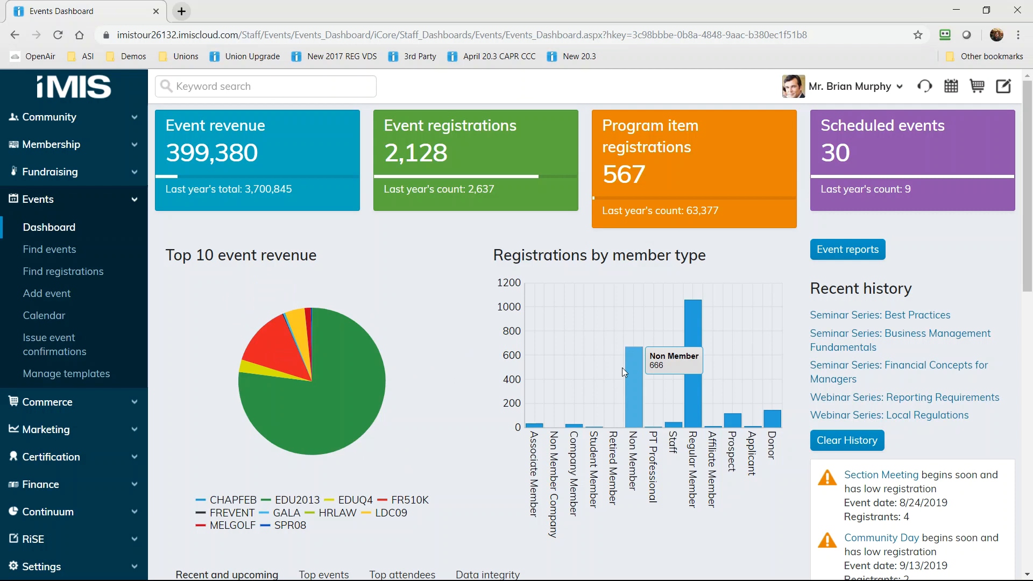
mouse_move(769, 301)
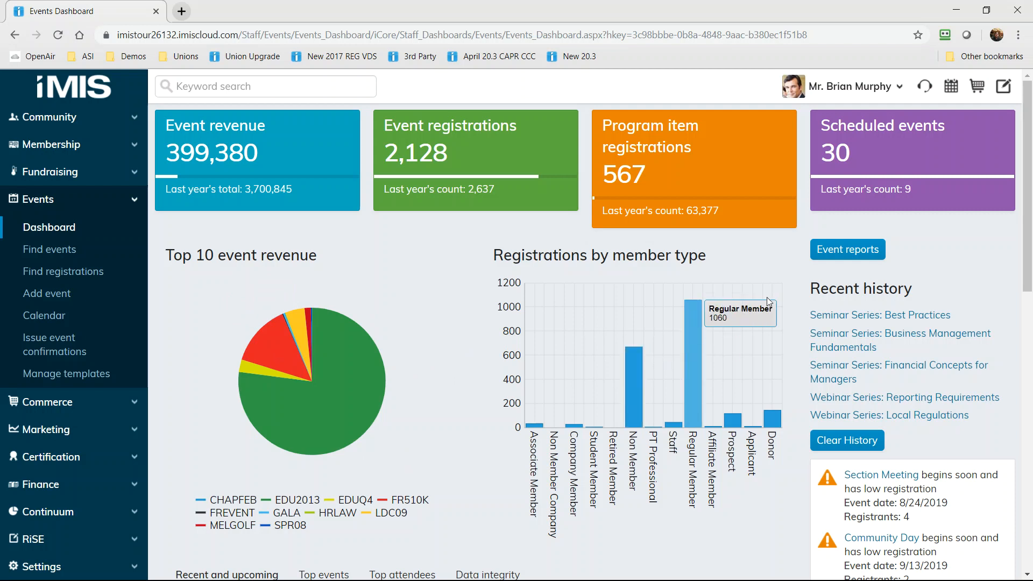
mouse_move(904, 330)
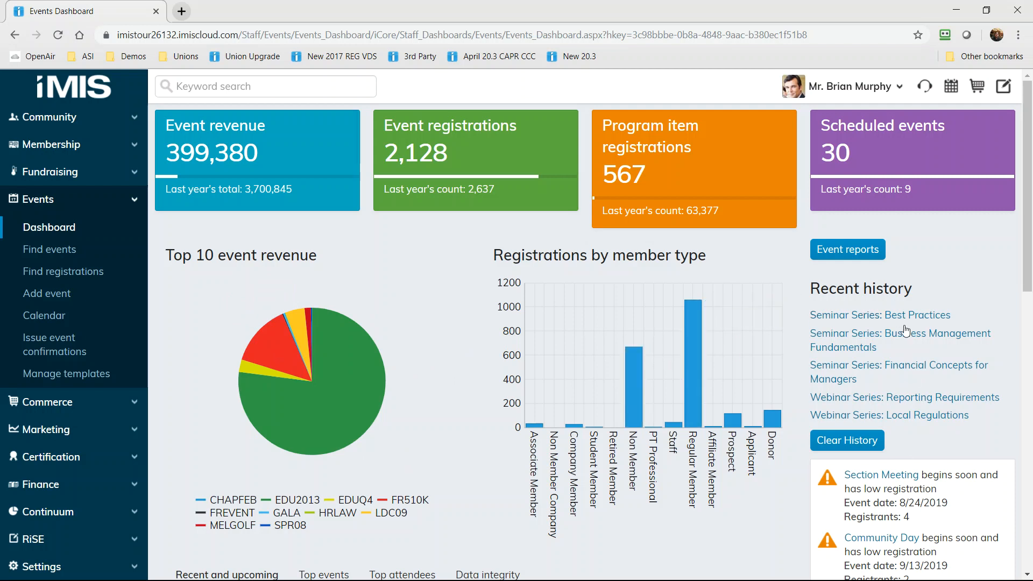
scroll(down, 3)
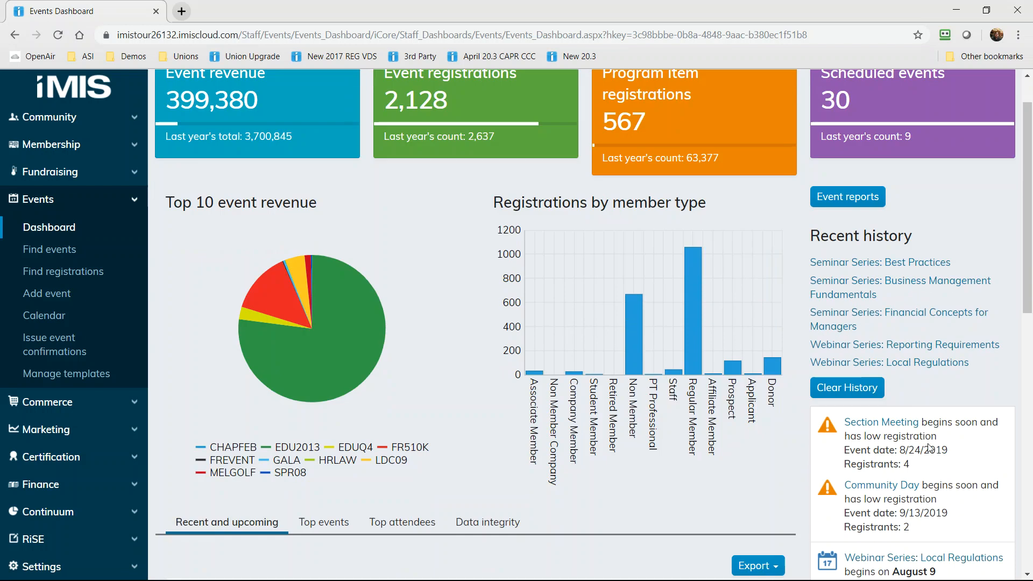
scroll(down, 3)
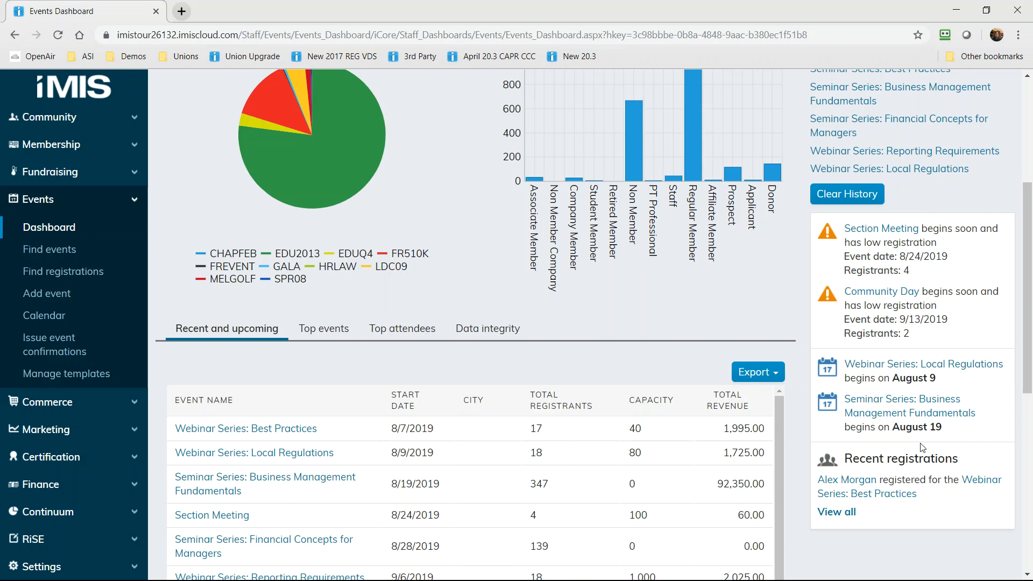
Step: Scroll down to the Top attendees table of registrants with companies, registrations and revenue
scroll(down, 3)
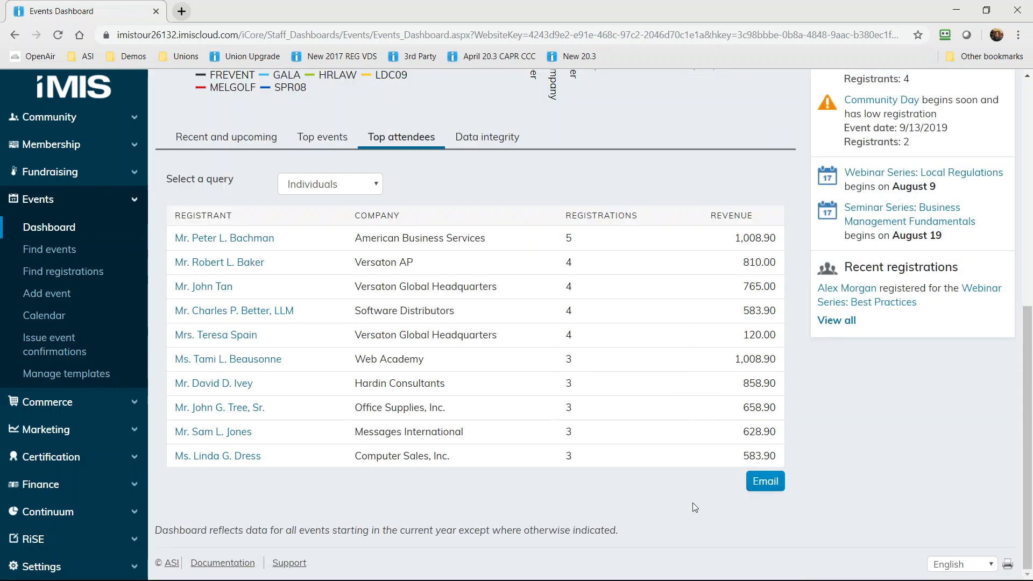
mouse_move(756, 472)
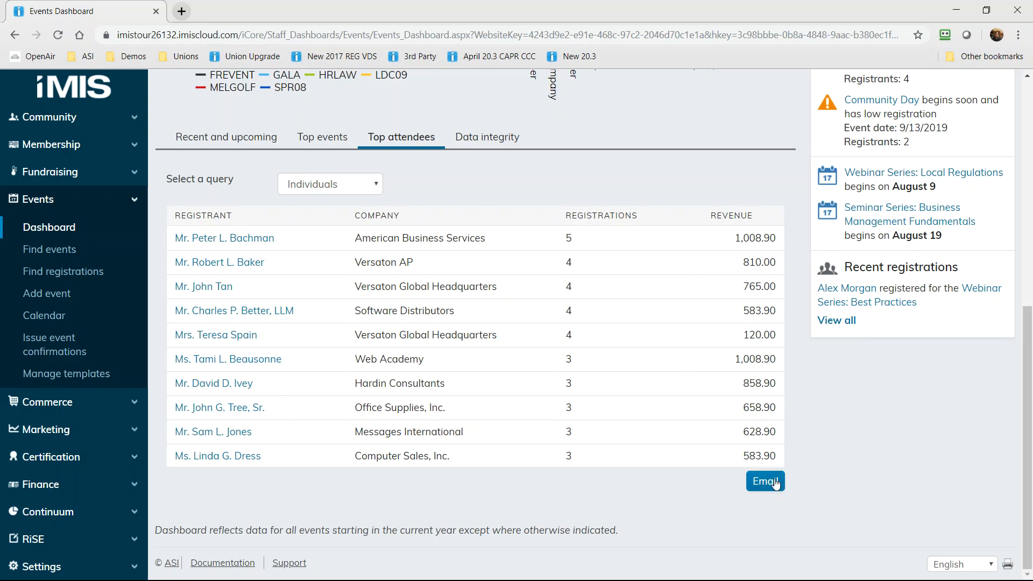
mouse_move(764, 481)
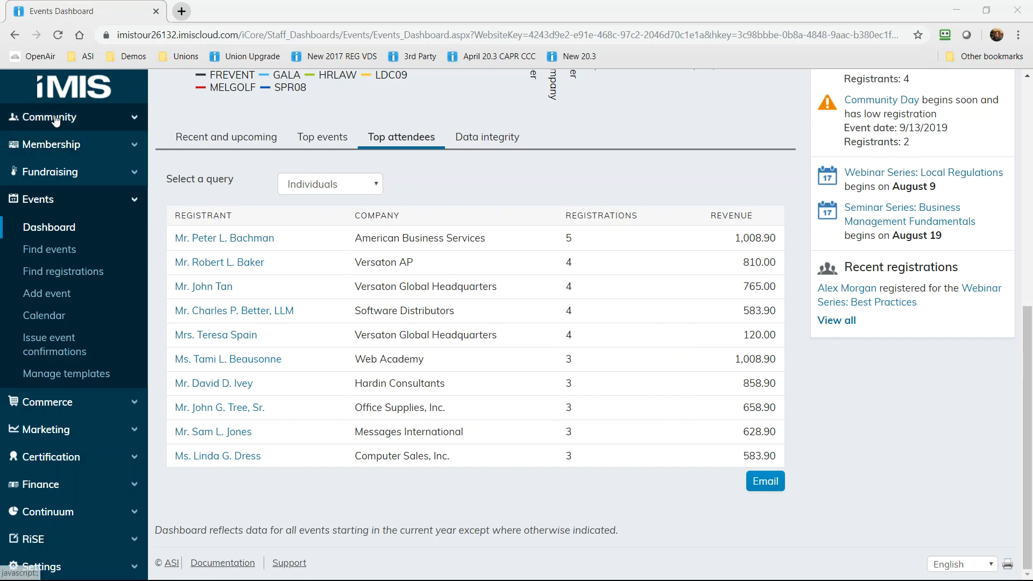
Step: Expand Community and open its Dashboard of contact totals, top committees and regions
click(50, 117)
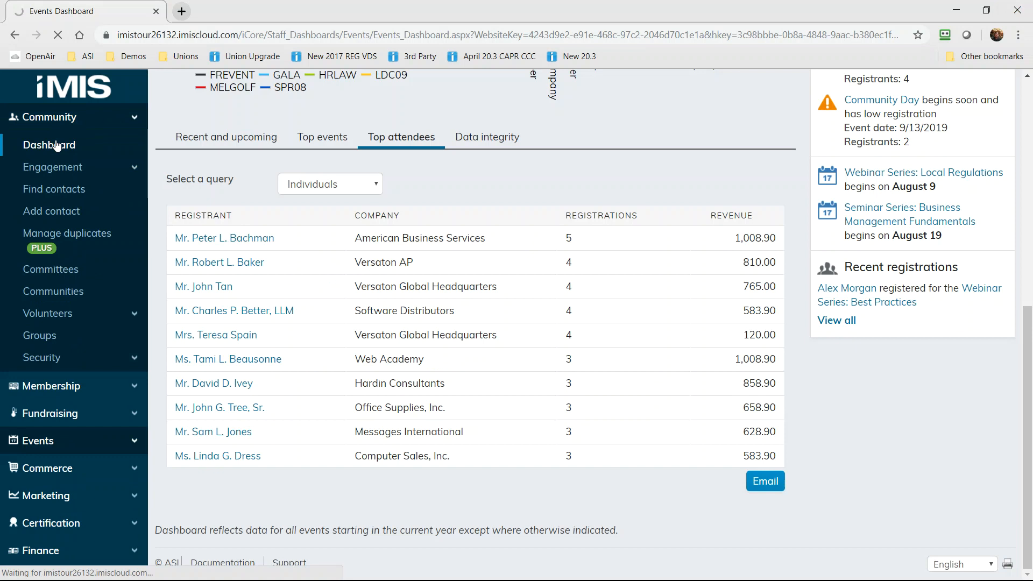
click(49, 144)
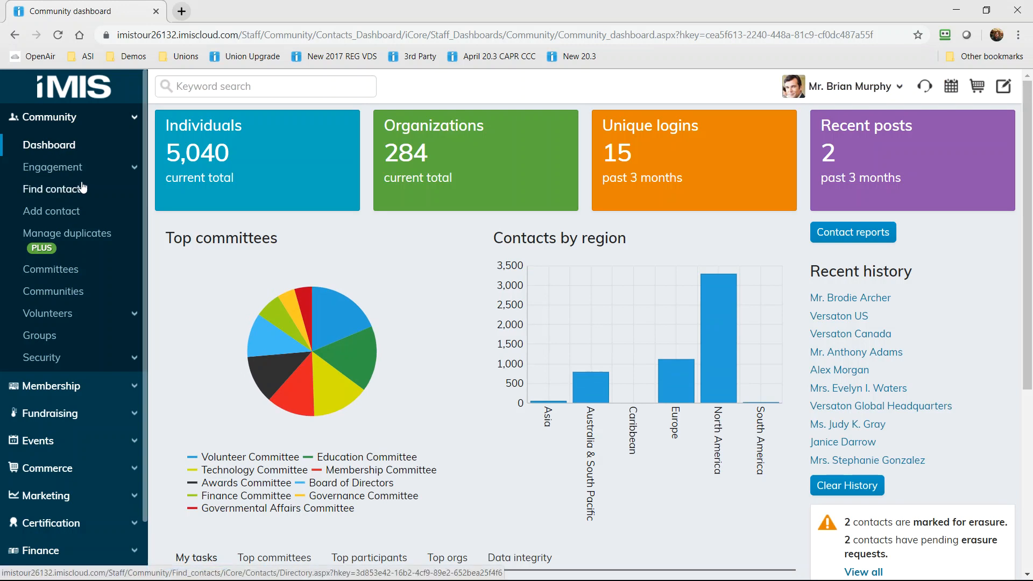
mouse_move(65, 194)
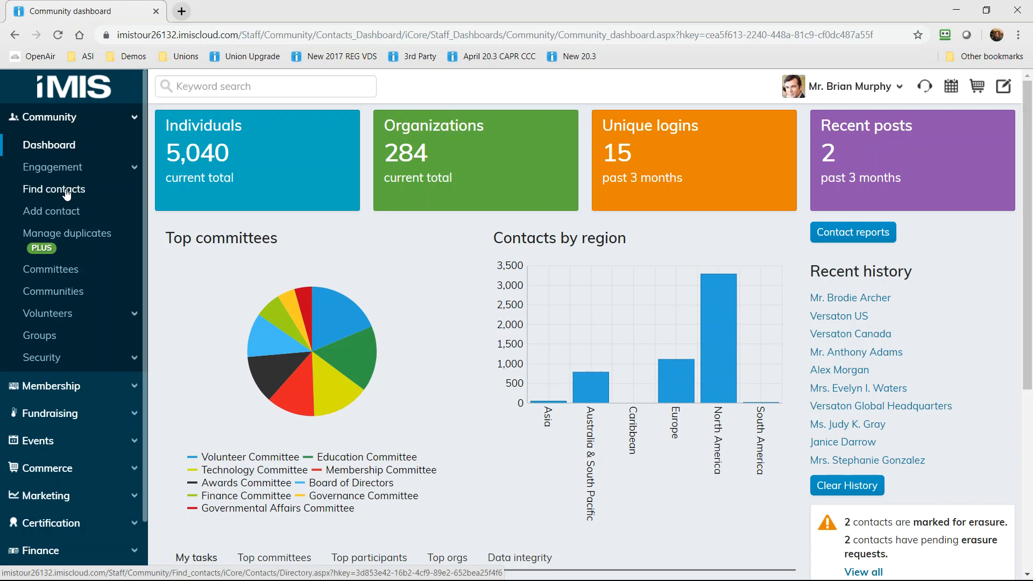
Step: Open Find contacts to reach the People search criteria and Recent contacts list
click(54, 189)
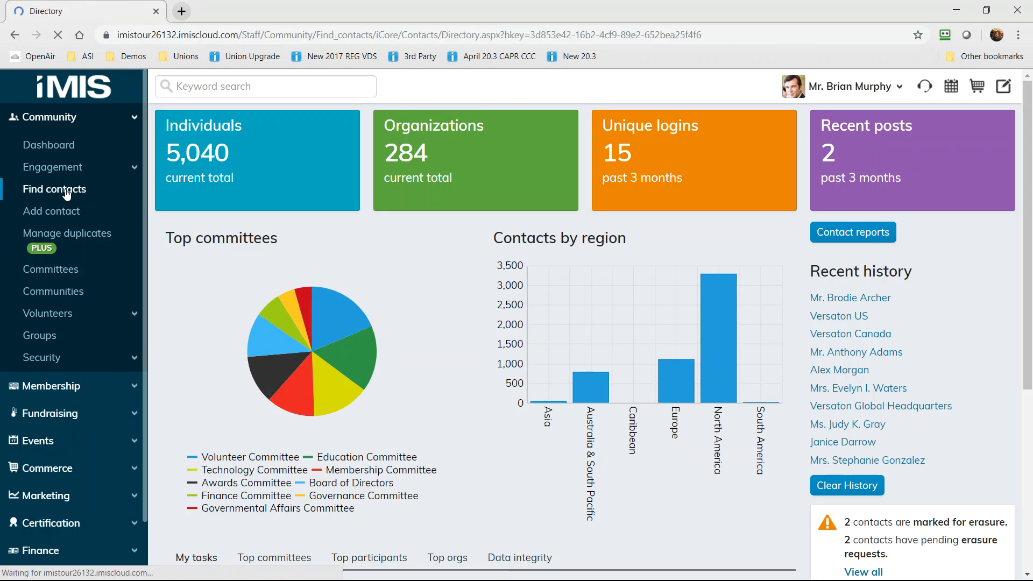
click(54, 188)
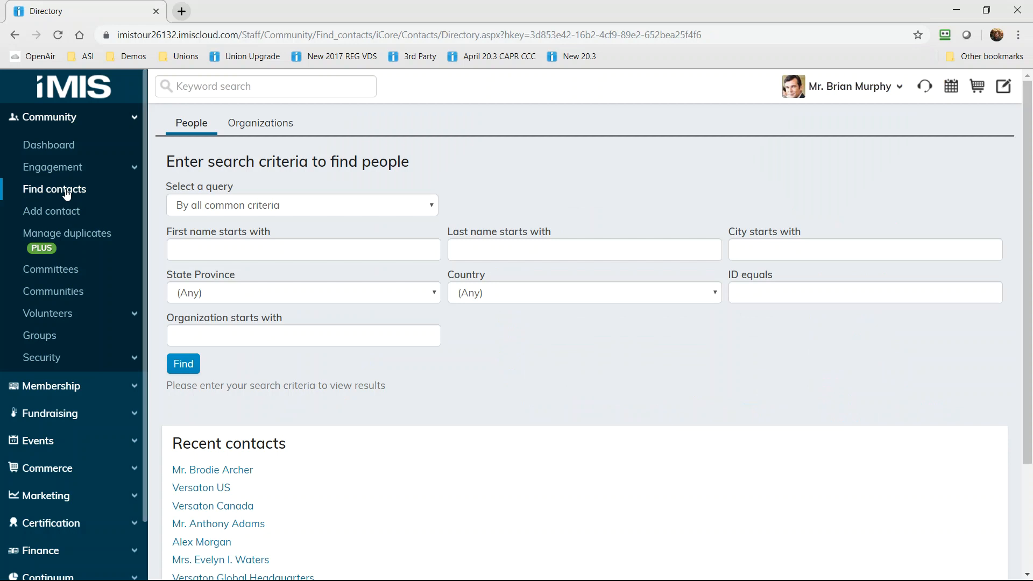
mouse_move(282, 221)
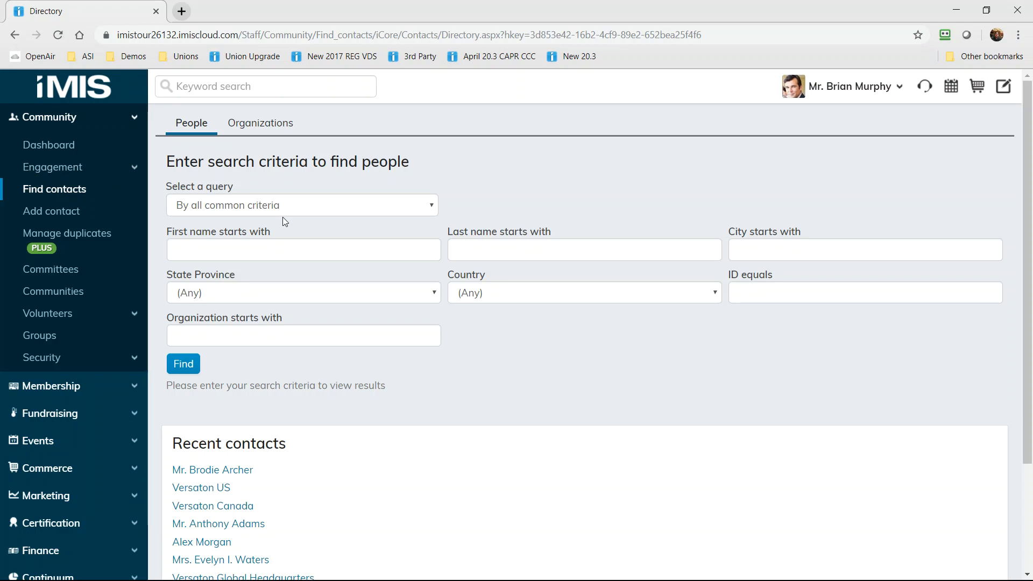
mouse_move(323, 269)
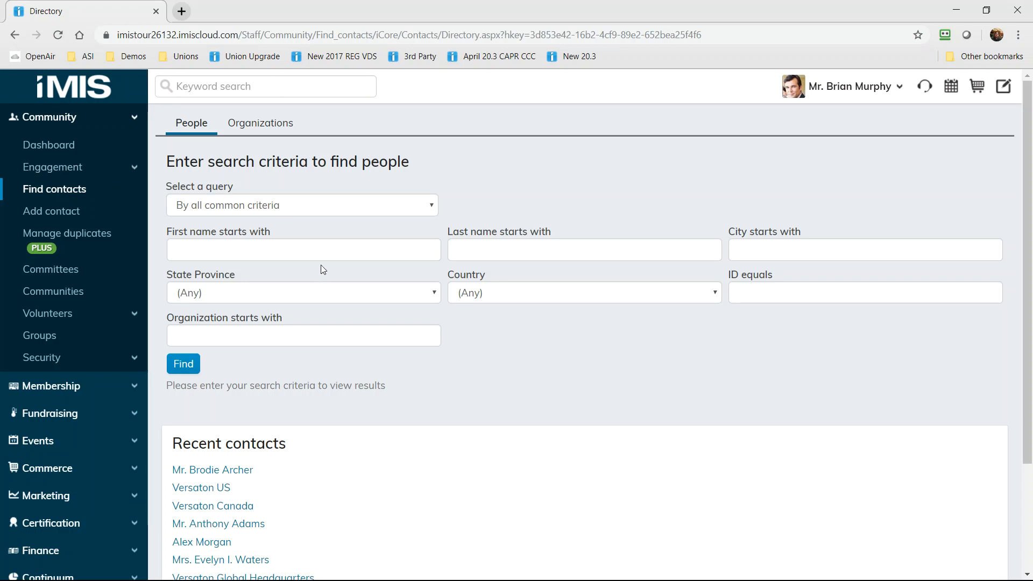
mouse_move(306, 77)
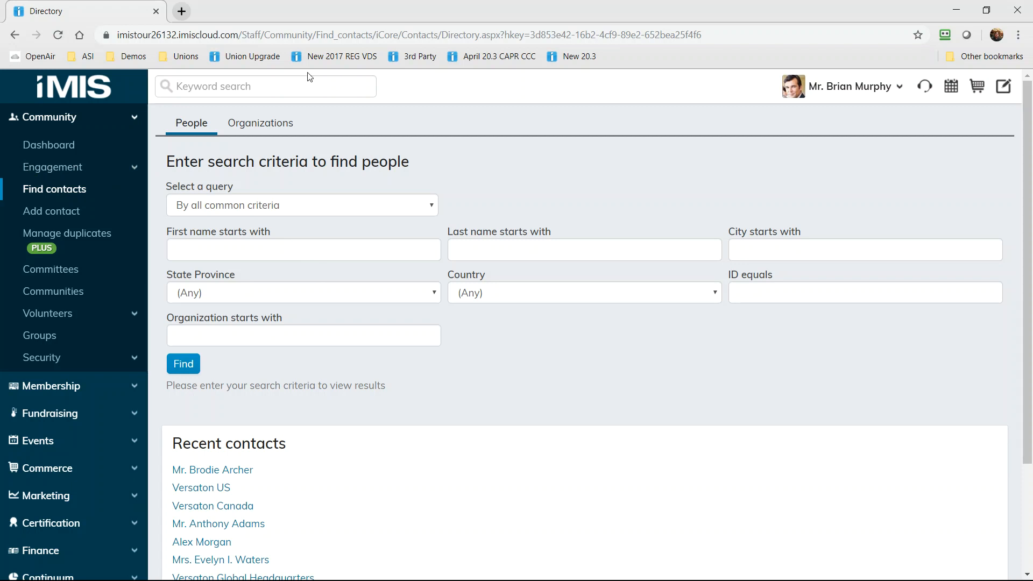
click(265, 86)
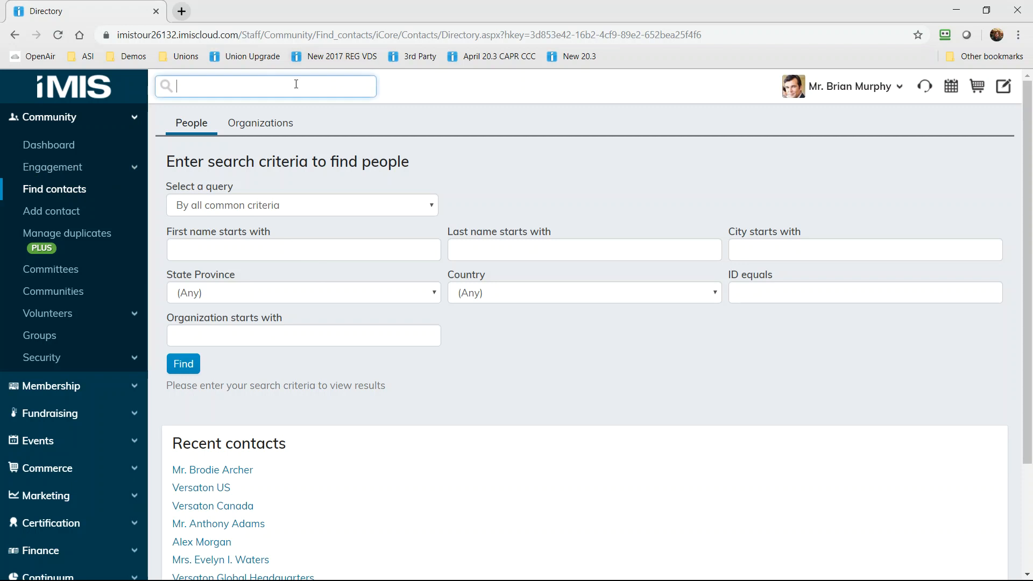
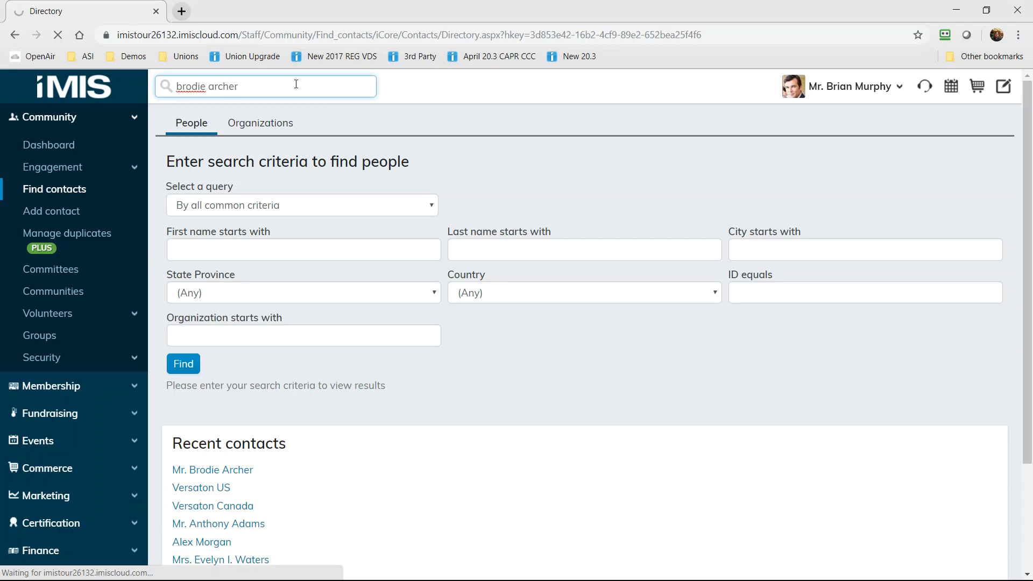
key(Return)
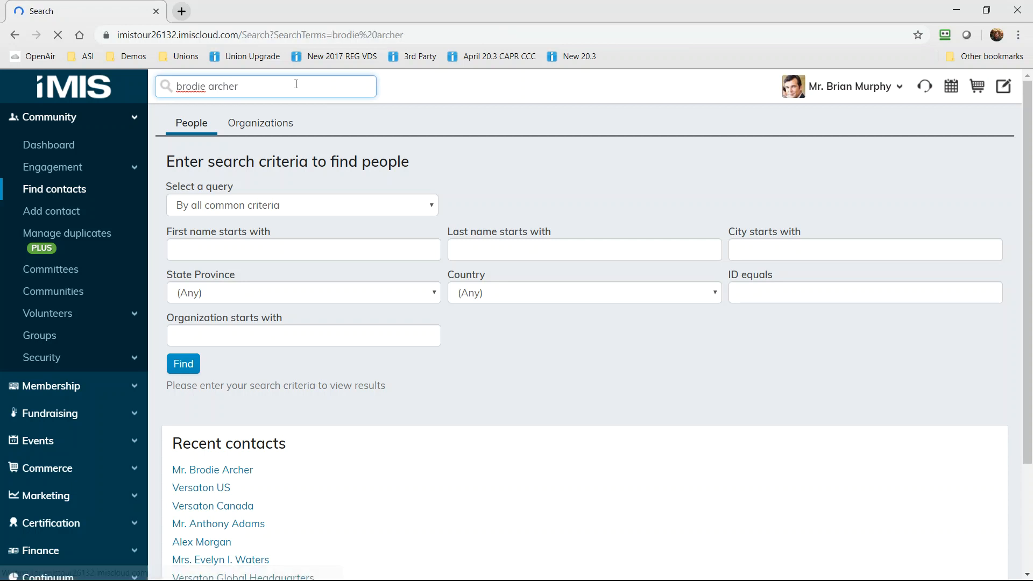
key(Return)
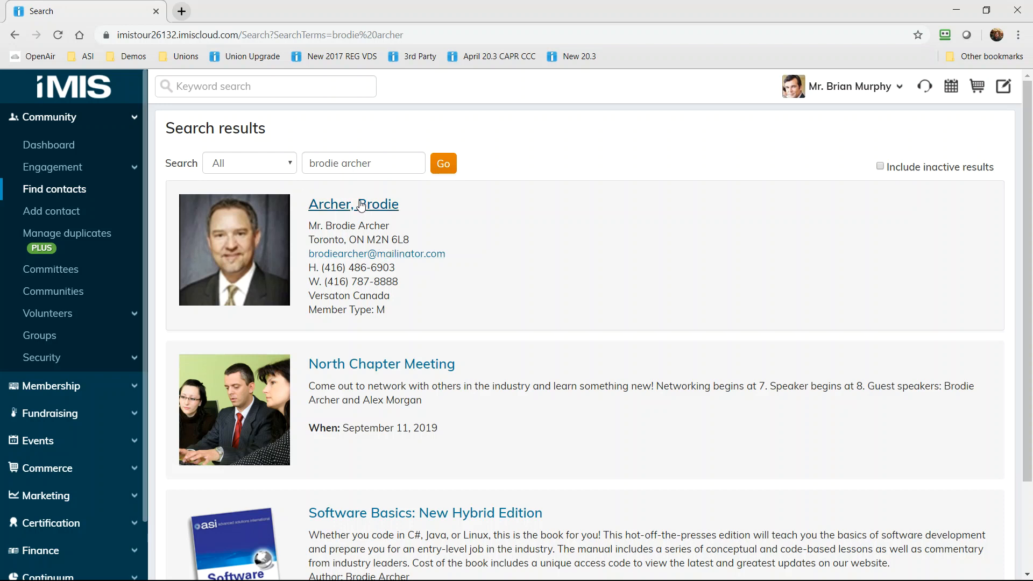
mouse_move(381, 364)
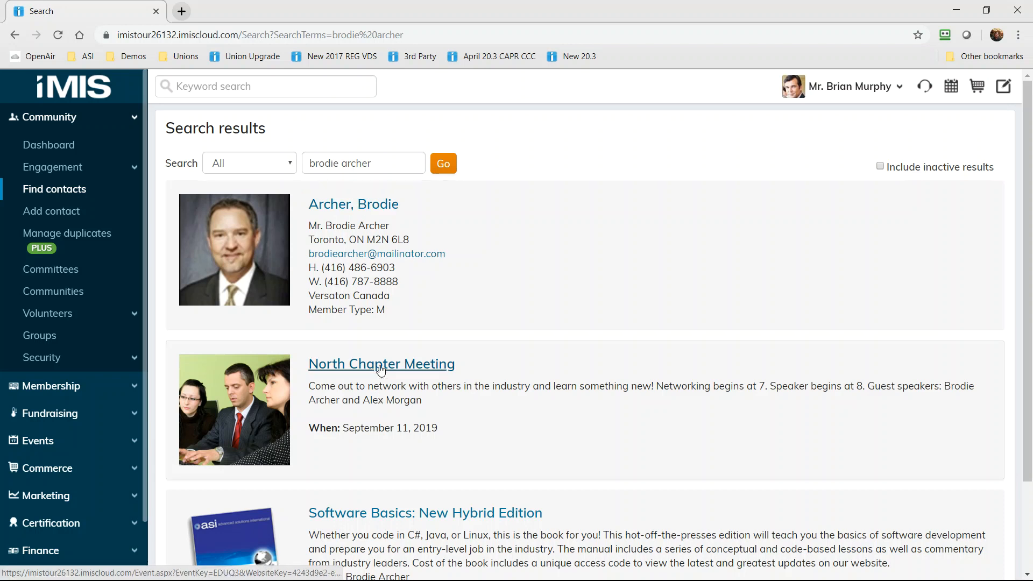
scroll(down, 3)
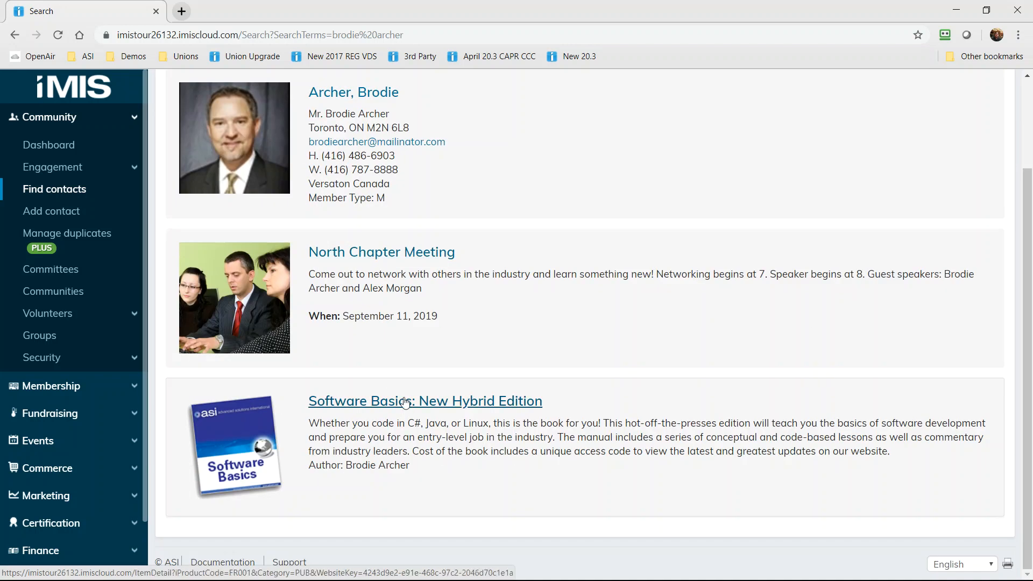
scroll(up, 3)
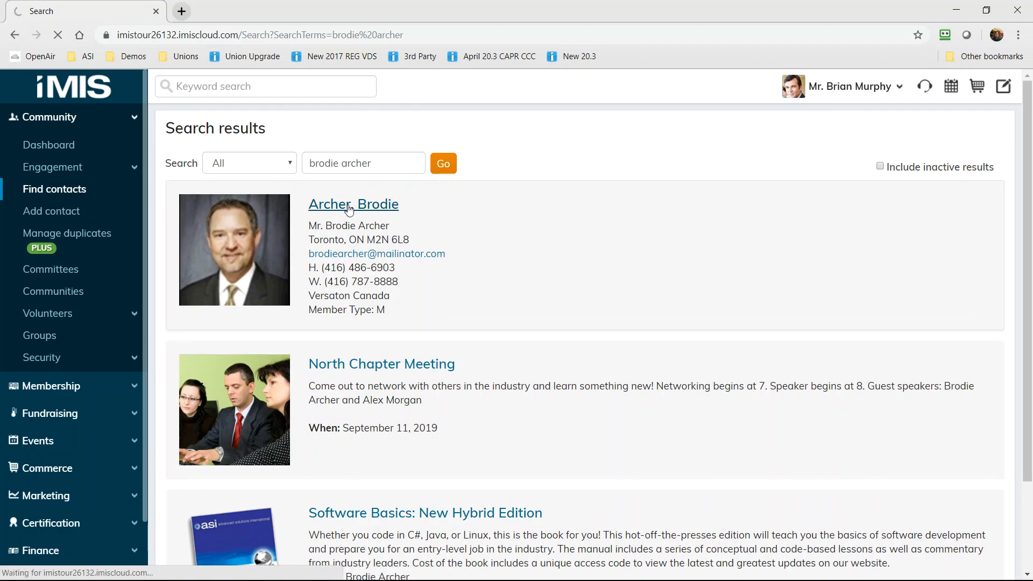
click(353, 204)
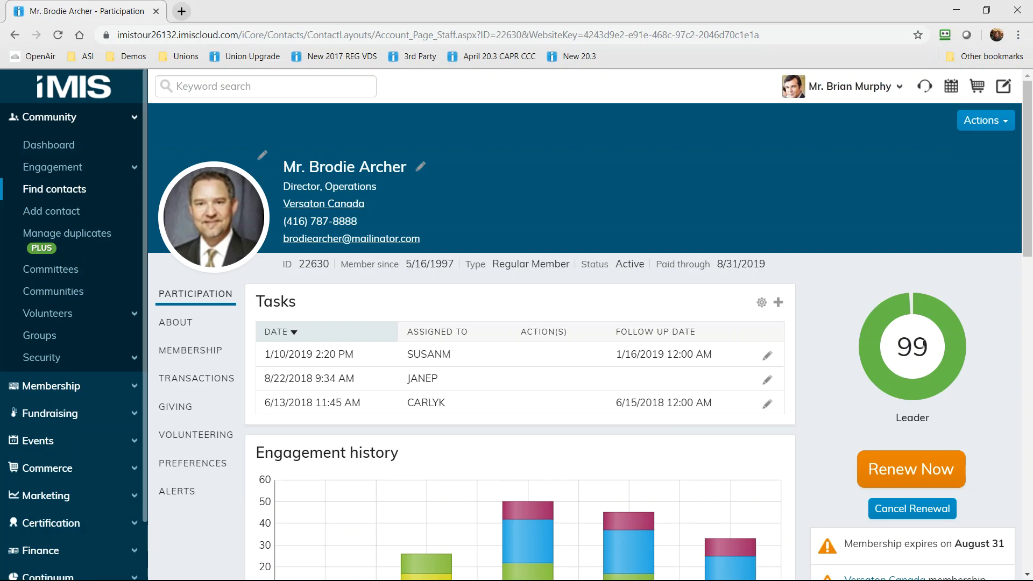
mouse_move(969, 402)
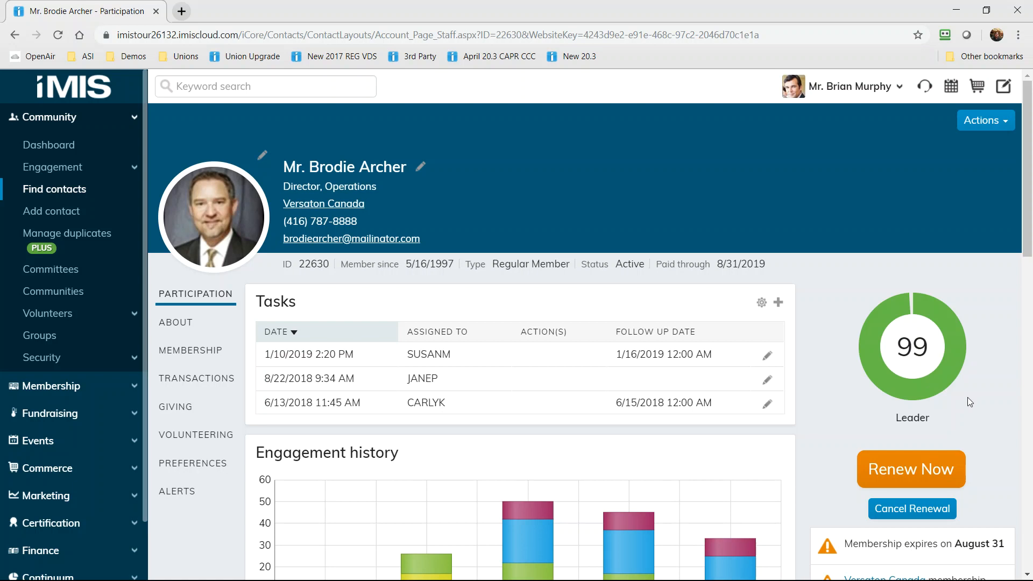
scroll(down, 3)
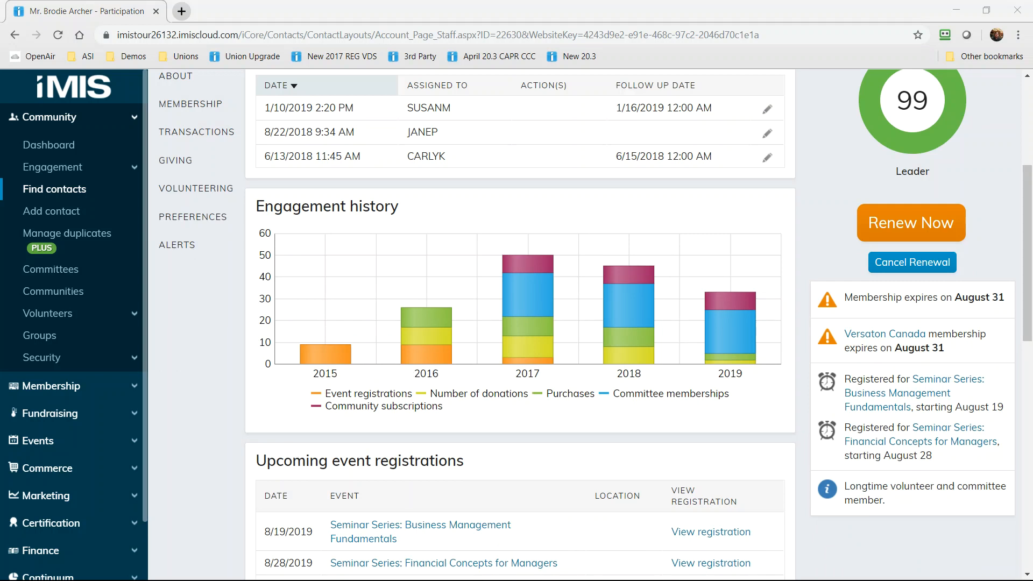
mouse_move(613, 299)
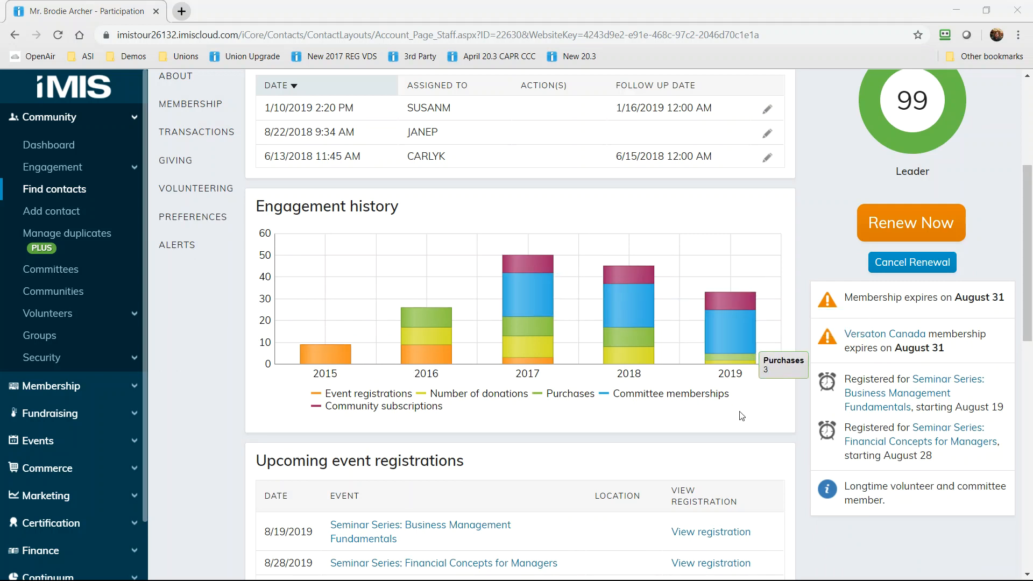
scroll(up, 3)
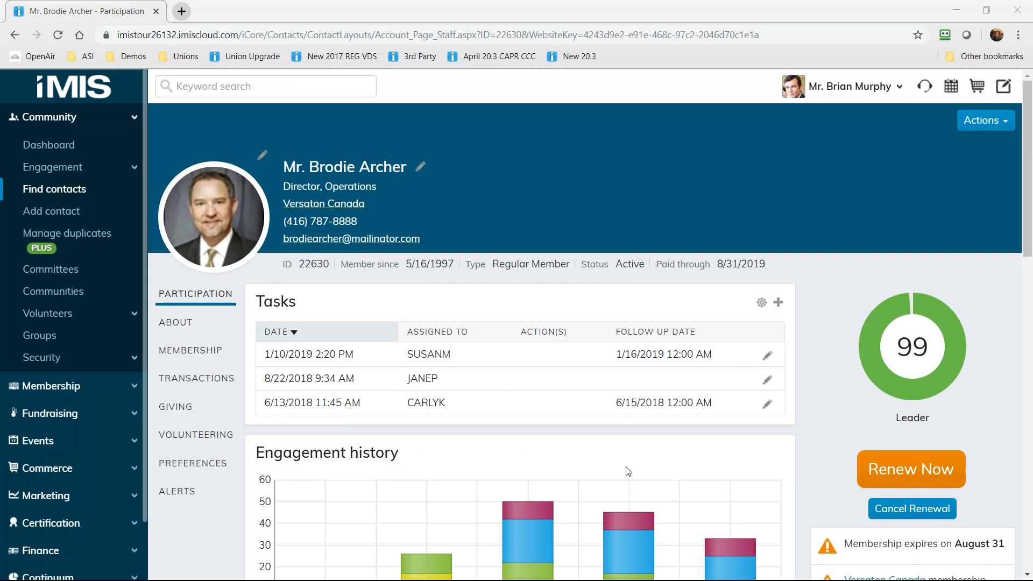
mouse_move(503, 379)
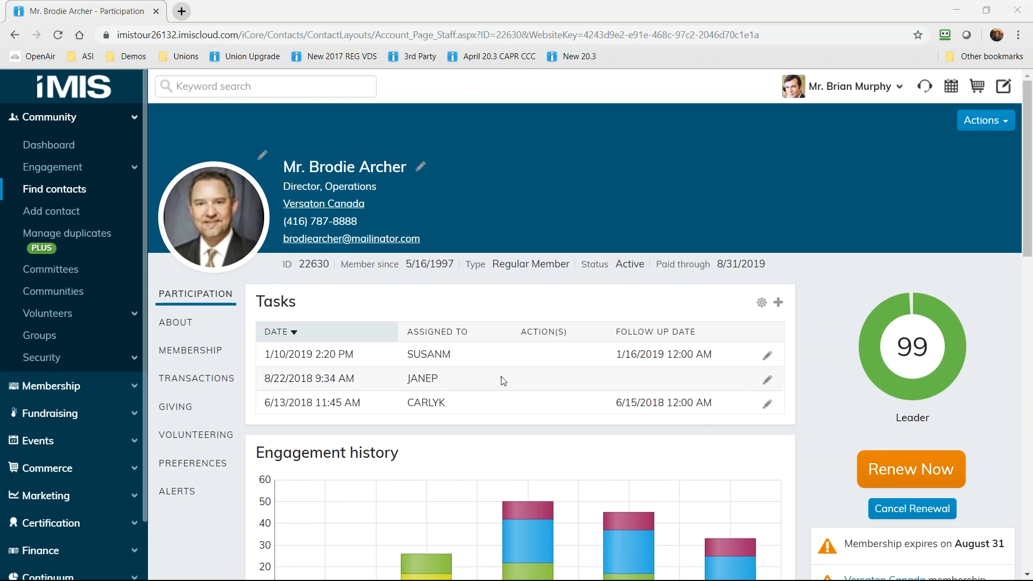
mouse_move(462, 378)
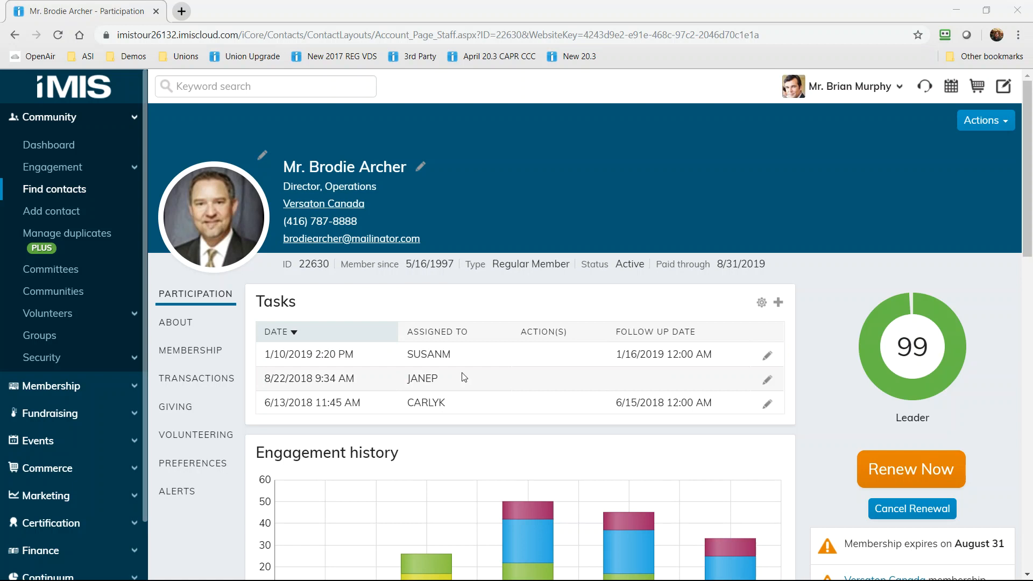
scroll(down, 3)
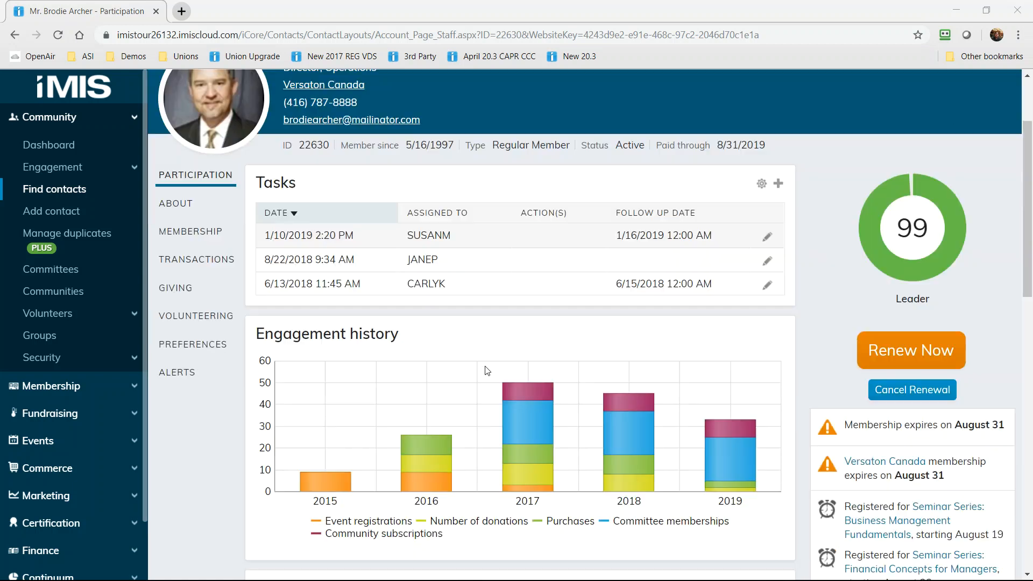
scroll(down, 3)
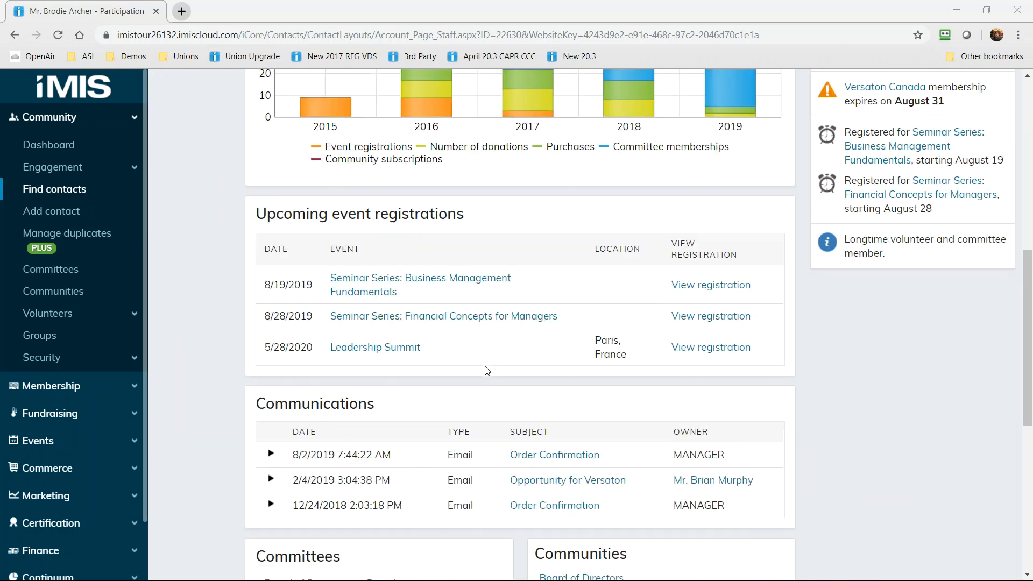
mouse_move(429, 261)
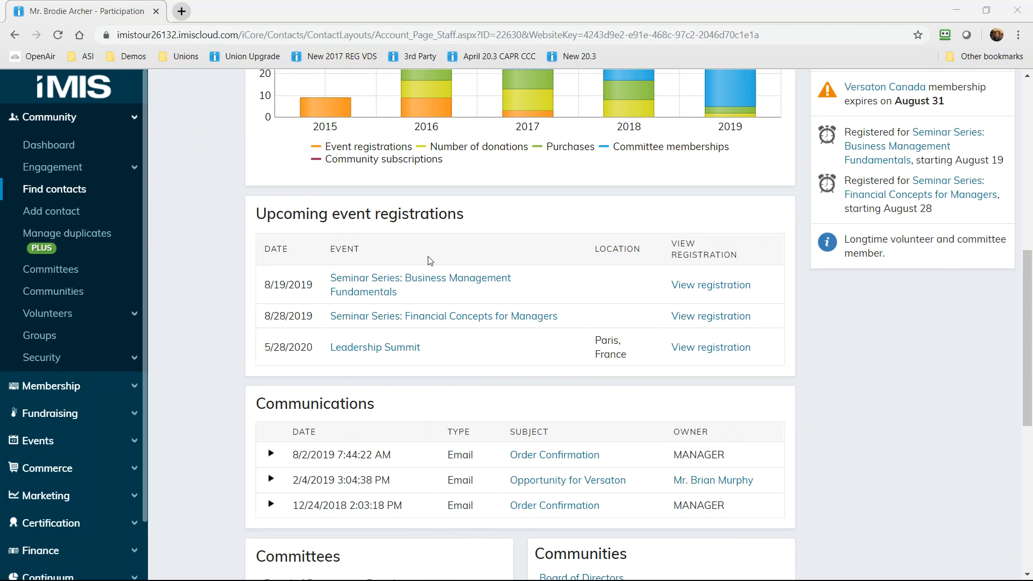
scroll(down, 3)
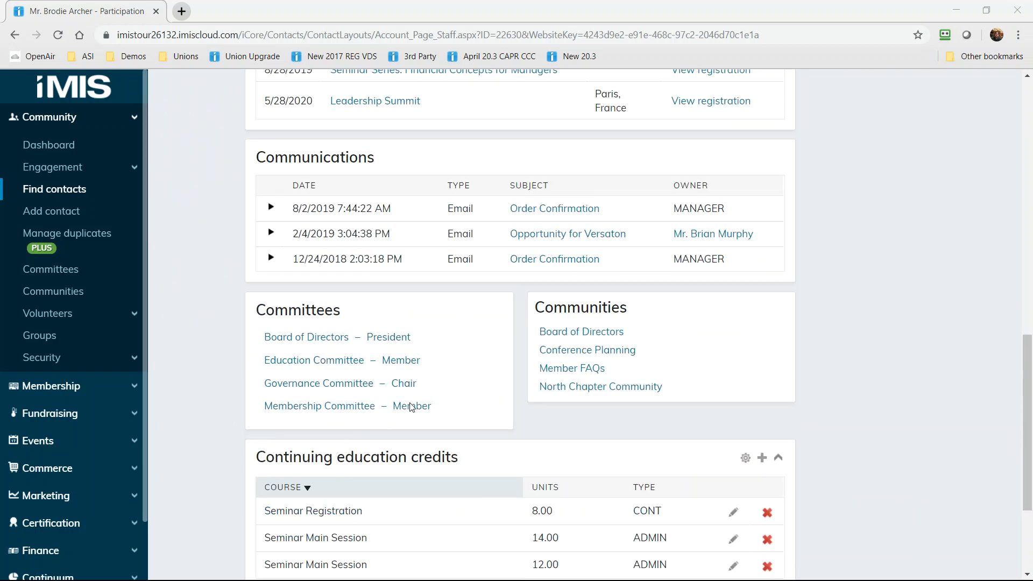
scroll(down, 3)
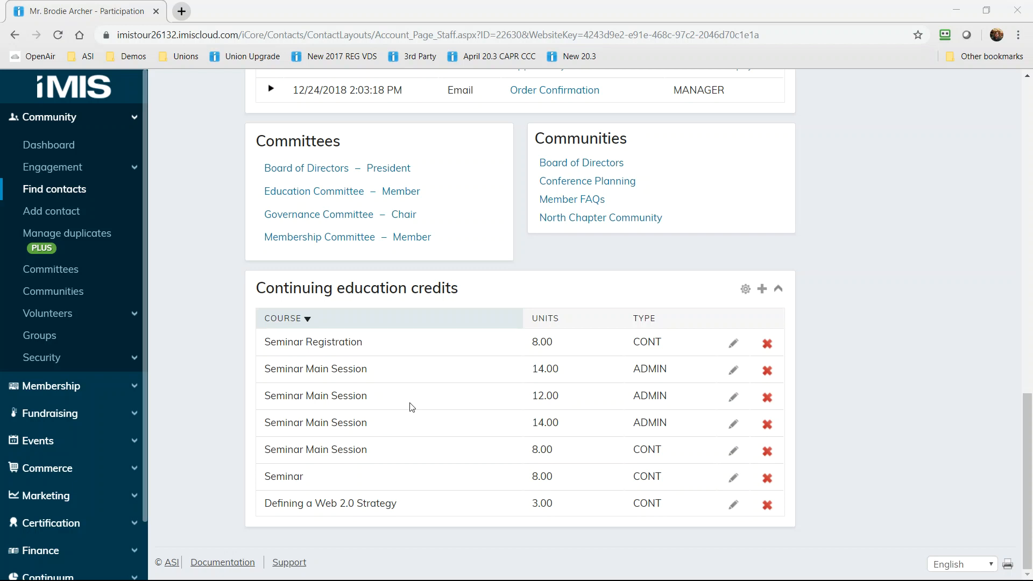
mouse_move(416, 307)
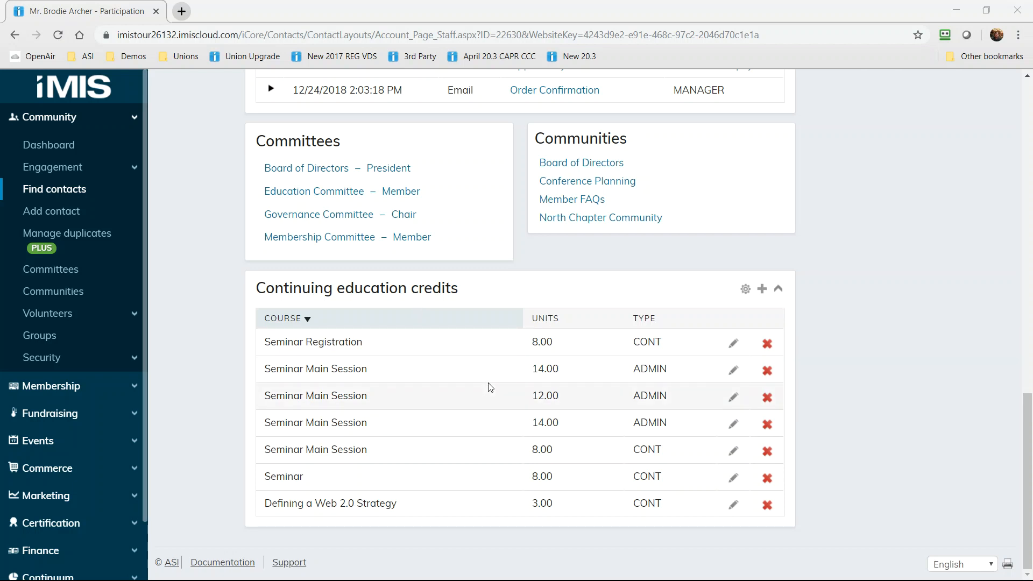
scroll(up, 3)
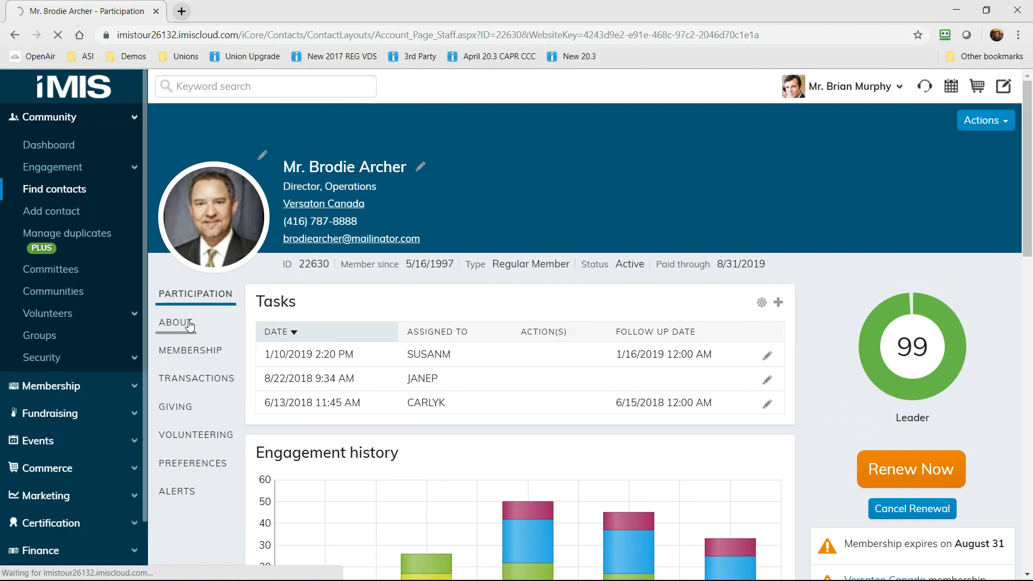
click(175, 322)
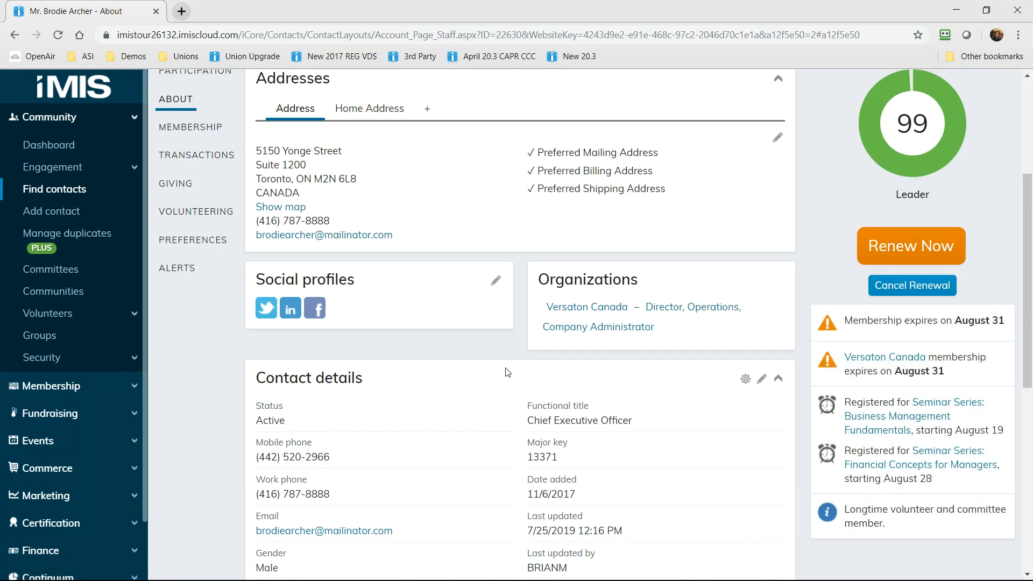
mouse_move(190, 127)
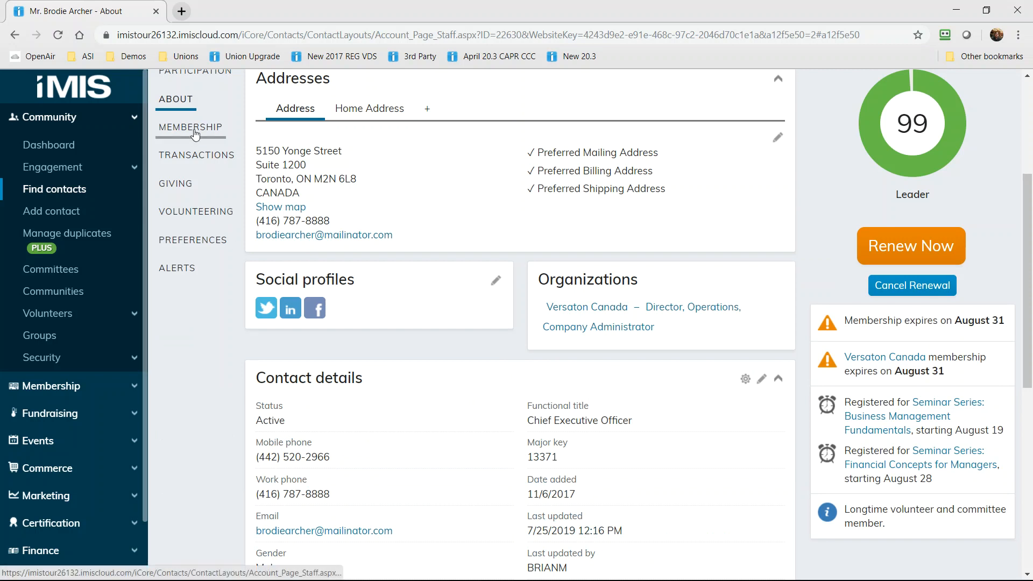
click(191, 126)
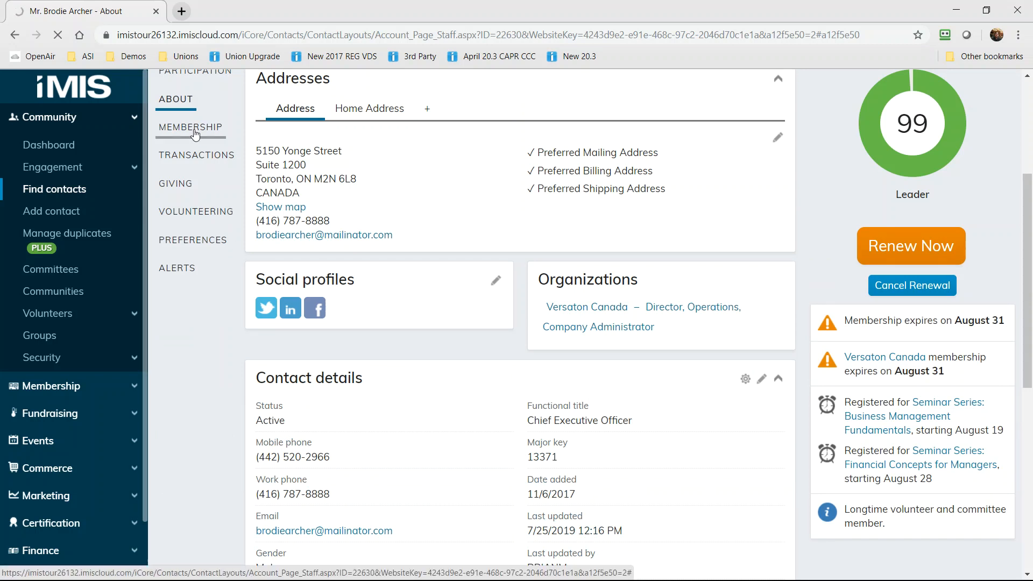
click(190, 127)
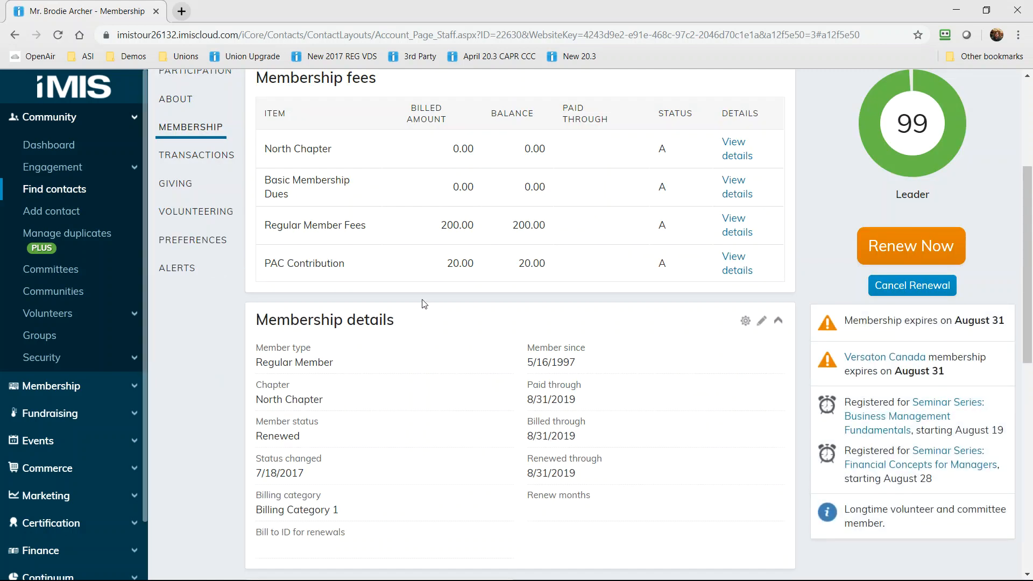
mouse_move(175, 192)
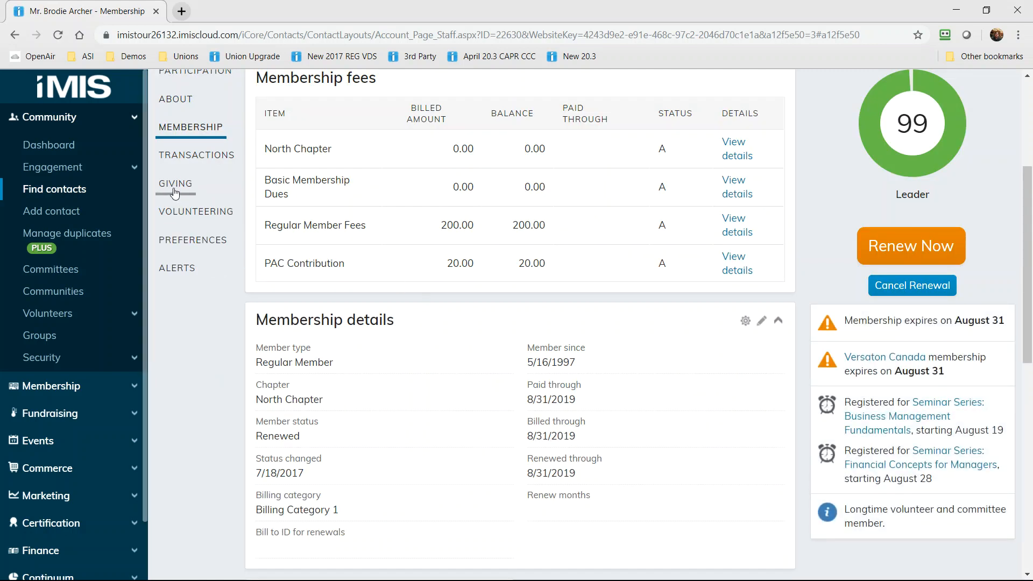
click(175, 184)
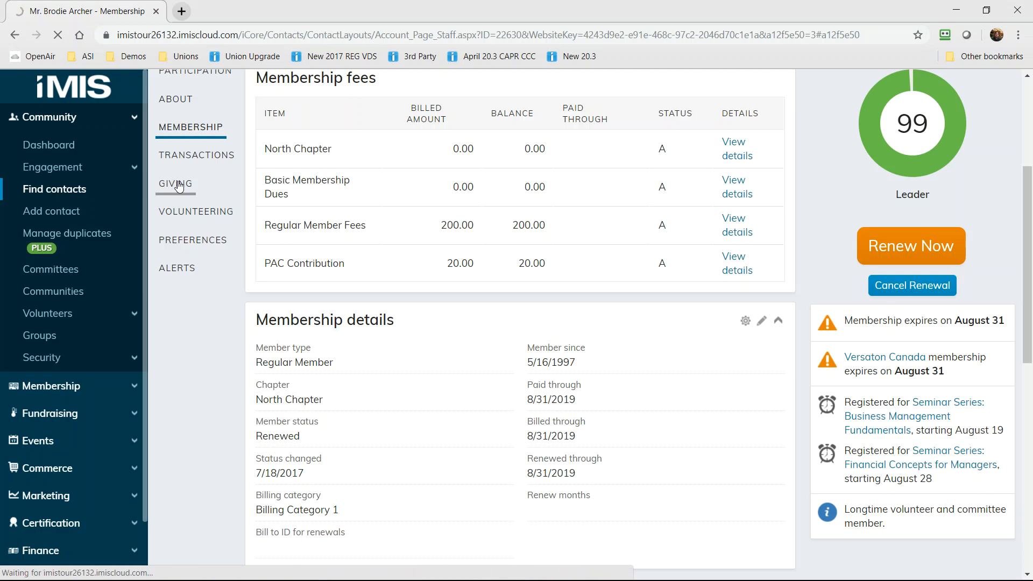
click(175, 184)
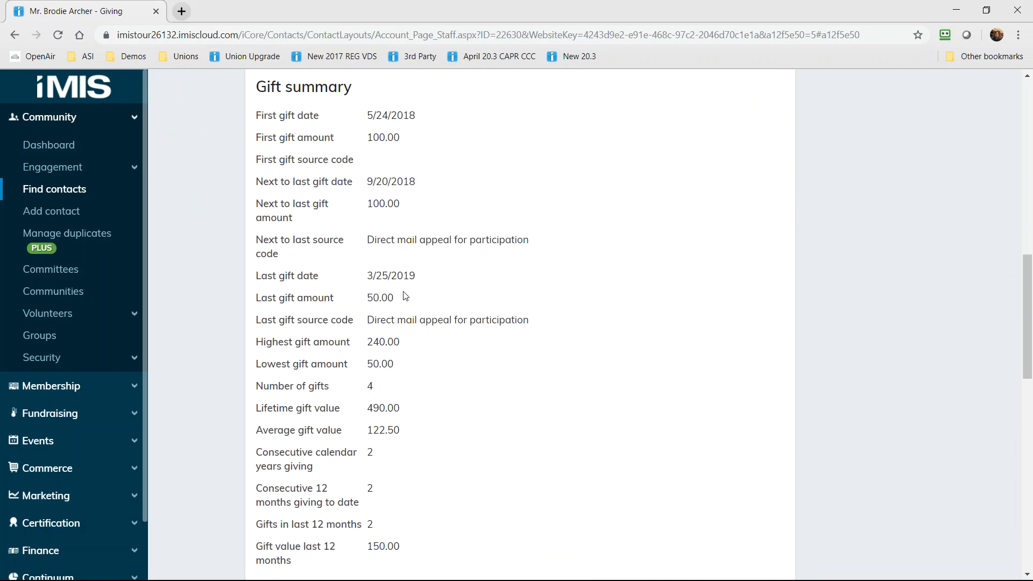
scroll(down, 3)
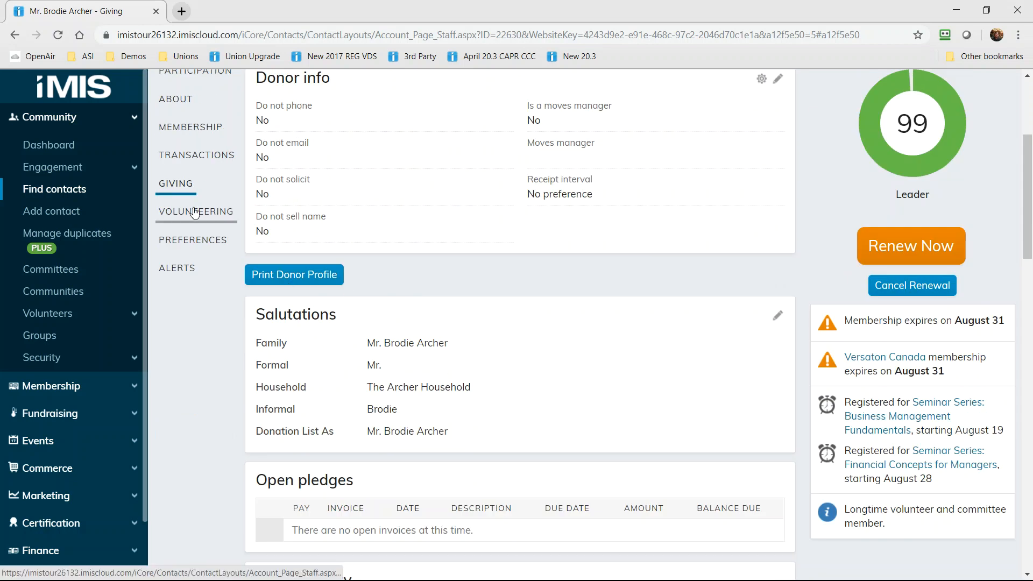
click(196, 212)
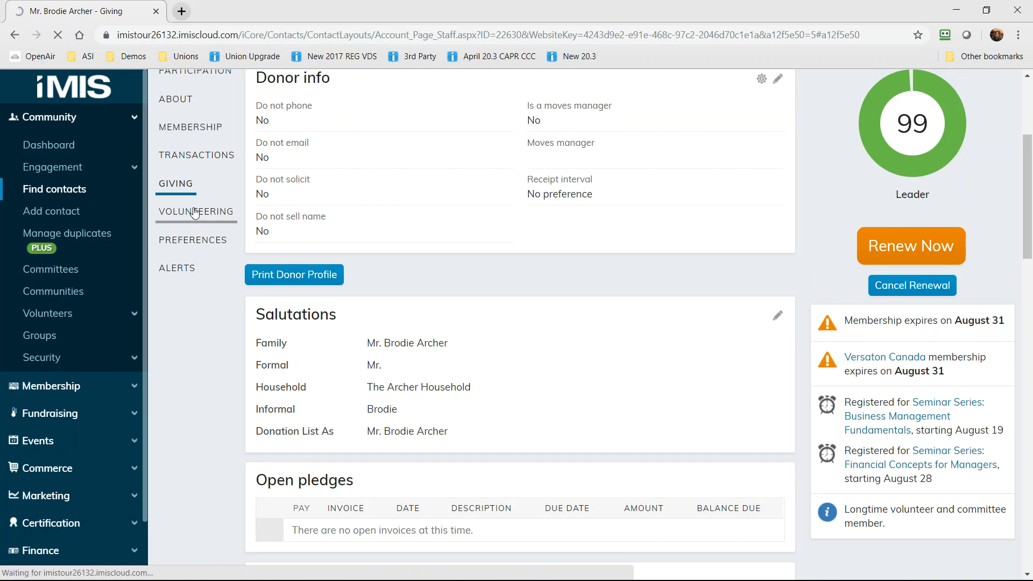
click(196, 211)
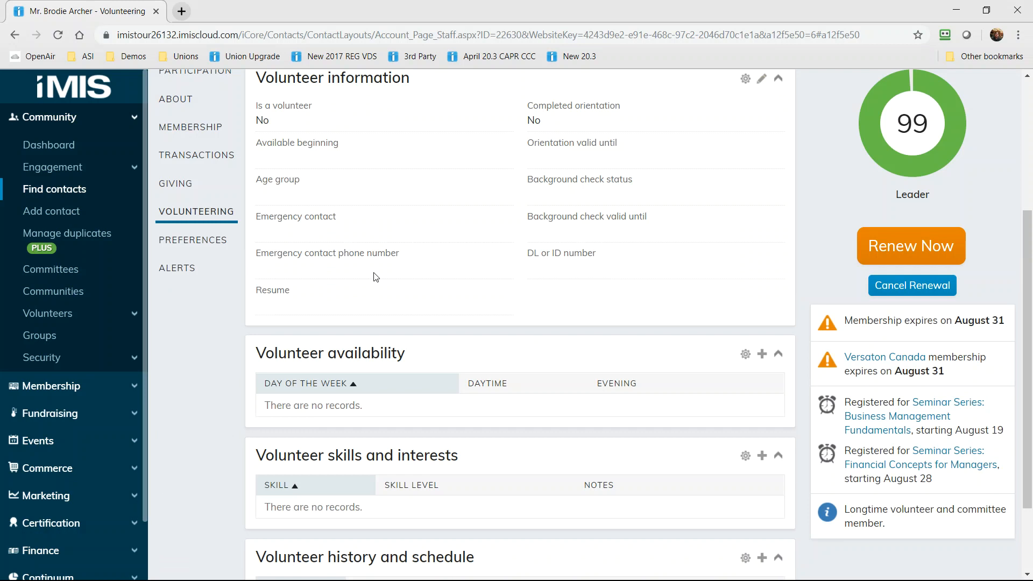
mouse_move(453, 321)
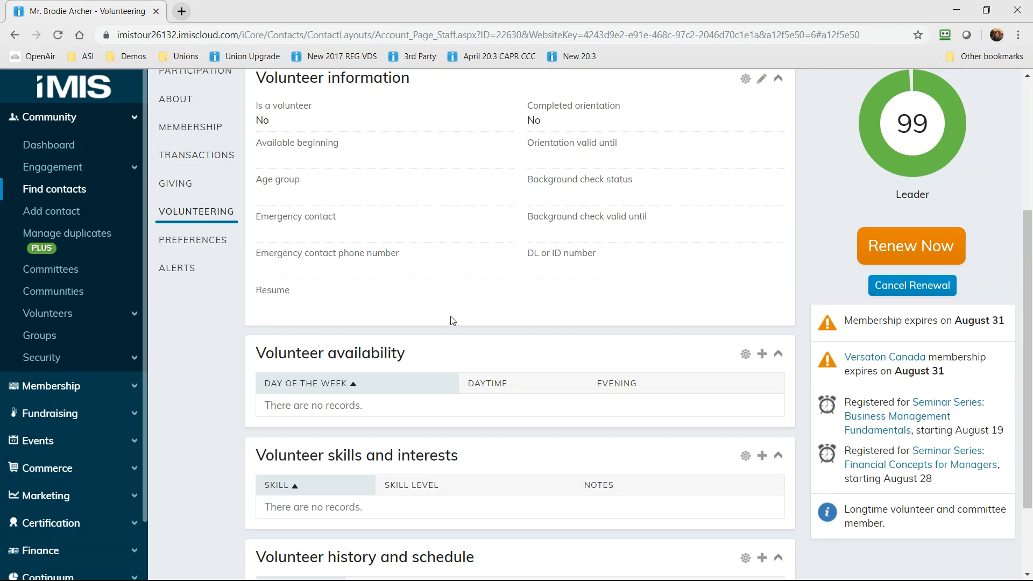
mouse_move(791, 310)
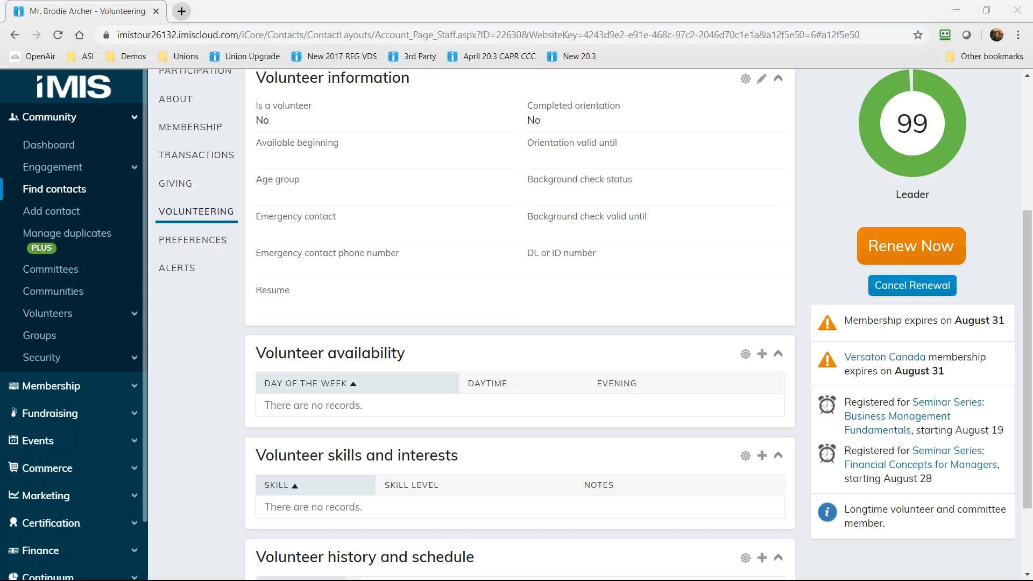
scroll(down, 3)
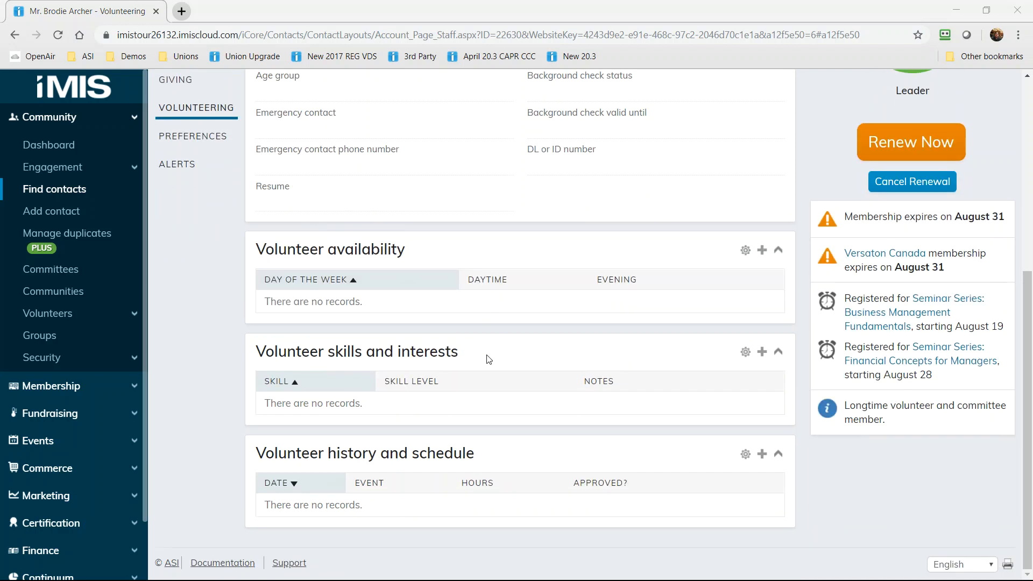
scroll(up, 3)
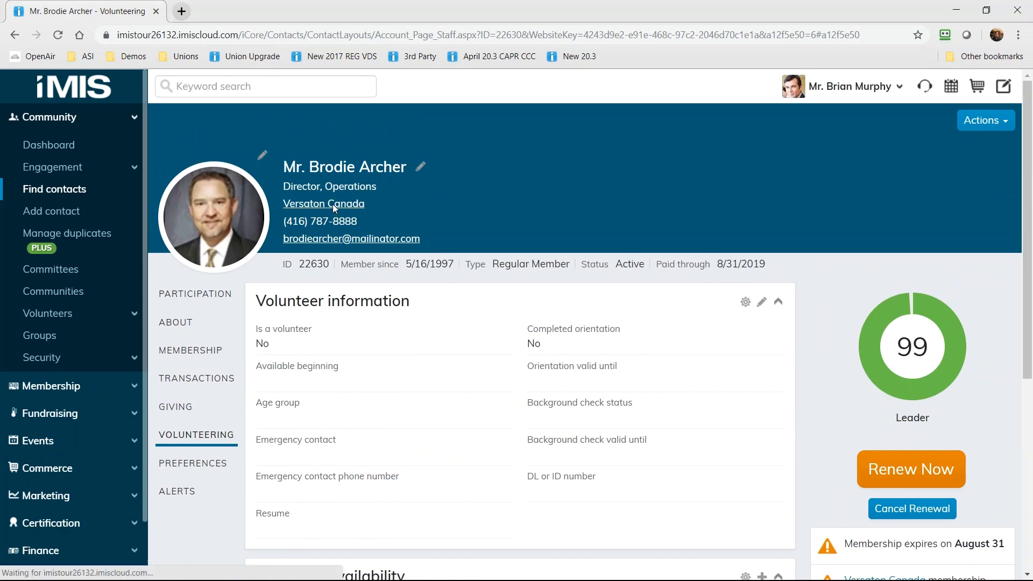
Step: Open Versaton Canada's record and review its 97 engagement score, event registrations and communications
click(323, 203)
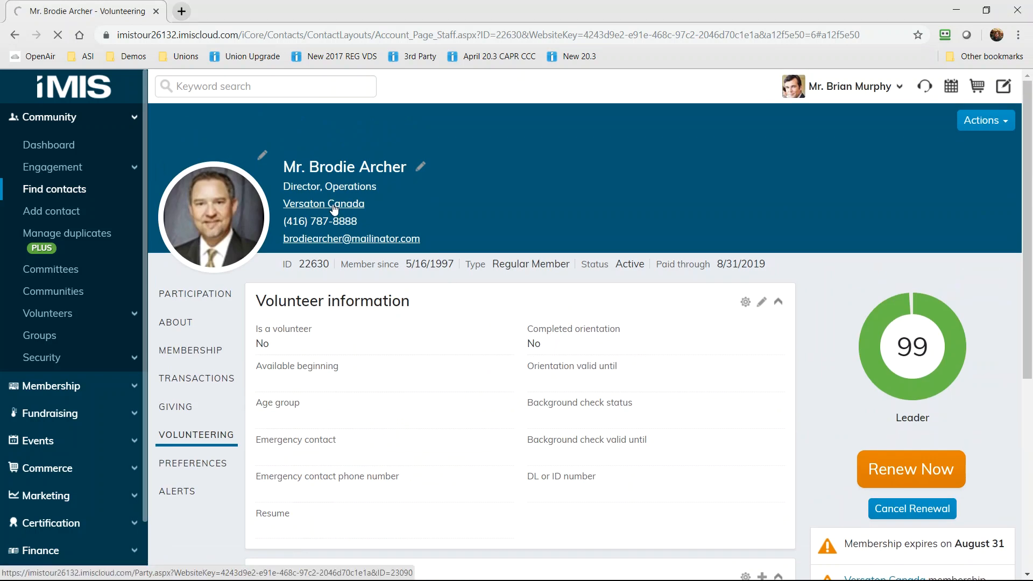
click(323, 204)
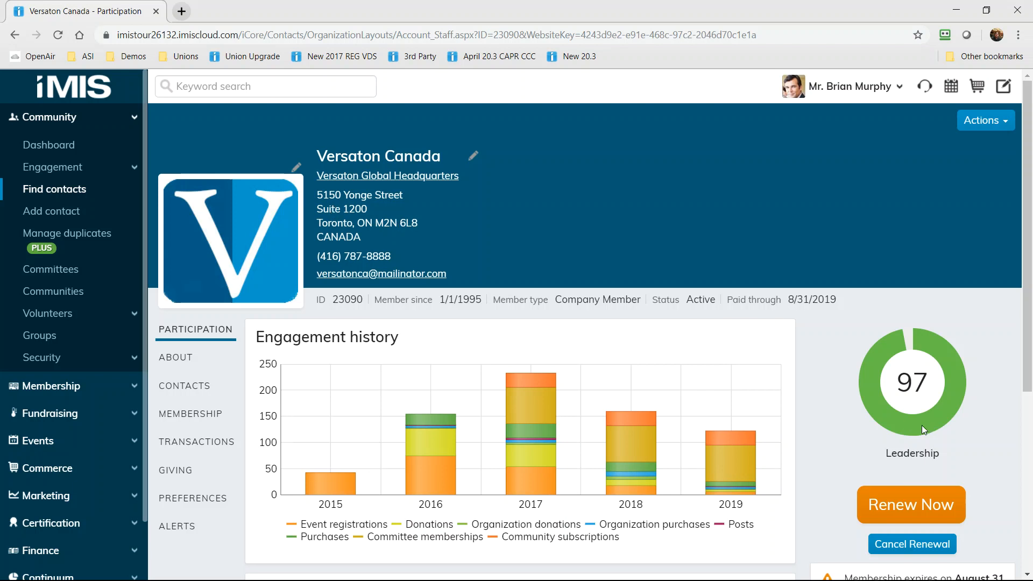
mouse_move(730, 435)
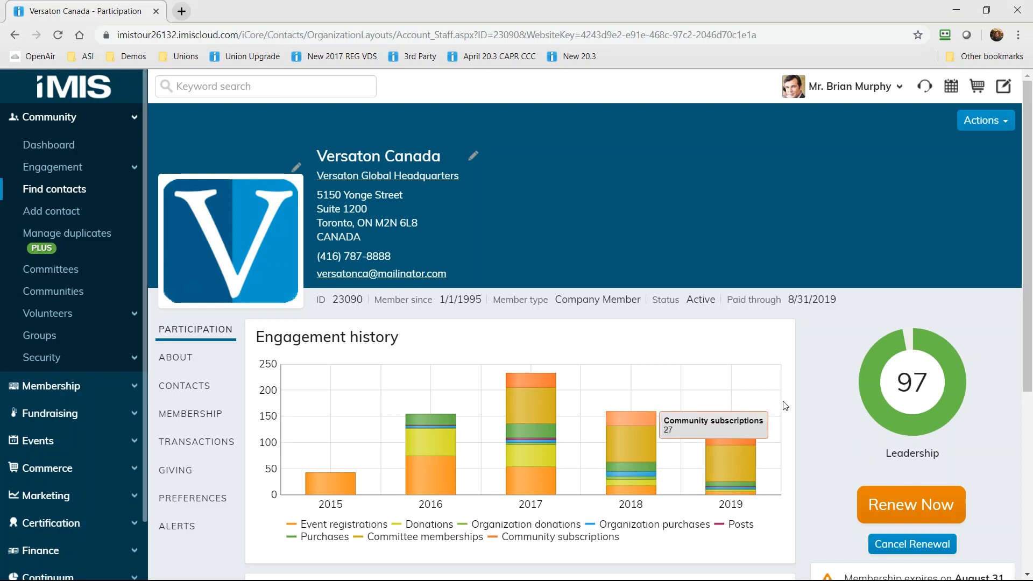
mouse_move(809, 408)
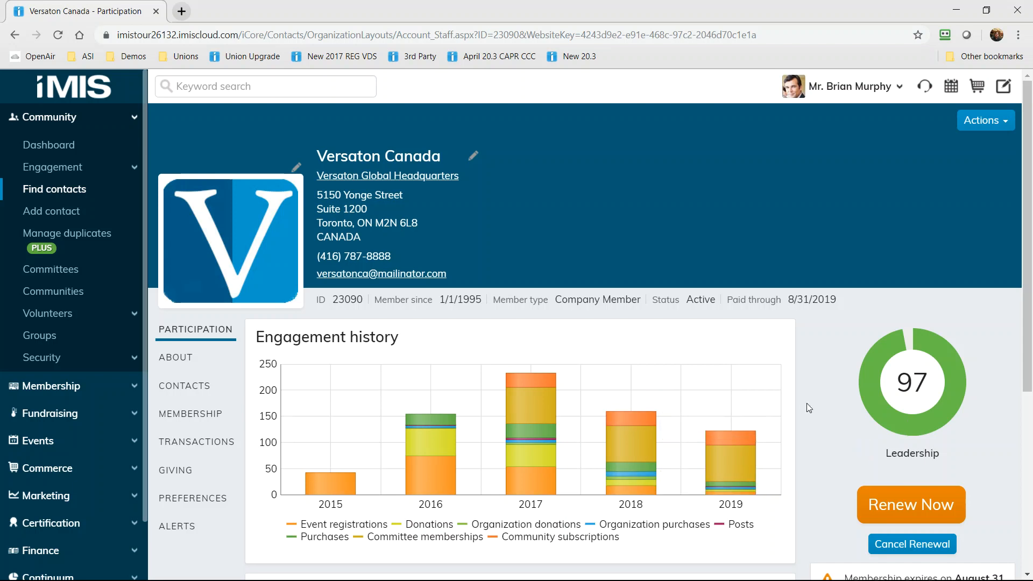
scroll(down, 3)
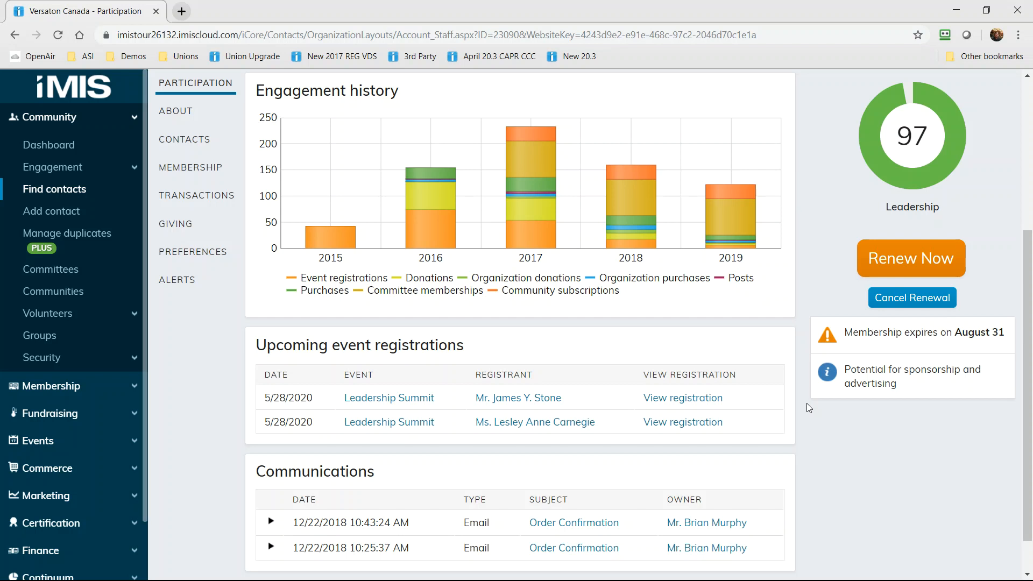
mouse_move(937, 204)
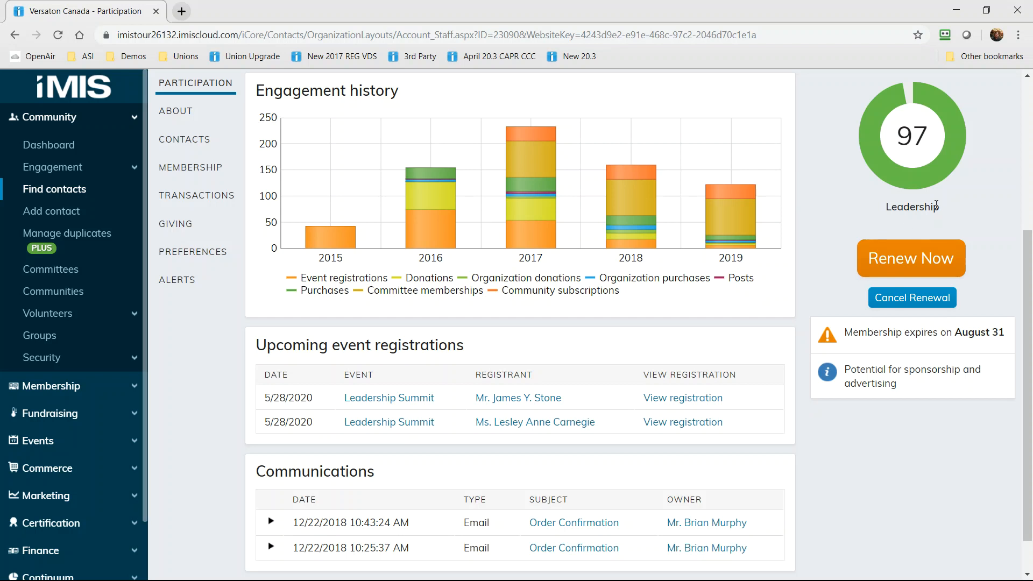
double_click(912, 206)
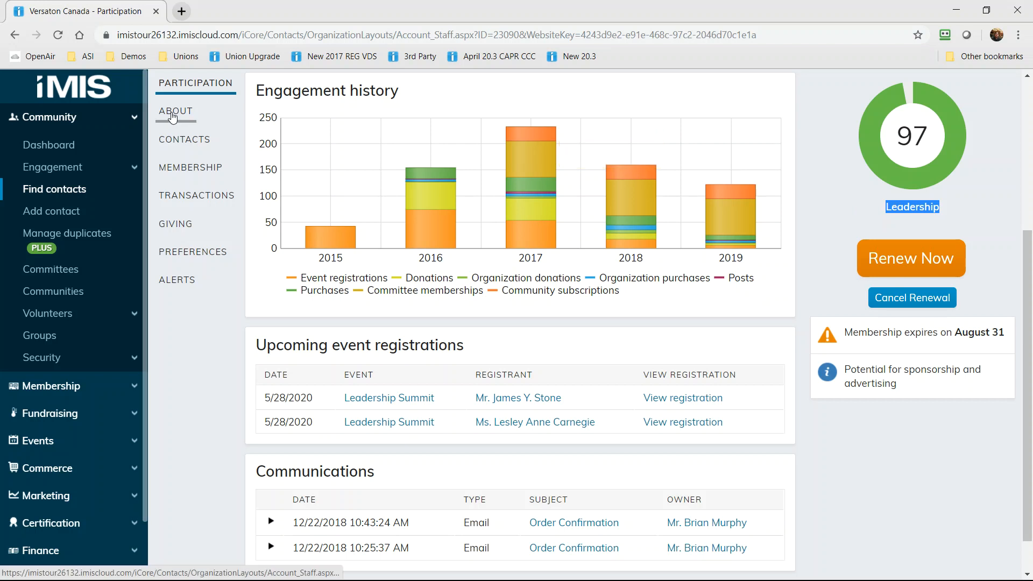
Step: Browse Versaton Canada's About profile, addresses, social profiles, demographics and organization details
click(175, 111)
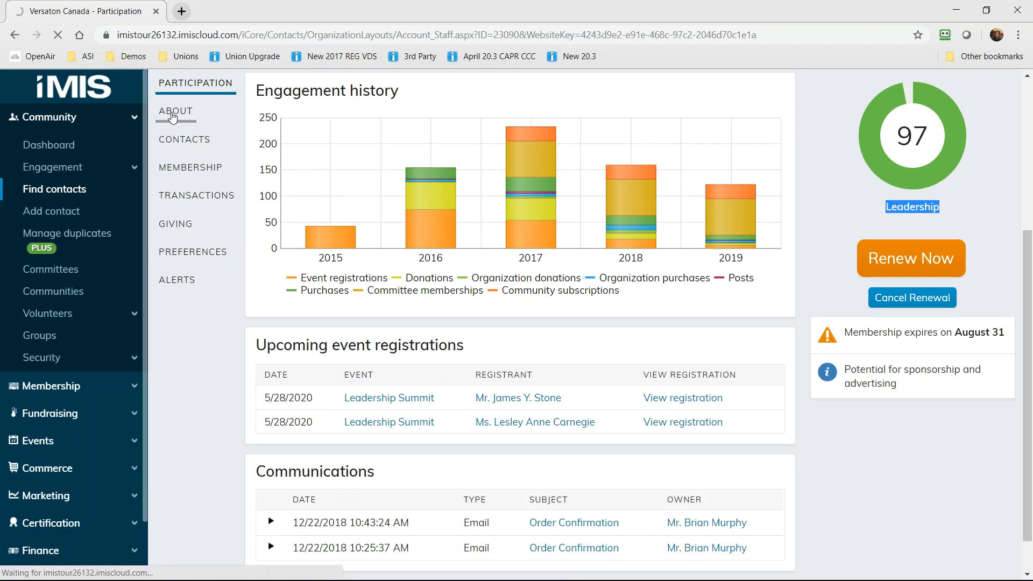
click(176, 111)
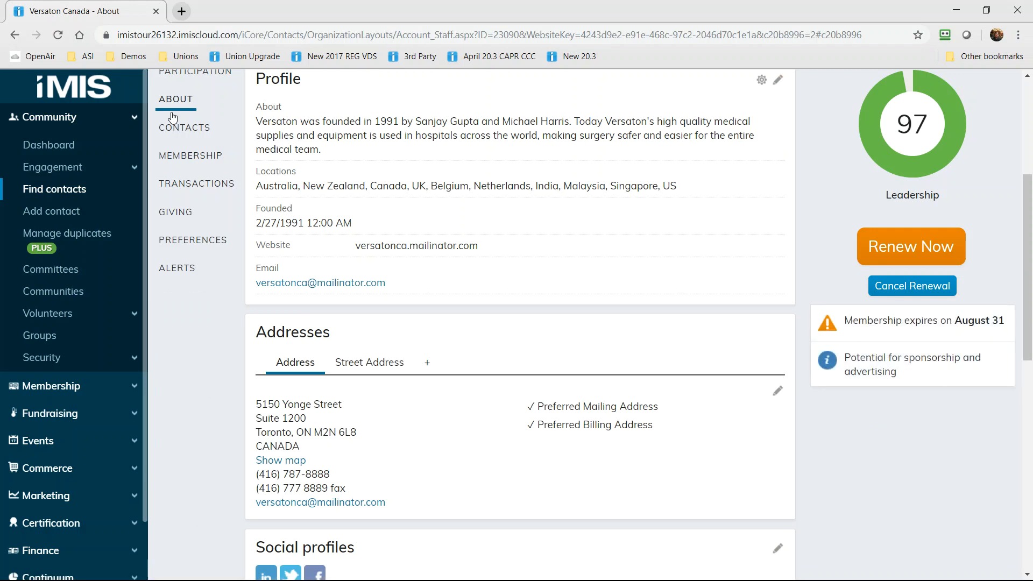
mouse_move(596, 248)
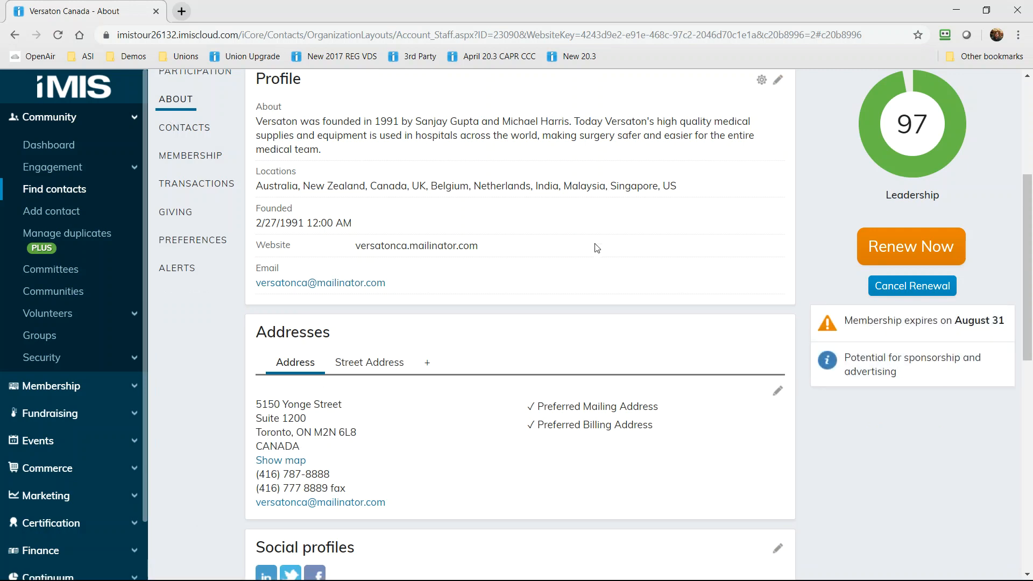
scroll(down, 3)
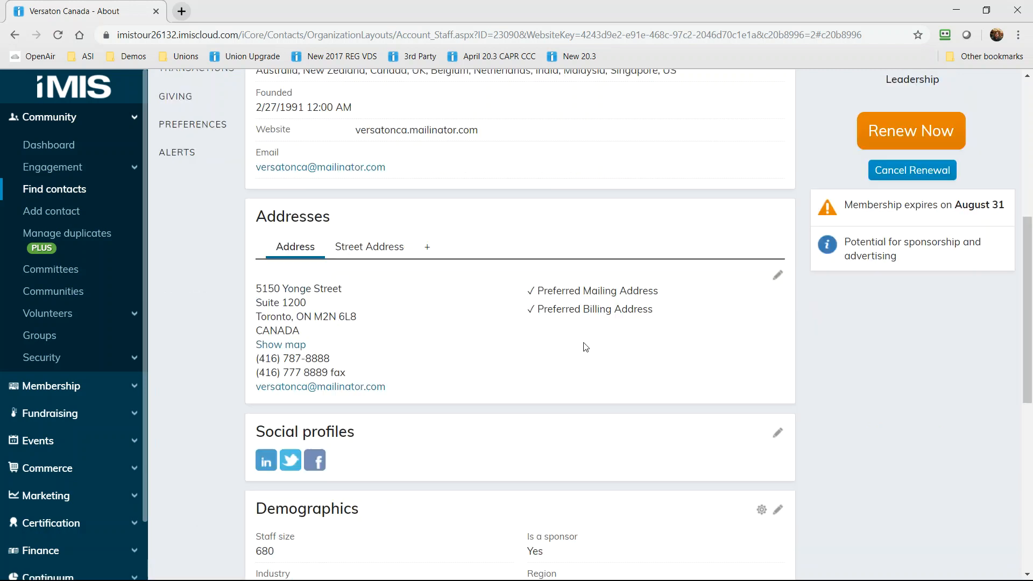
scroll(down, 3)
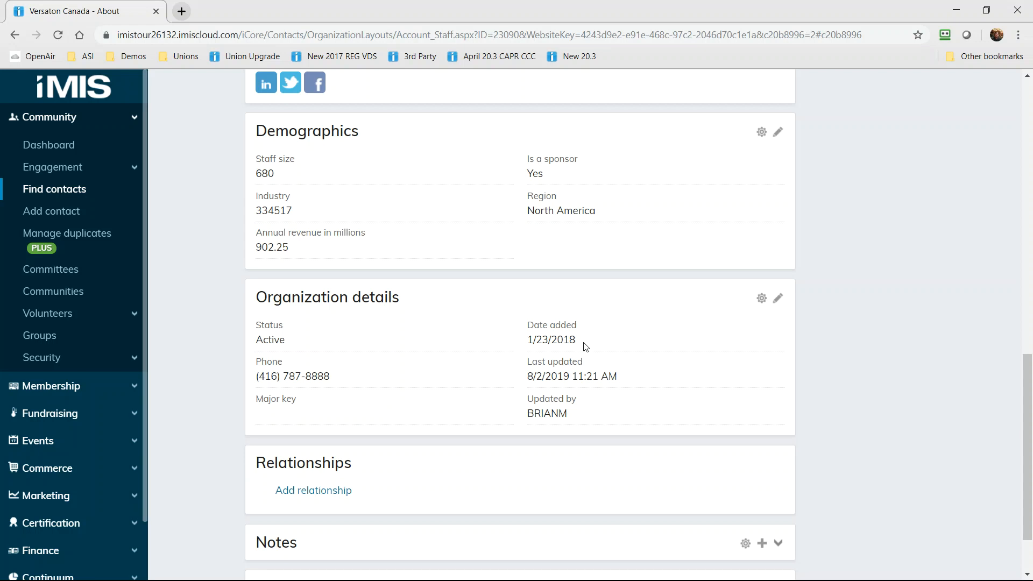
mouse_move(586, 347)
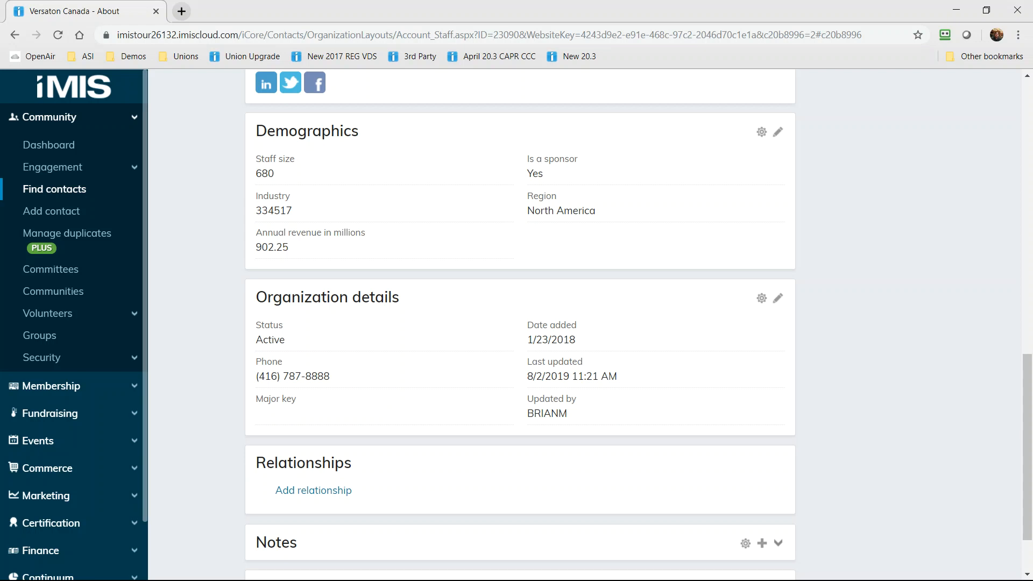
scroll(up, 3)
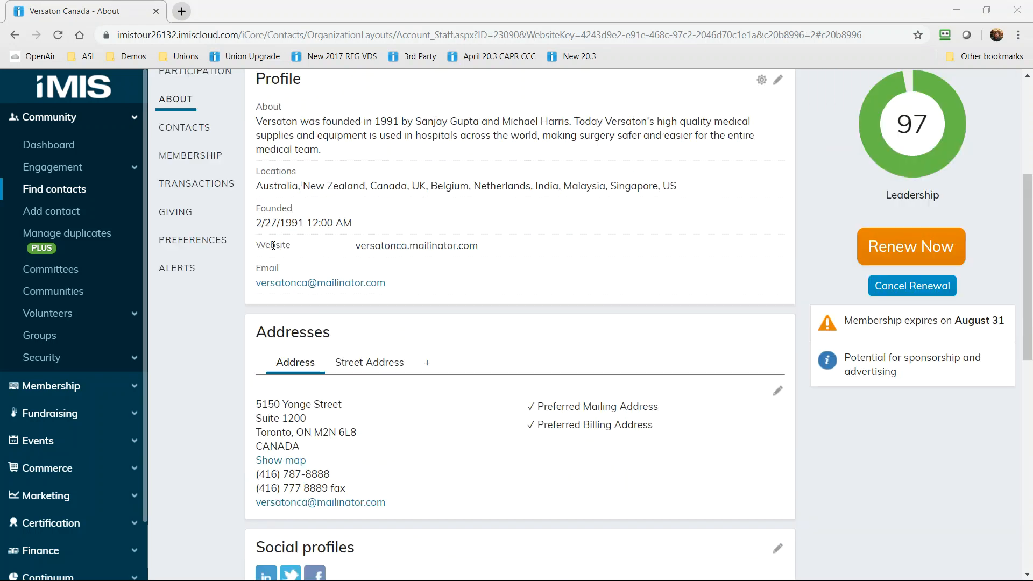
scroll(up, 3)
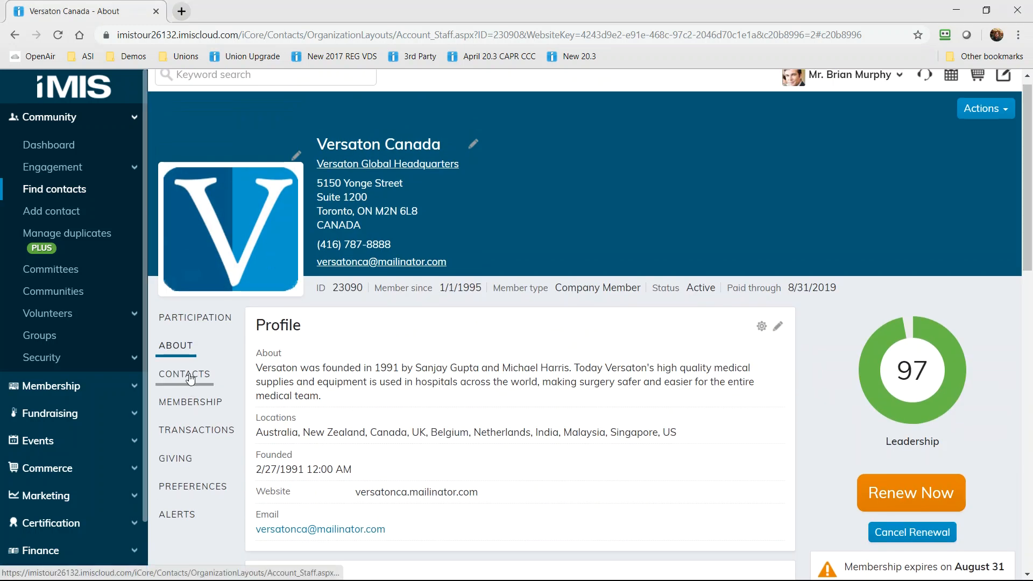
Step: List Versaton Canada's staff contacts with titles and roles, then collapse Community
click(184, 374)
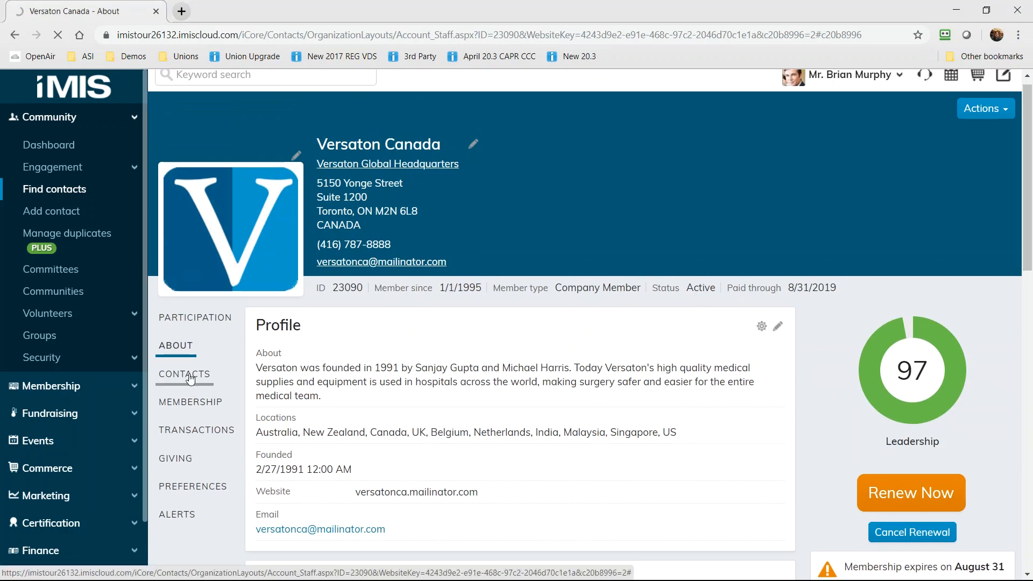
click(184, 373)
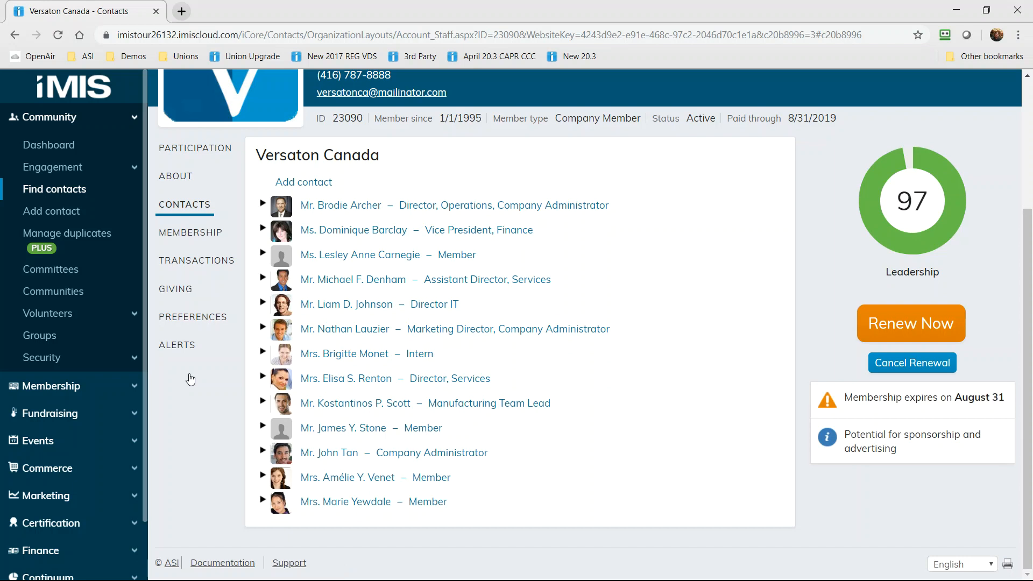
mouse_move(360, 255)
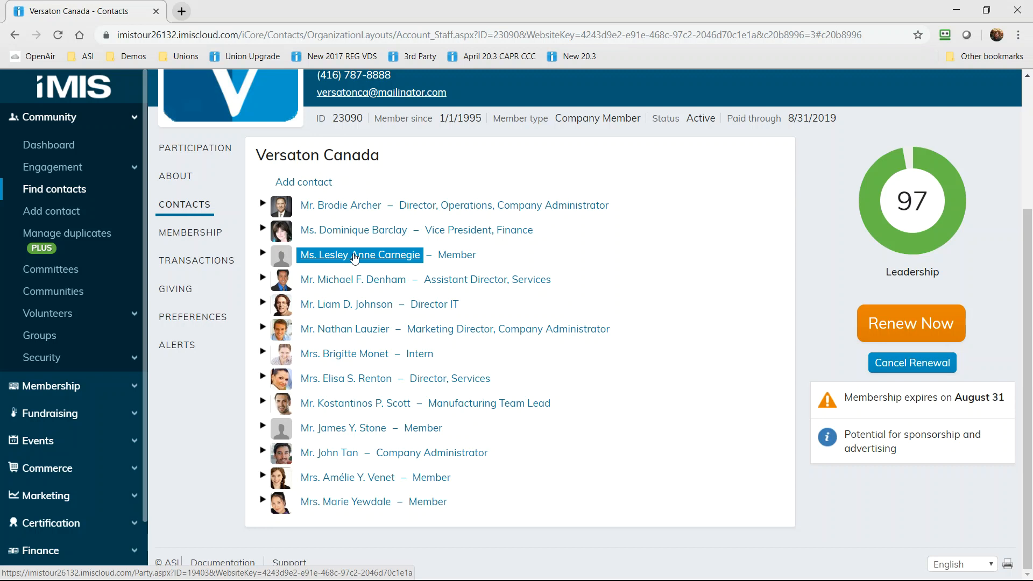
scroll(up, 3)
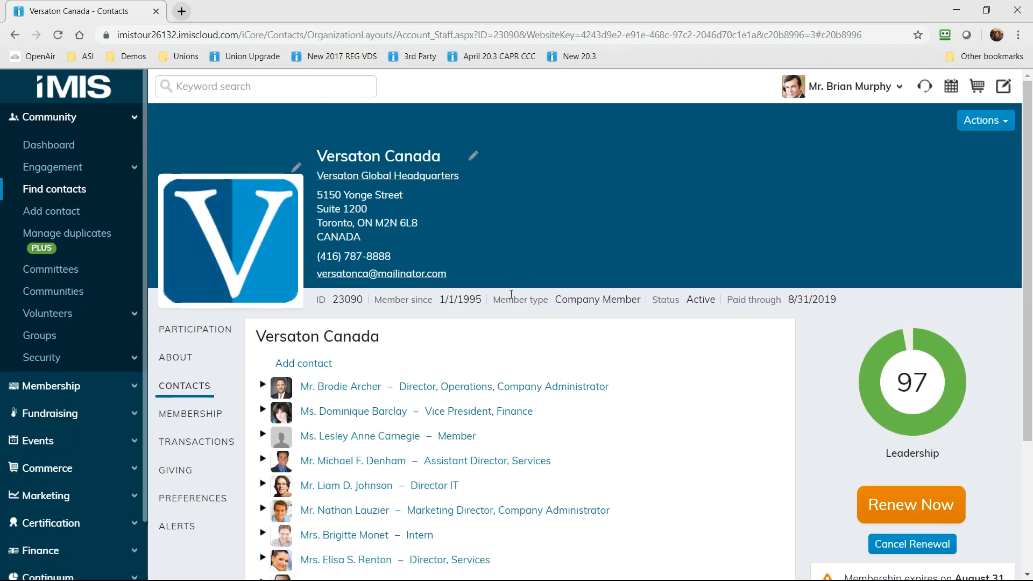
mouse_move(323, 323)
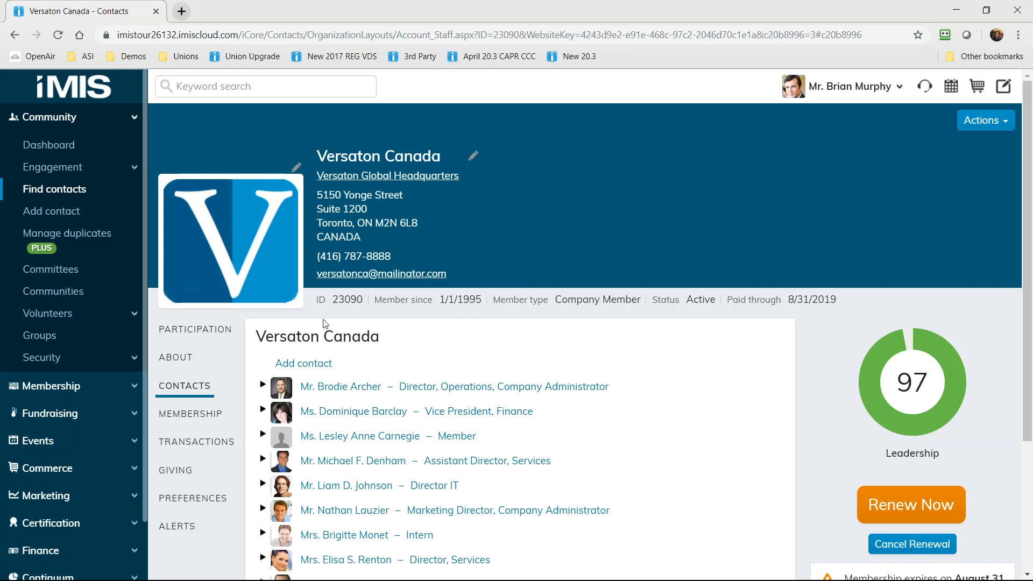
click(50, 117)
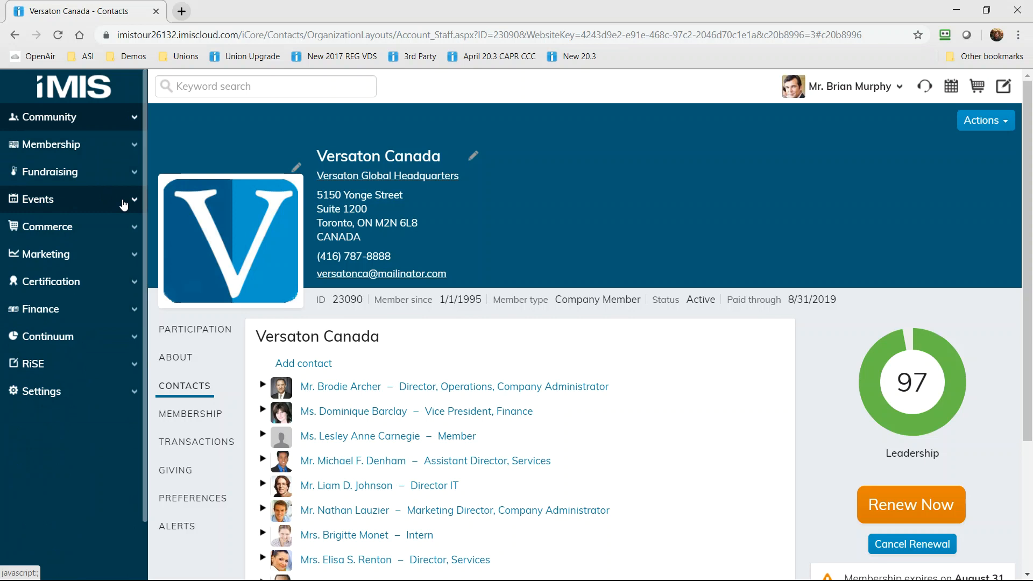
Step: View the Communication dashboard, then the Advanced email dashboard with sent, delivered, open rates
click(46, 253)
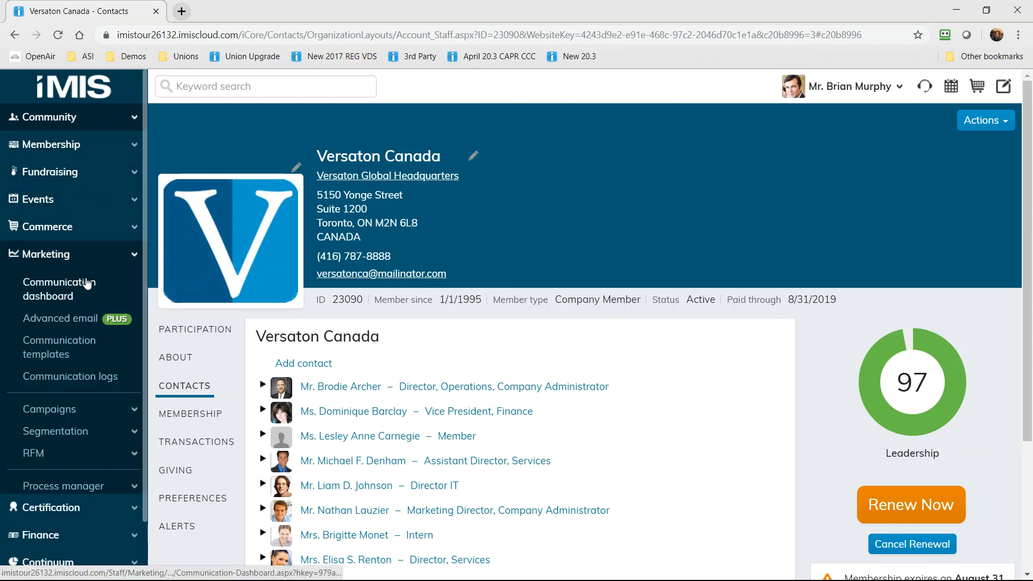
click(58, 288)
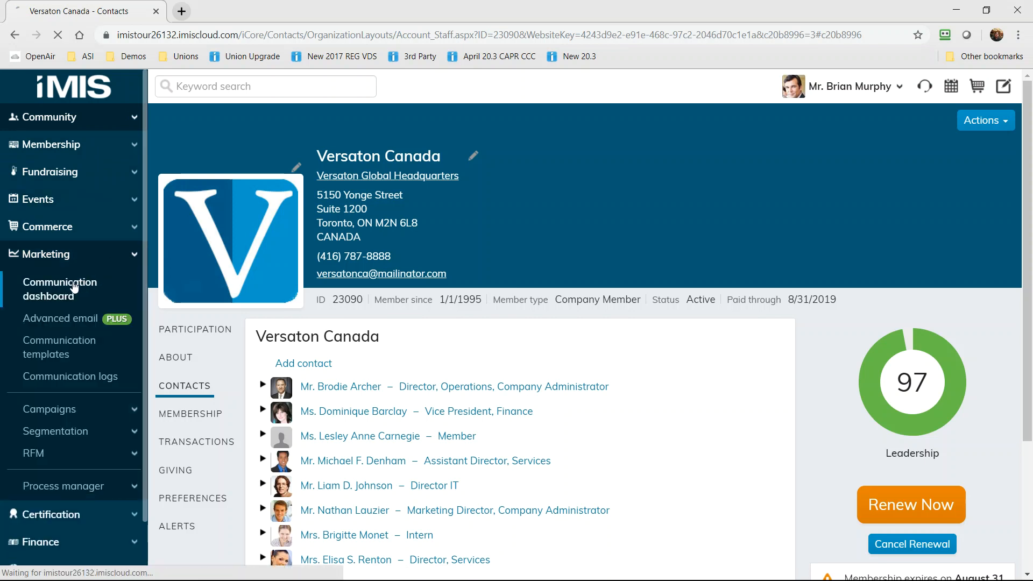
click(59, 288)
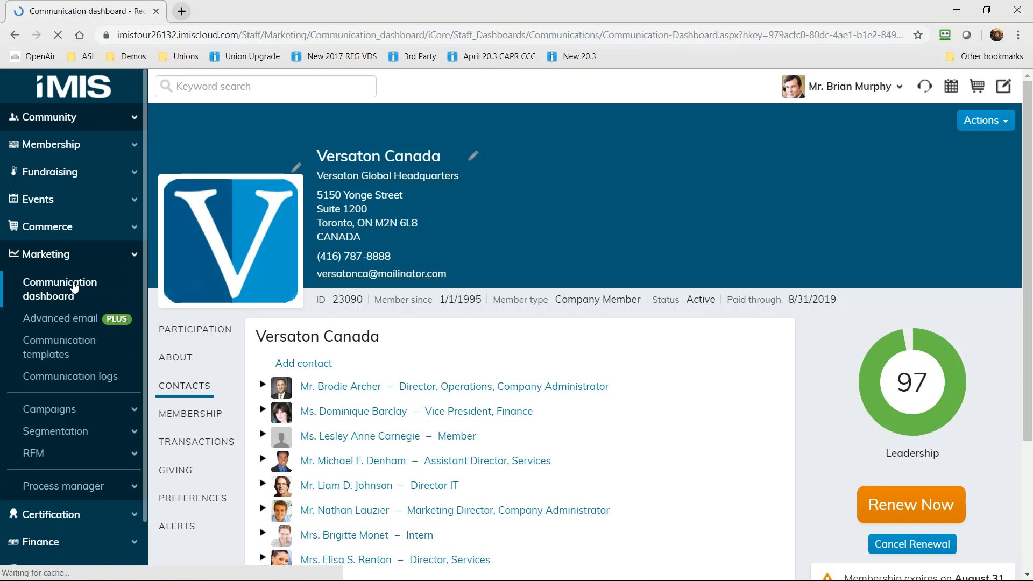
click(59, 288)
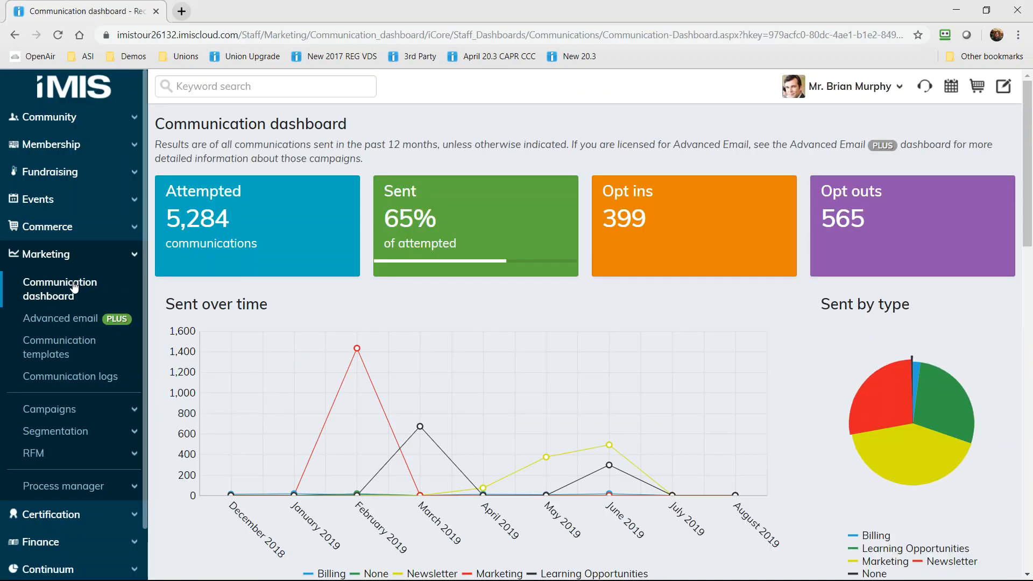
mouse_move(60, 318)
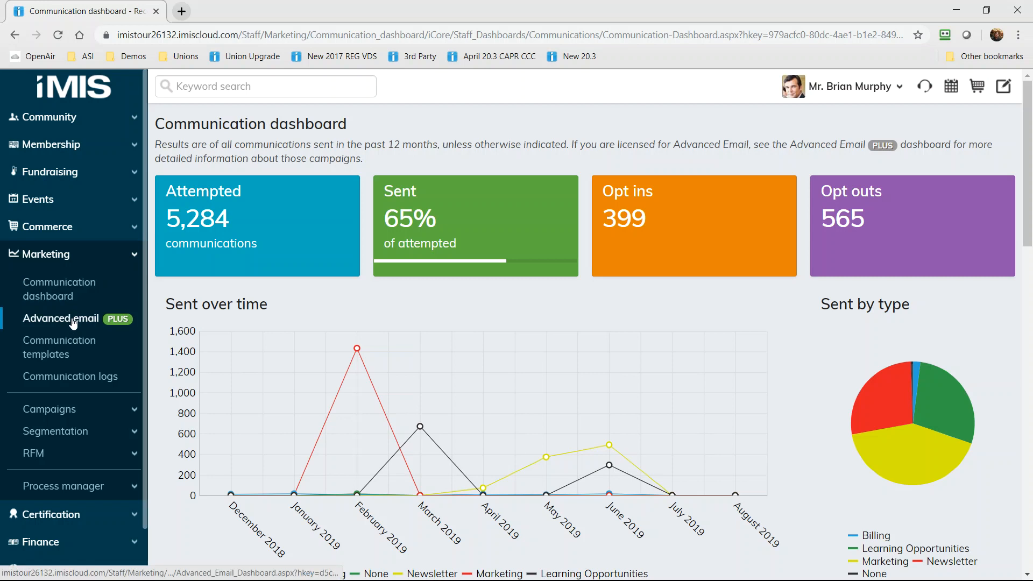
click(59, 318)
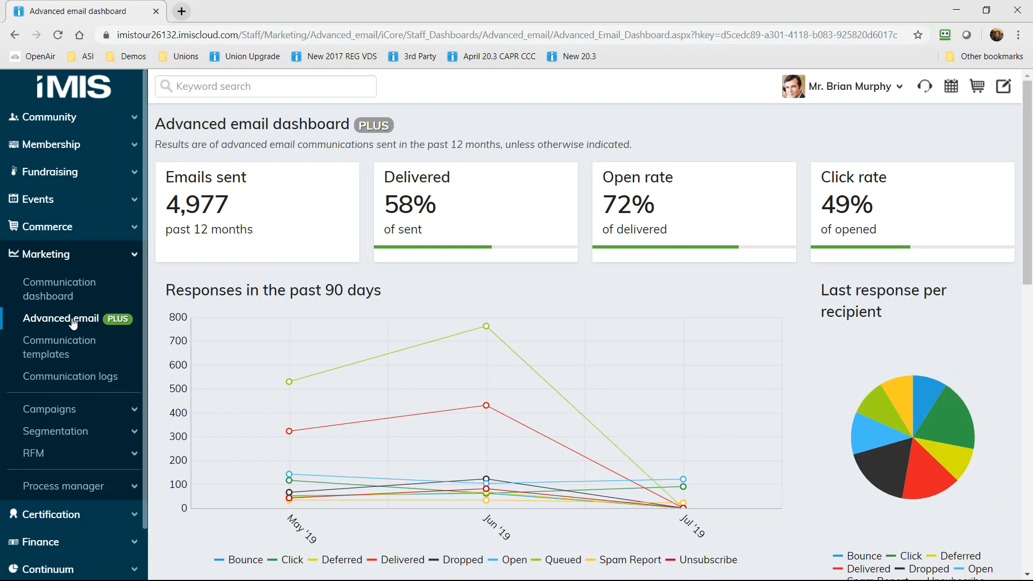
mouse_move(88, 460)
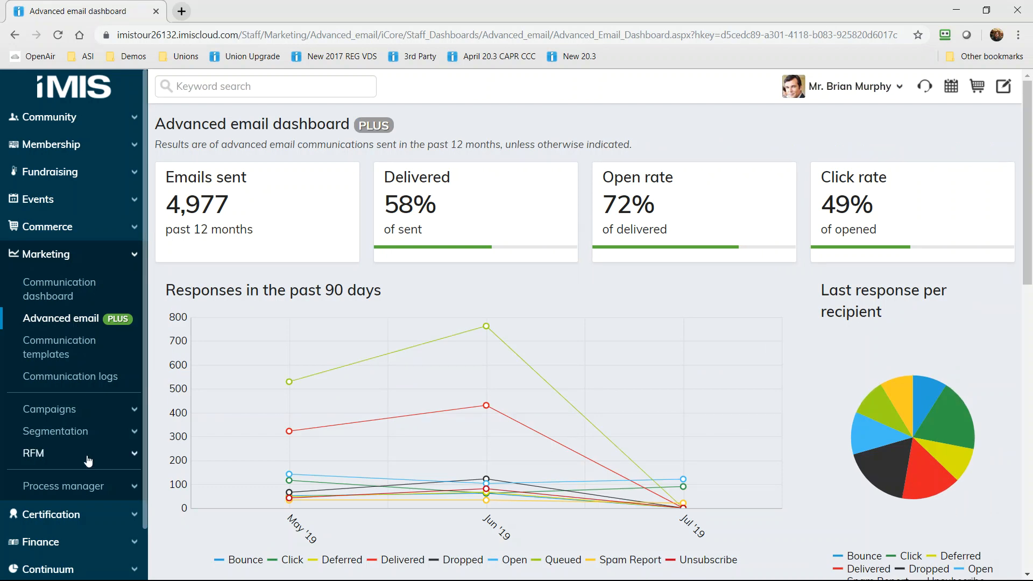
Step: Show Track campaigns' Targeted Lists, Lapsed and Social Media structure, then collapse Marketing
click(49, 408)
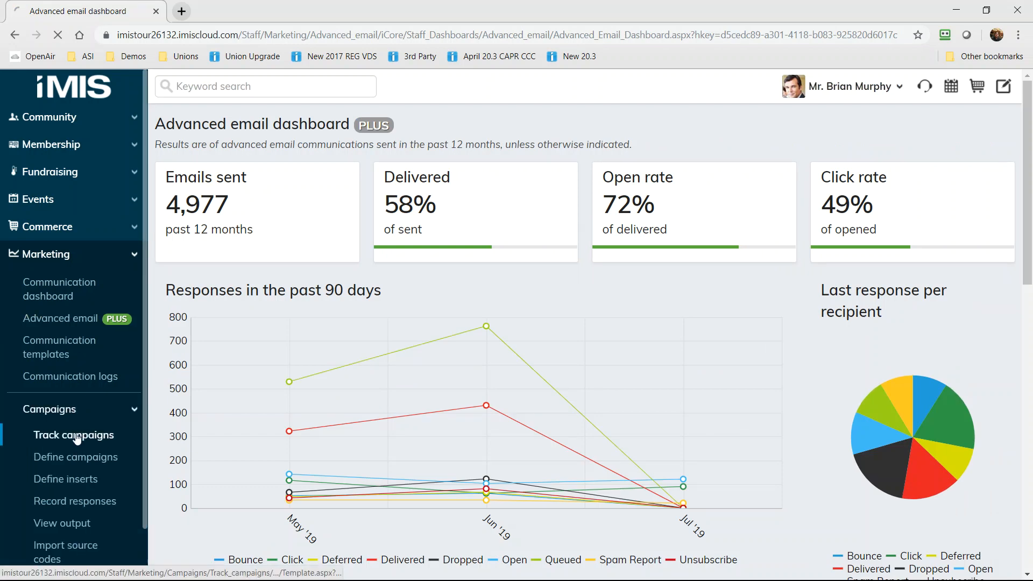
click(74, 435)
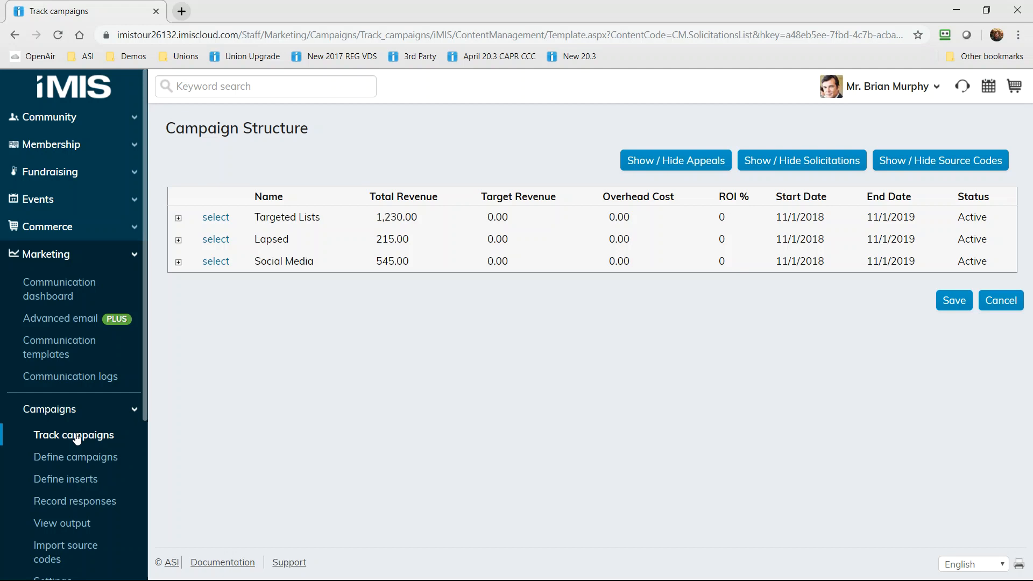
mouse_move(76, 258)
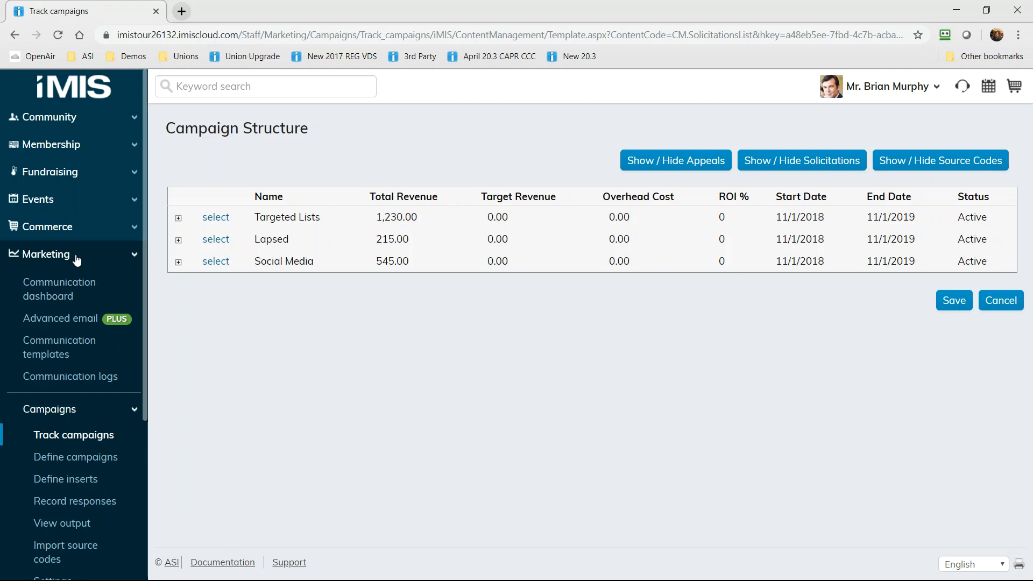
click(45, 253)
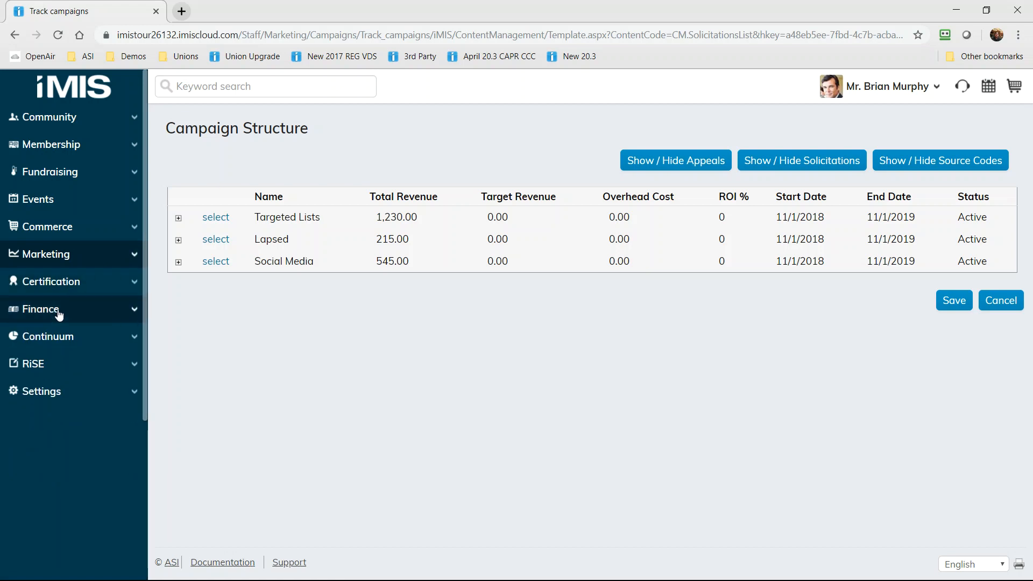
Step: Open the RiSE Dashboard showing content, business objects, queries and published website content
click(32, 363)
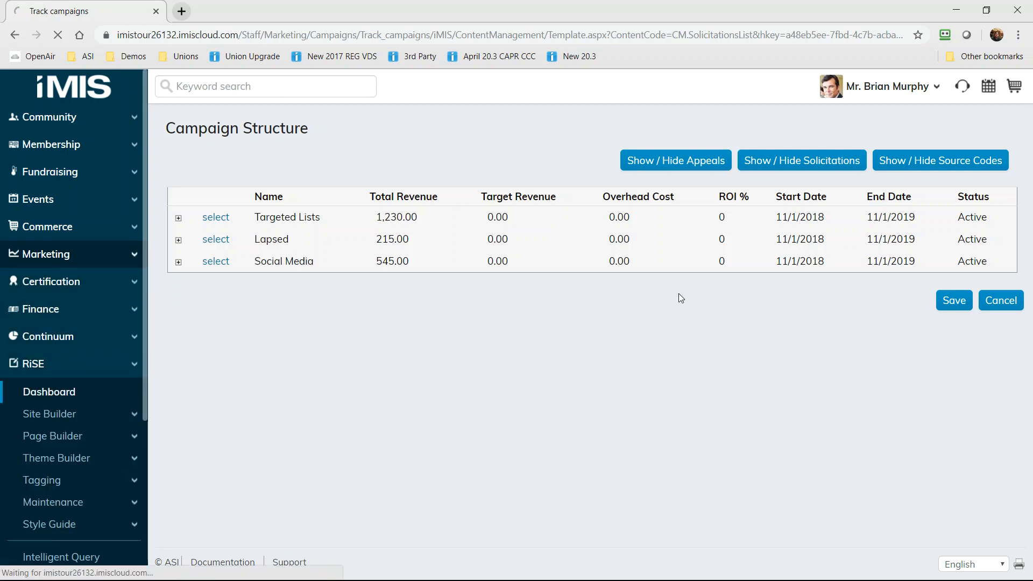
click(49, 392)
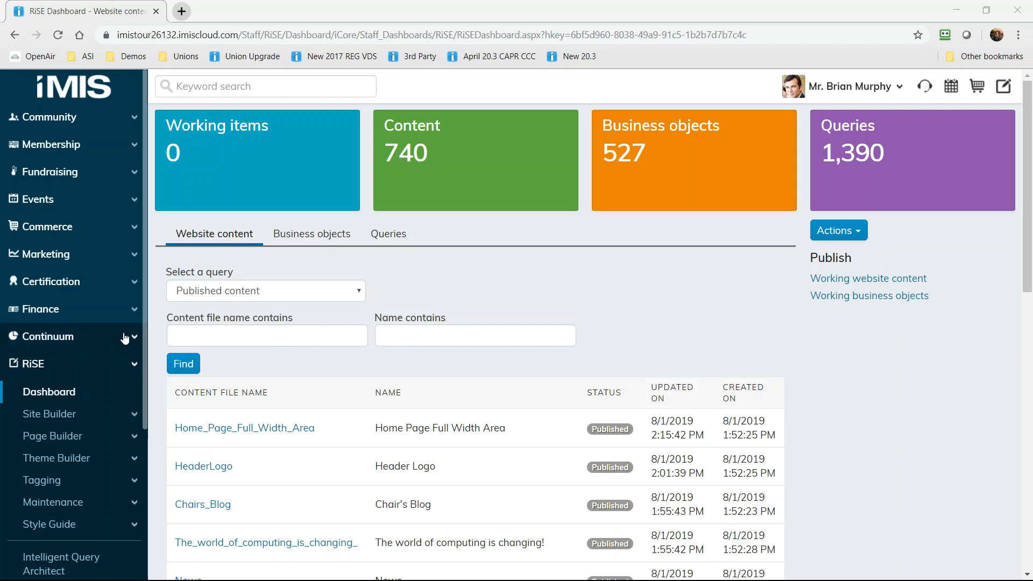
Step: Open Continuum's Guided Performance Scorecard with 2016–2018 benchmarks, then expand Finance
click(47, 336)
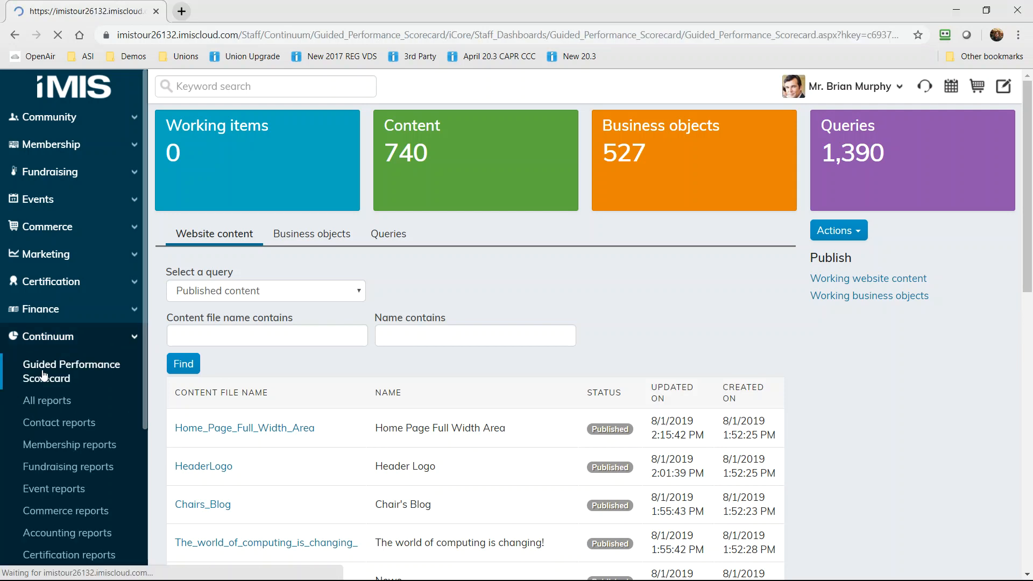
click(71, 370)
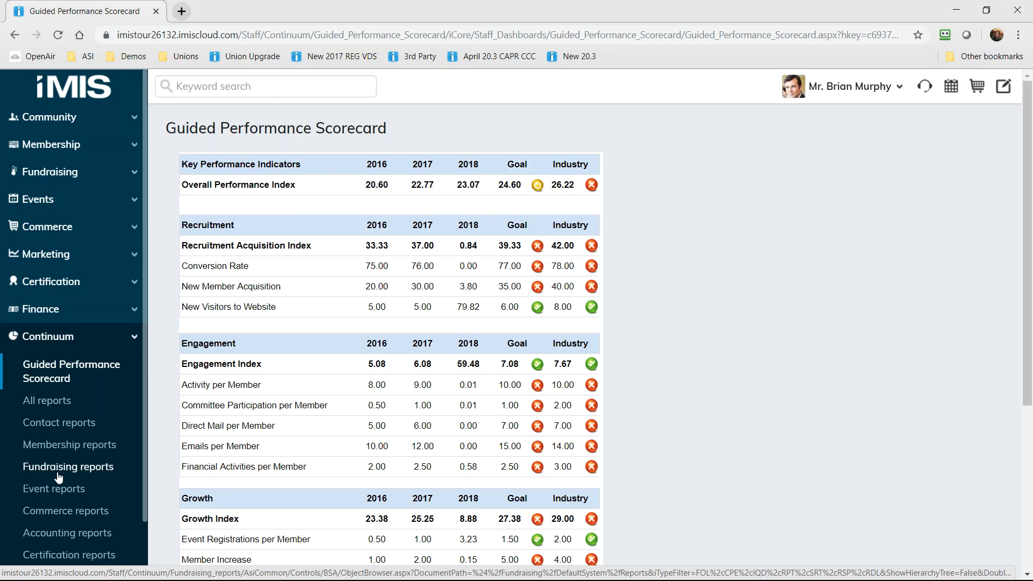
click(41, 309)
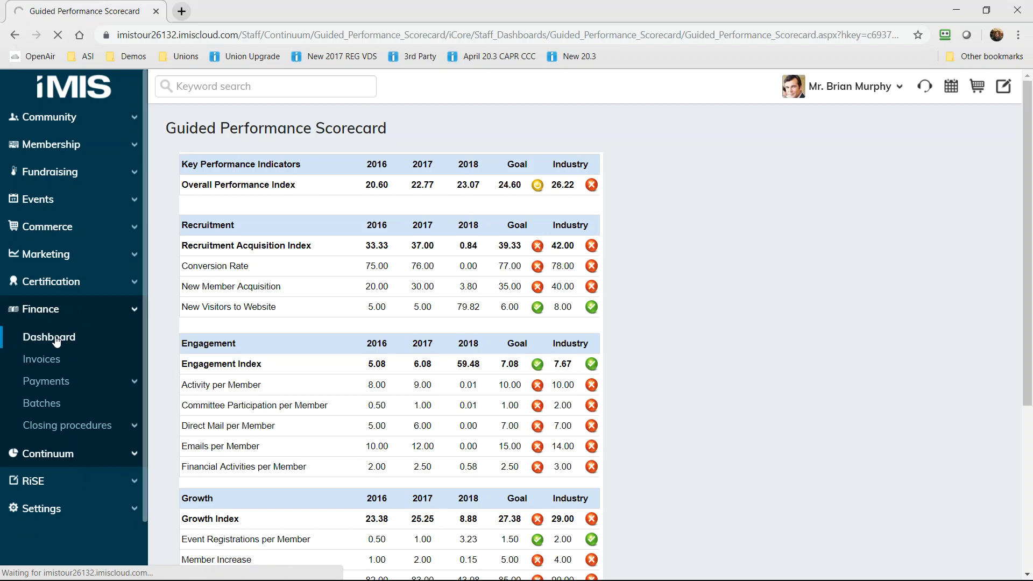
Step: Review the Finance dashboard's revenue and open invoices, then switch to the member website
click(48, 337)
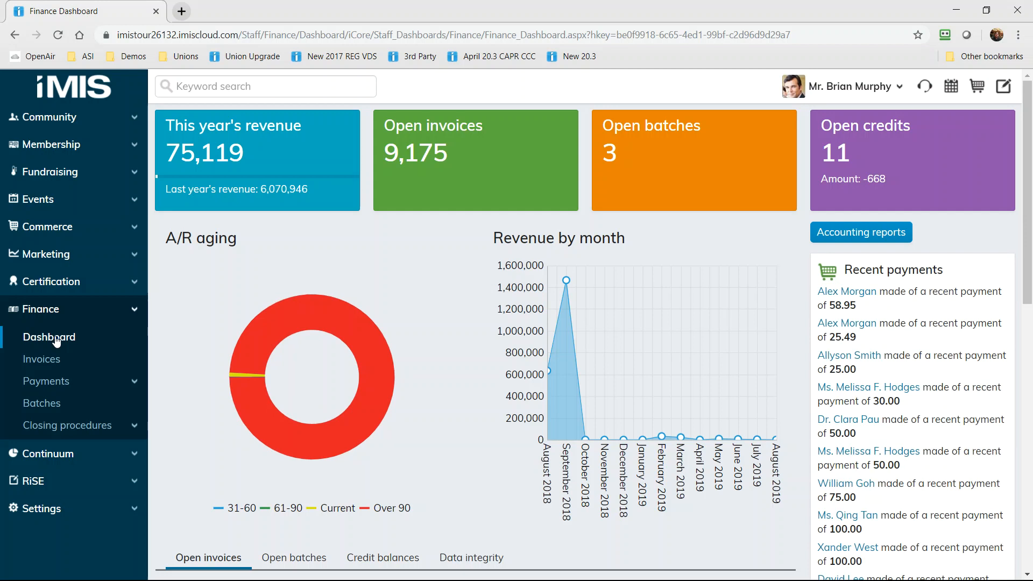
key(alt+tab)
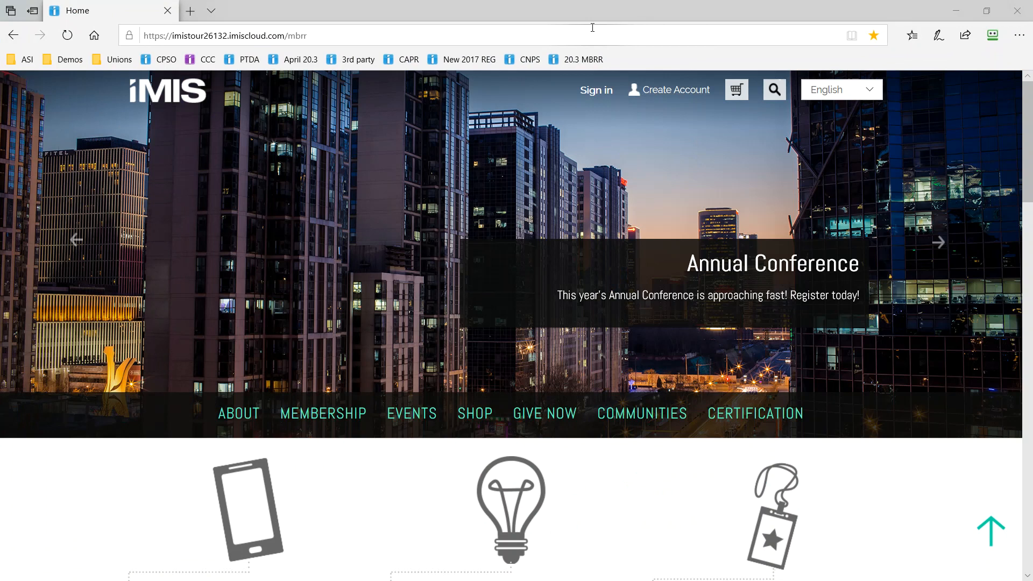
mouse_move(542, 109)
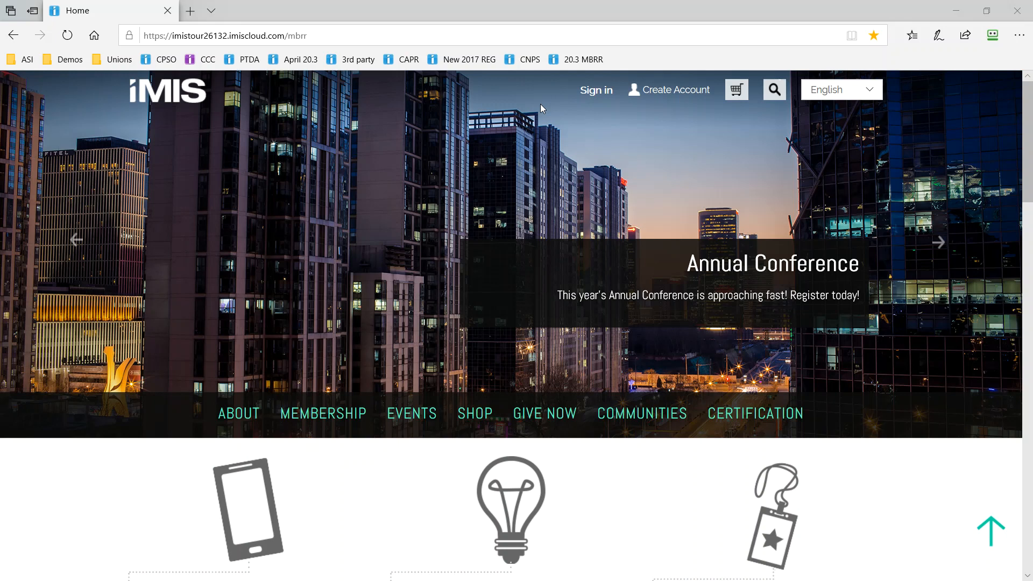
mouse_move(620, 189)
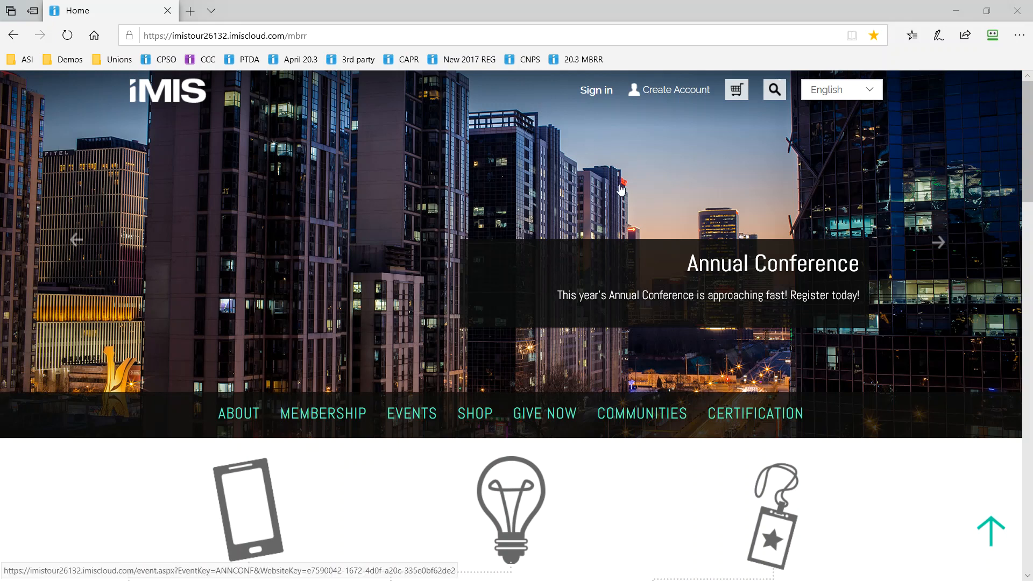
mouse_move(678, 173)
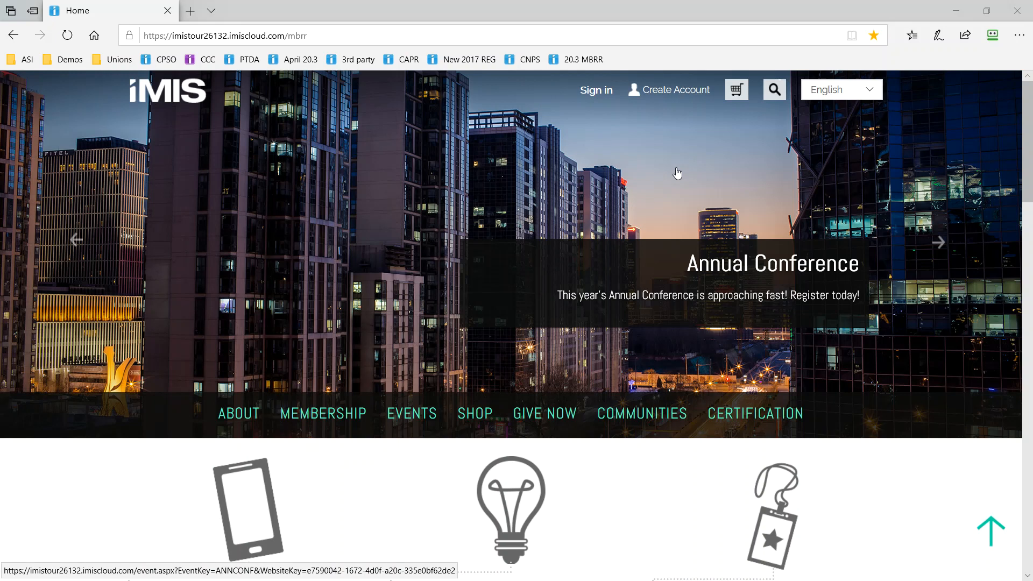
mouse_move(719, 171)
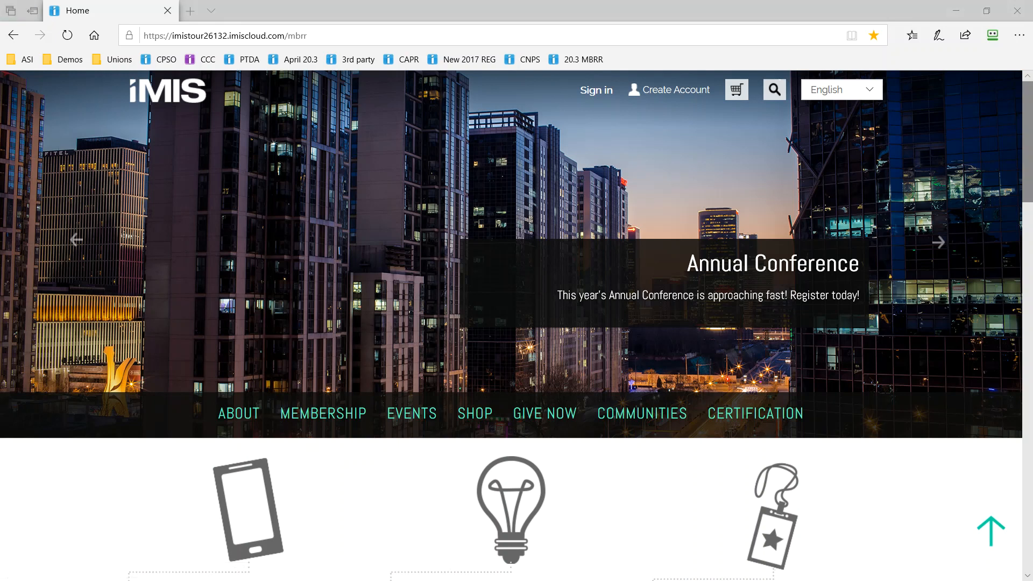
Step: Scroll past Latest News and the '2,459 members strong' testimonial to Upcoming Events and the footer
scroll(down, 3)
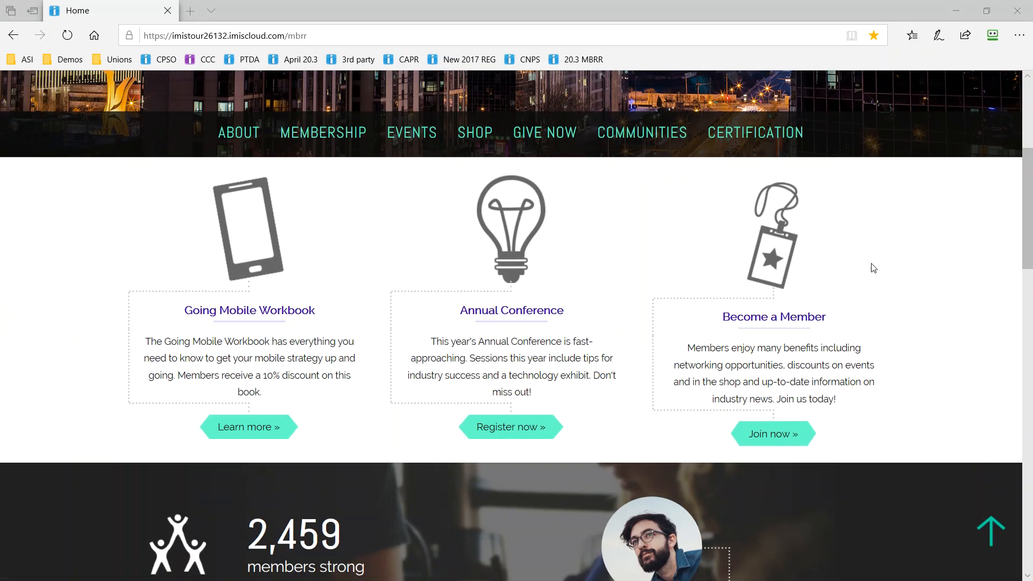
mouse_move(864, 272)
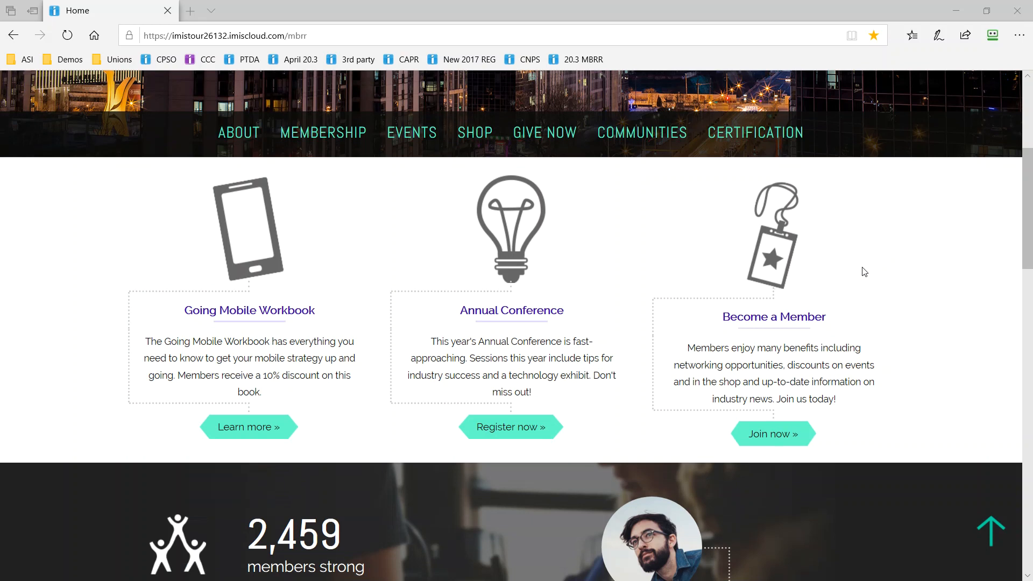
scroll(down, 3)
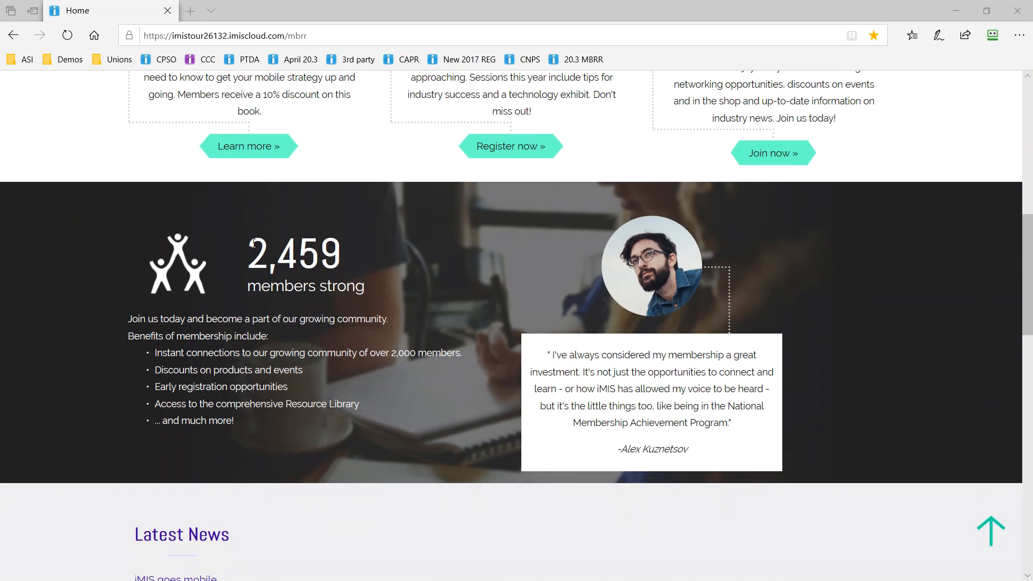
double_click(293, 253)
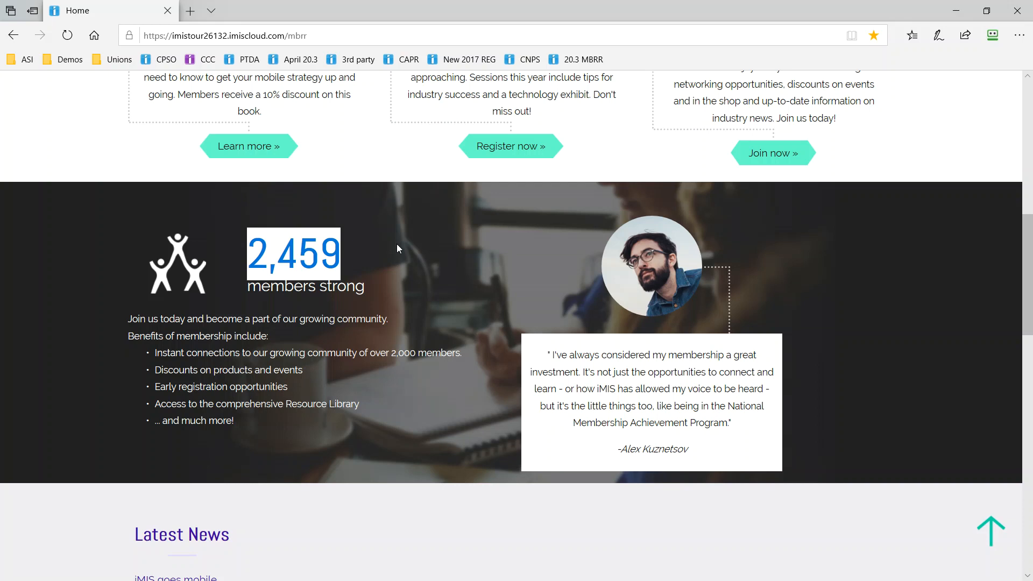
mouse_move(441, 325)
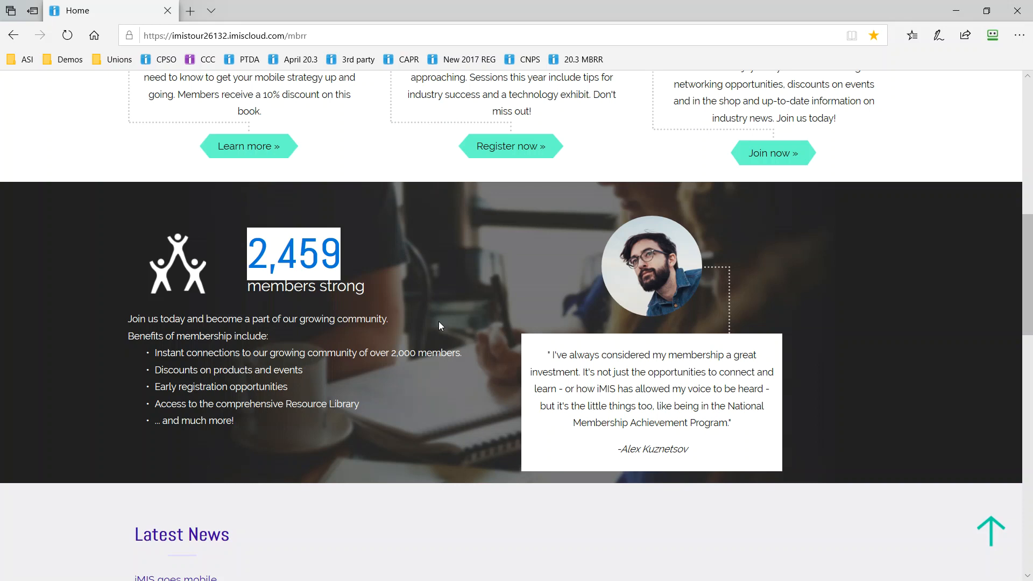
scroll(down, 3)
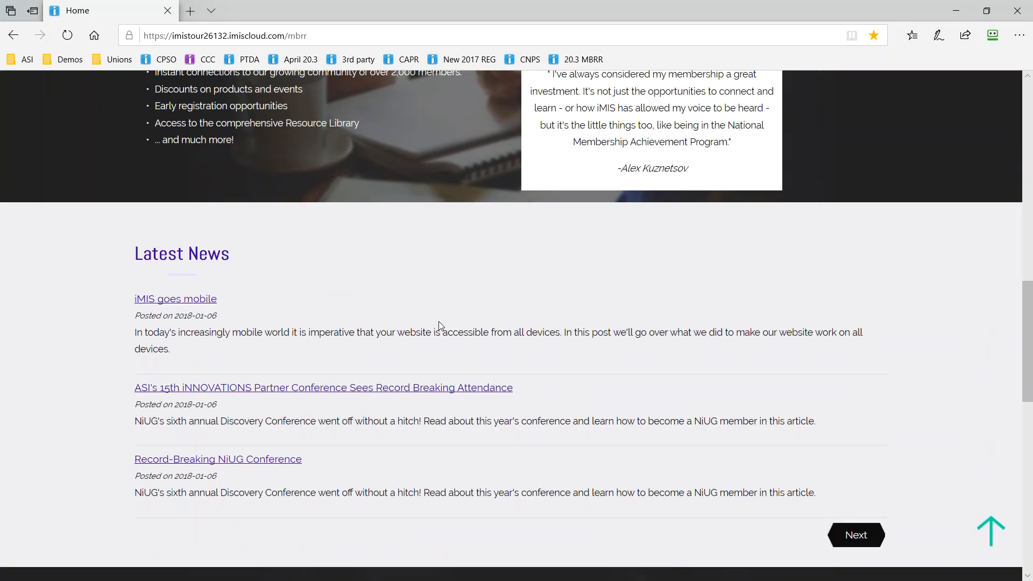
scroll(down, 3)
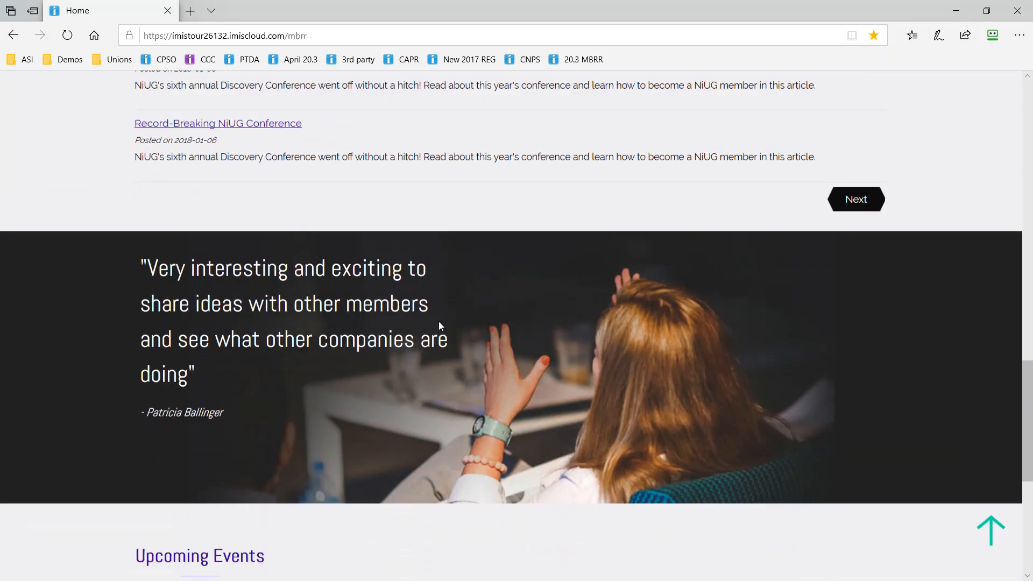
scroll(down, 3)
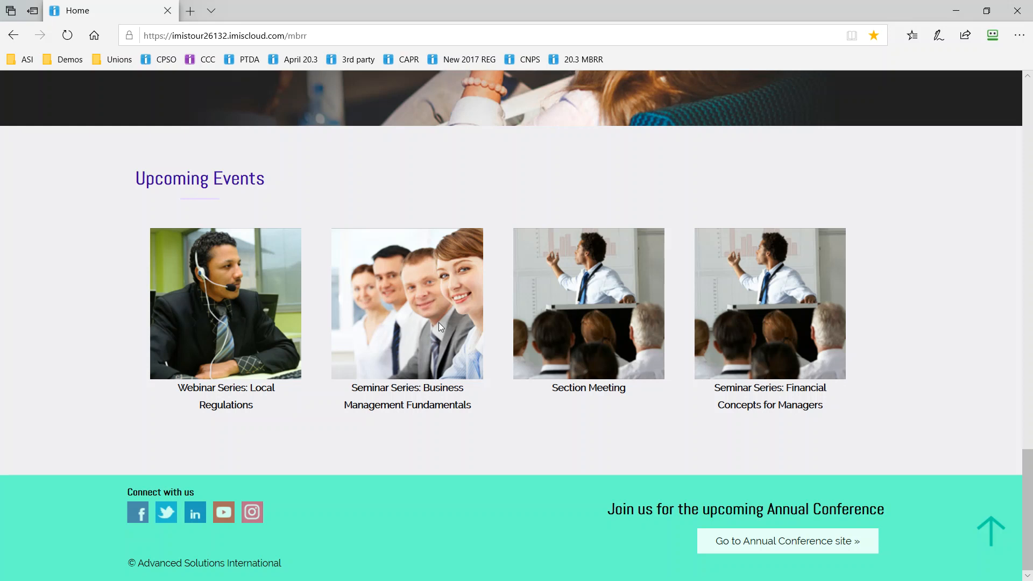
mouse_move(963, 262)
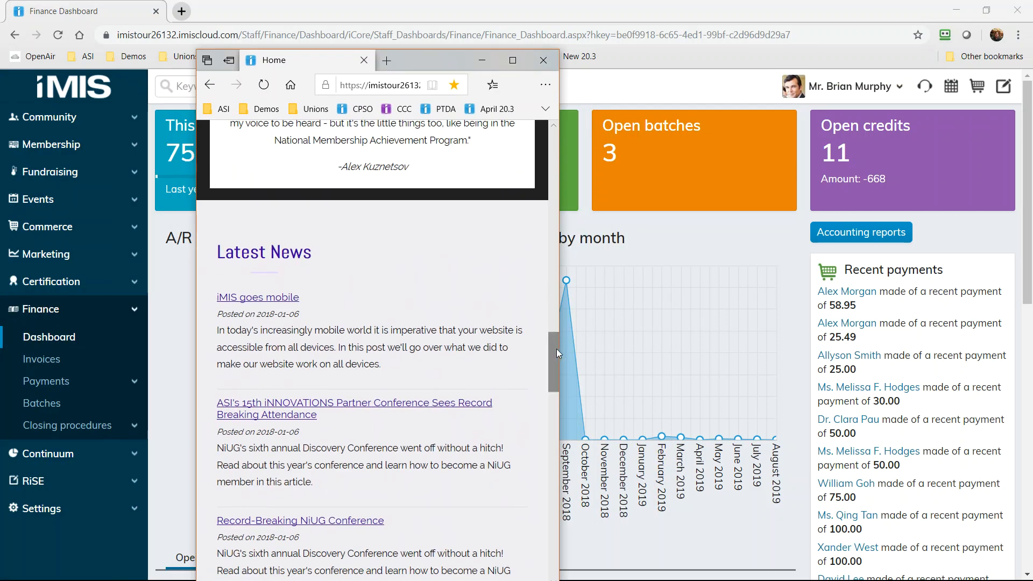
Step: Scroll the narrow mobile-width member home page, then maximize the Edge window
scroll(up, 3)
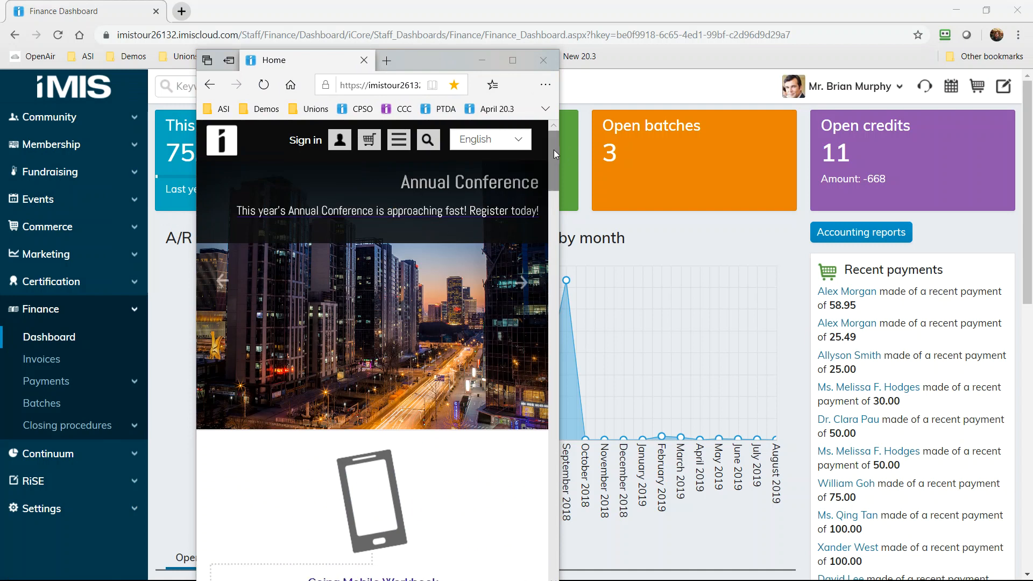
scroll(down, 3)
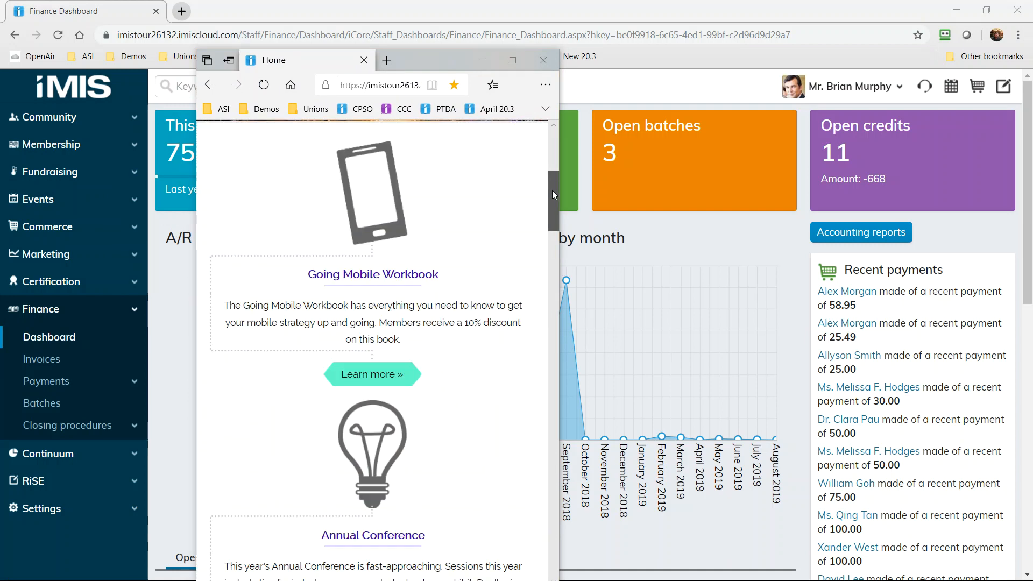
scroll(down, 3)
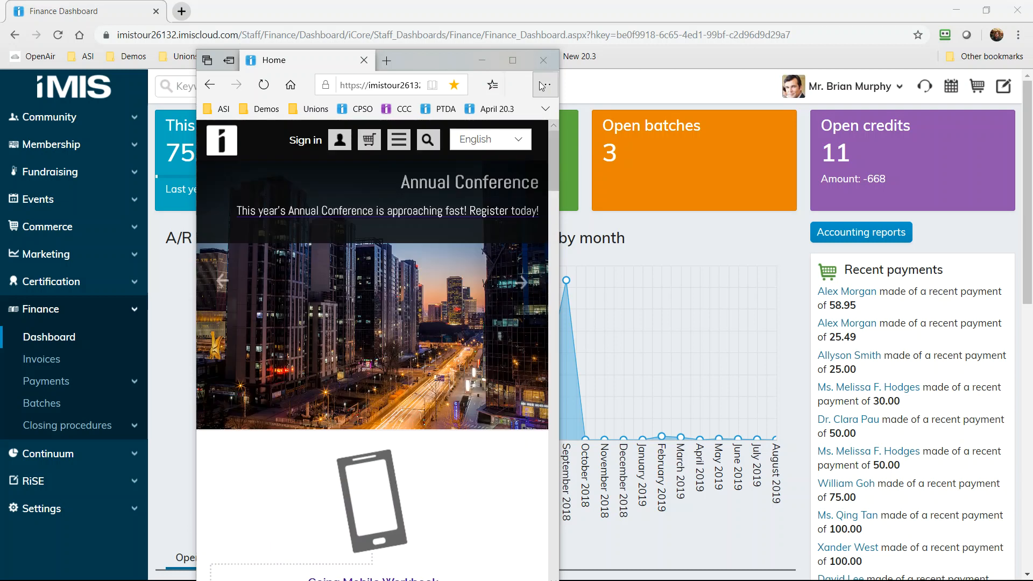
click(511, 60)
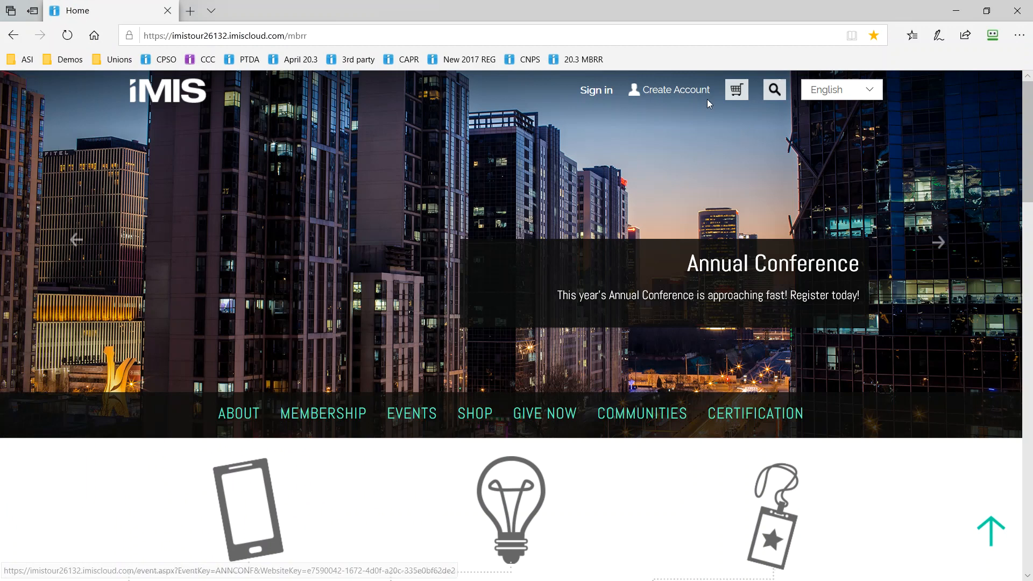
click(594, 90)
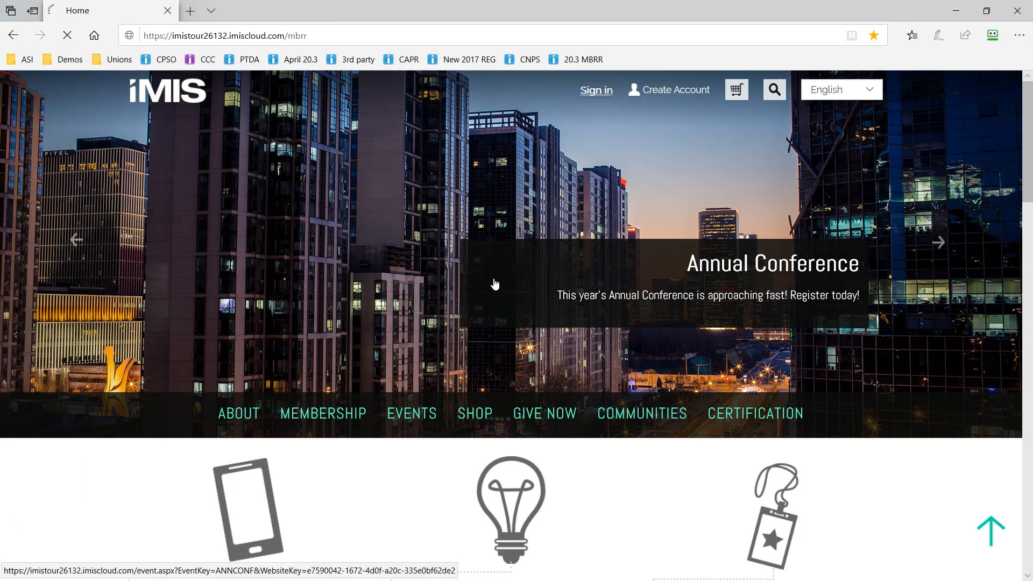
click(595, 90)
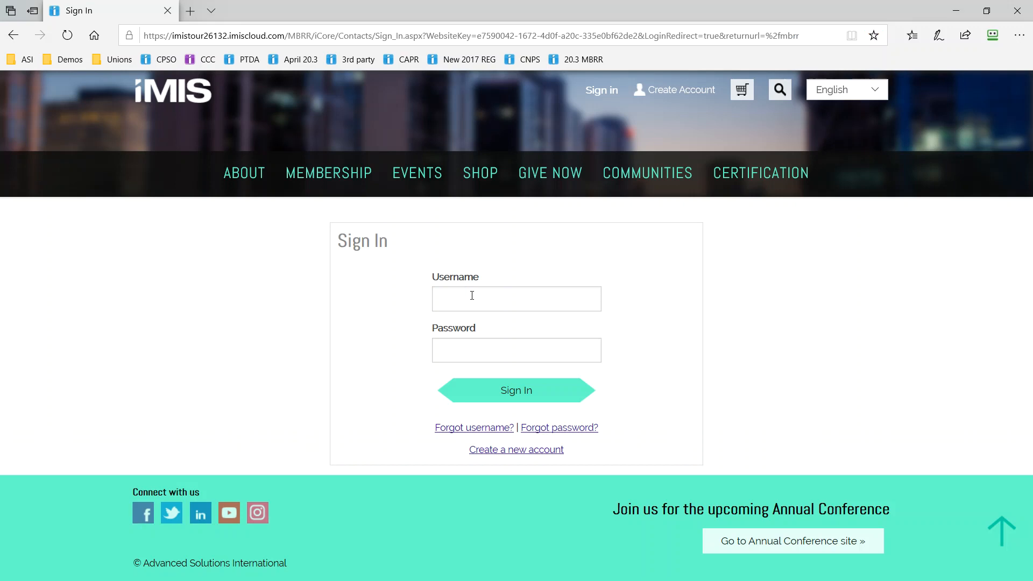
text(brodiea)
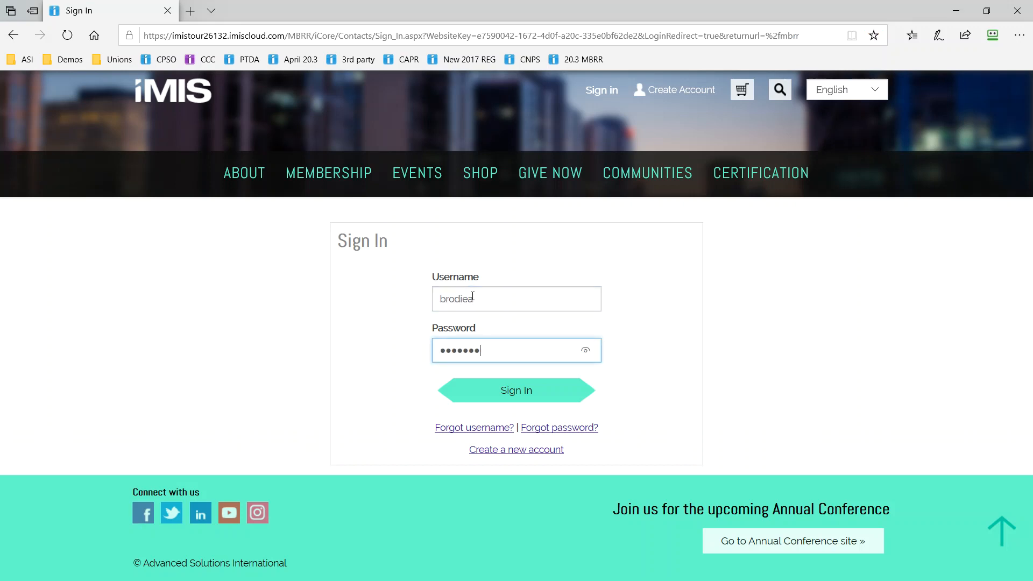
click(516, 390)
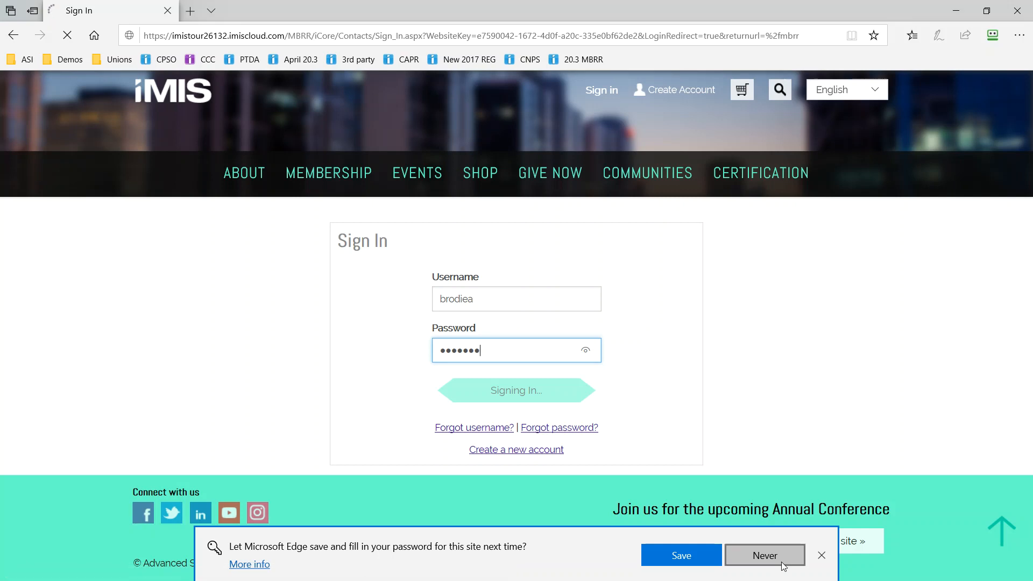
click(763, 556)
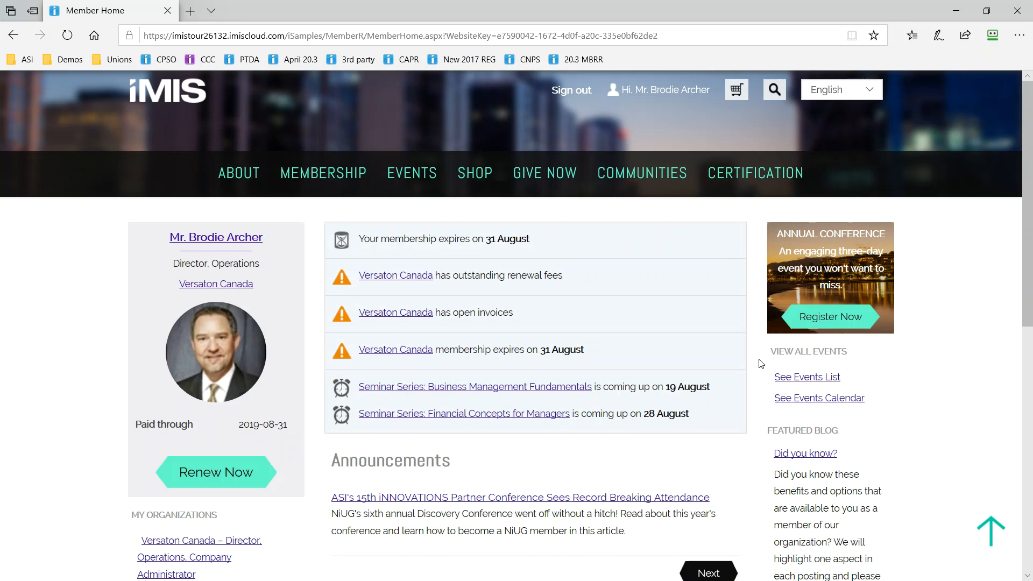
mouse_move(638, 291)
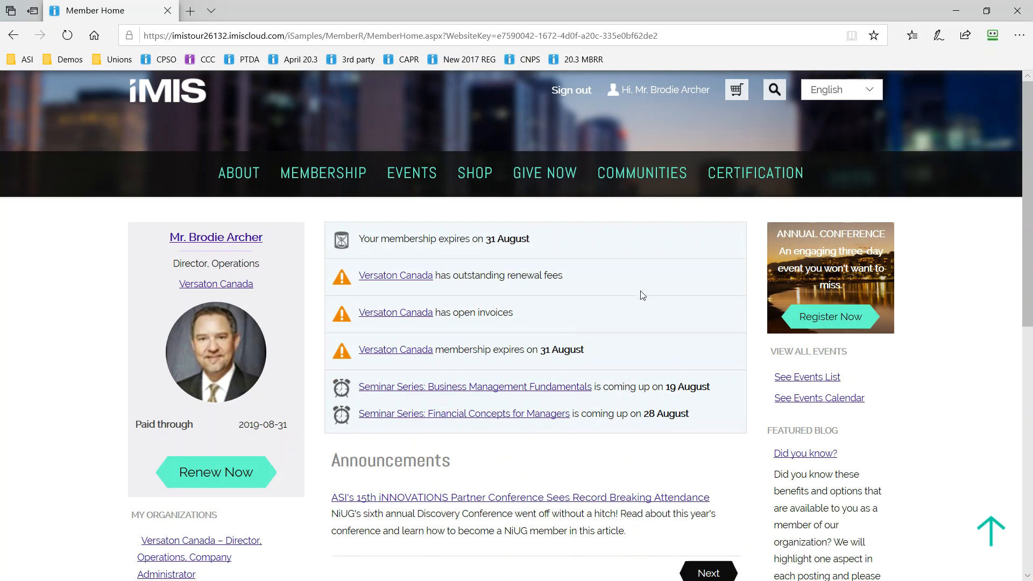
mouse_move(674, 268)
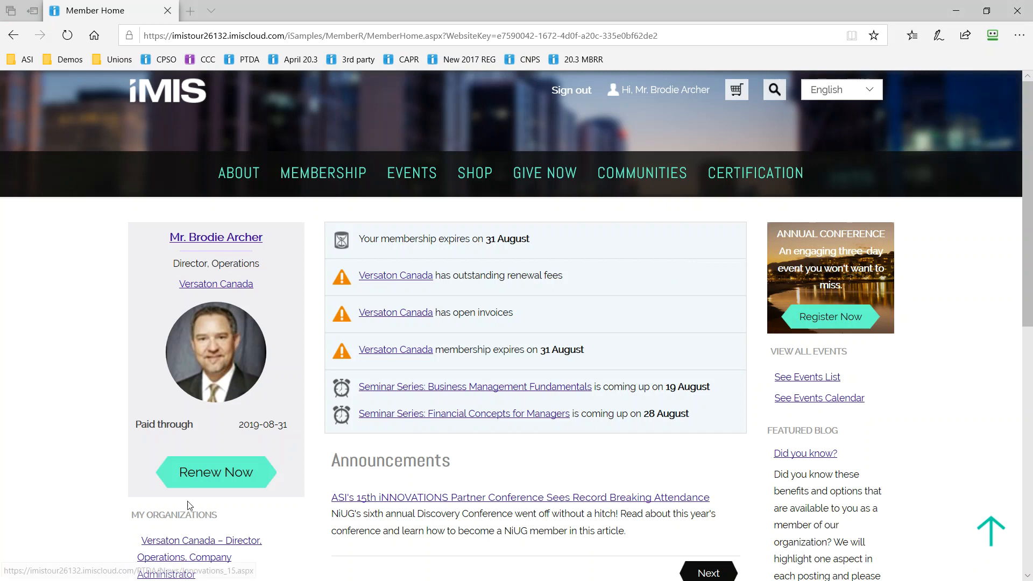
click(215, 473)
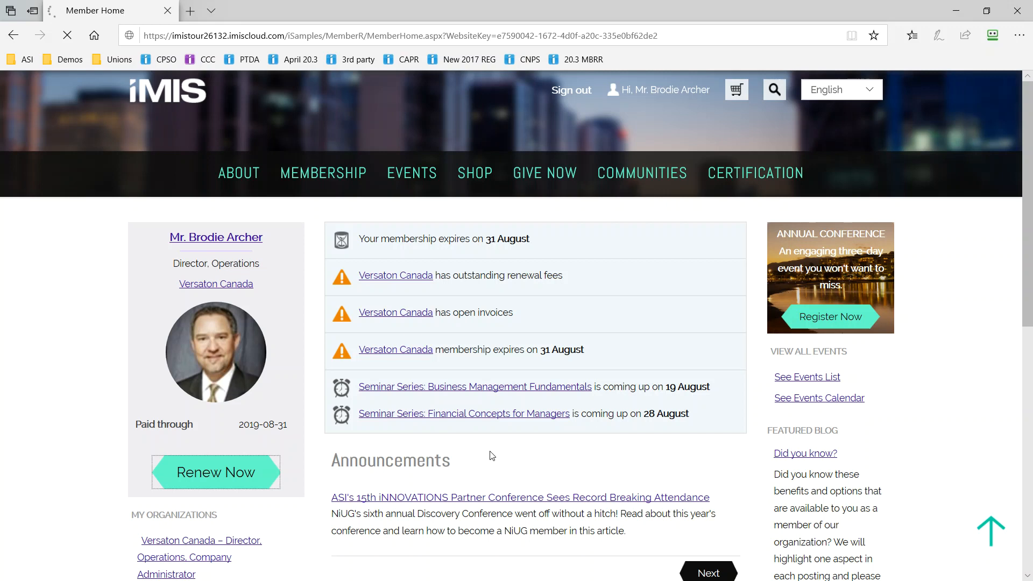
Step: Open the itemized renewal and scroll to its 265.00 subtotal and back
click(215, 472)
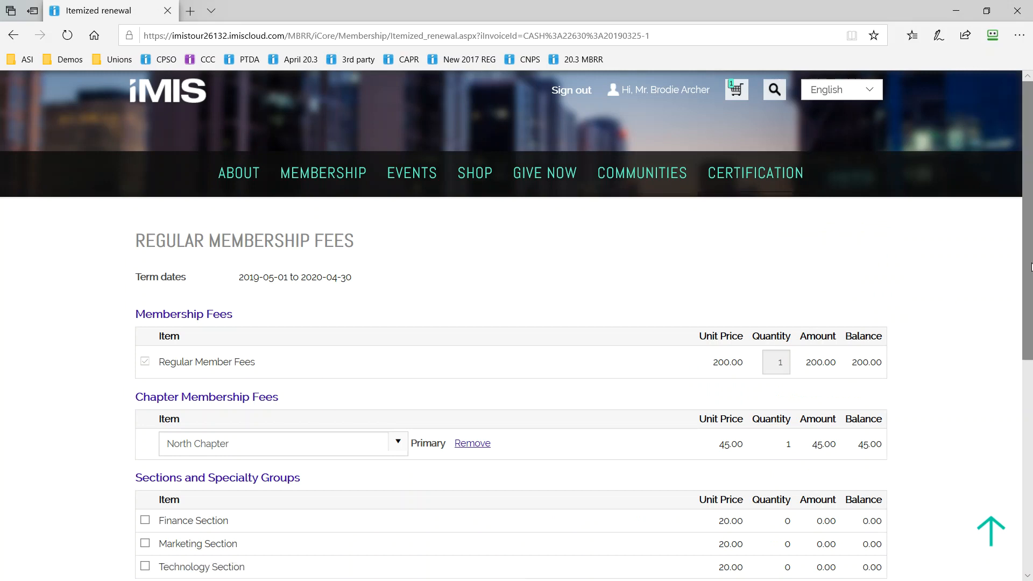
scroll(down, 3)
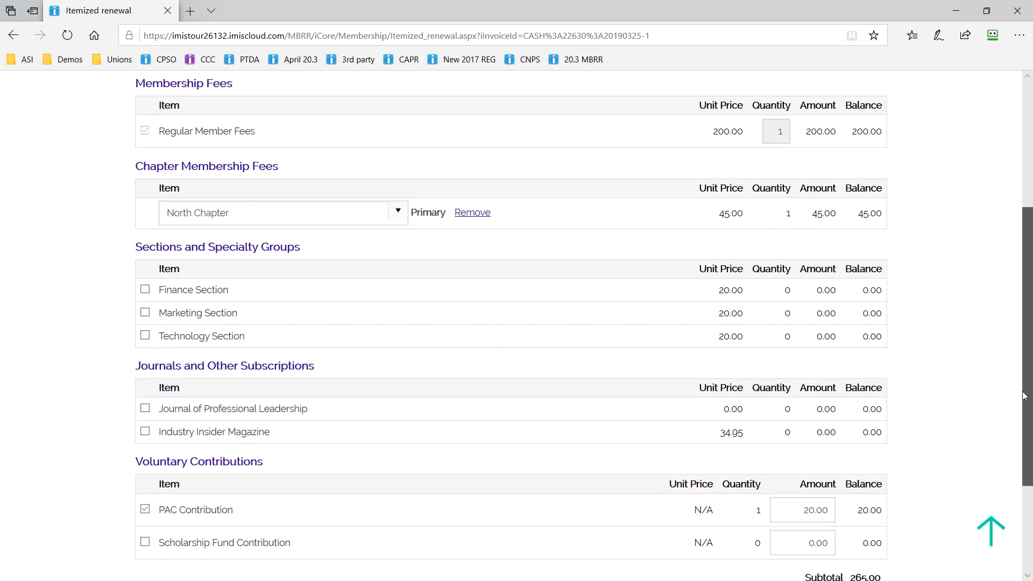
scroll(down, 3)
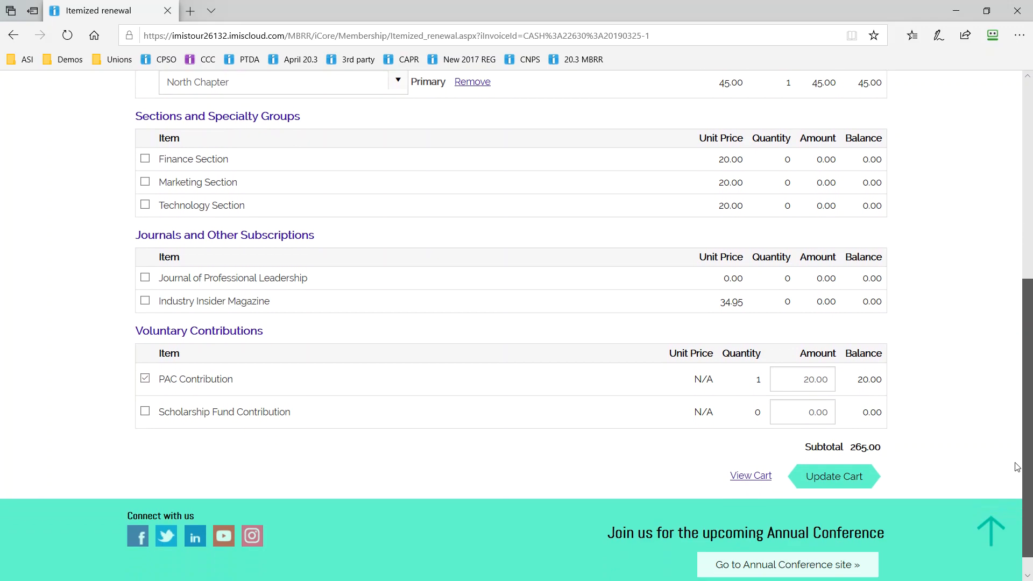
scroll(down, 3)
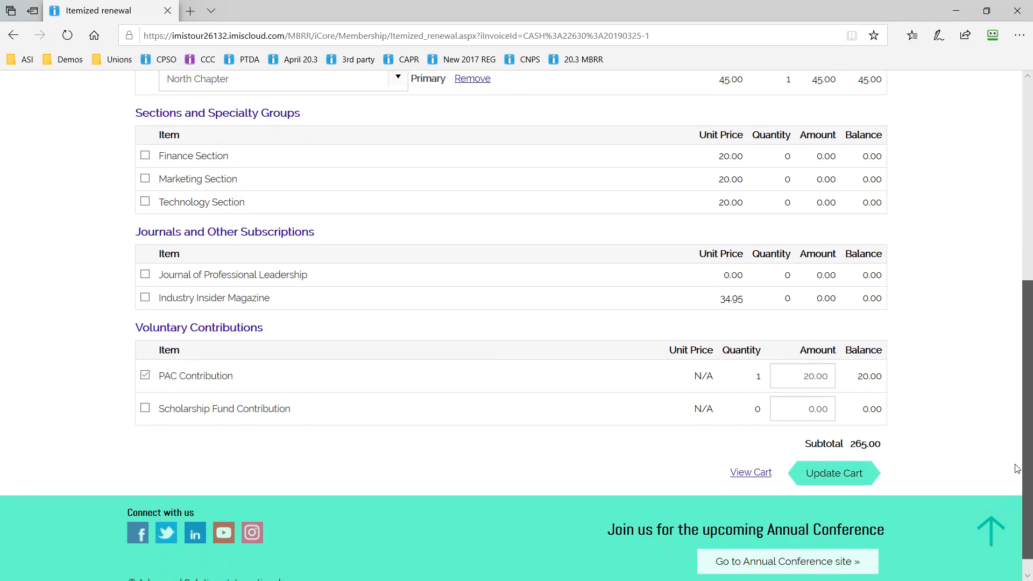
scroll(up, 3)
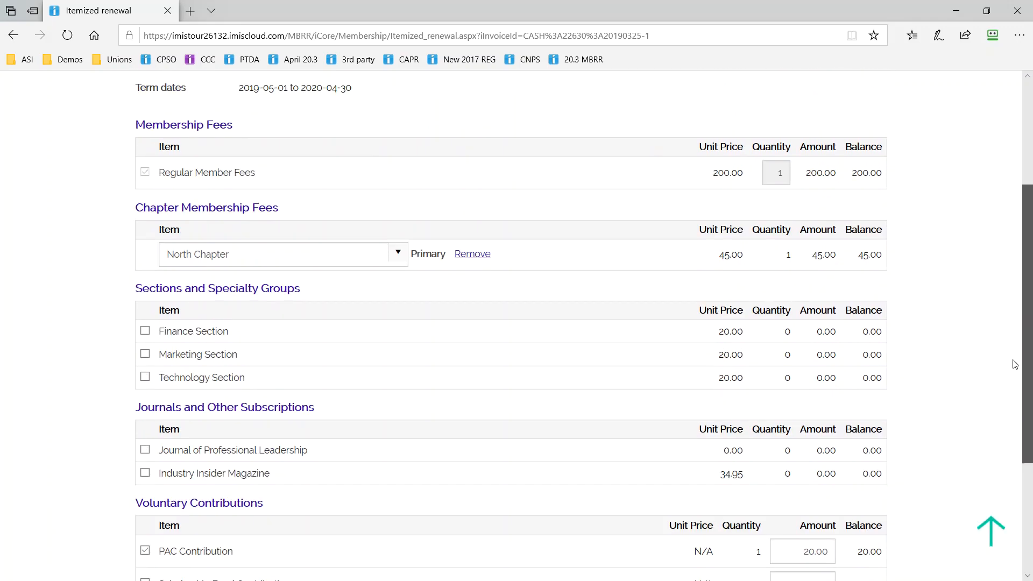
scroll(up, 3)
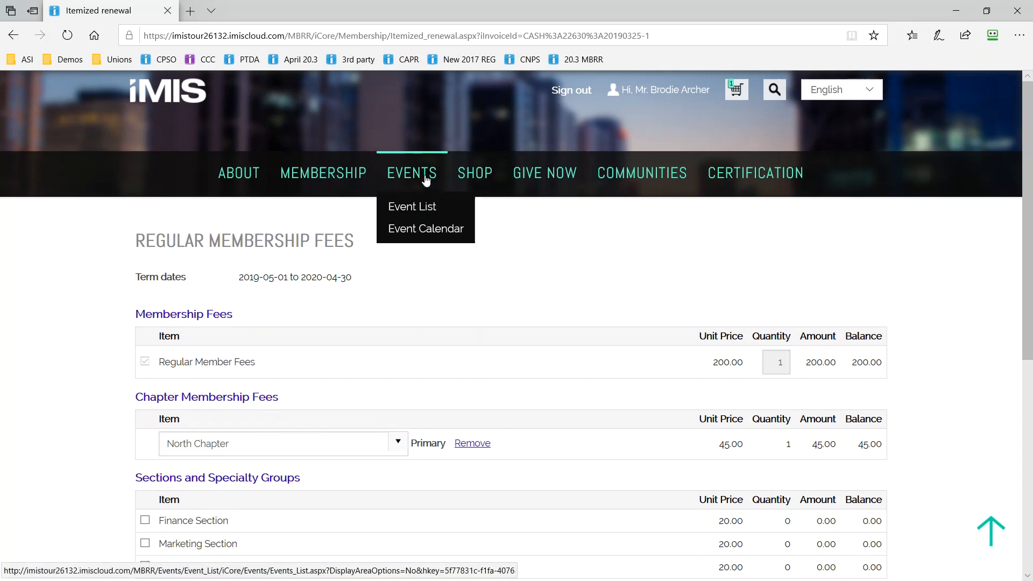
Step: Open EVENTS and select Webinar Series: Local Regulations from the event list
click(412, 206)
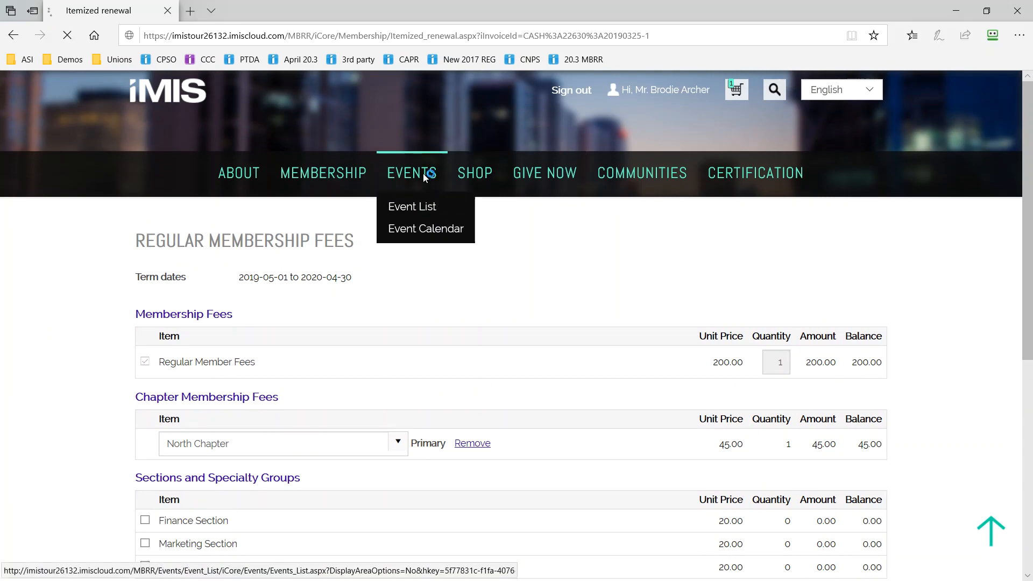
click(412, 206)
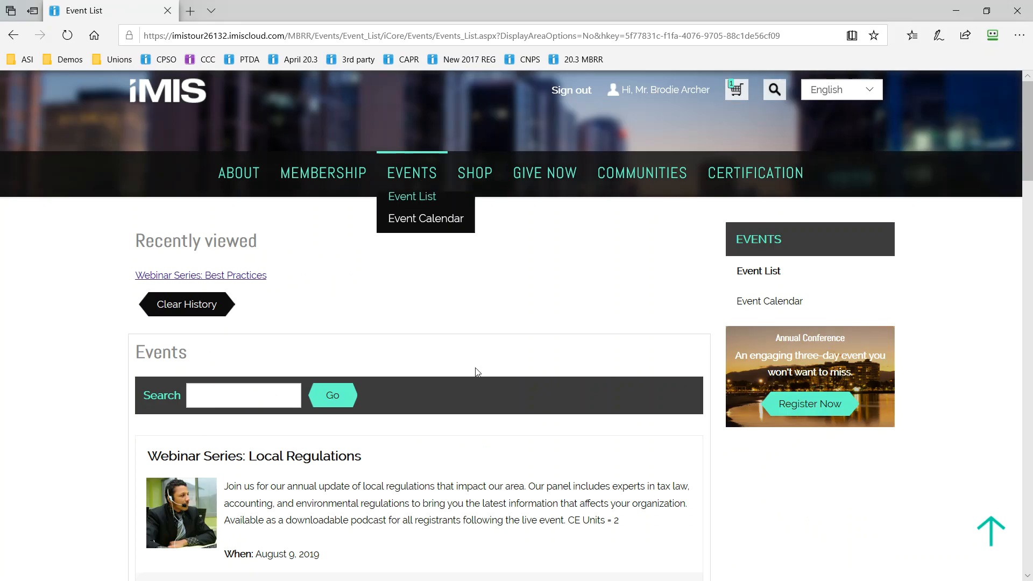
scroll(down, 3)
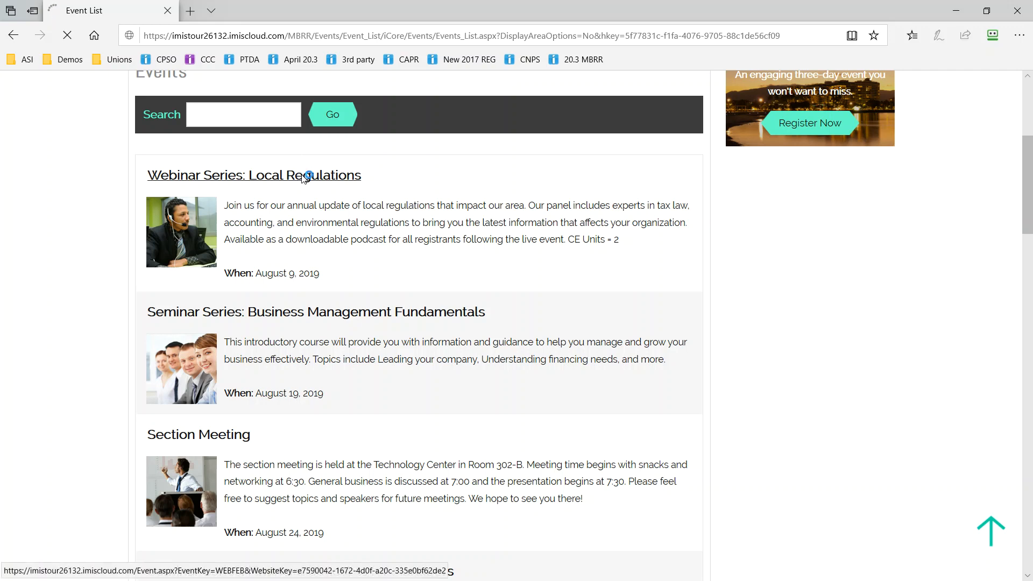
click(255, 176)
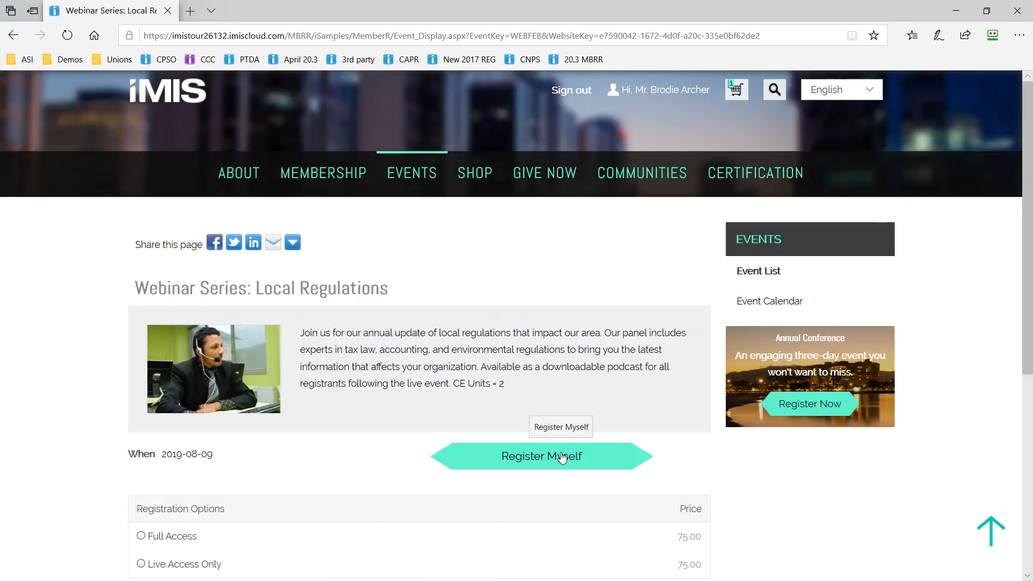
Step: Register Myself for the webinar with the Full Access option
click(541, 456)
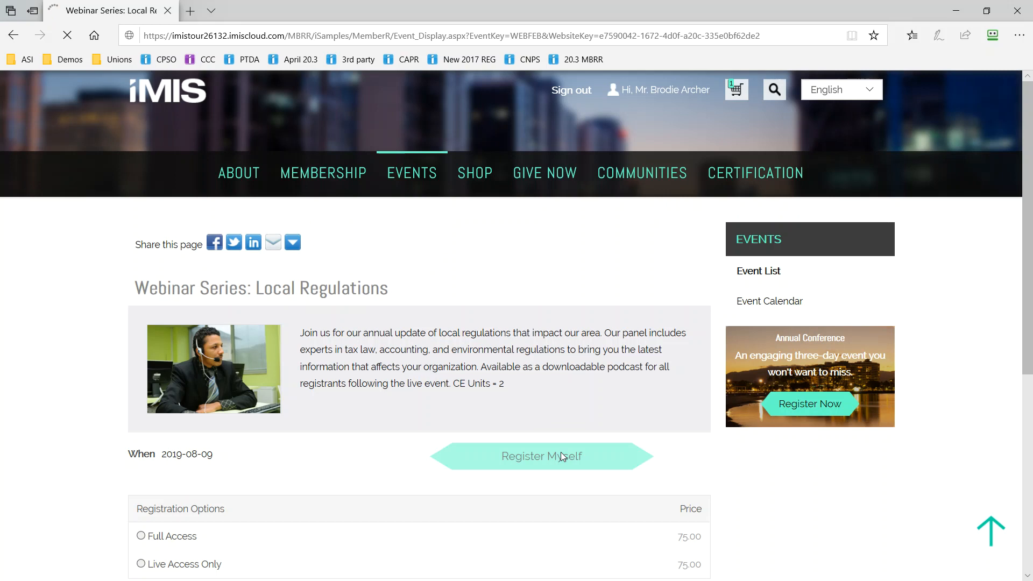
click(541, 455)
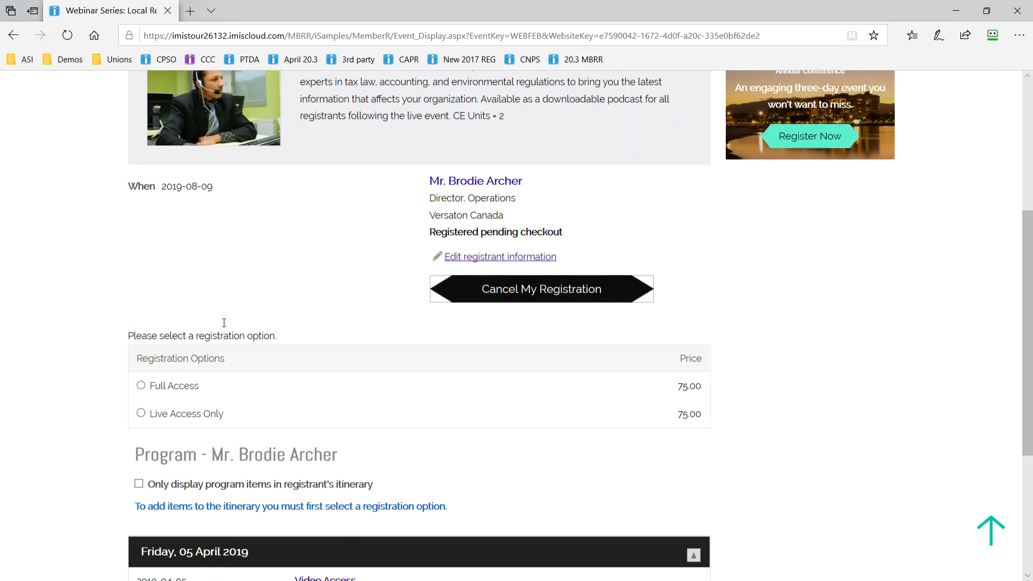
click(141, 385)
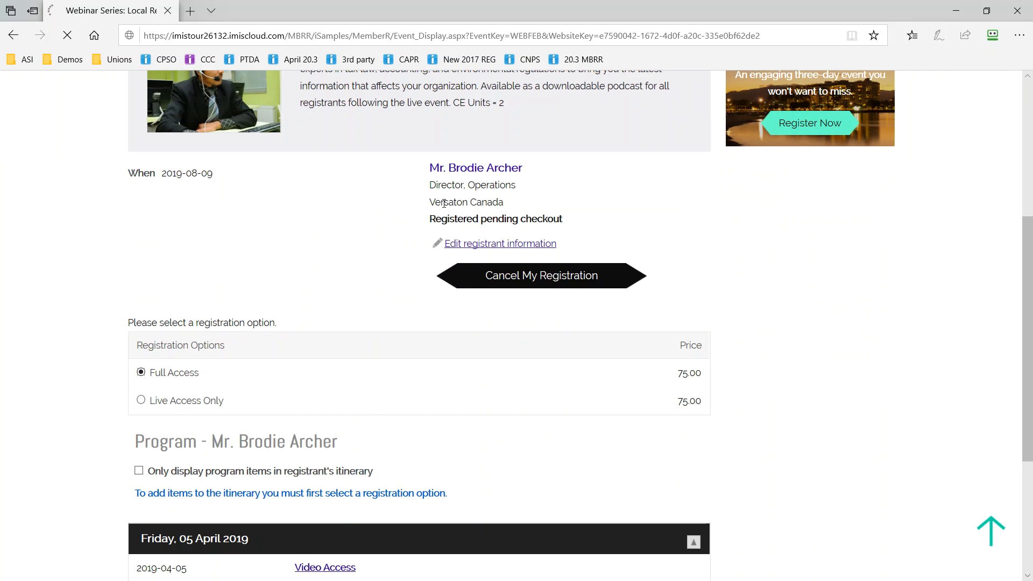
scroll(up, 3)
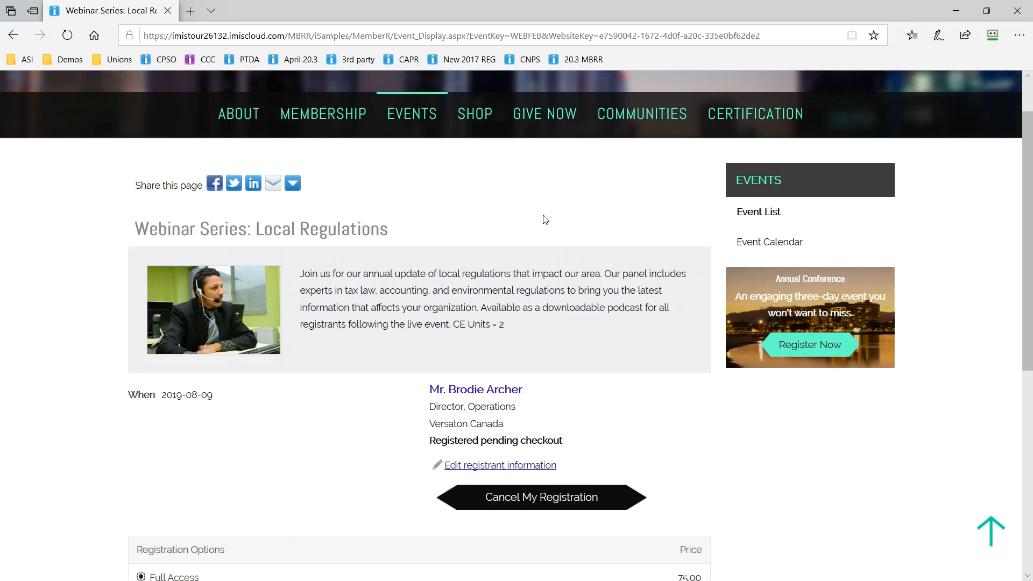
mouse_move(866, 293)
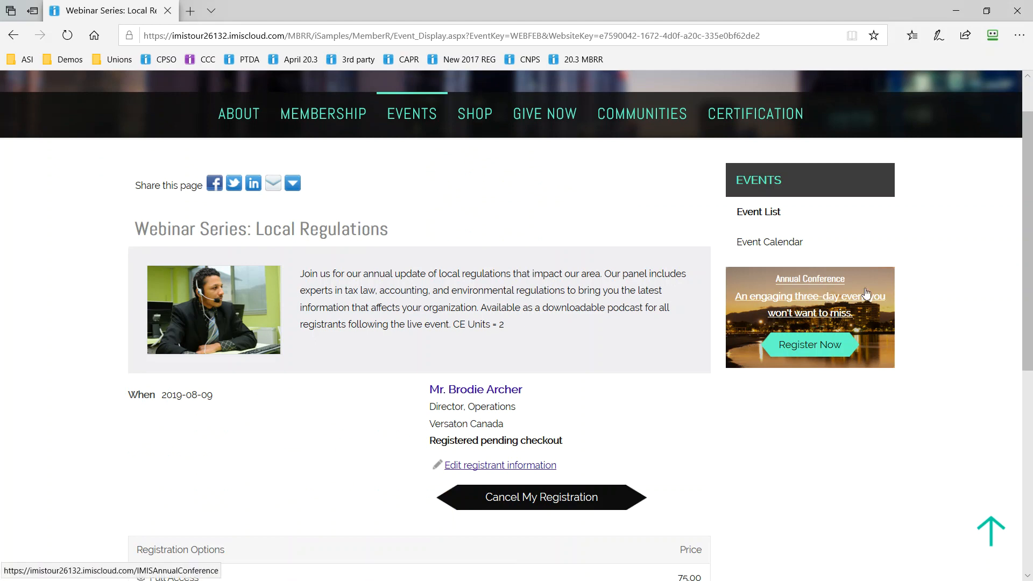
Step: Open the Annual Conference site, accept its cookie notice, and close it
click(191, 11)
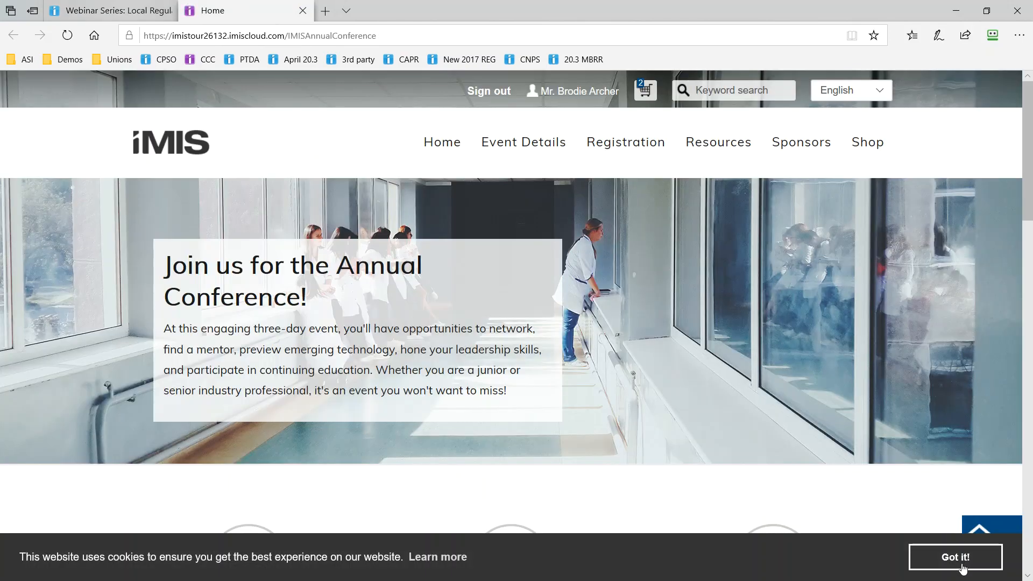
click(954, 558)
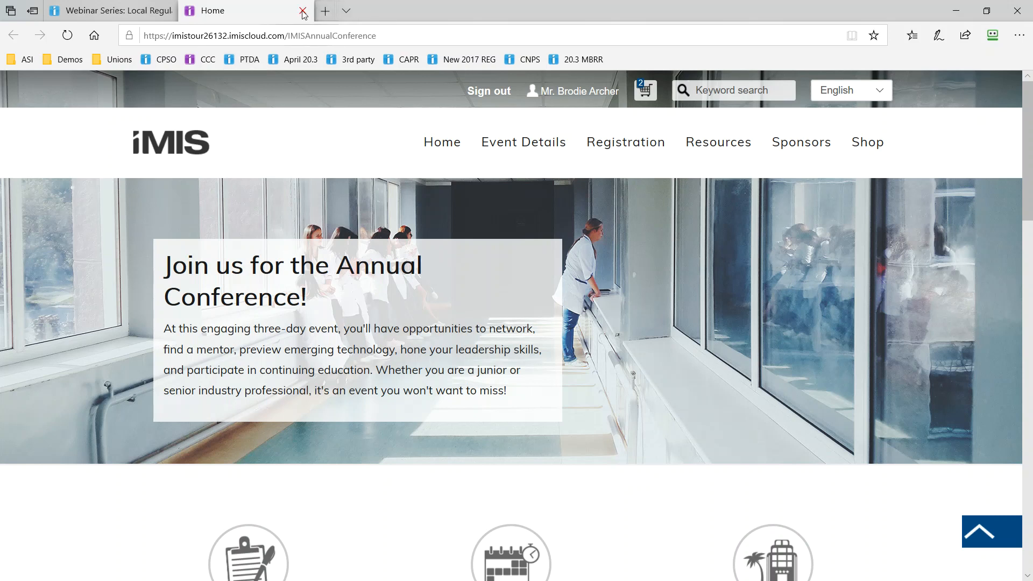
click(302, 12)
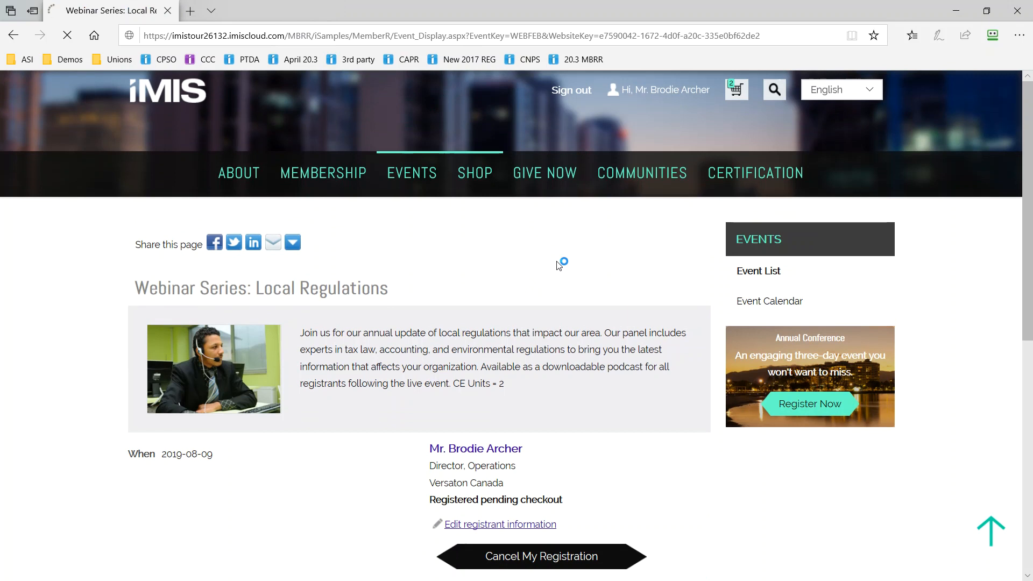
Step: Open Association CEO's Guide from SHOP, highlight its 35.0% savings, and view similar products
click(475, 173)
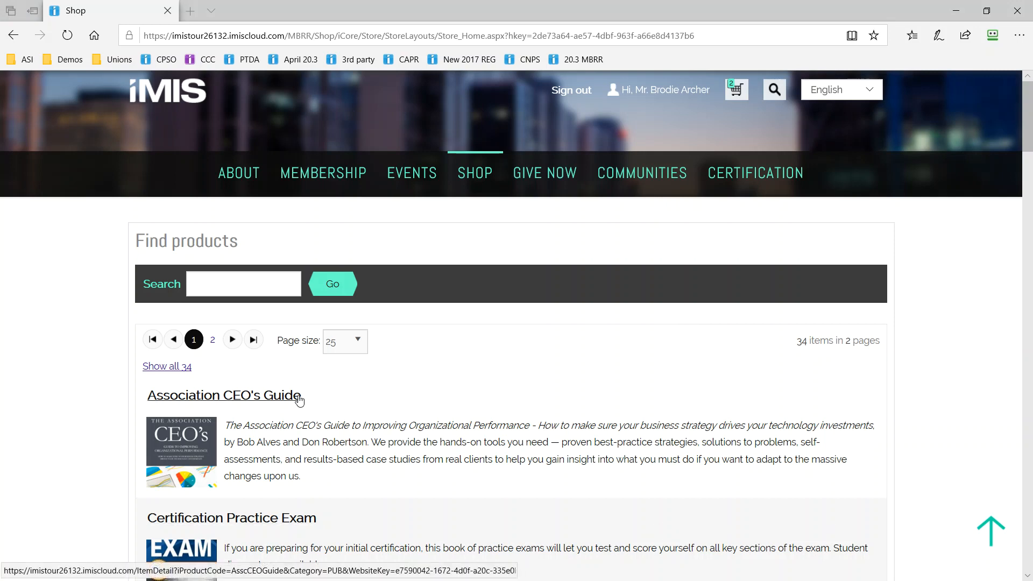
click(224, 395)
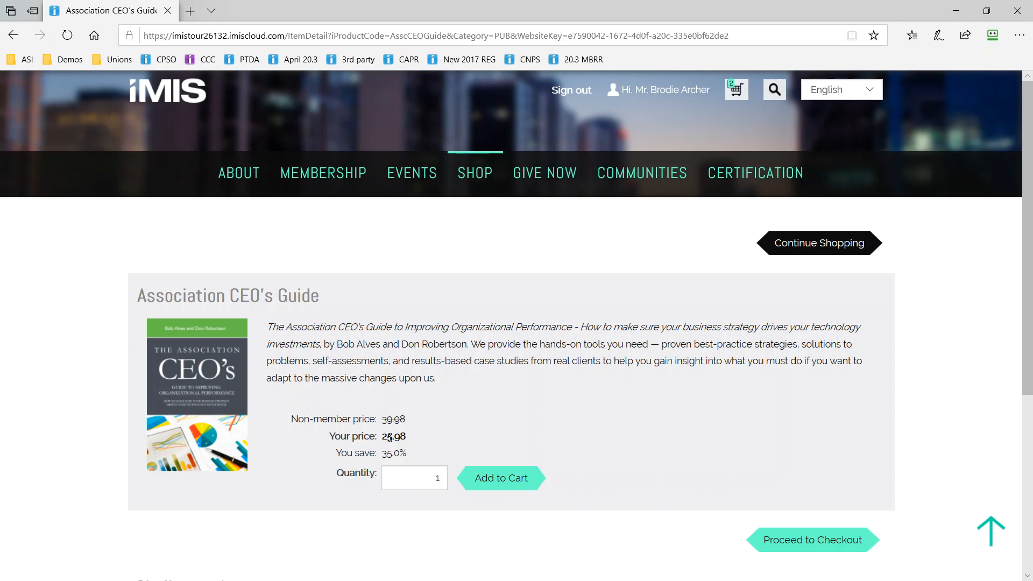
double_click(393, 453)
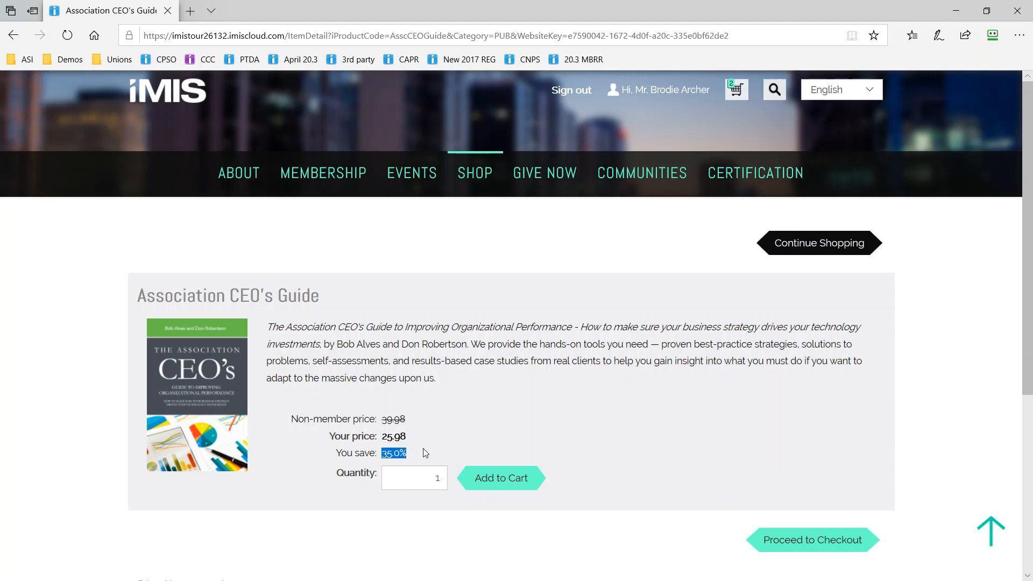
mouse_move(624, 373)
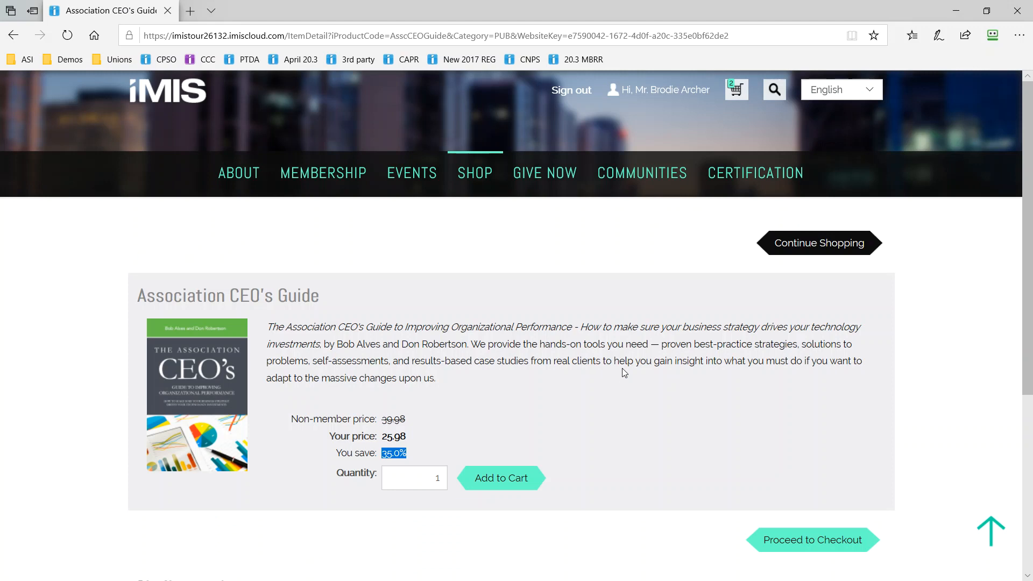
mouse_move(650, 372)
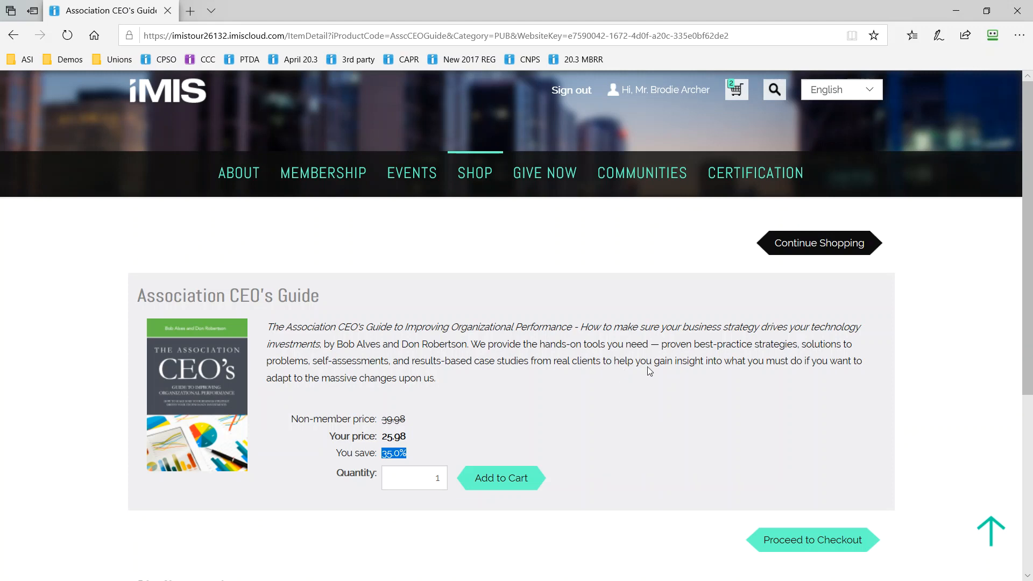
scroll(down, 3)
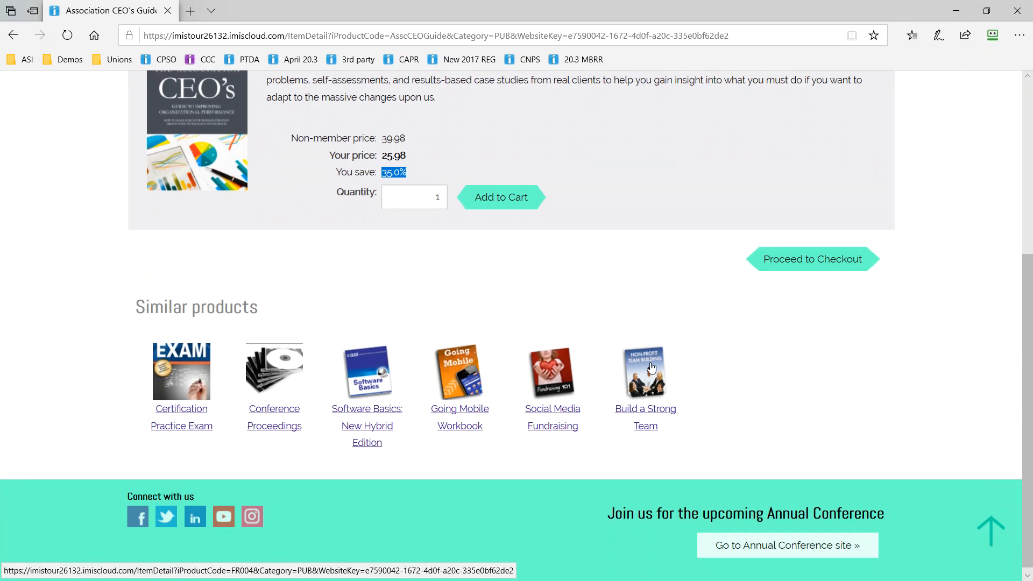
scroll(up, 3)
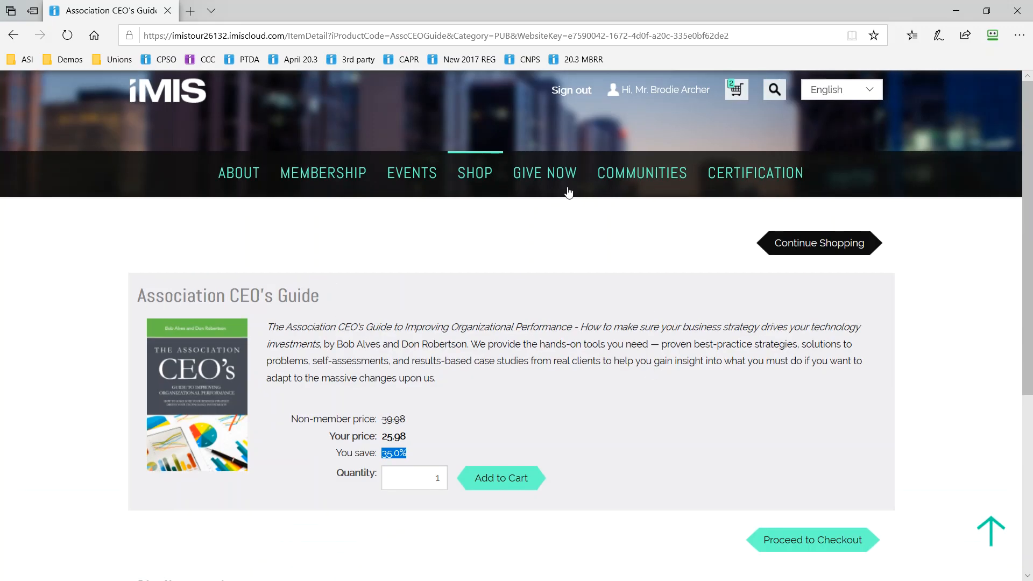
Step: Open GIVE NOW and scroll through the Water Preservation Fund donation form
click(544, 173)
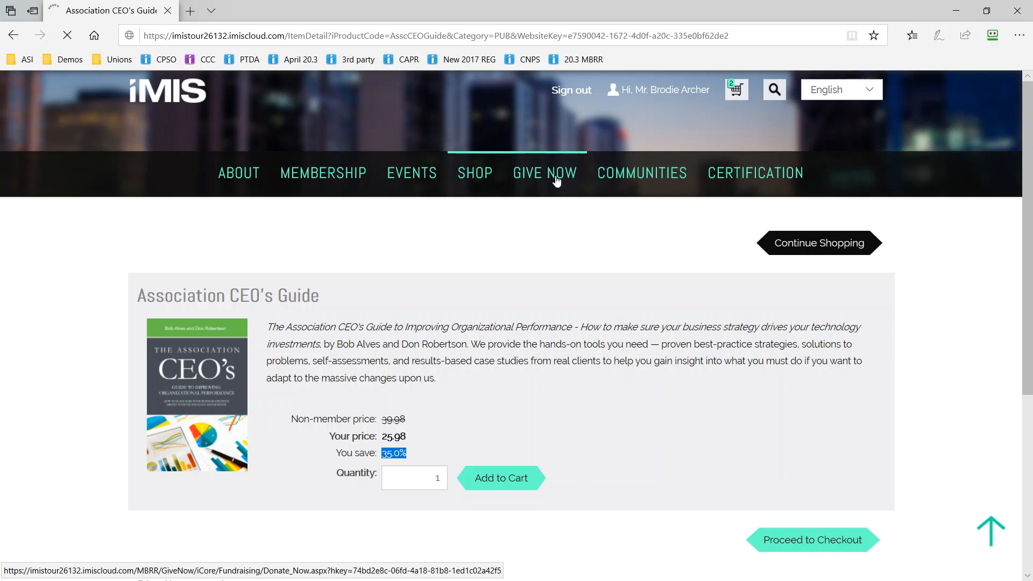
click(544, 173)
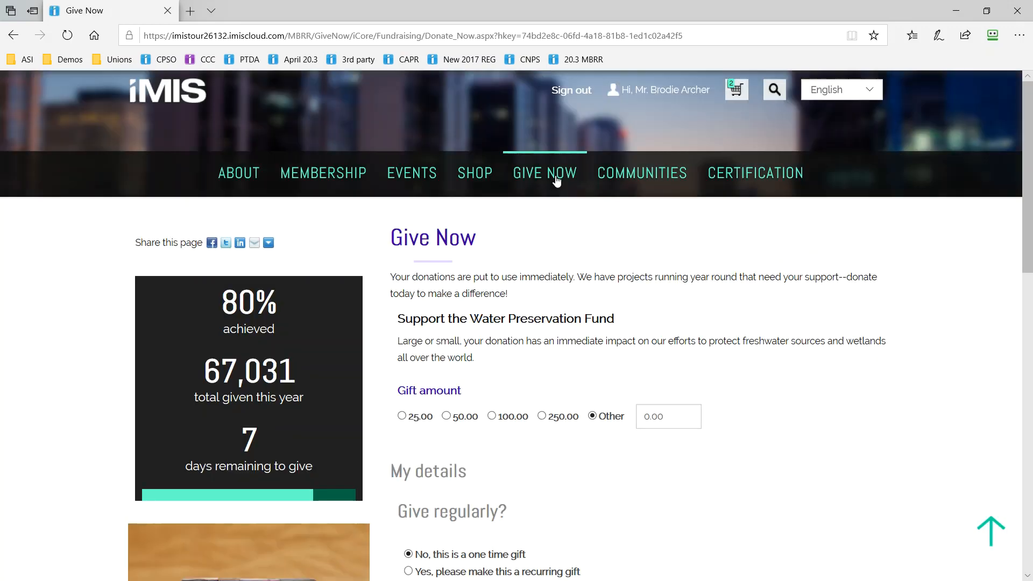
mouse_move(734, 339)
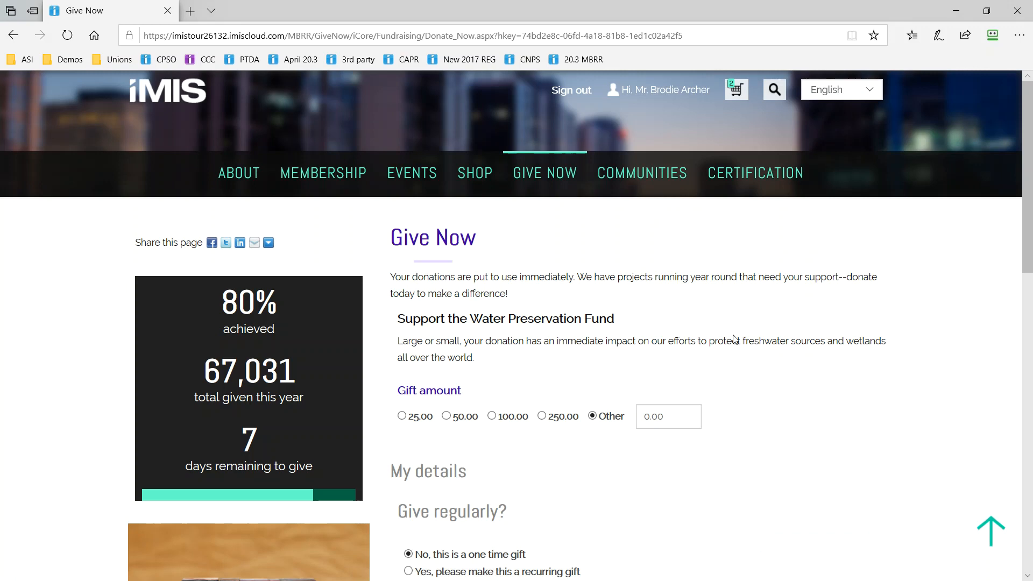
mouse_move(804, 394)
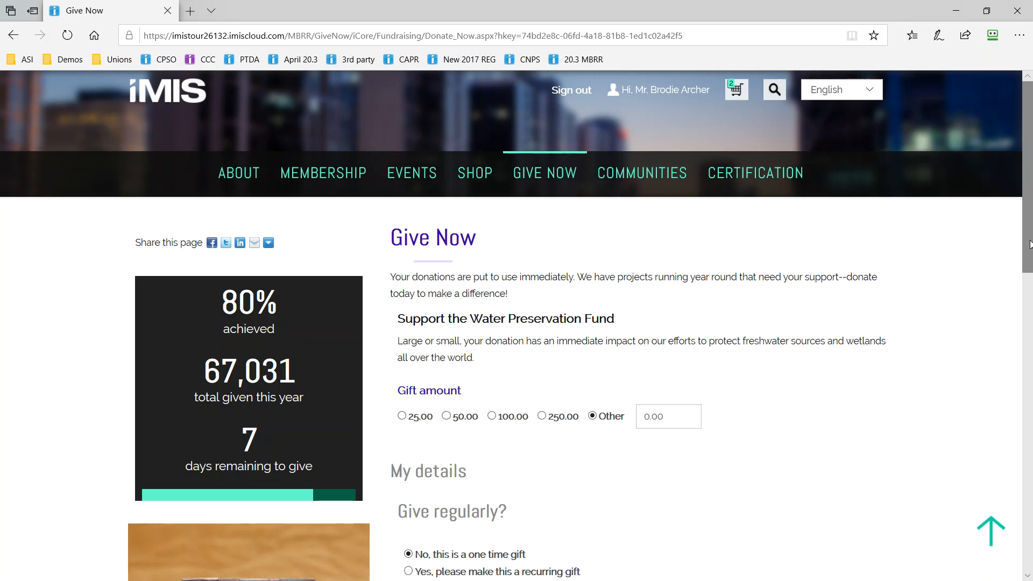
scroll(down, 3)
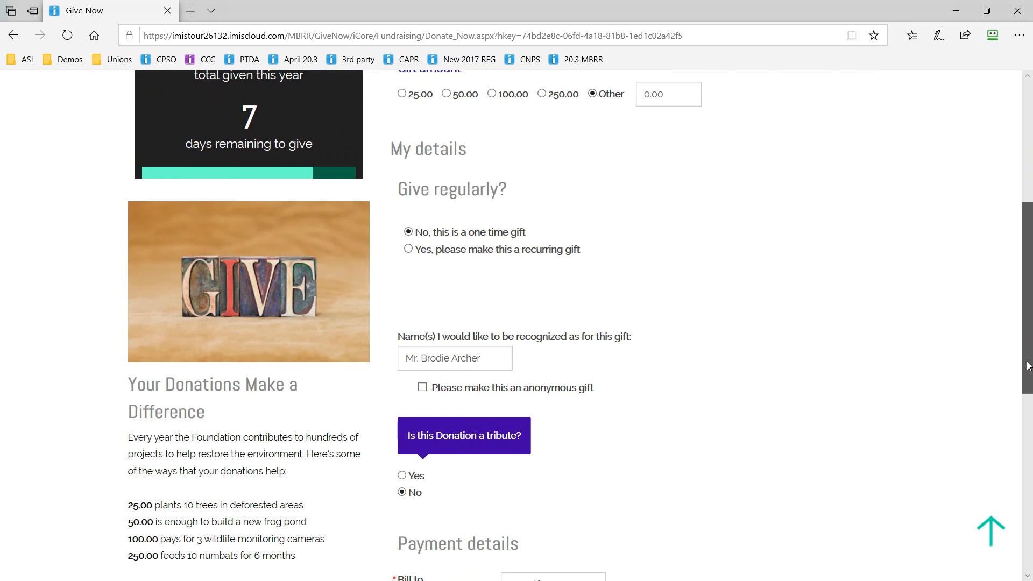
scroll(down, 3)
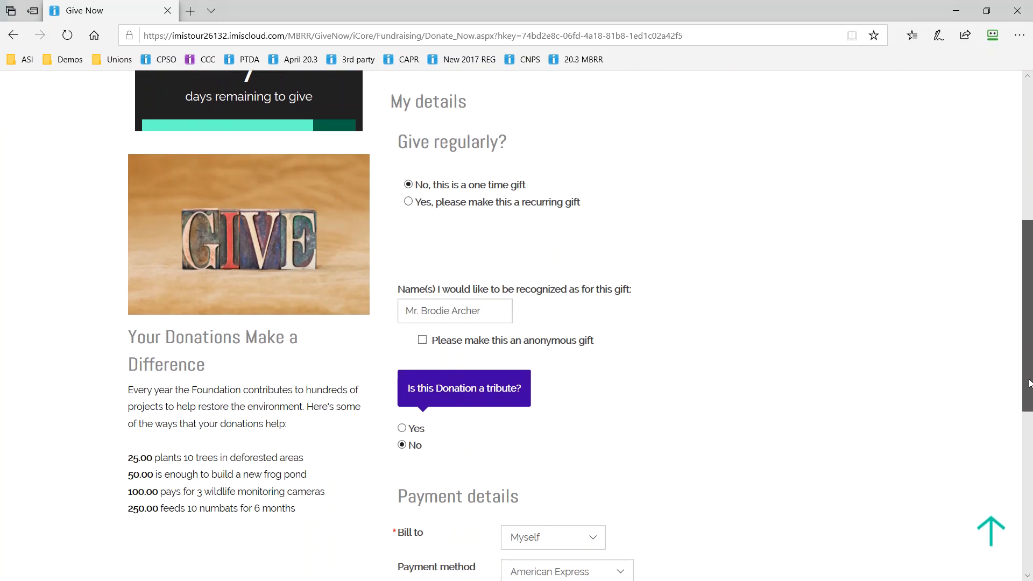
scroll(down, 3)
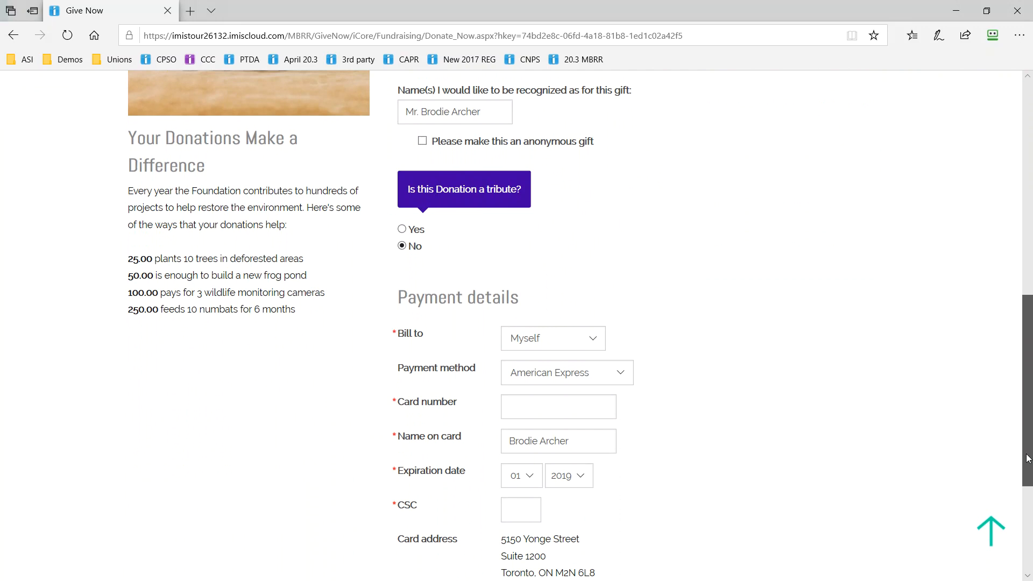
scroll(up, 3)
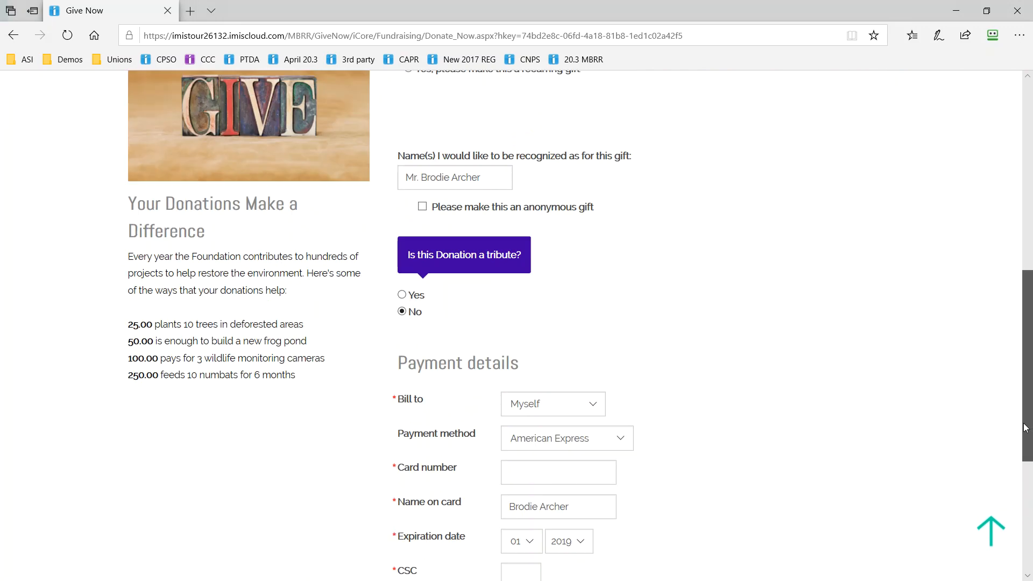
scroll(up, 3)
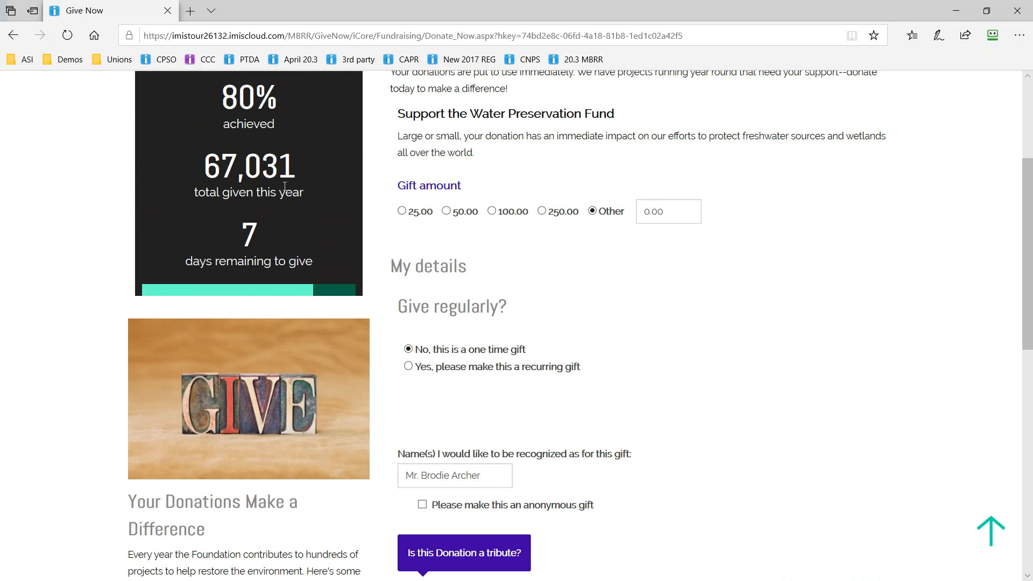
mouse_move(631, 356)
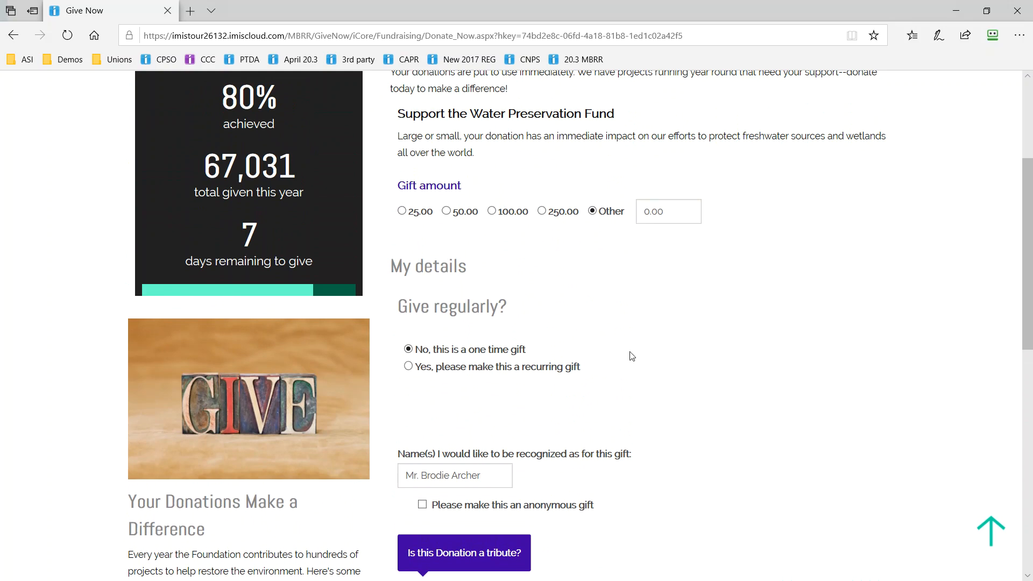
mouse_move(790, 328)
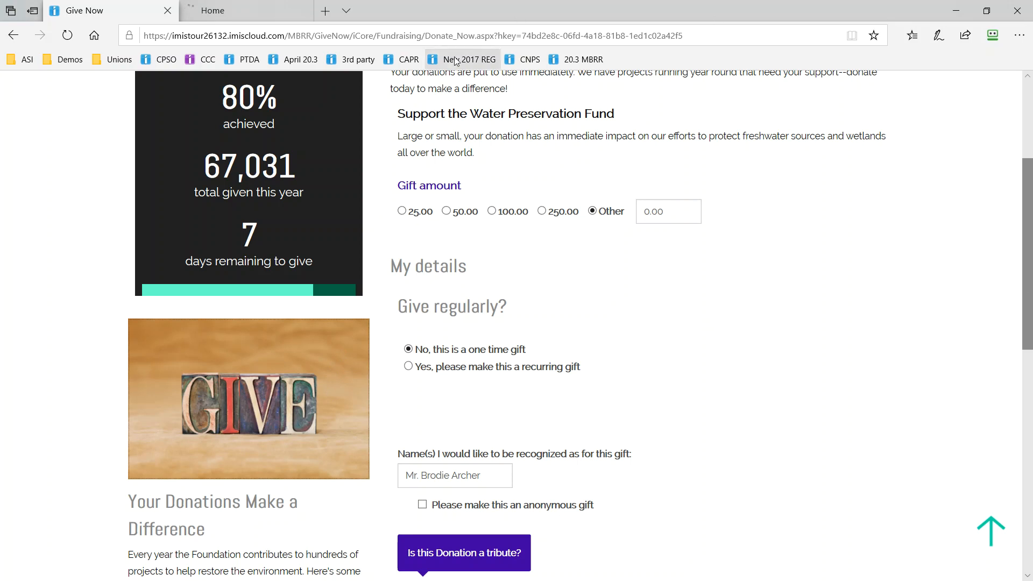
Step: Open the iMIS Foundation donor site from a bookmark in a new tab
click(212, 11)
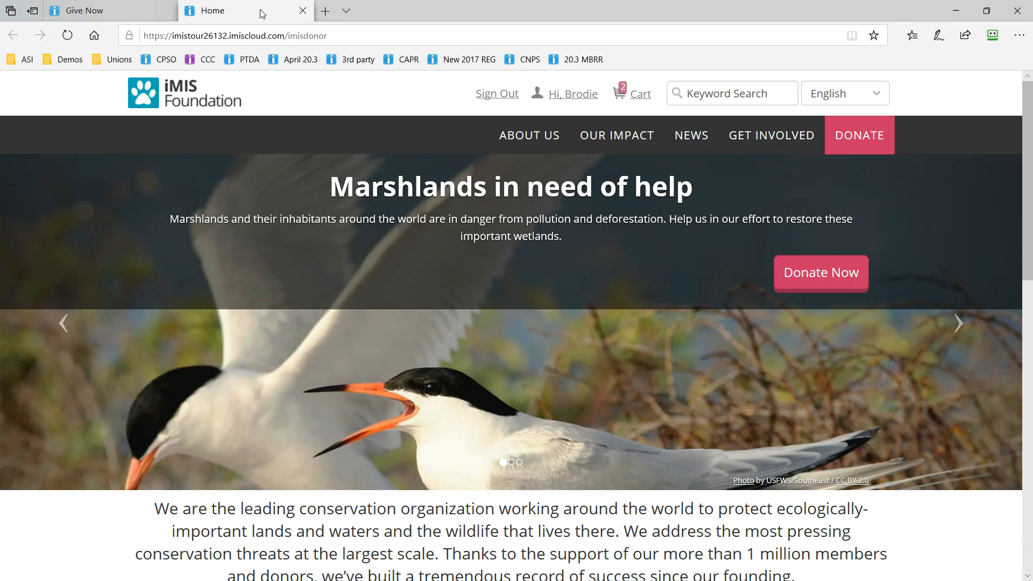
mouse_move(570, 110)
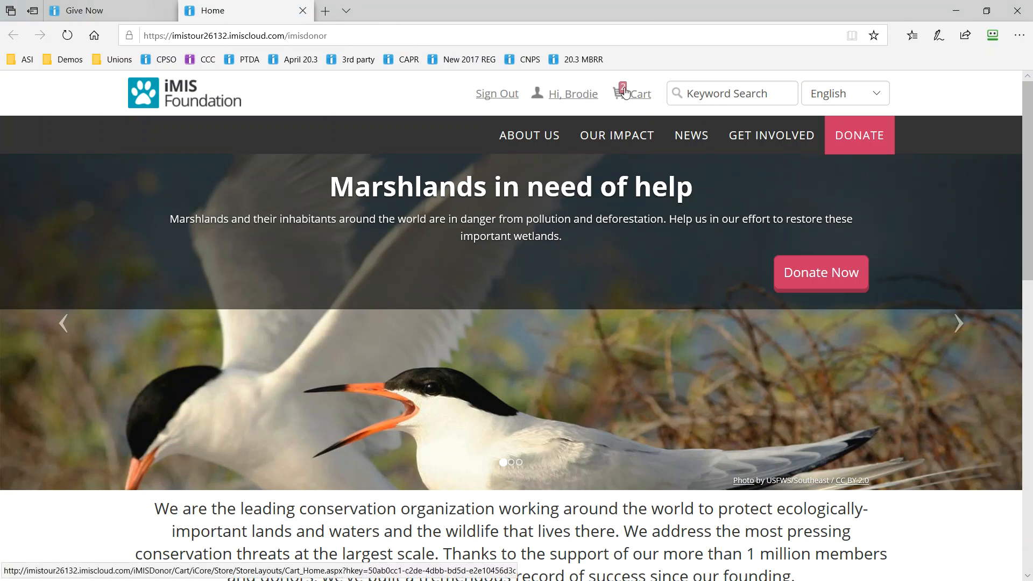
mouse_move(642, 105)
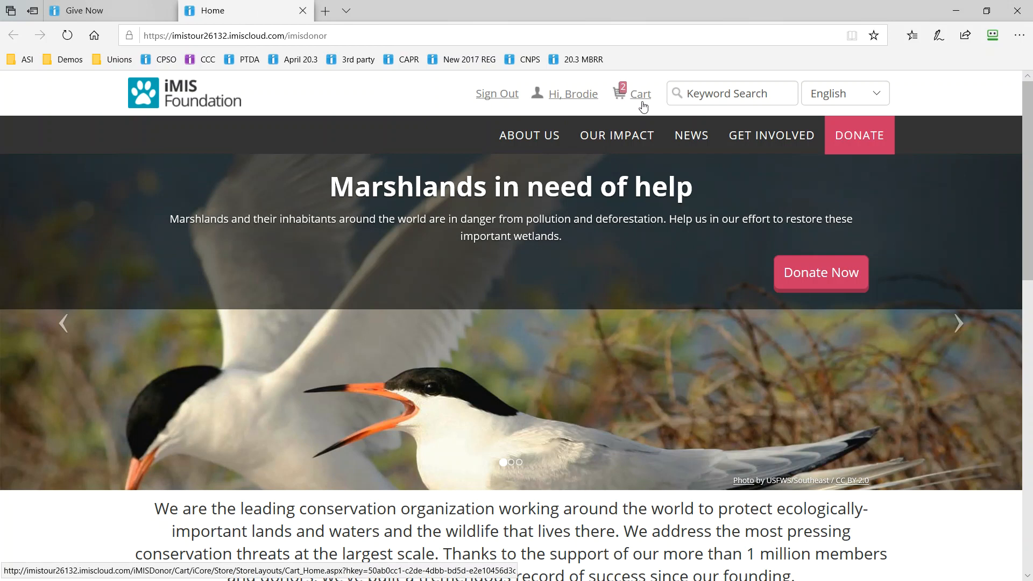
mouse_move(759, 199)
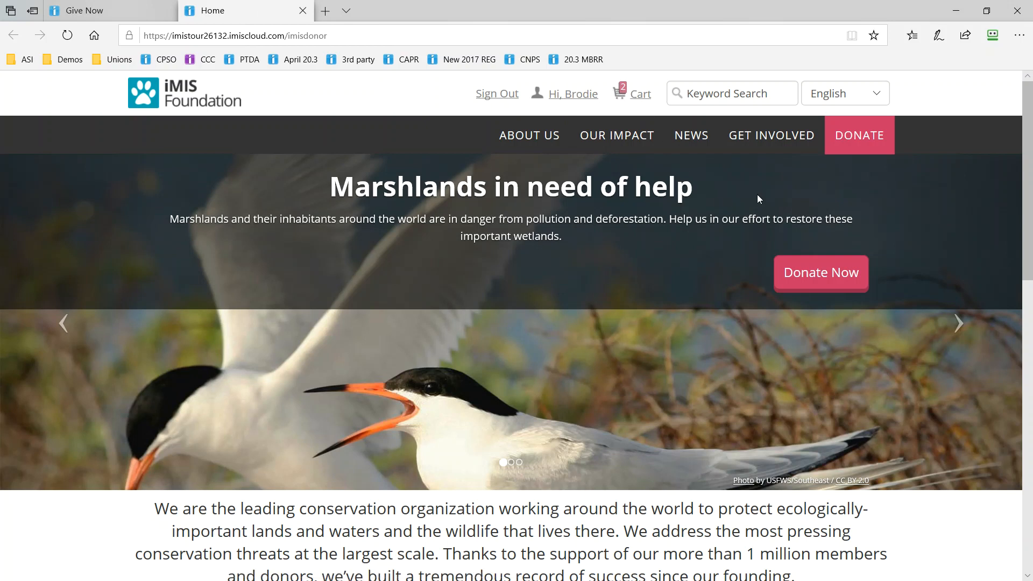
mouse_move(821, 273)
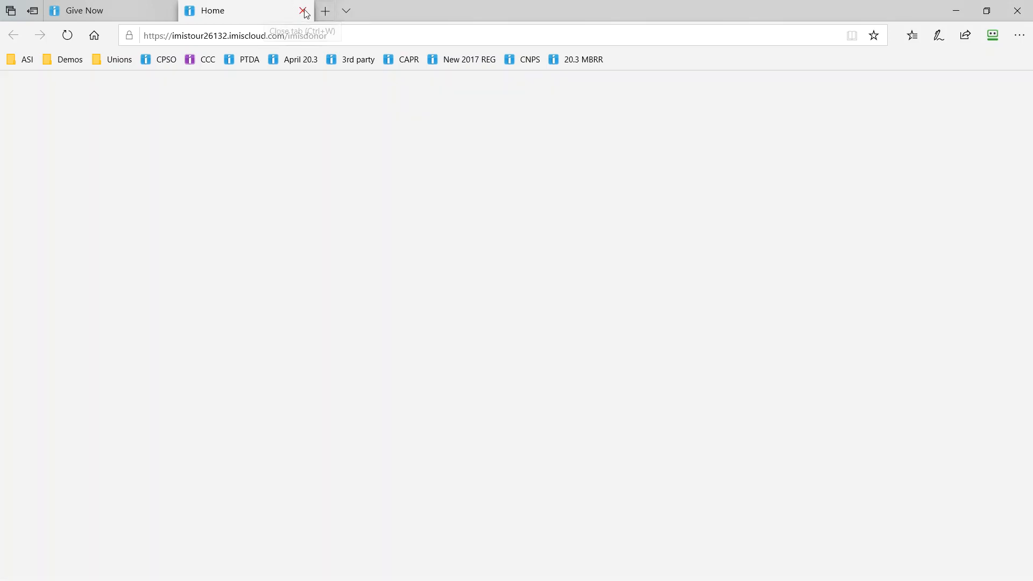
Step: Close the Foundation donor tab and show Communities, including Board of Directors and Conference Planning
click(303, 11)
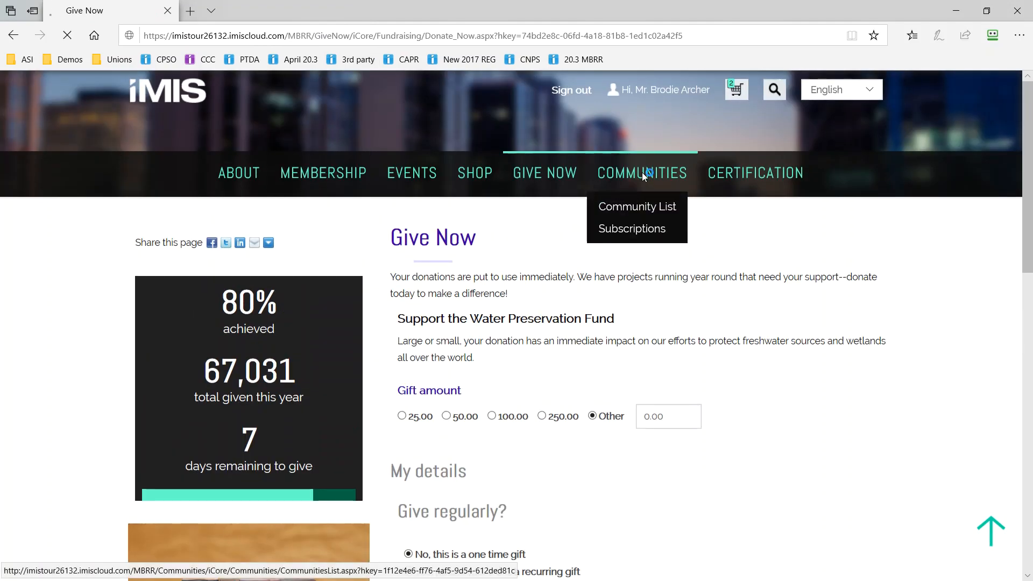
click(636, 206)
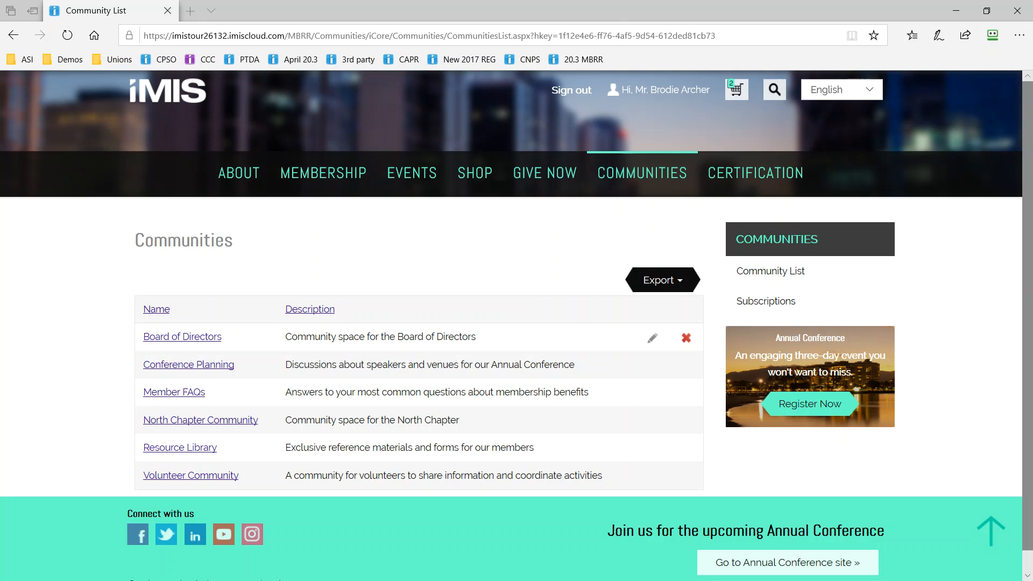
mouse_move(463, 376)
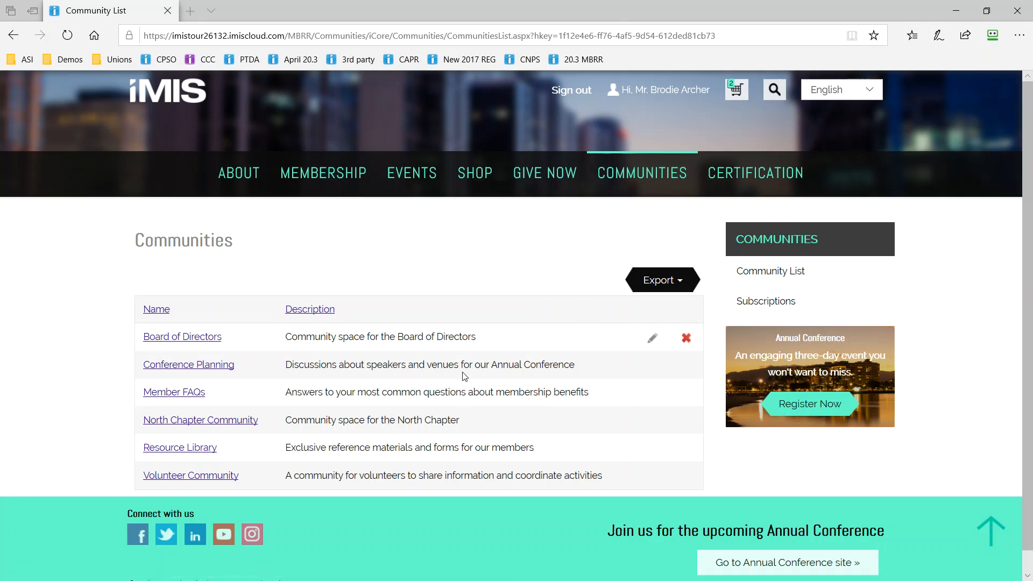
mouse_move(276, 375)
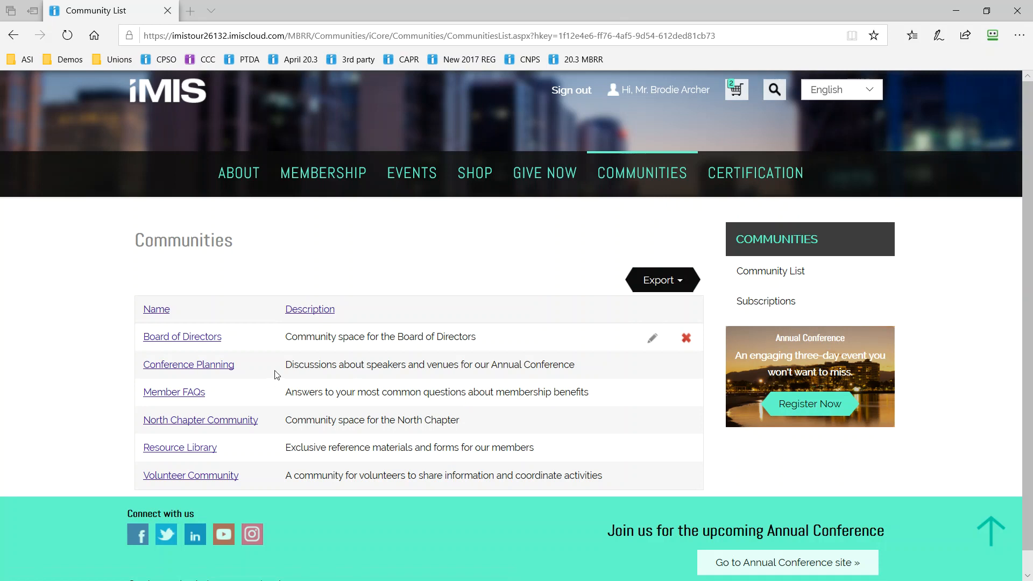
mouse_move(182, 337)
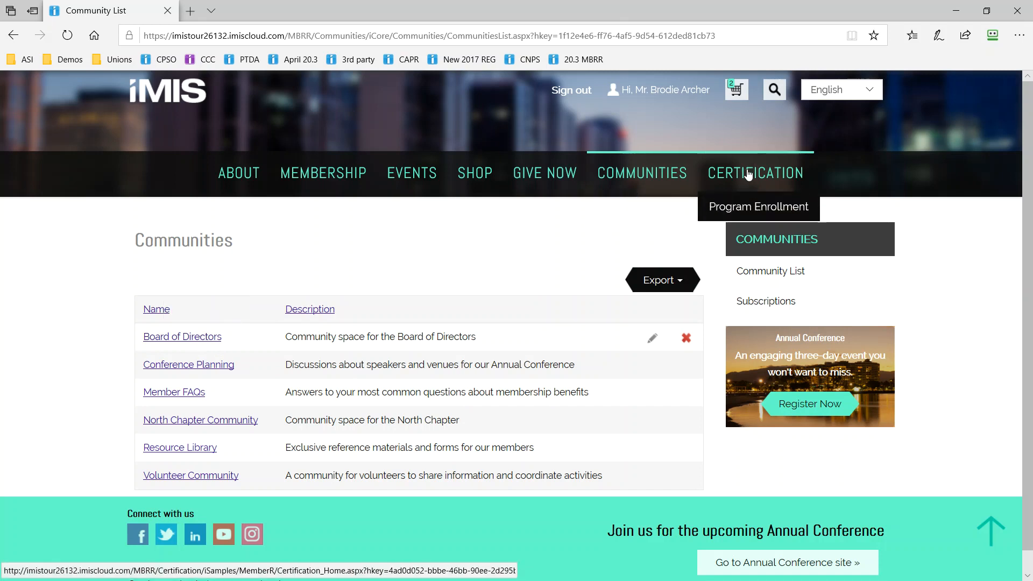
Step: Open Certification Program Enrollment, listing each program's units, time allowed and status
click(755, 173)
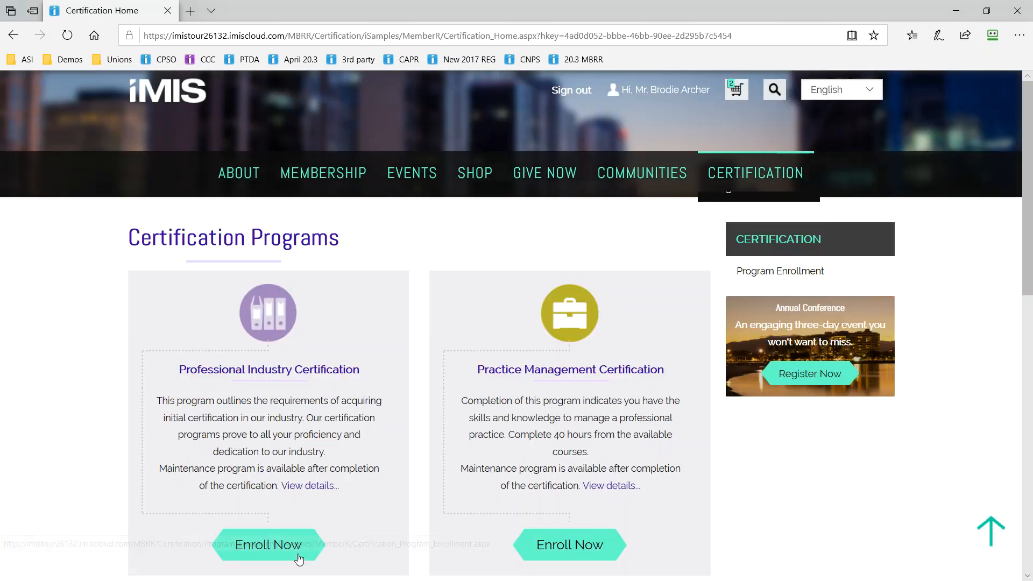
click(268, 544)
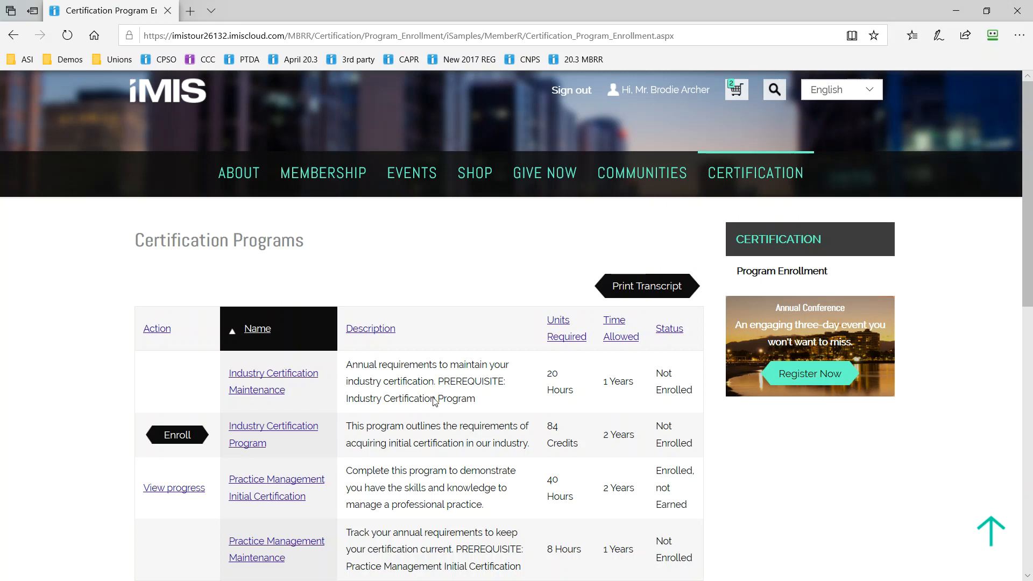
click(571, 89)
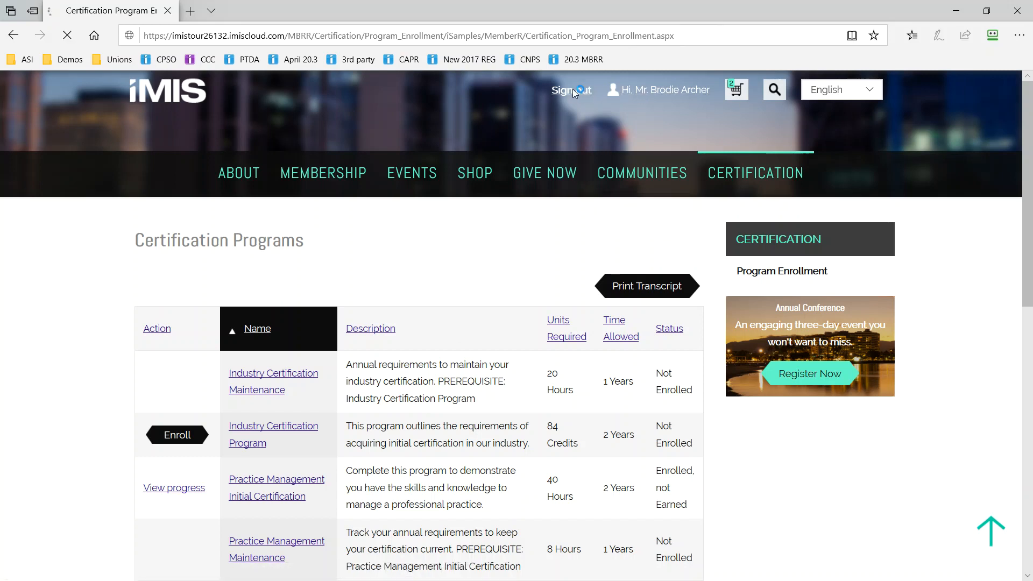
click(570, 90)
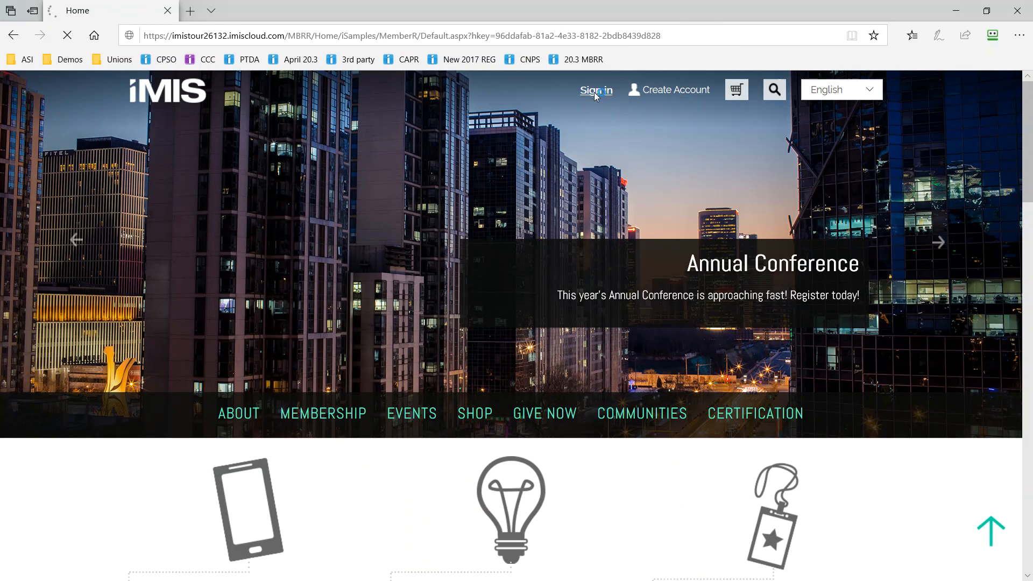
click(595, 91)
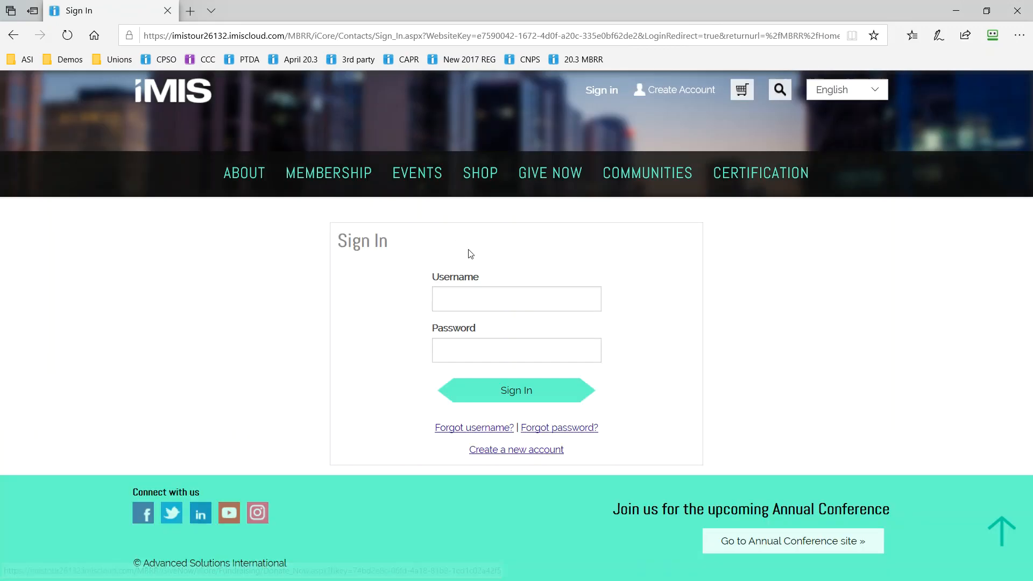
text(johnt)
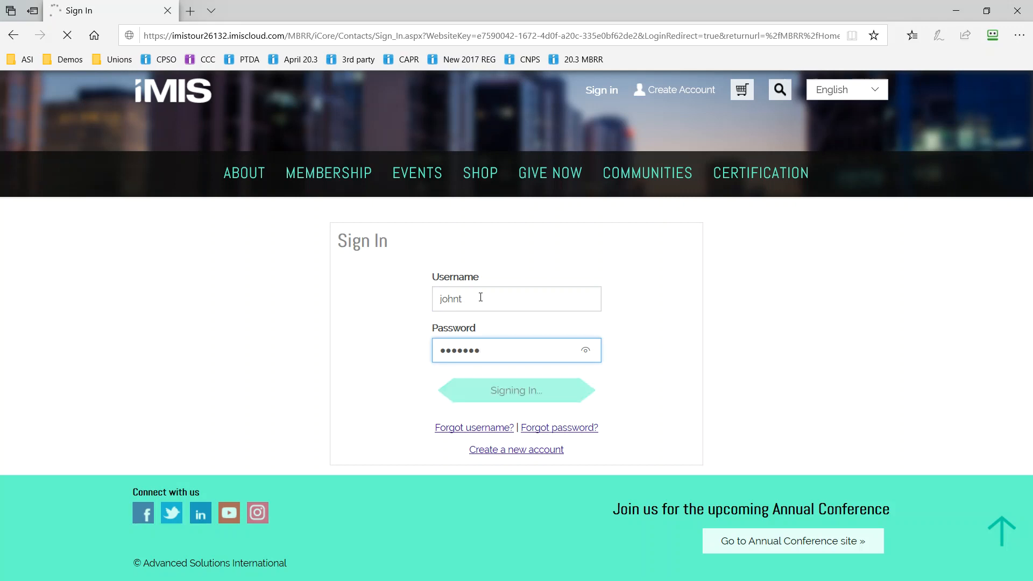
click(516, 390)
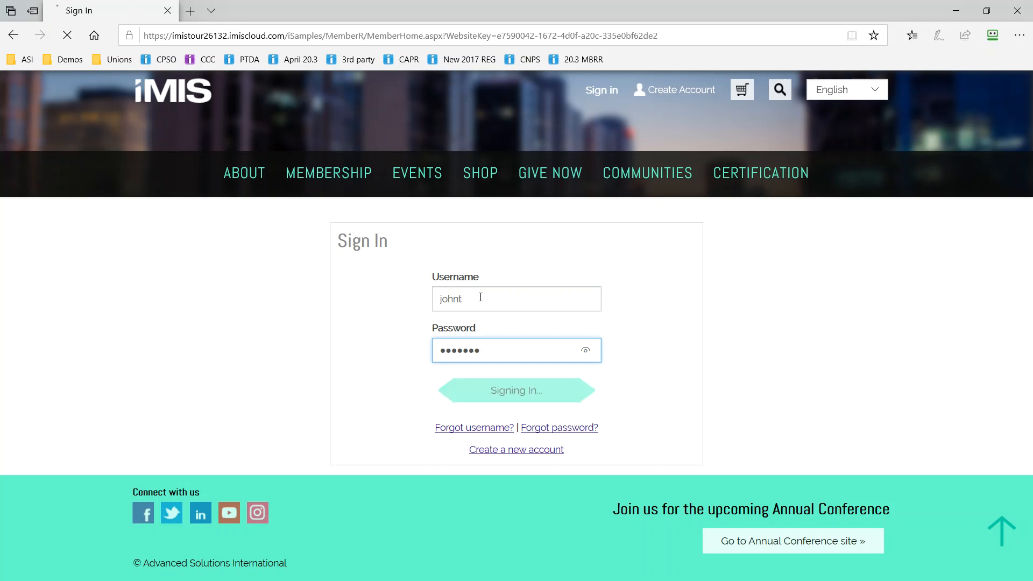
click(516, 390)
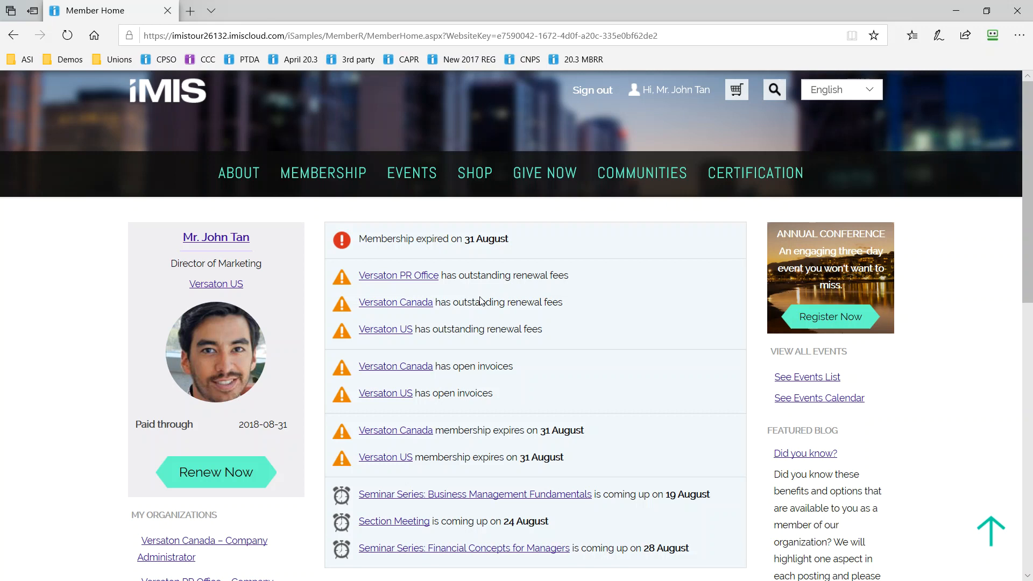
mouse_move(453, 291)
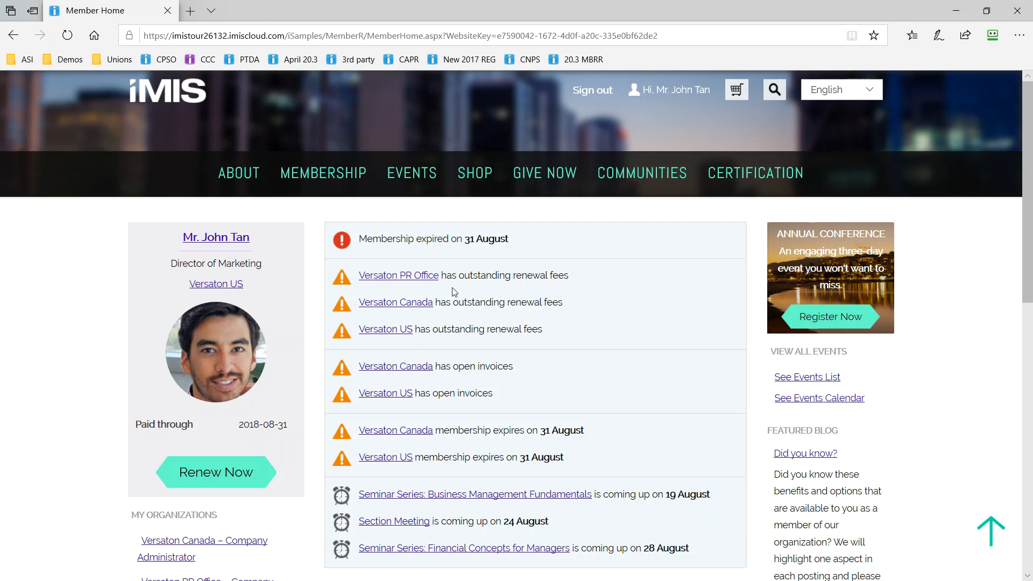
mouse_move(414, 413)
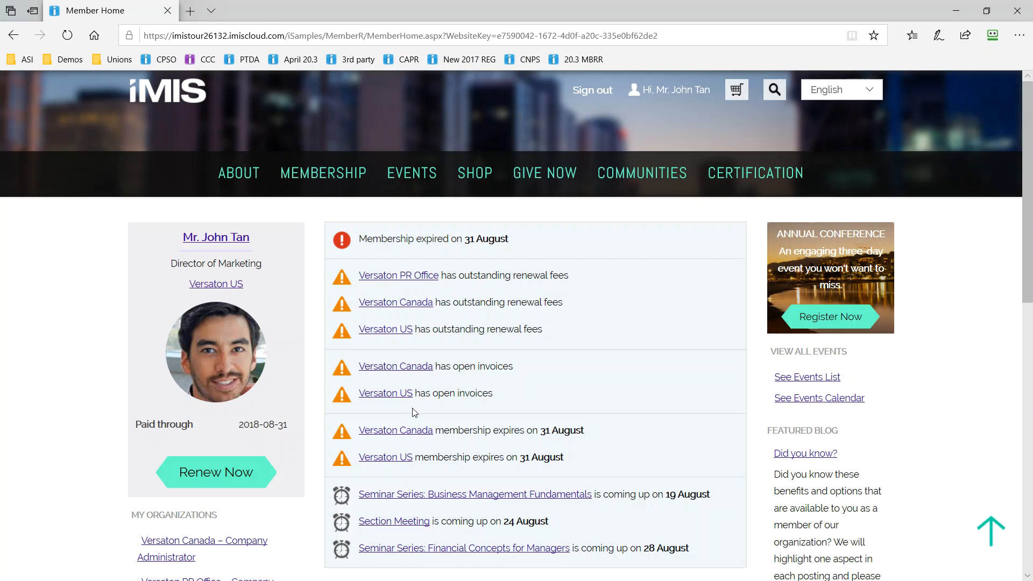
mouse_move(332, 302)
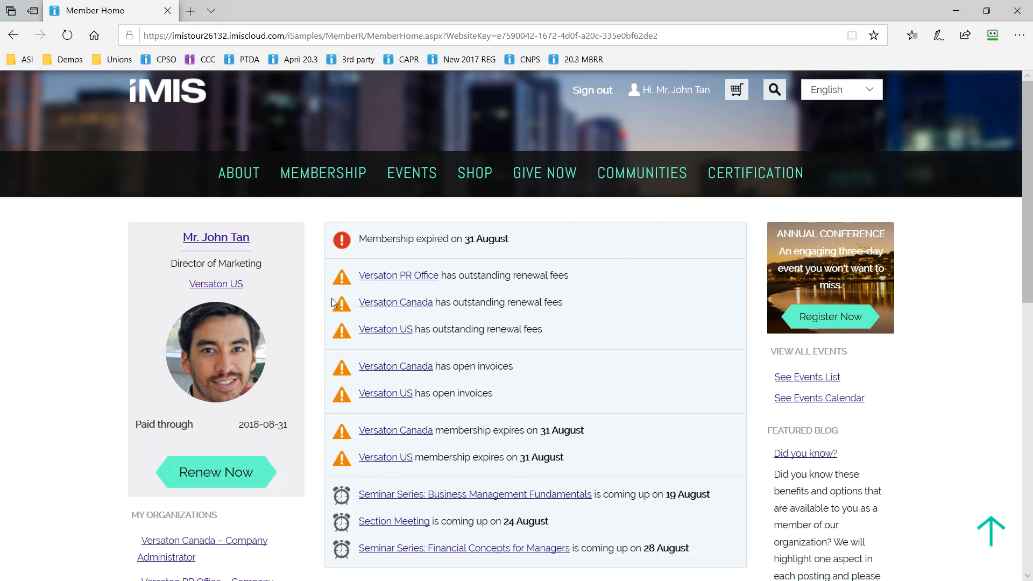
click(215, 284)
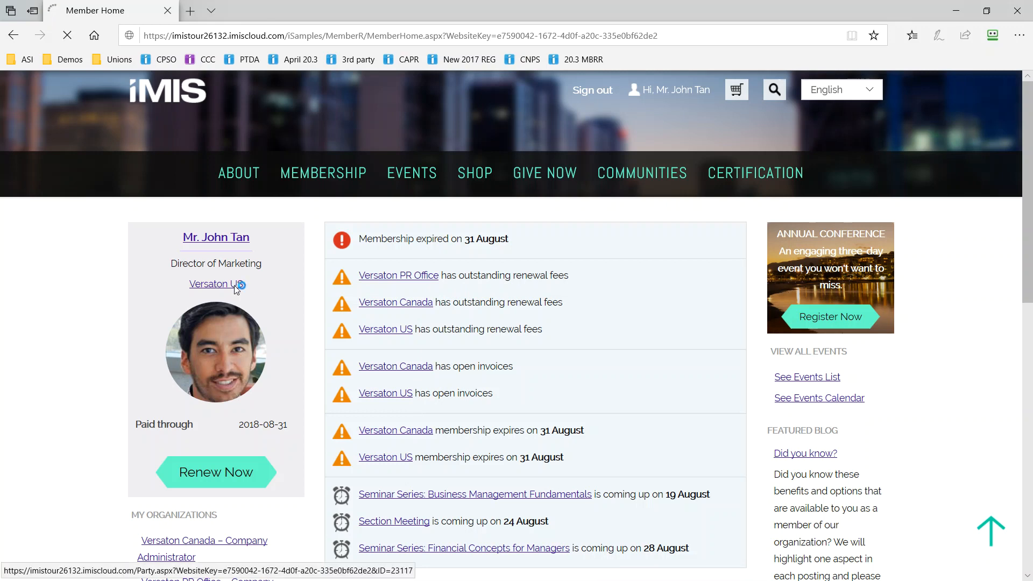
click(217, 284)
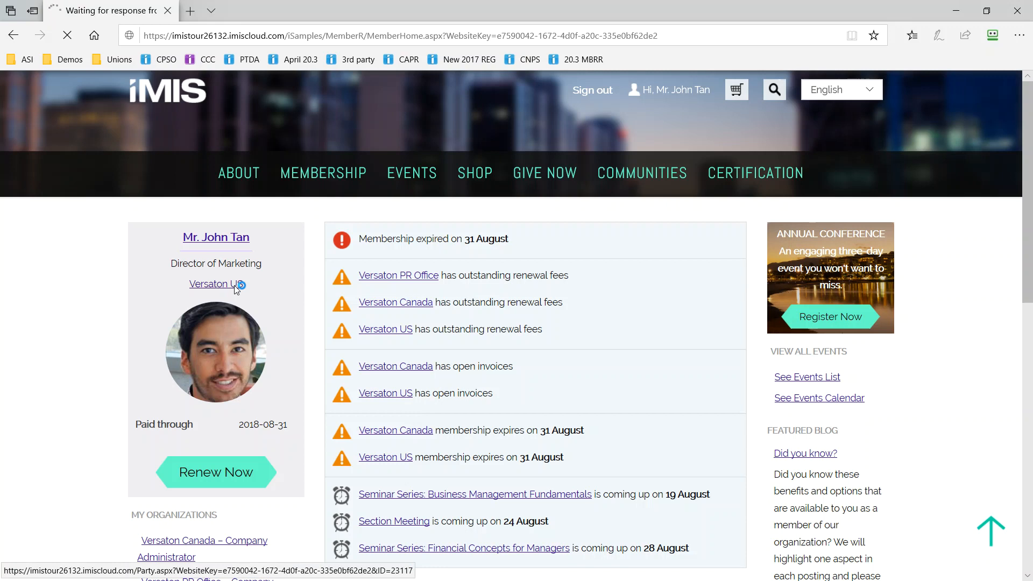
click(215, 284)
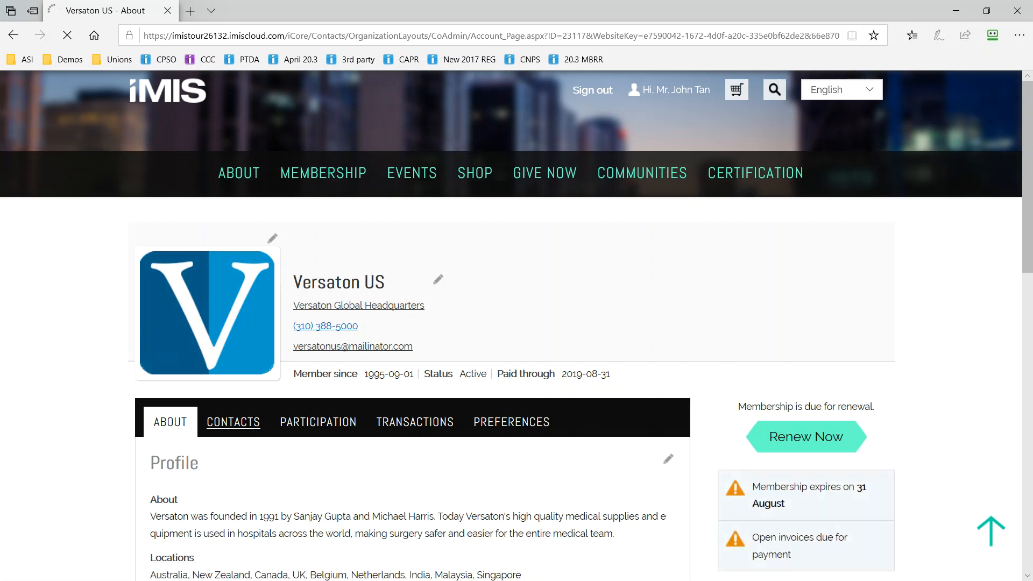
Step: Show Versaton US's fifteen contacts with their titles and roles
click(233, 421)
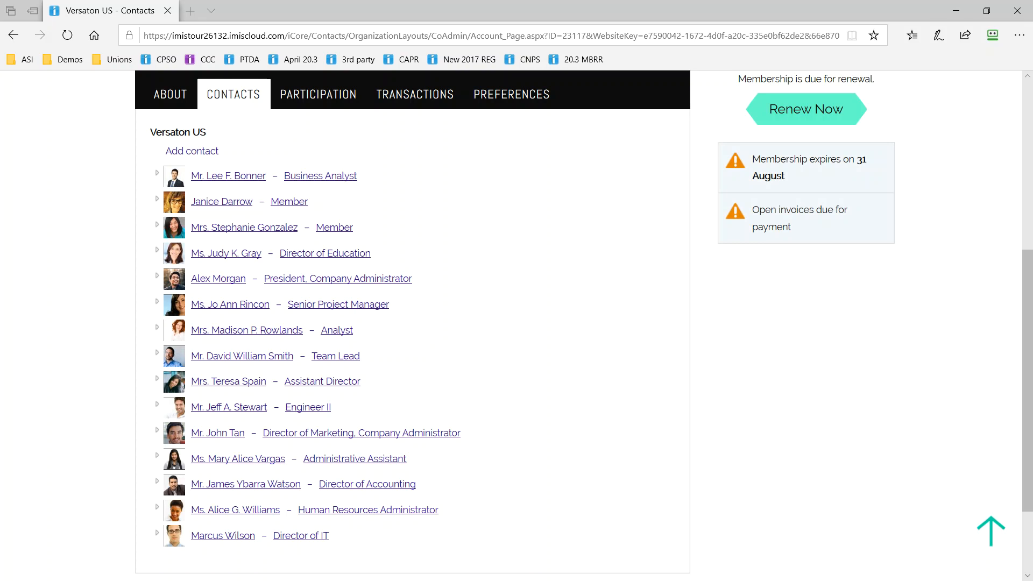
scroll(up, 3)
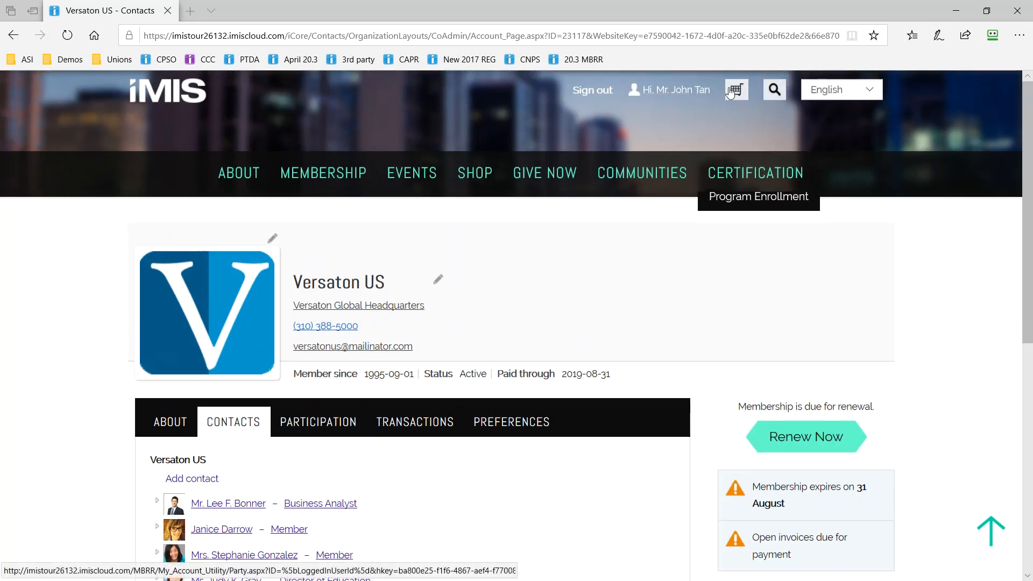
click(735, 90)
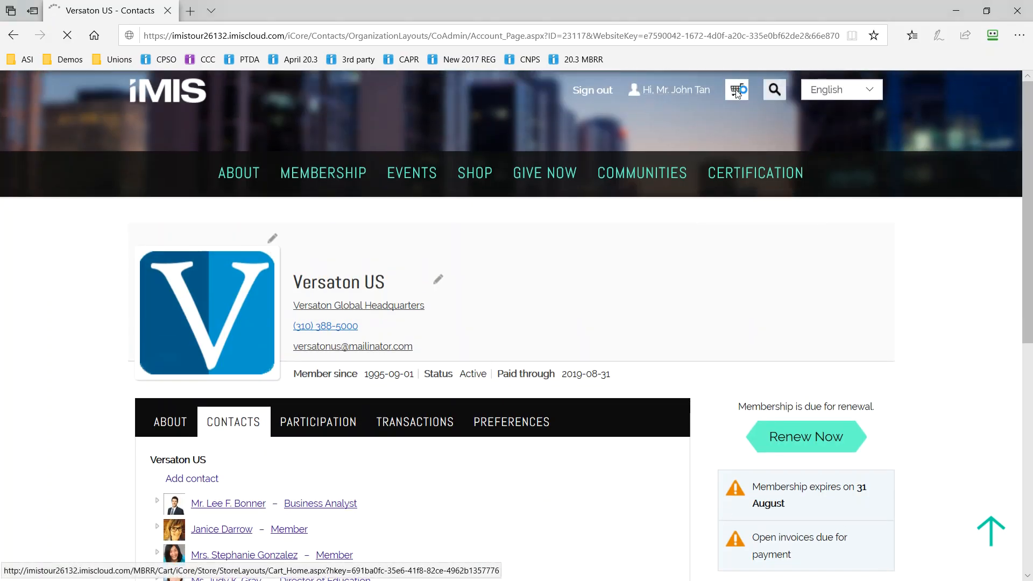
Step: Open the shopping cart and confirm it holds no items
click(736, 90)
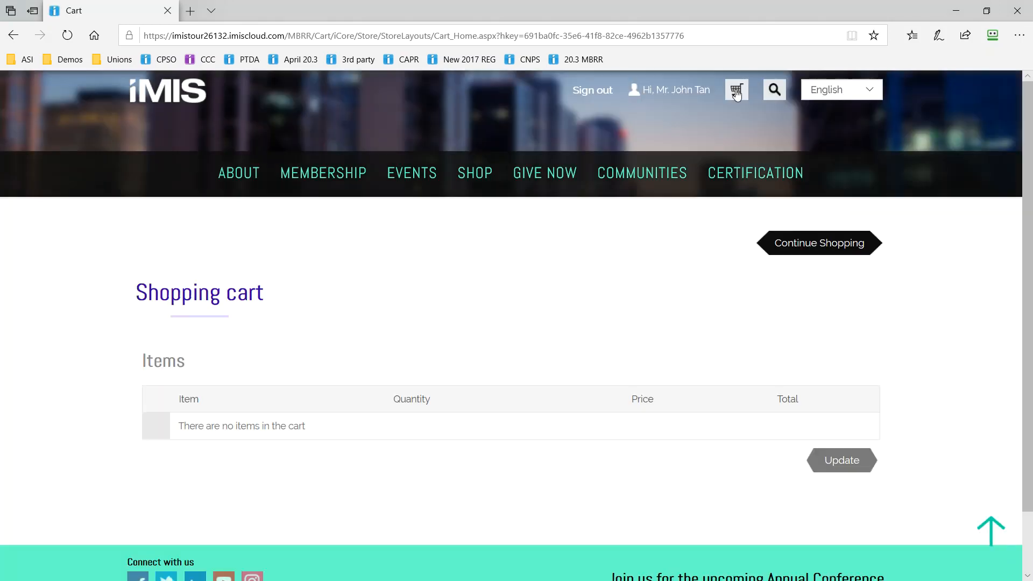
scroll(down, 3)
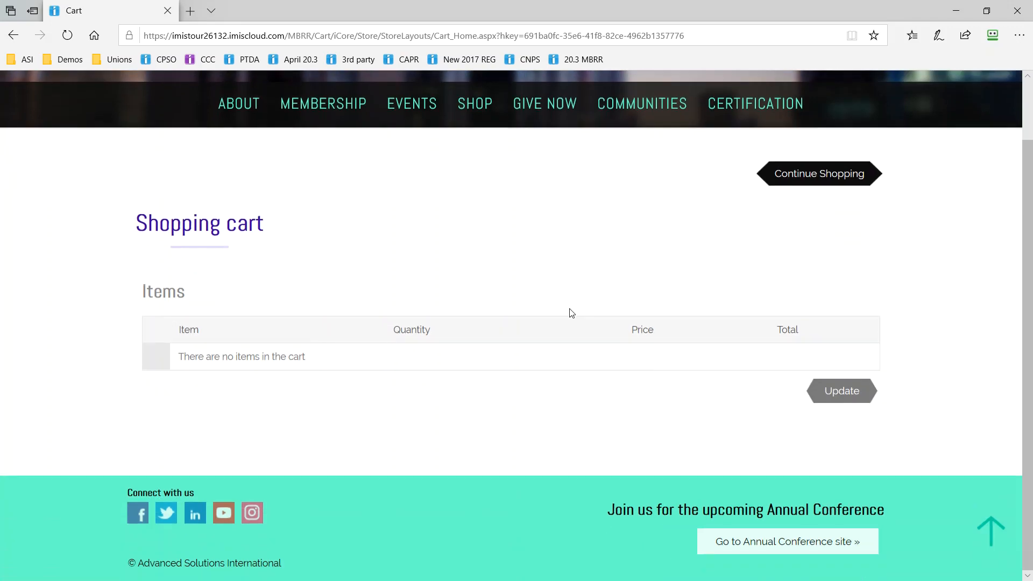
scroll(up, 3)
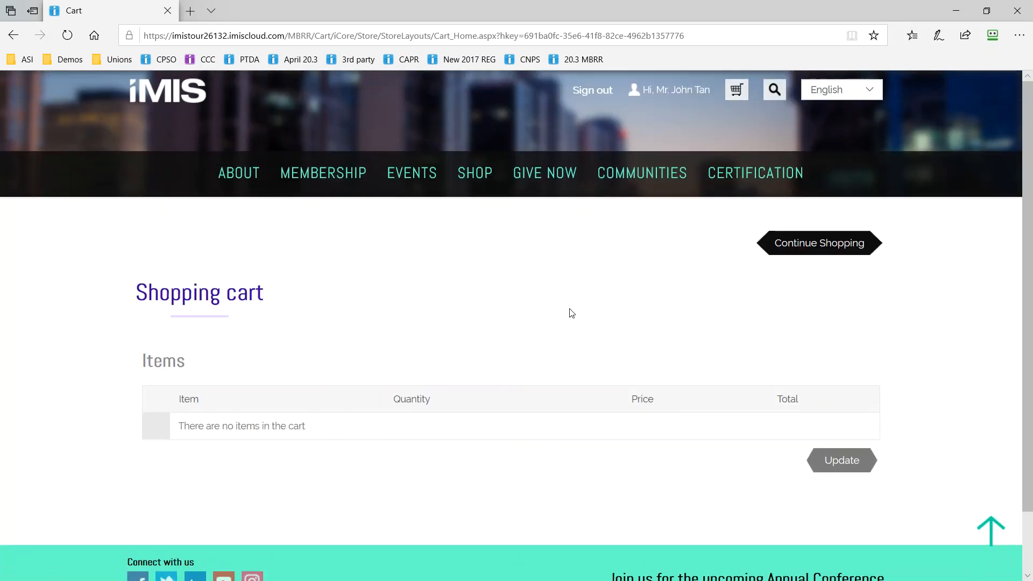
click(674, 91)
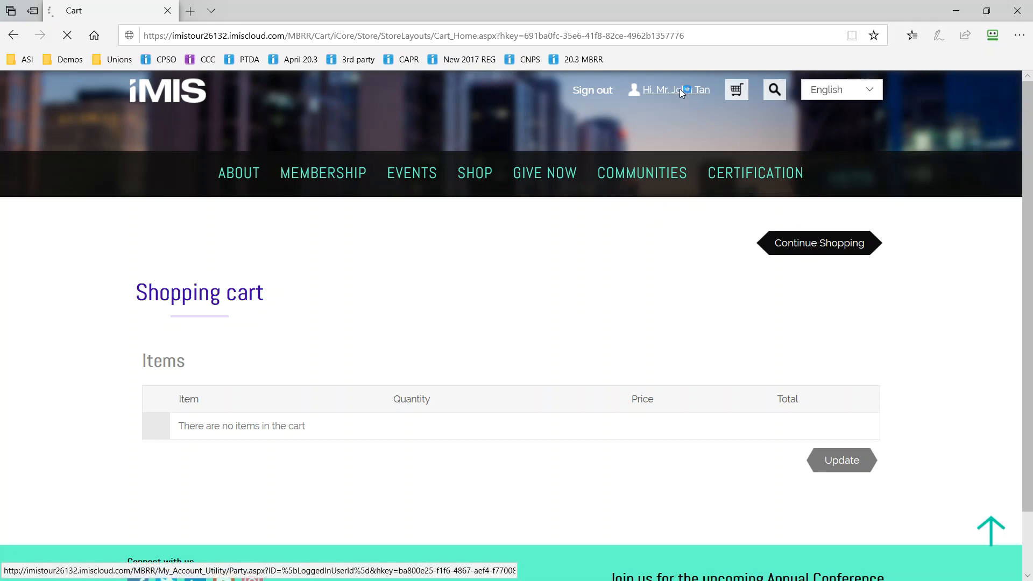
click(675, 90)
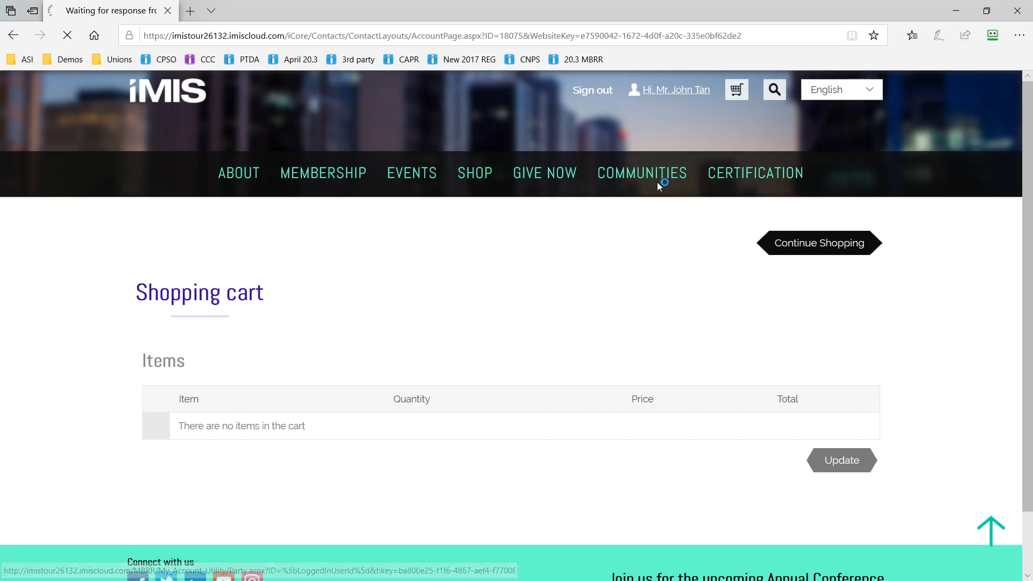
click(674, 90)
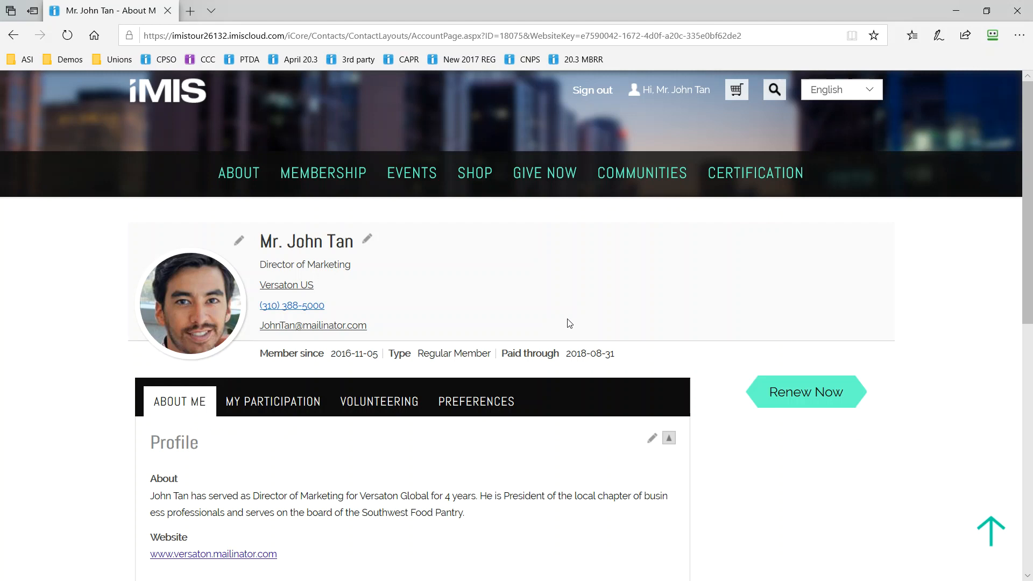
scroll(down, 3)
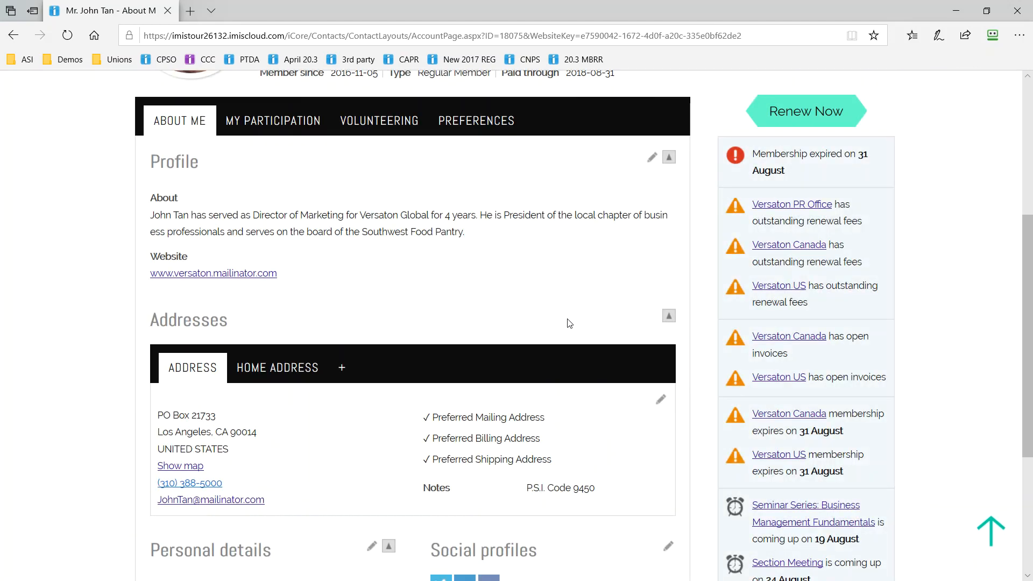
mouse_move(407, 347)
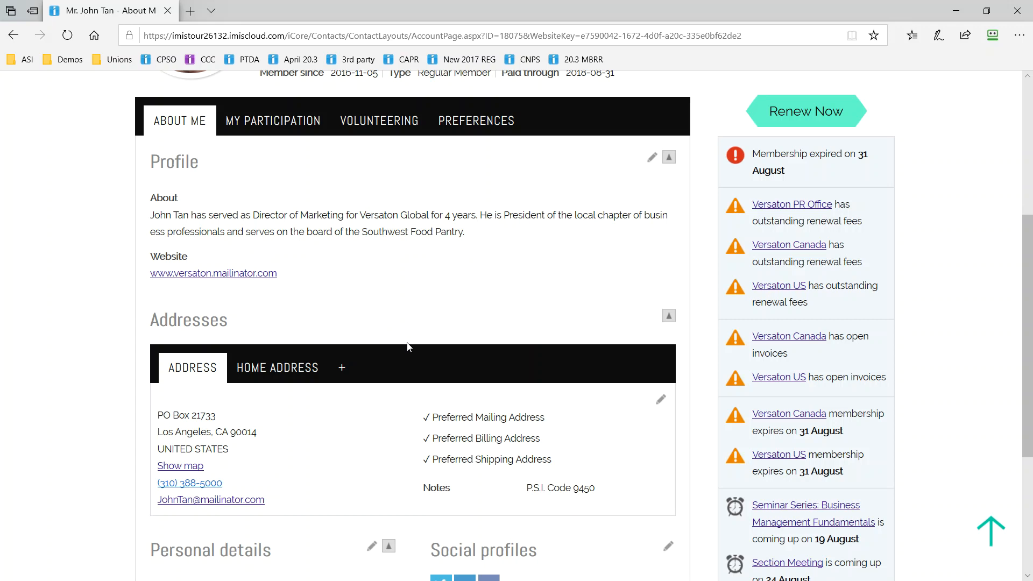
scroll(up, 3)
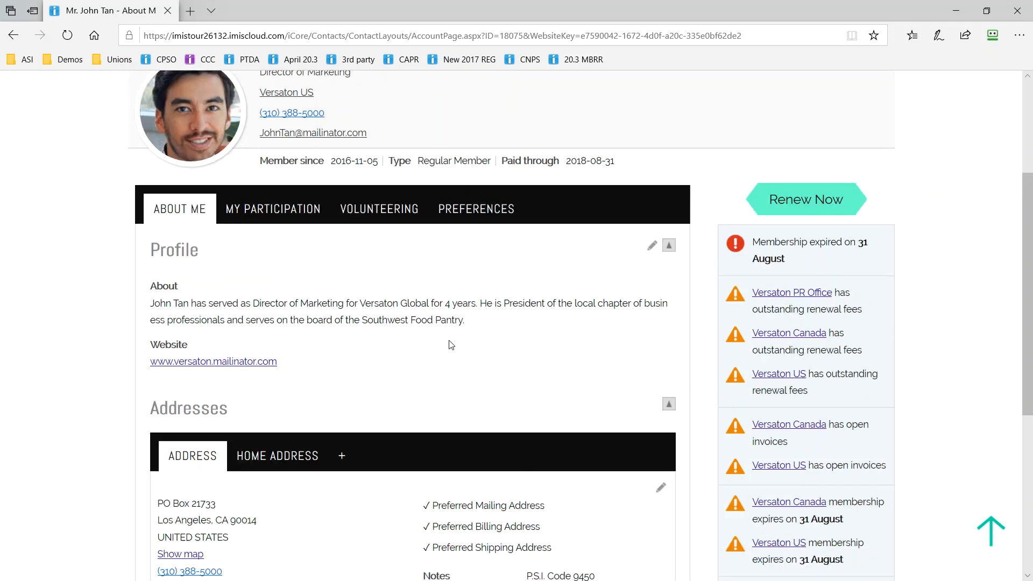
scroll(up, 3)
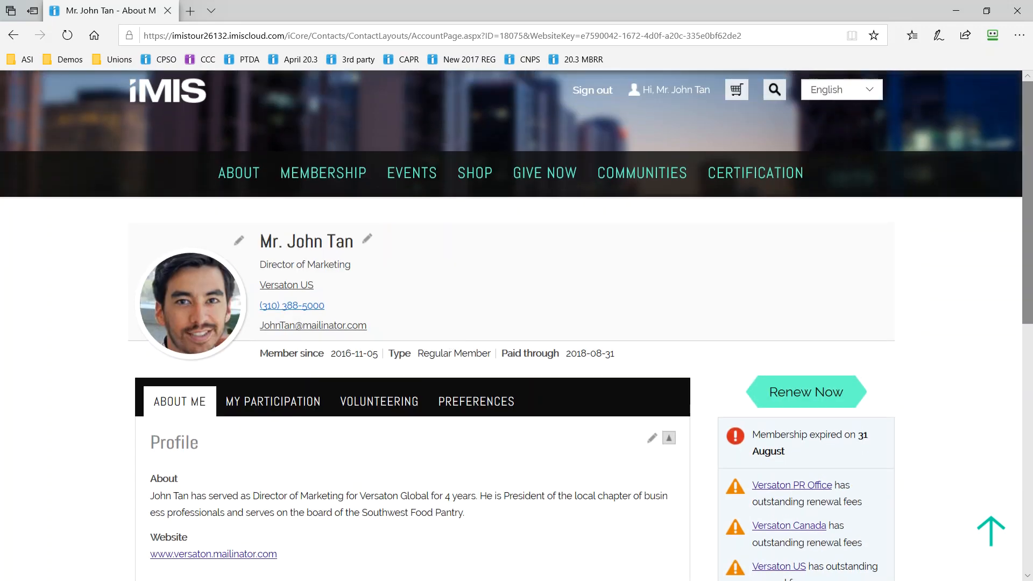
key(alt+tab)
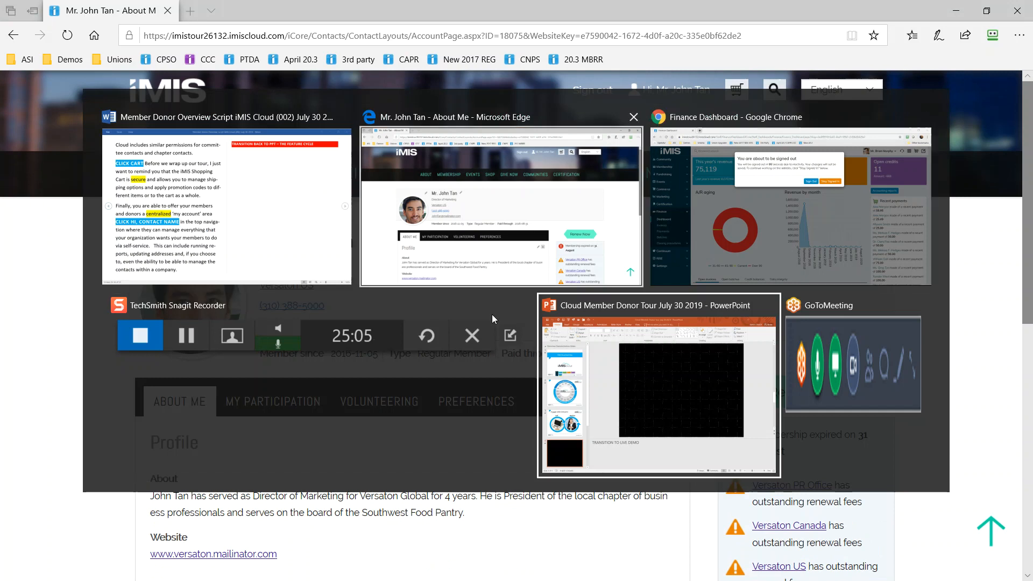
click(498, 197)
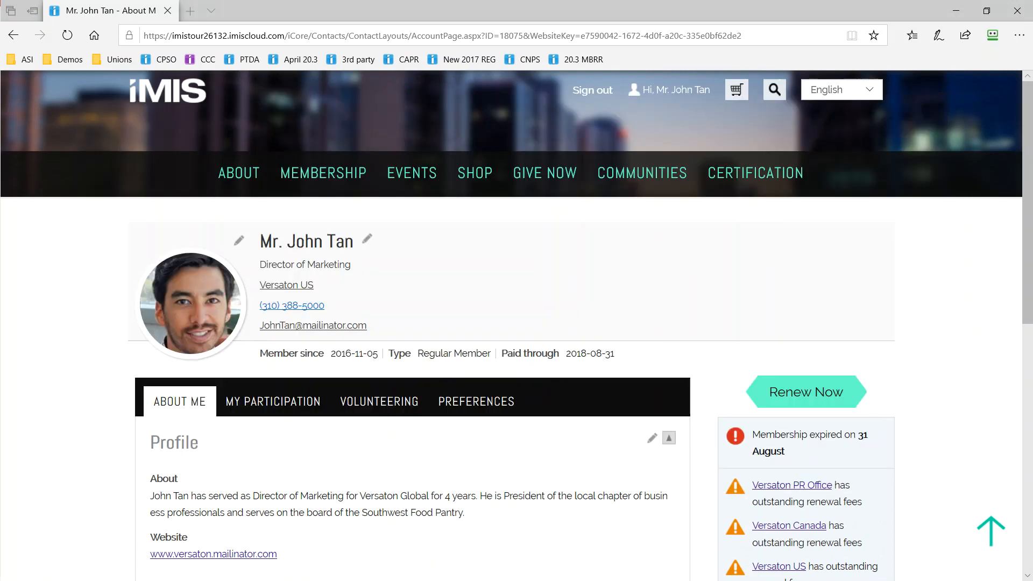